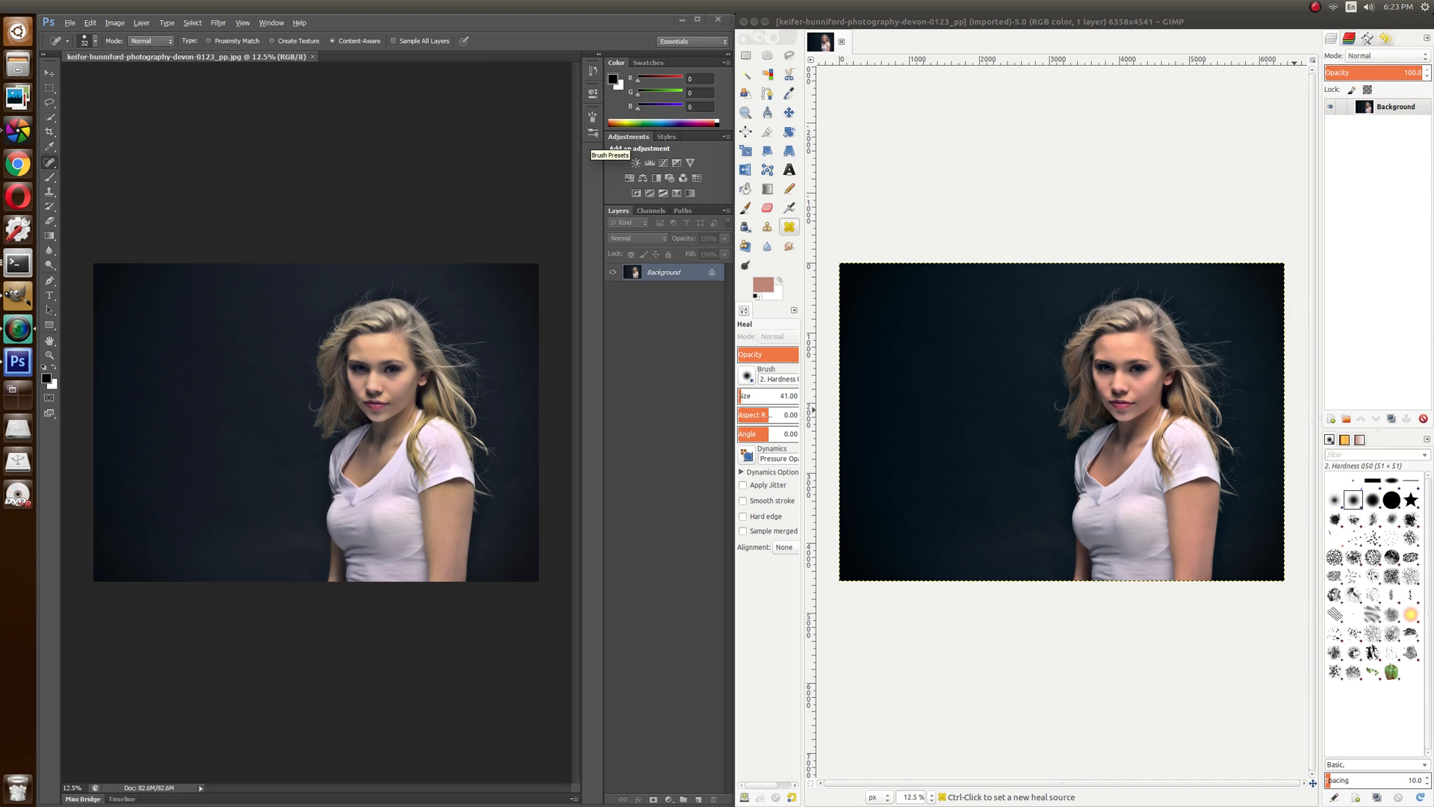
{"action": "mouse_move", "coordinate": [156, 293]}
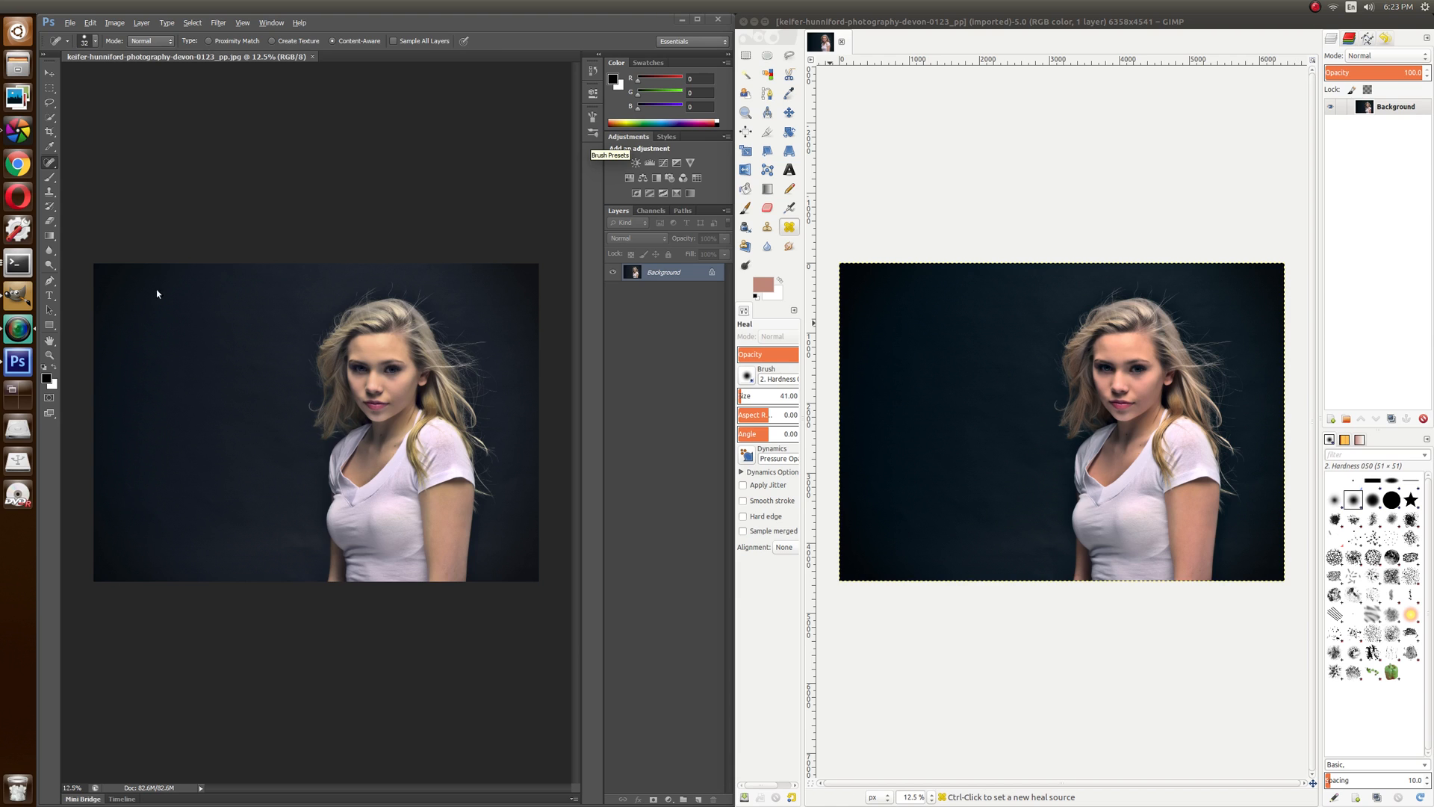
{"action": "mouse_move", "coordinate": [386, 386]}
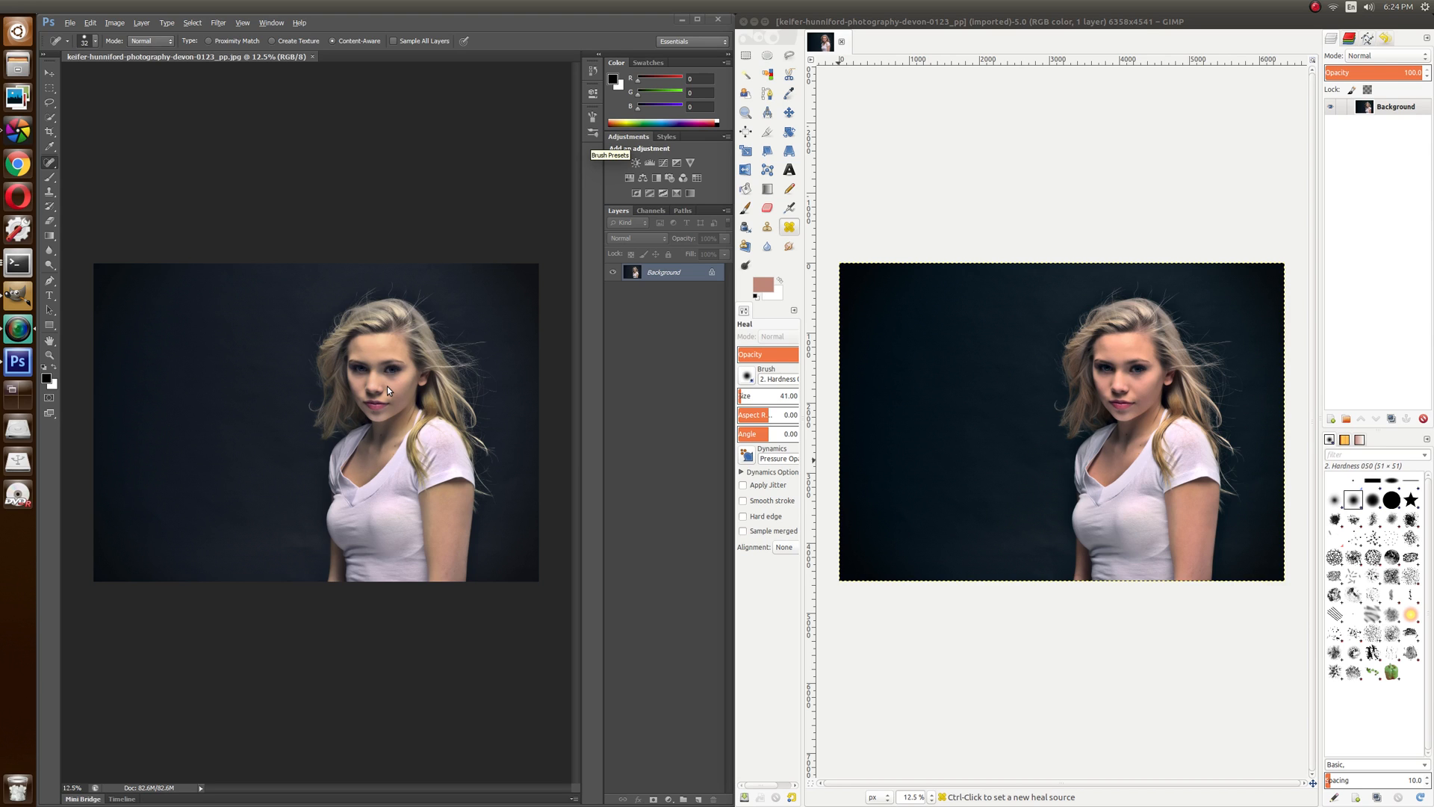
{"action": "mouse_move", "coordinate": [1082, 408]}
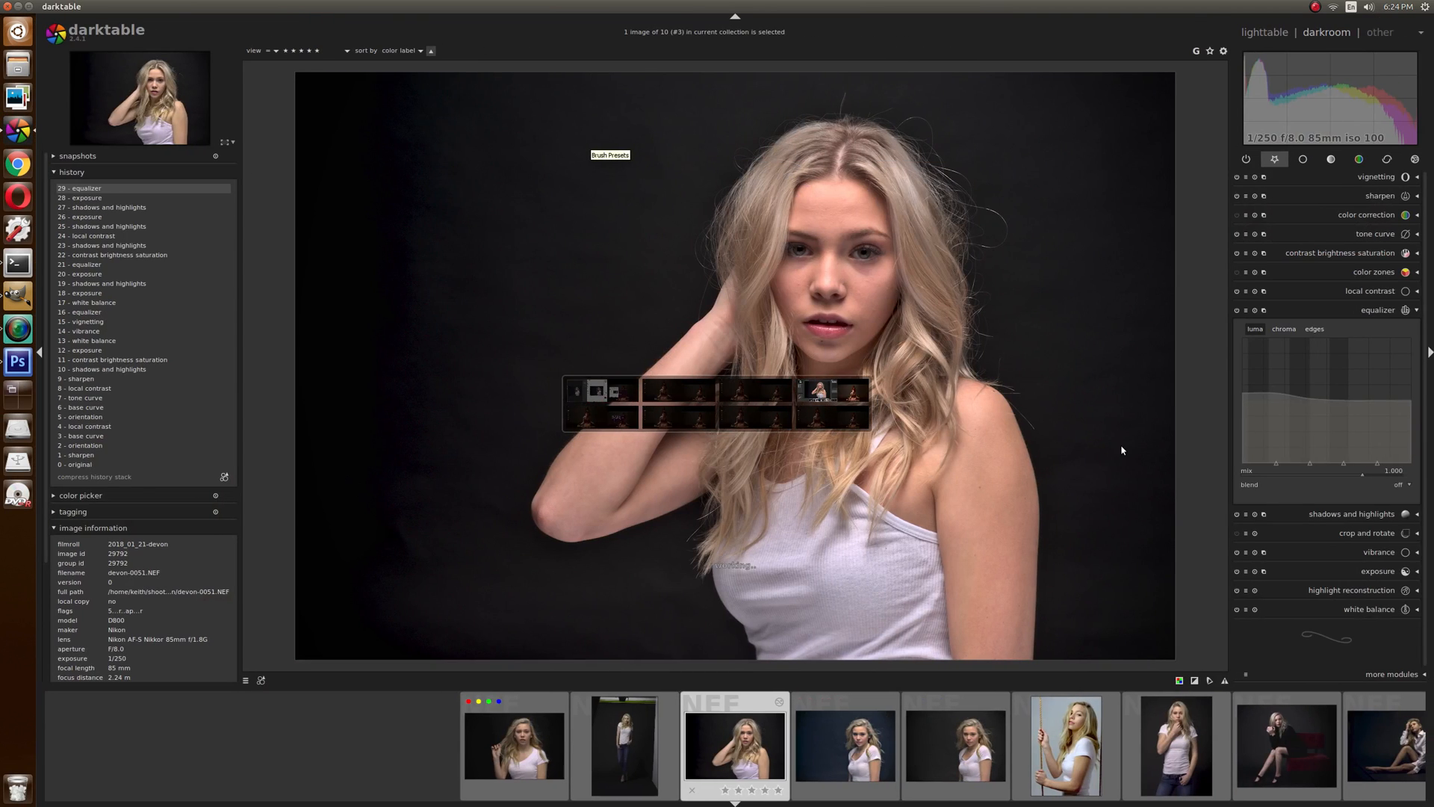
Step: Apply GIMP's Heal tool to a blemish on the woman's cheek
{"action": "left_click", "coordinate": [1177, 744]}
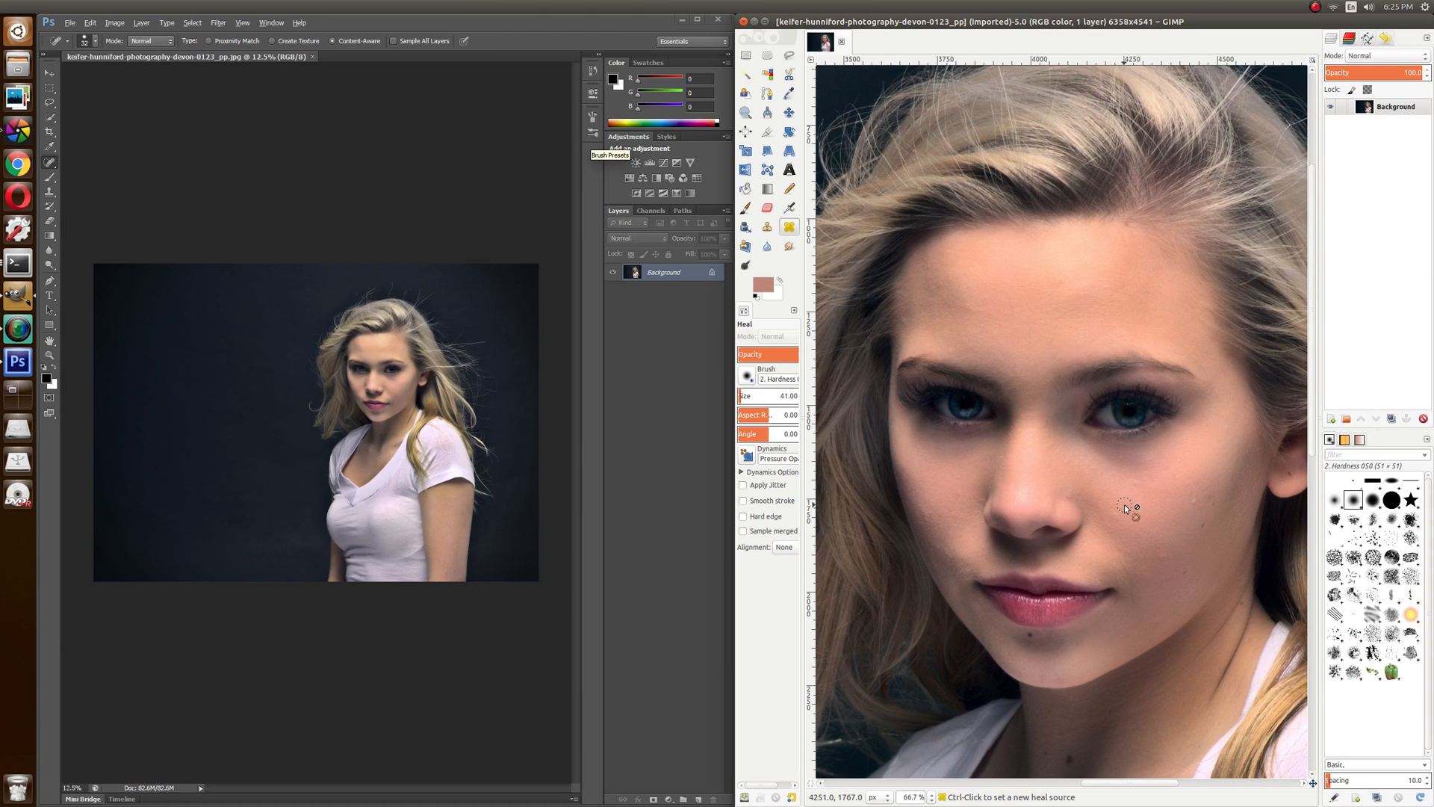
{"action": "mouse_move", "coordinate": [839, 521]}
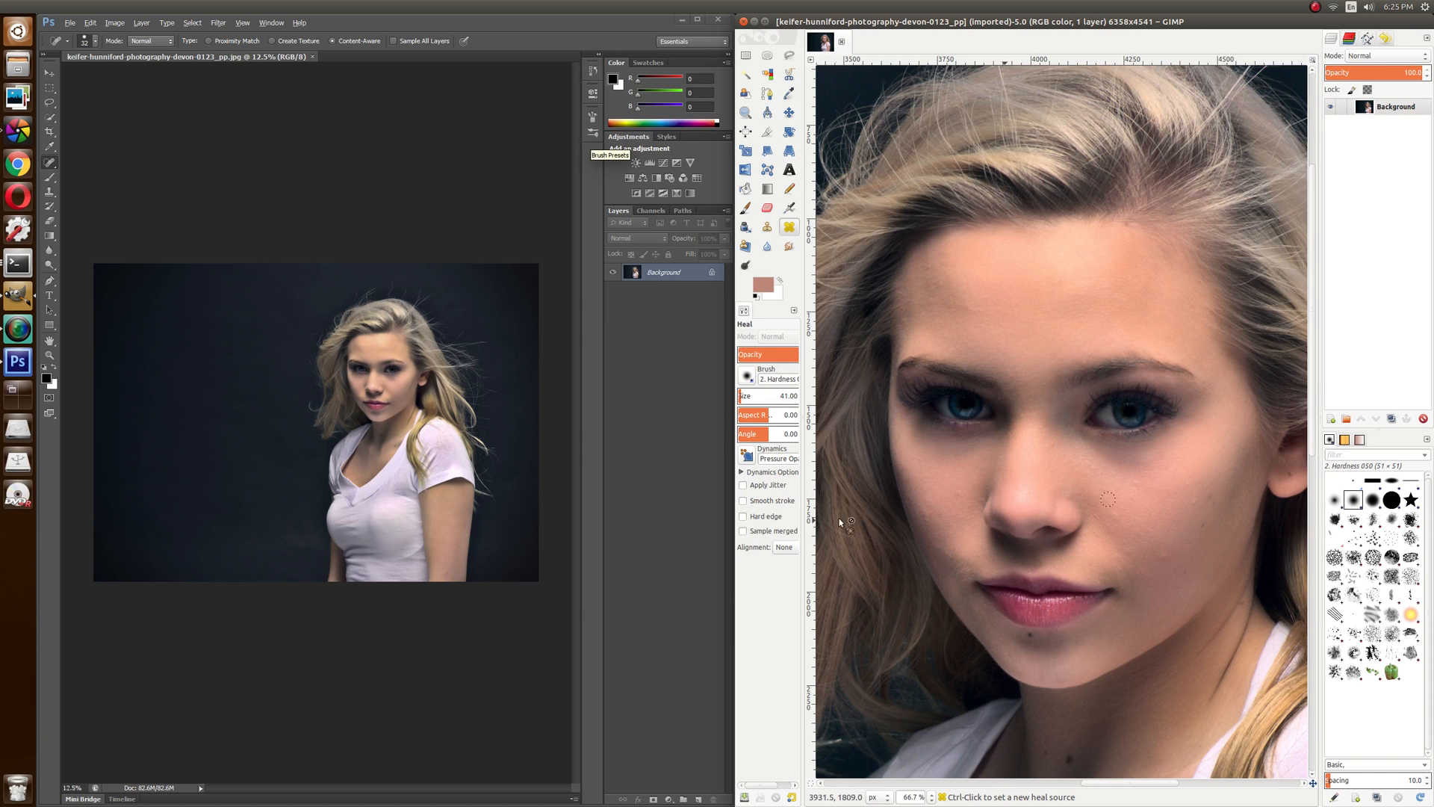
{"action": "mouse_move", "coordinate": [1102, 556]}
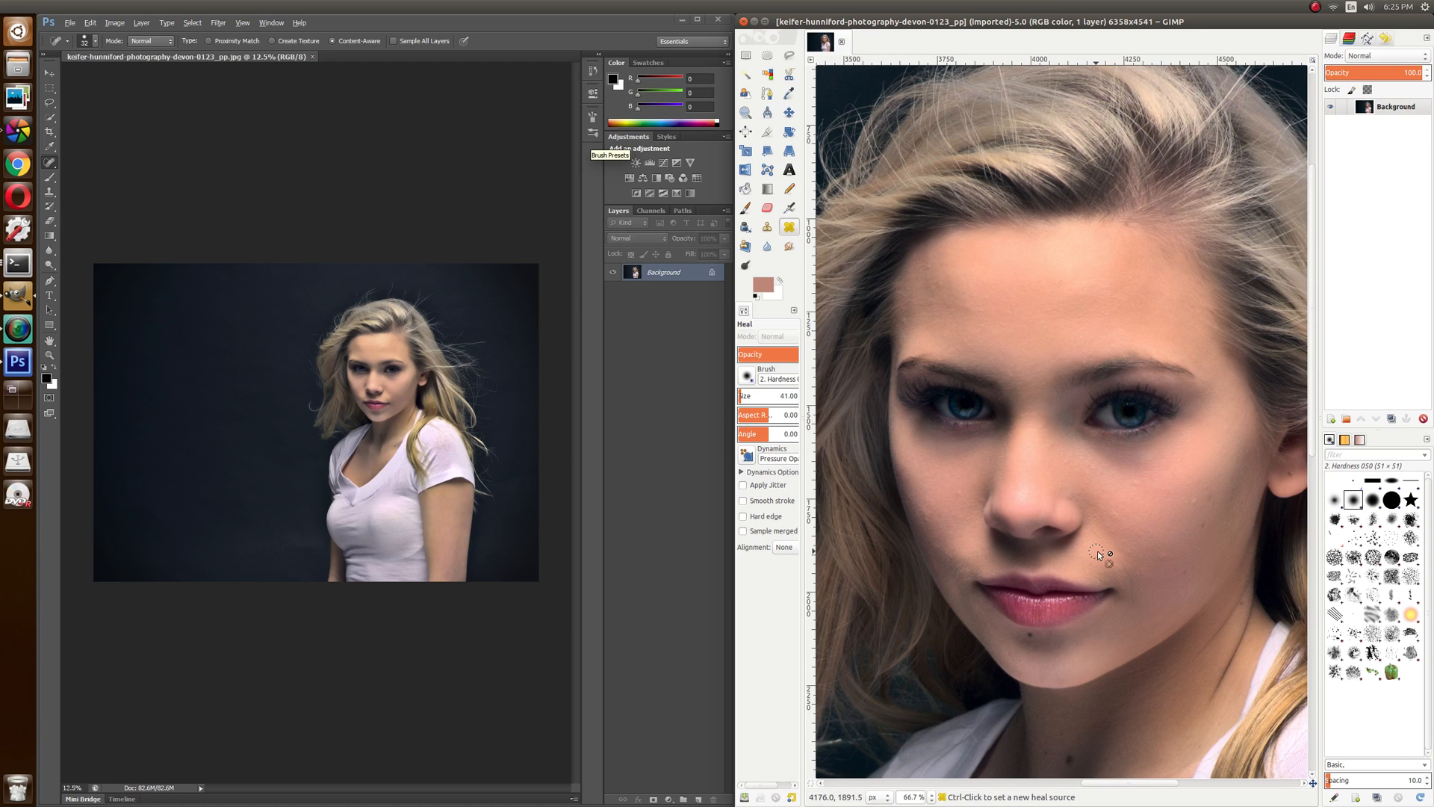
{"action": "mouse_move", "coordinate": [1185, 523]}
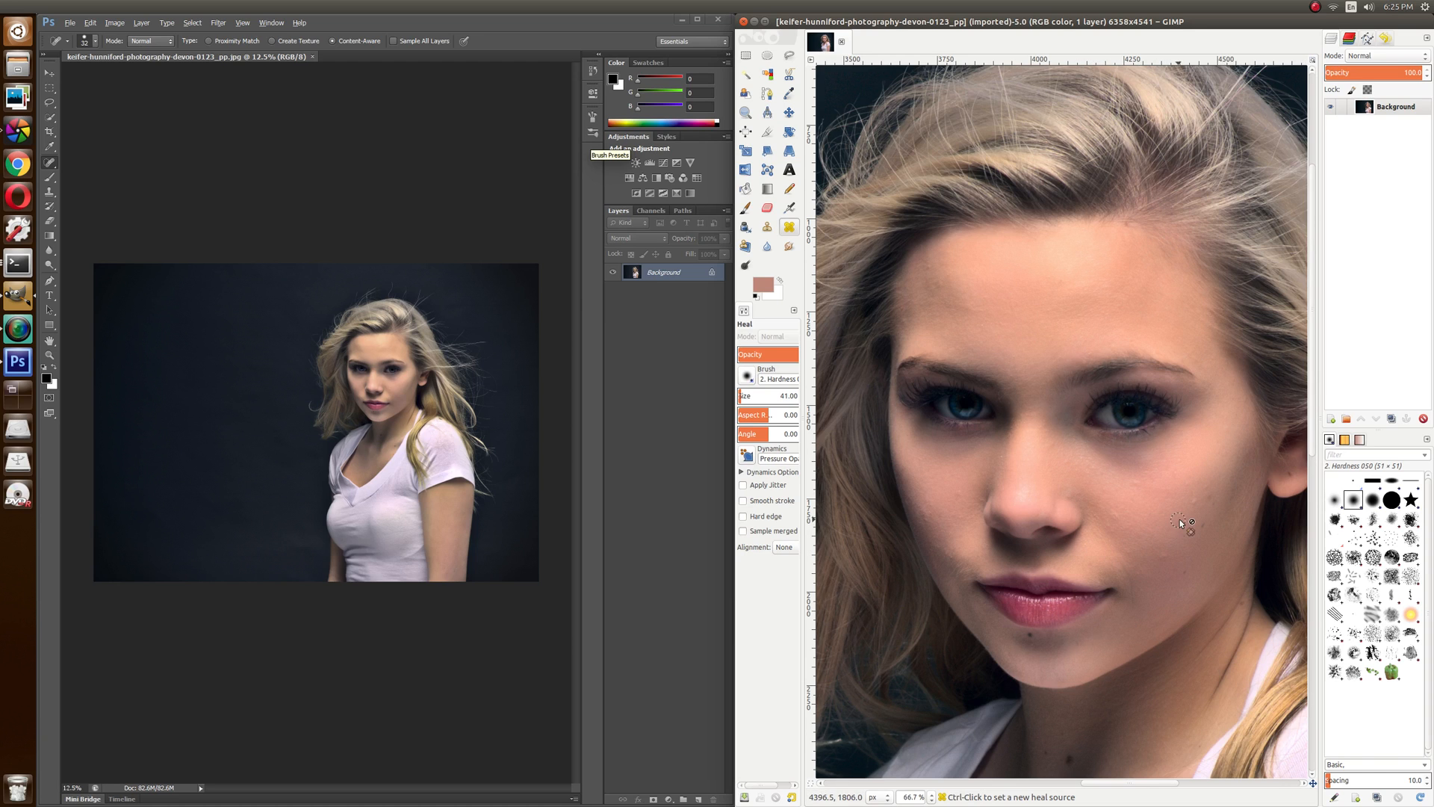
{"action": "mouse_move", "coordinate": [958, 272]}
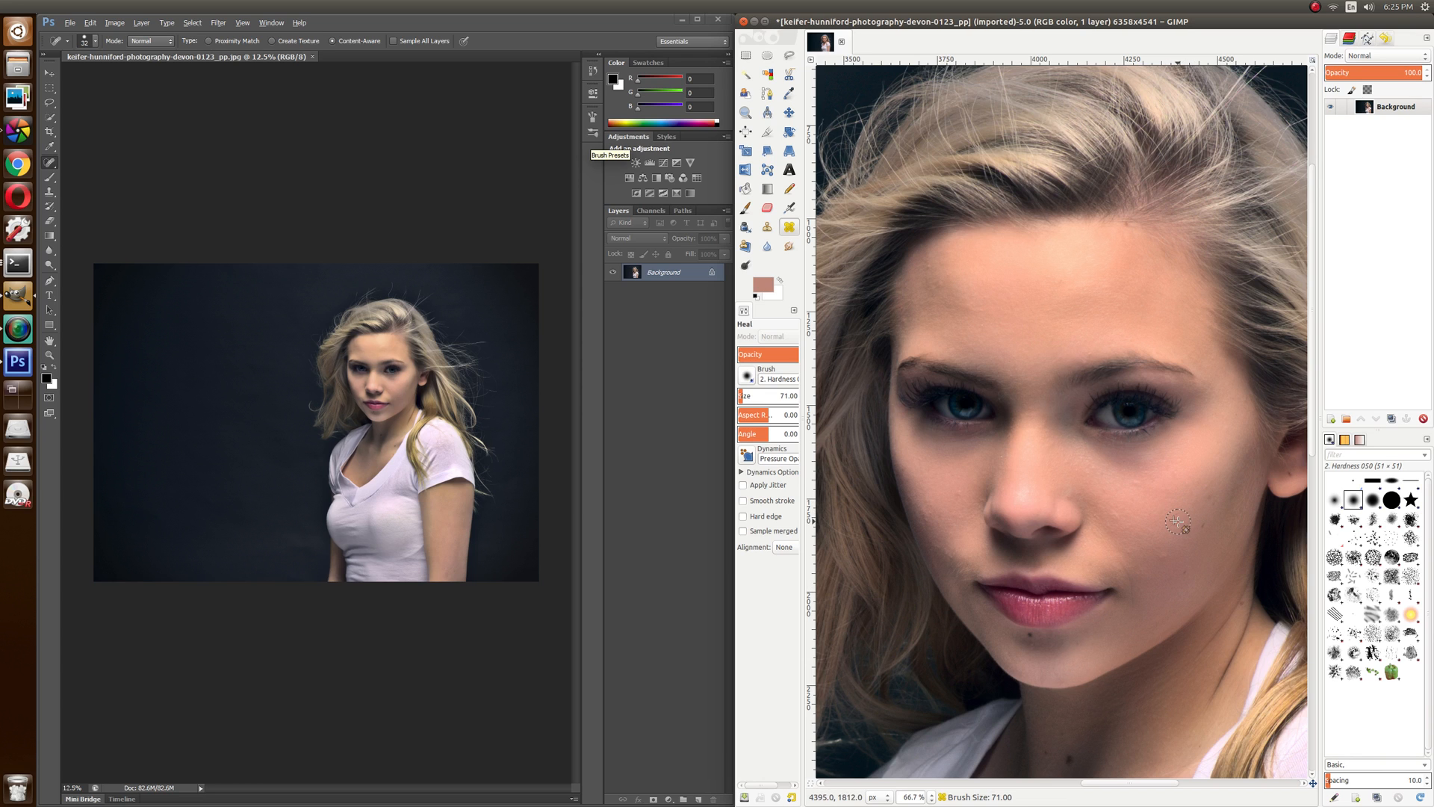
{"action": "mouse_move", "coordinate": [1196, 469]}
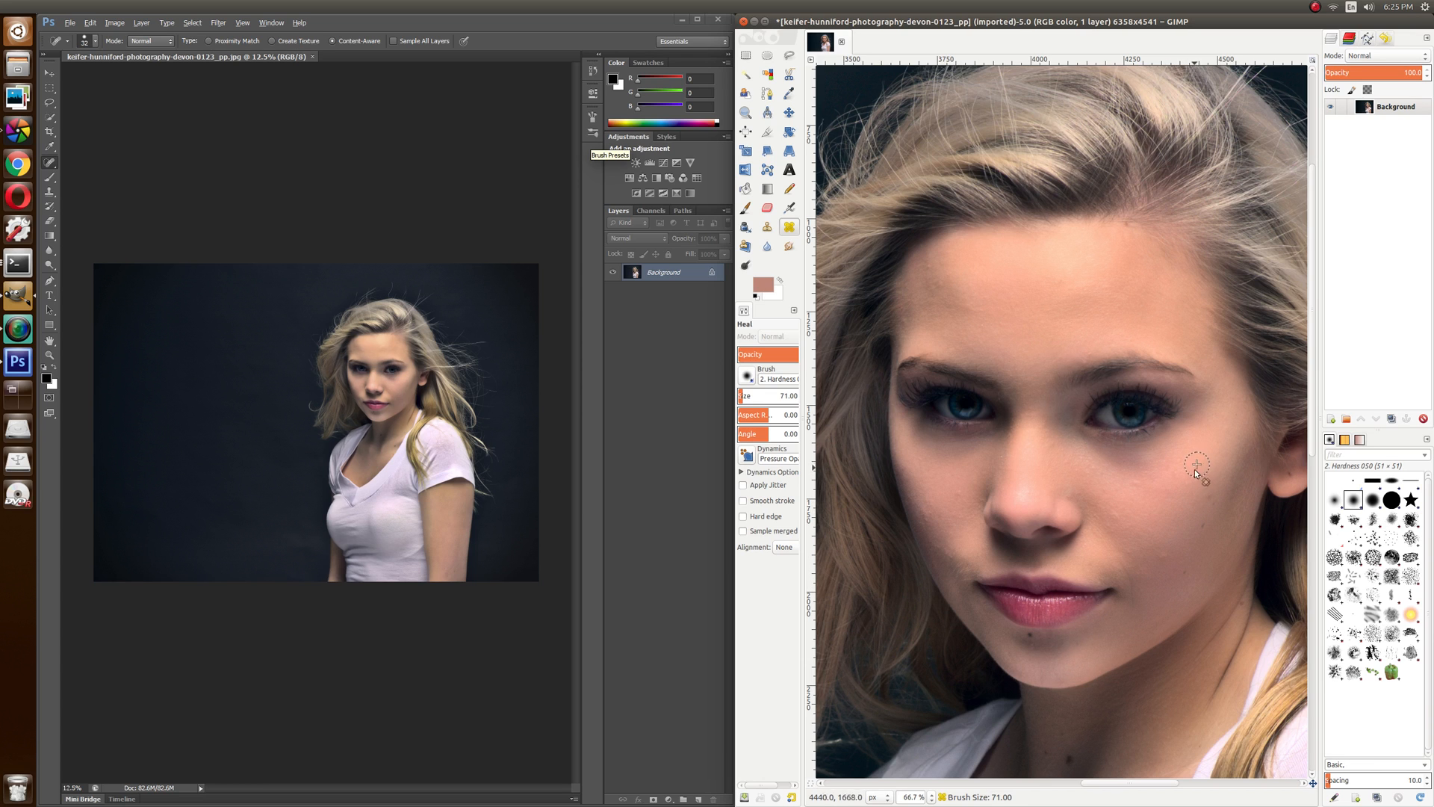
{"action": "mouse_move", "coordinate": [1142, 505]}
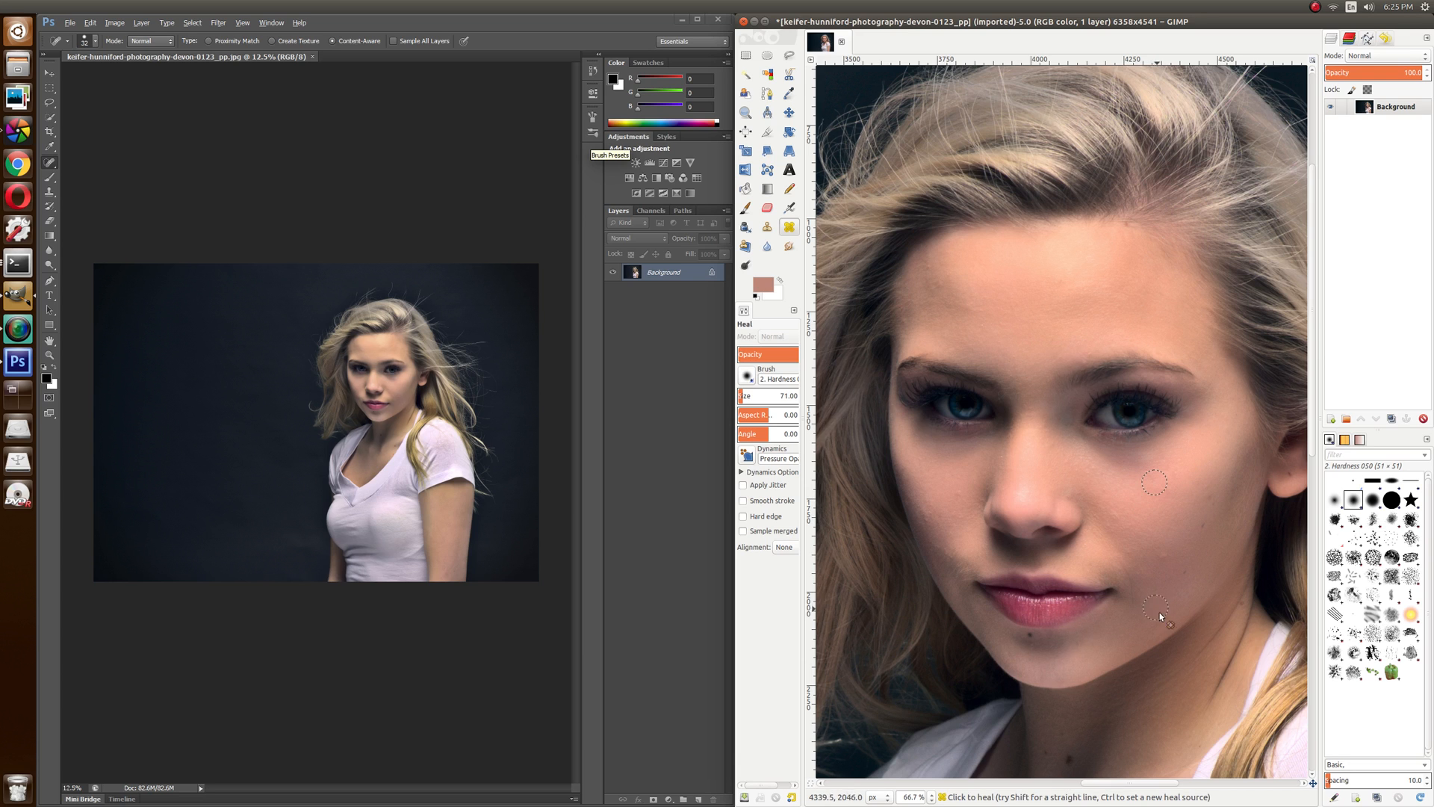
{"action": "mouse_move", "coordinate": [1169, 546]}
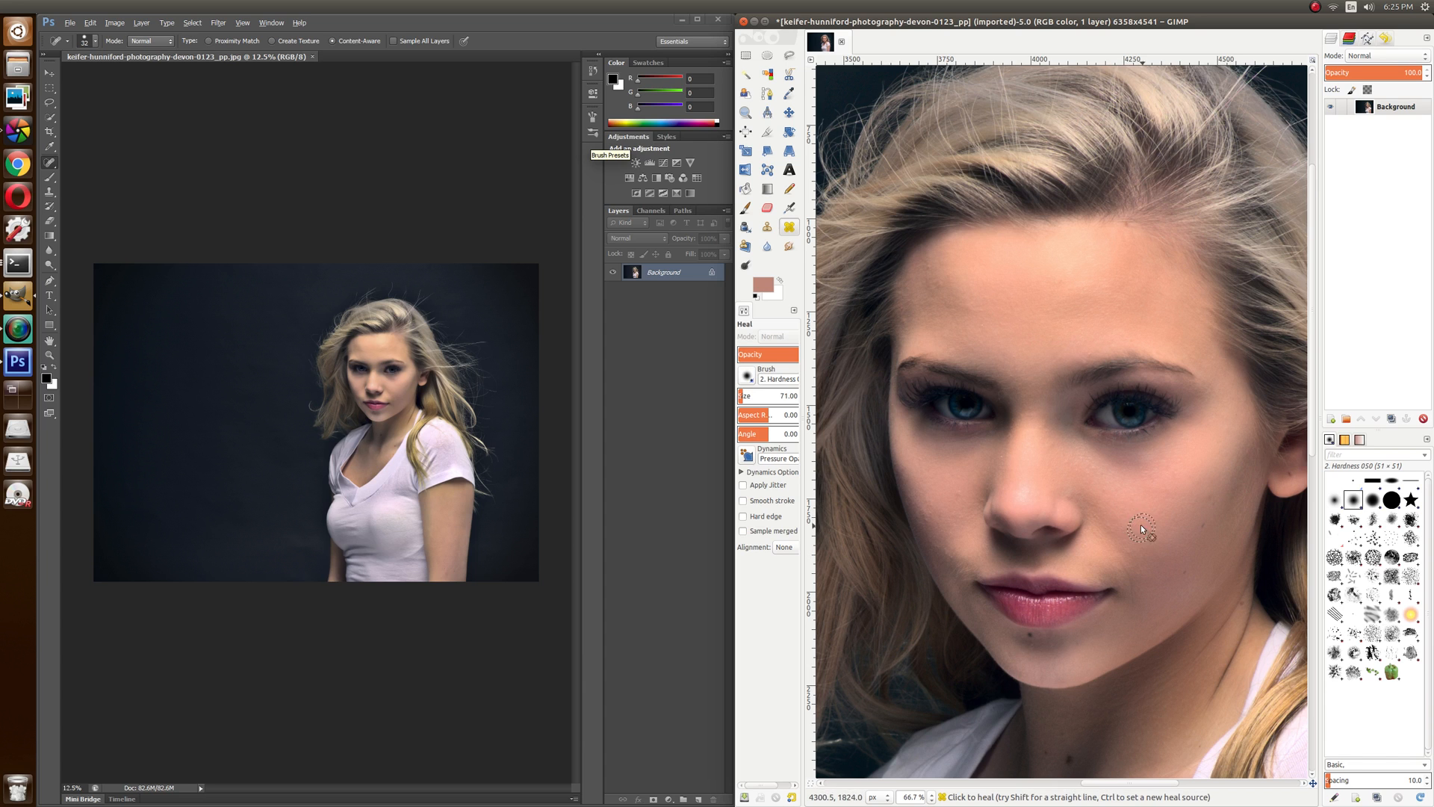
{"action": "mouse_move", "coordinate": [1107, 498]}
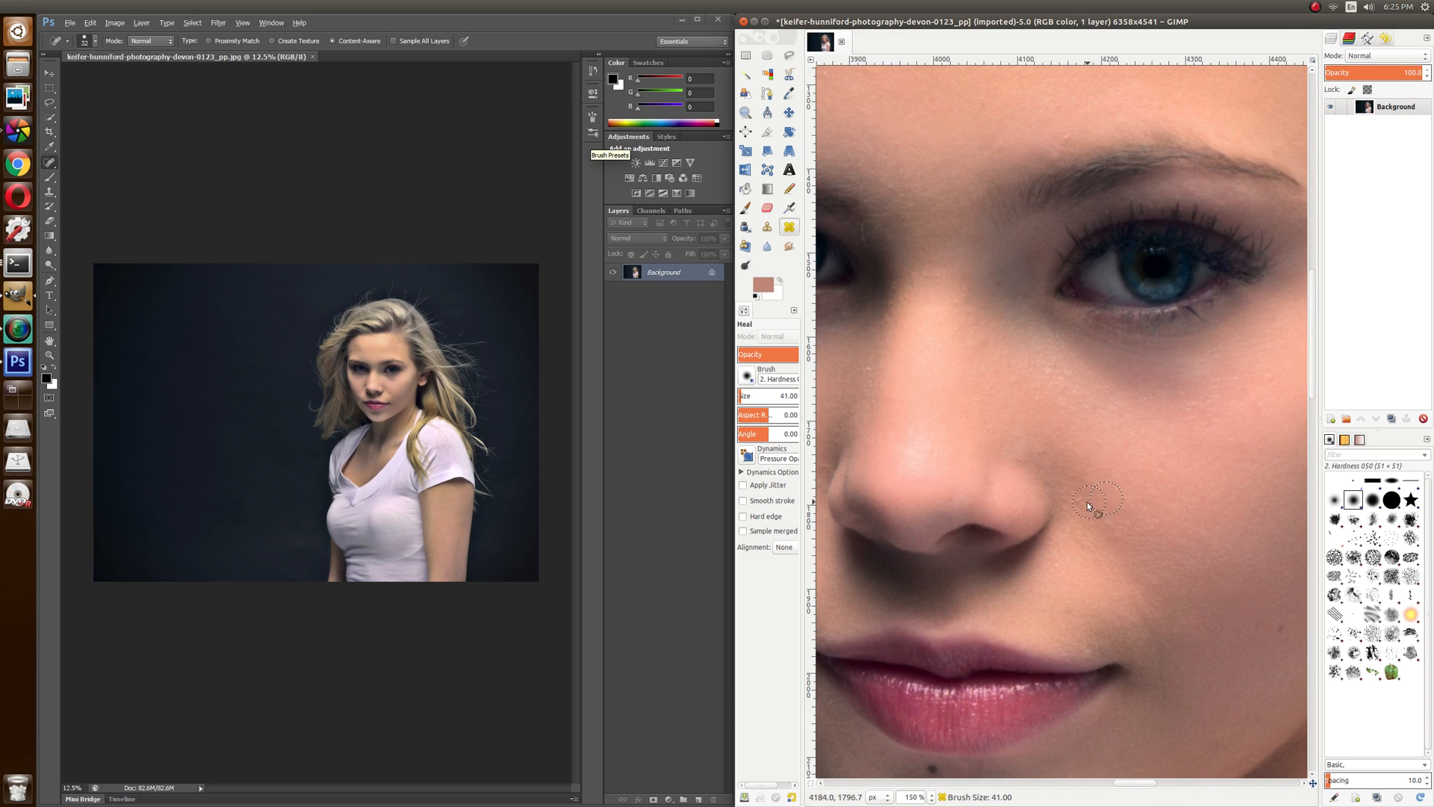
{"action": "mouse_move", "coordinate": [1234, 556]}
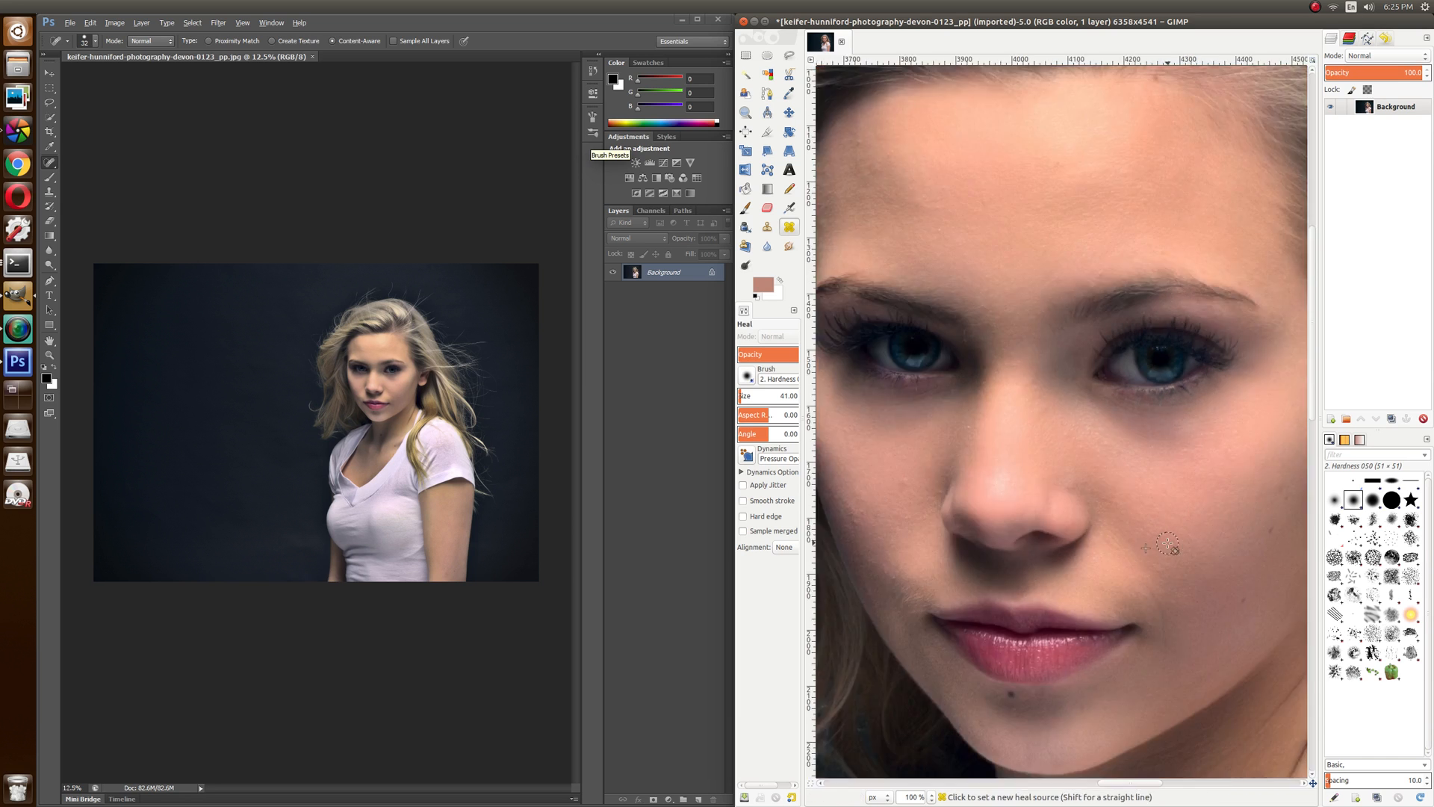
{"action": "mouse_move", "coordinate": [1161, 567]}
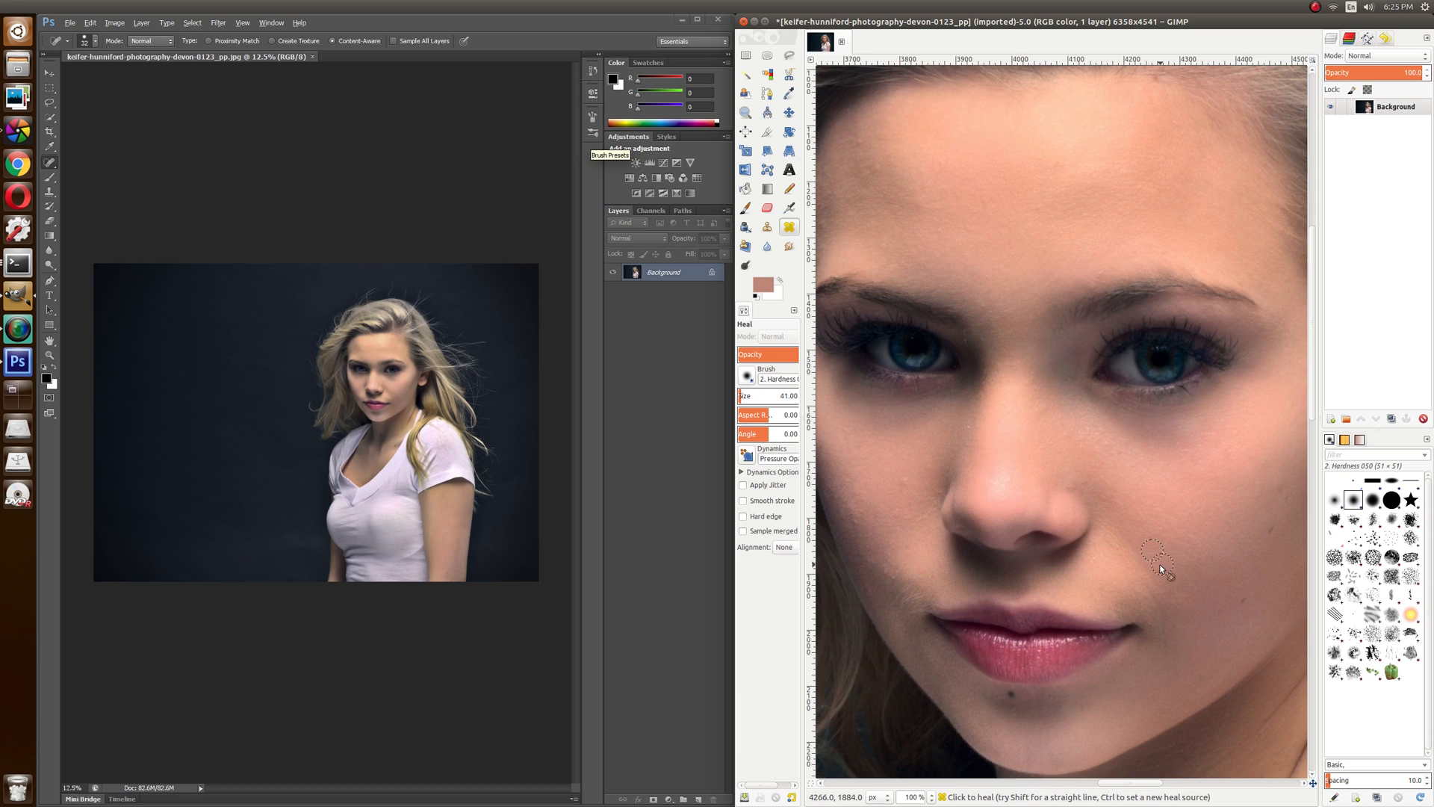
{"action": "mouse_move", "coordinate": [997, 562]}
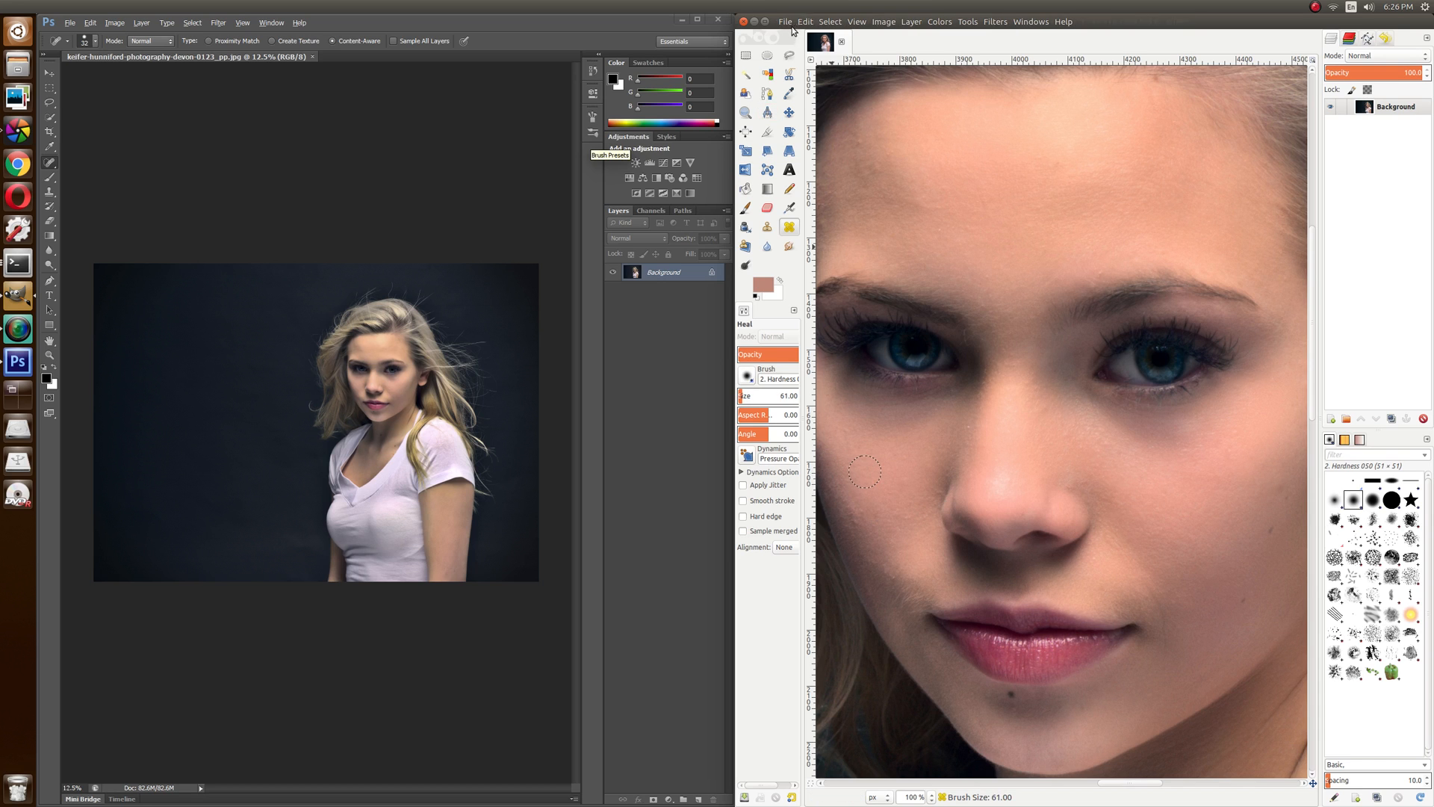
{"action": "left_click", "coordinate": [805, 21]}
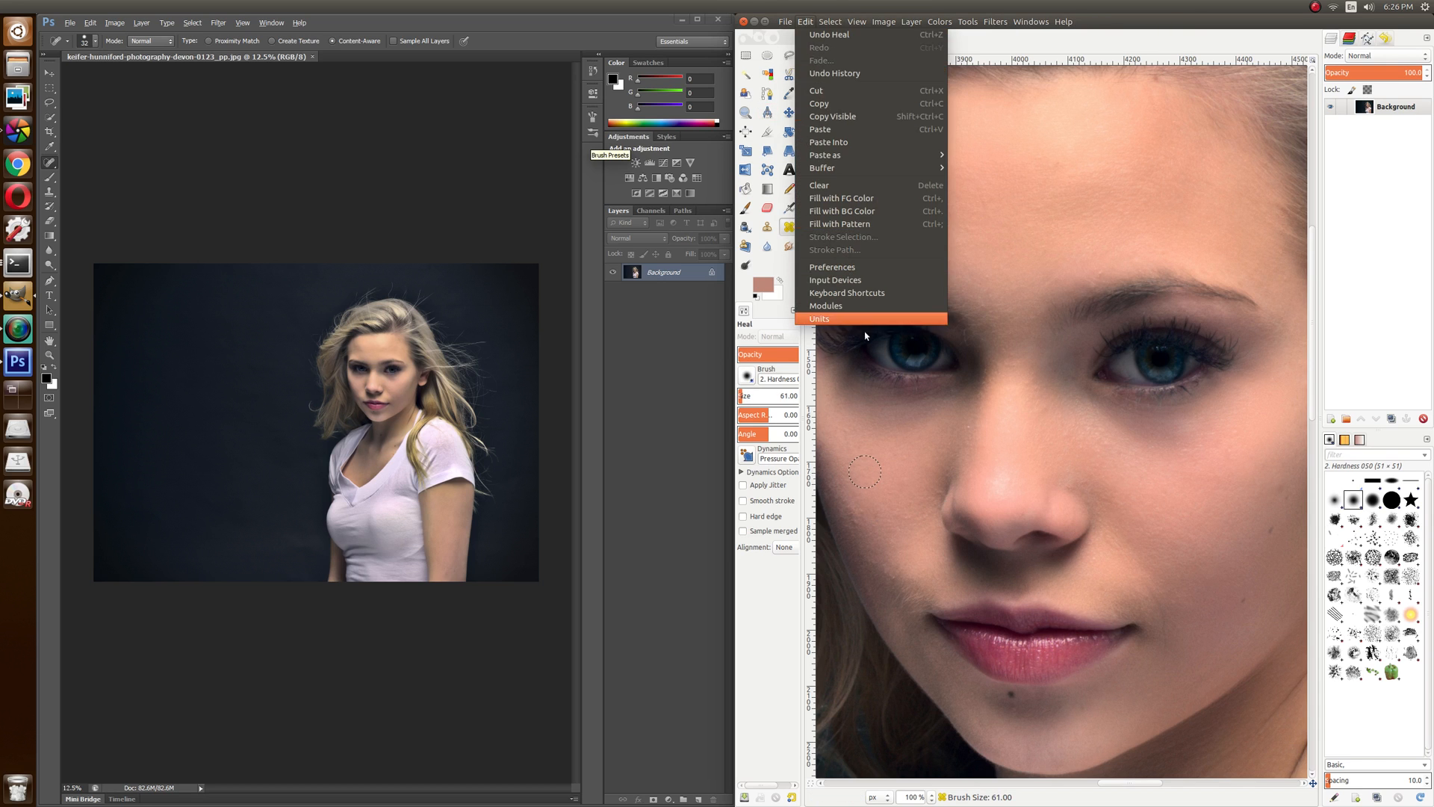
{"action": "left_click", "coordinate": [831, 266]}
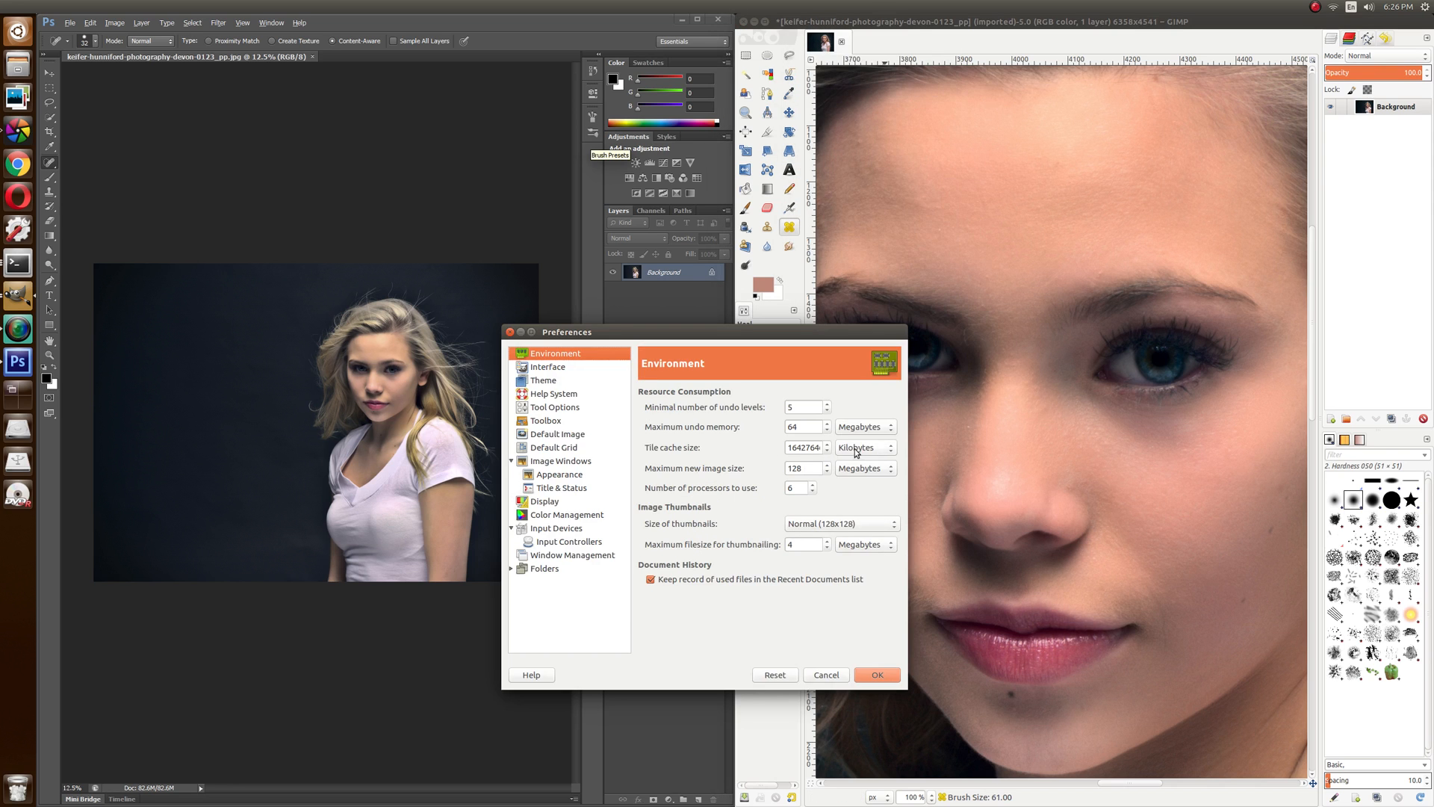
{"action": "left_click", "coordinate": [567, 541]}
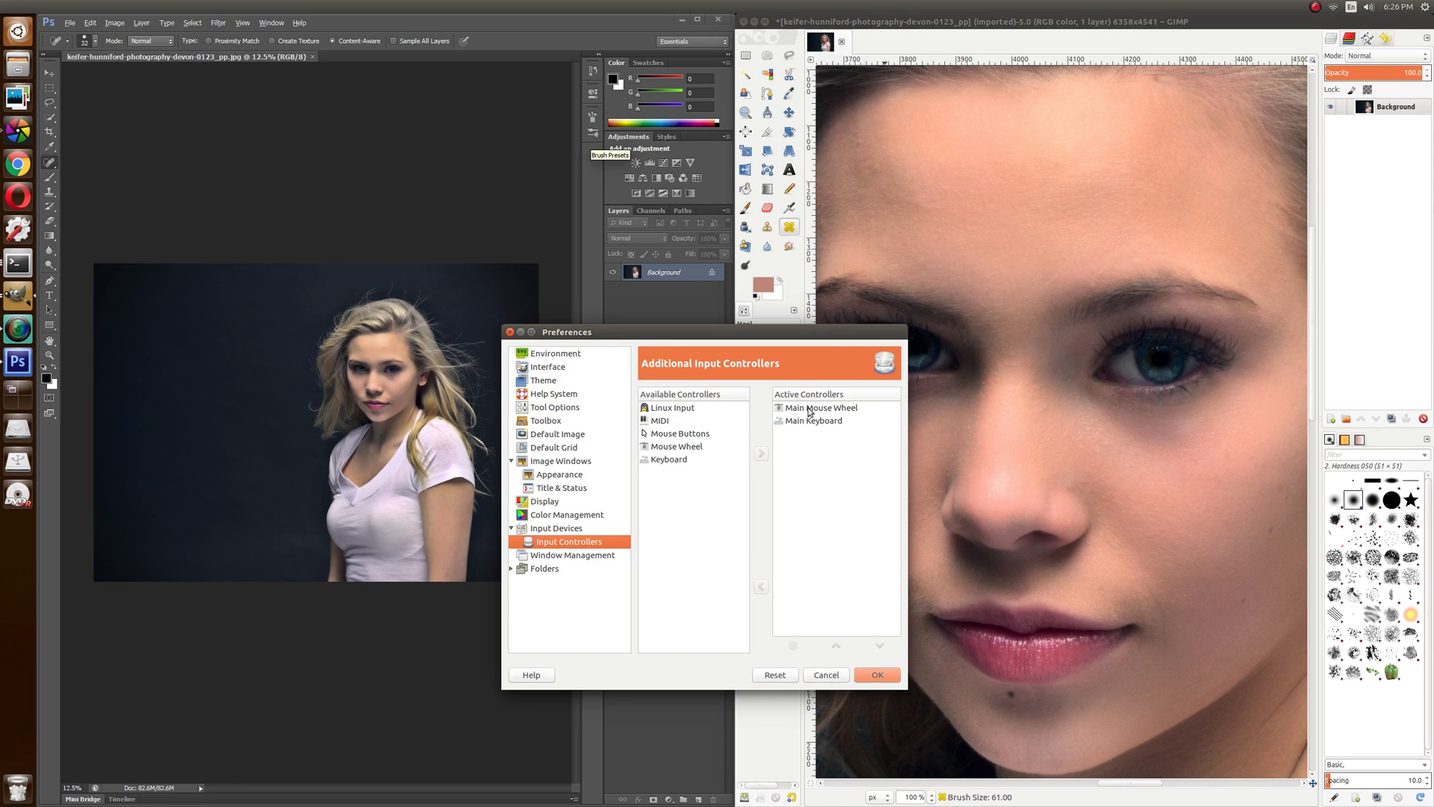
{"action": "double_click", "coordinate": [819, 407]}
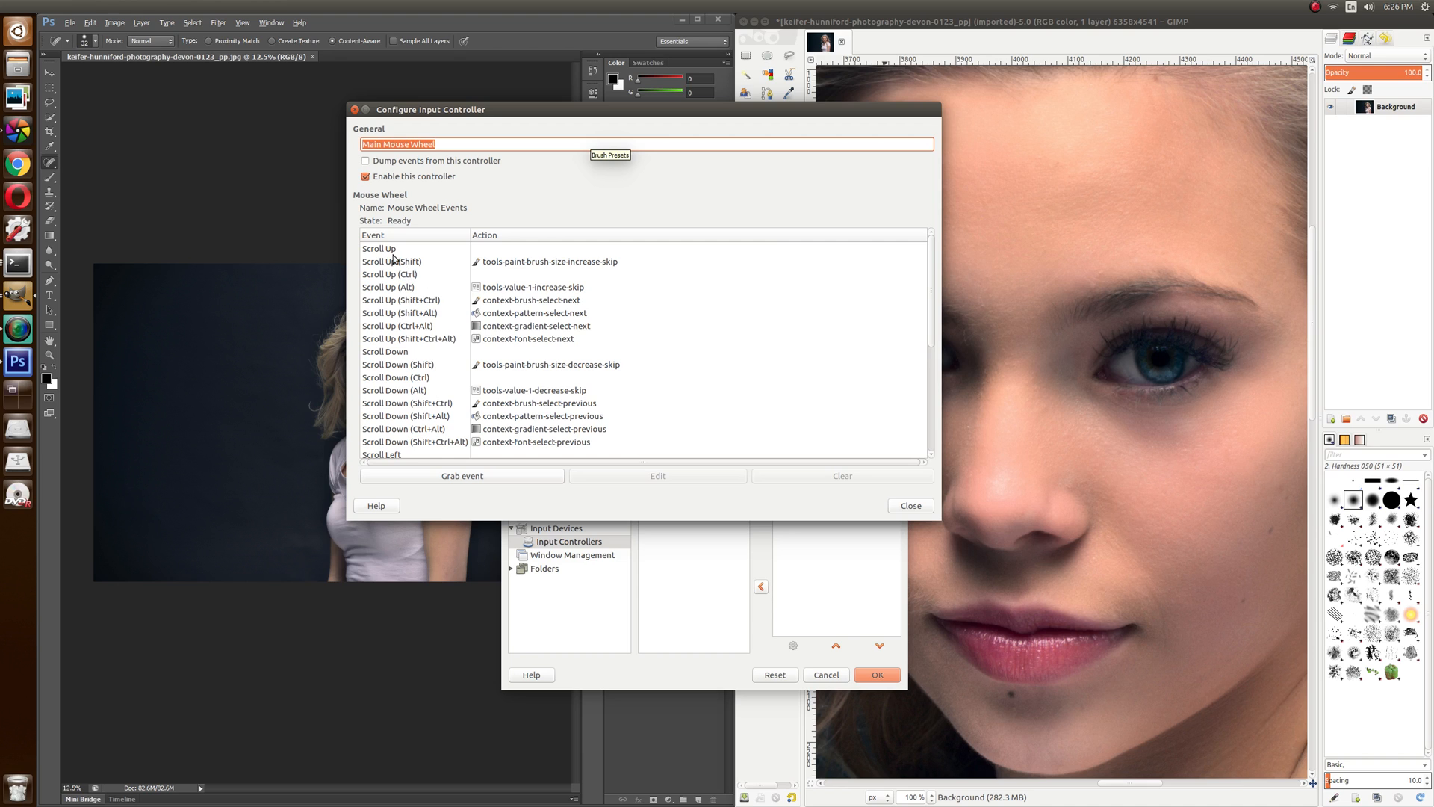
{"action": "mouse_move", "coordinate": [410, 265]}
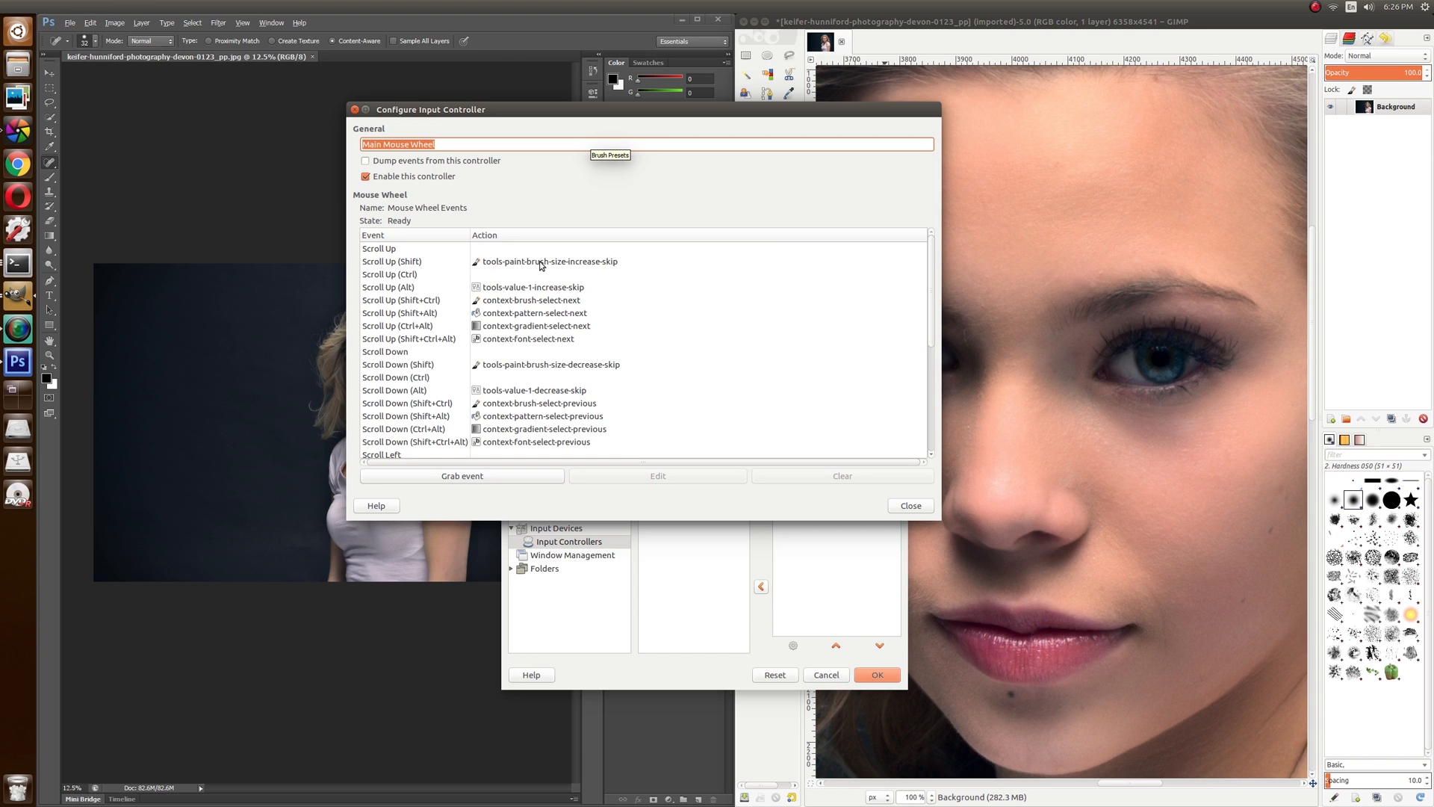
{"action": "mouse_move", "coordinate": [527, 403]}
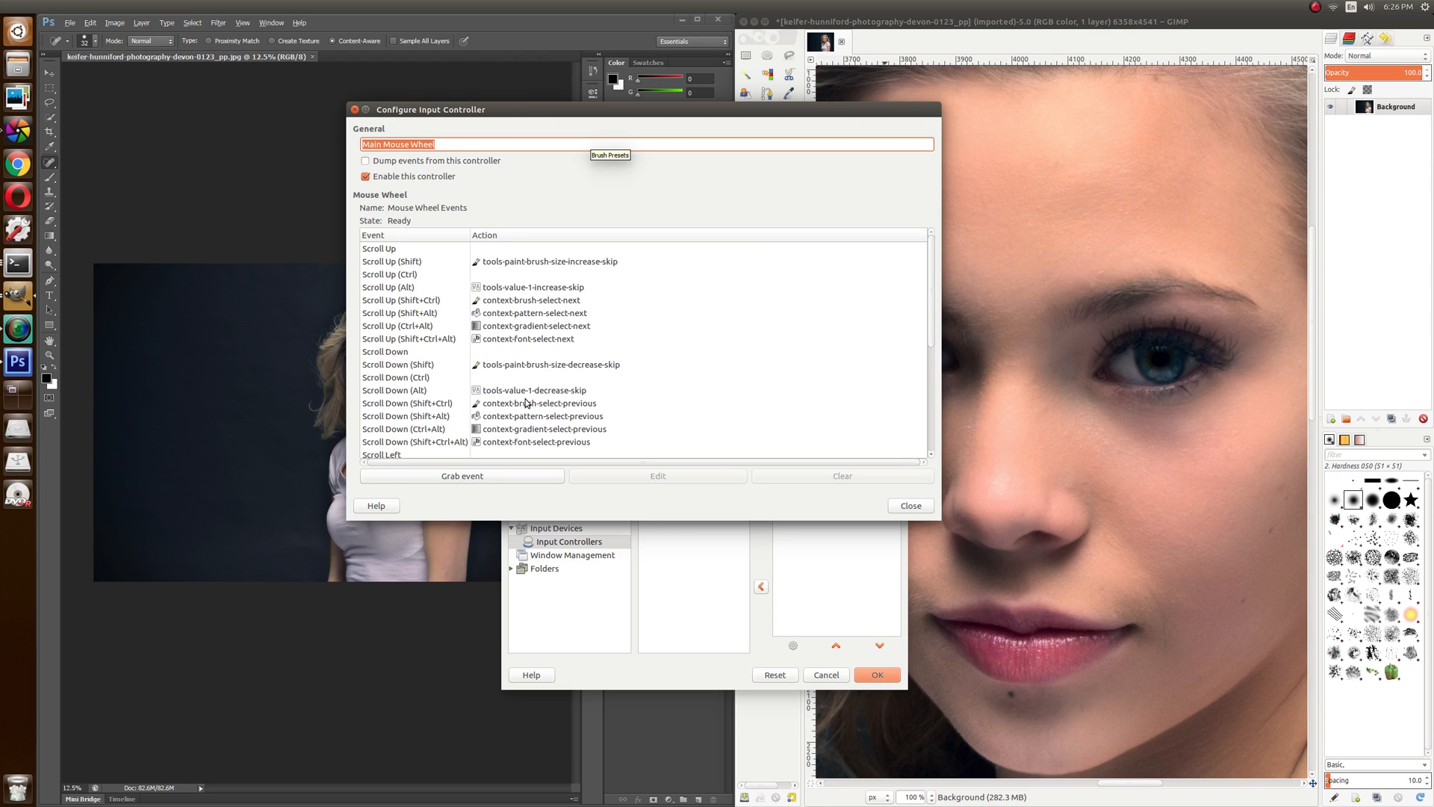
{"action": "mouse_move", "coordinate": [551, 363]}
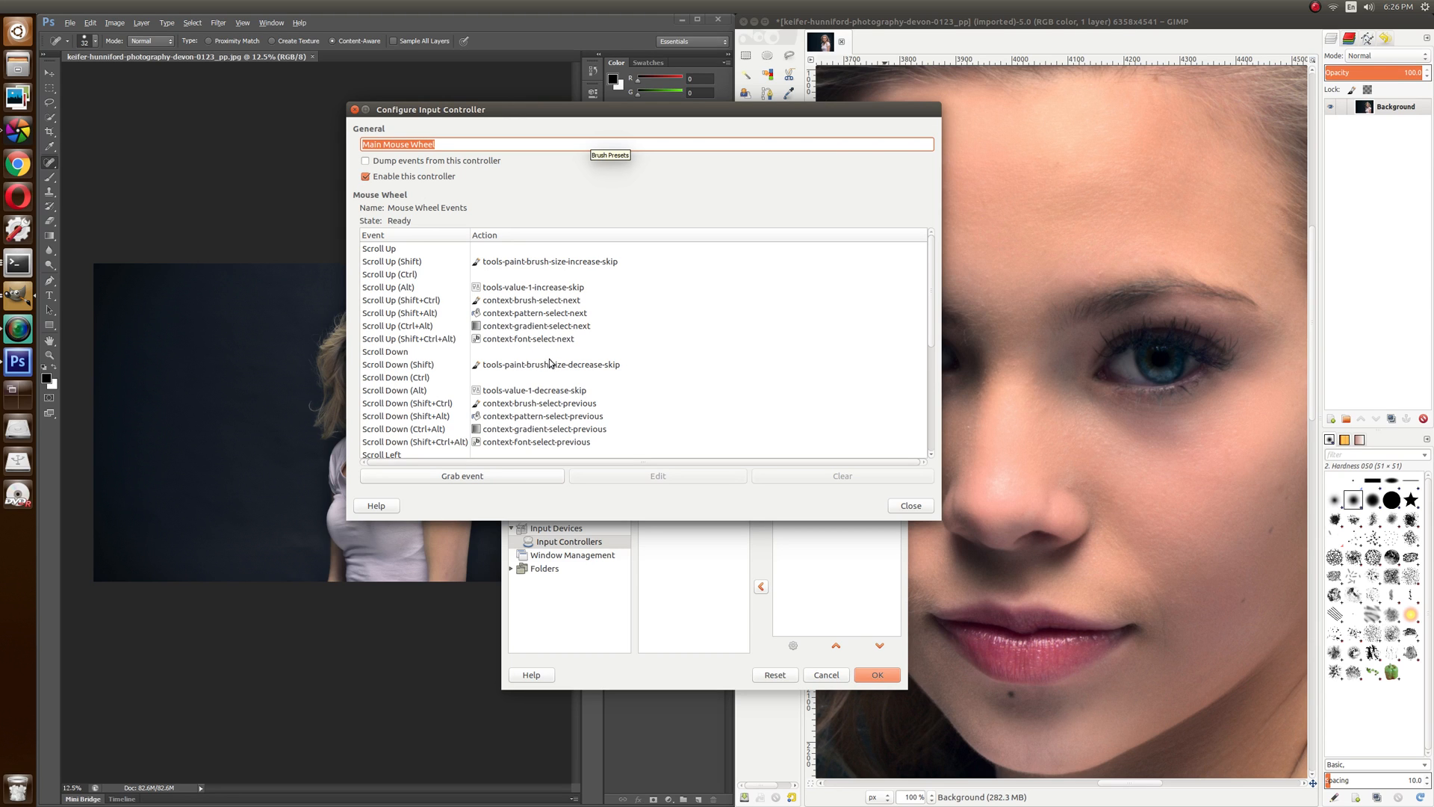
{"action": "mouse_move", "coordinate": [884, 508]}
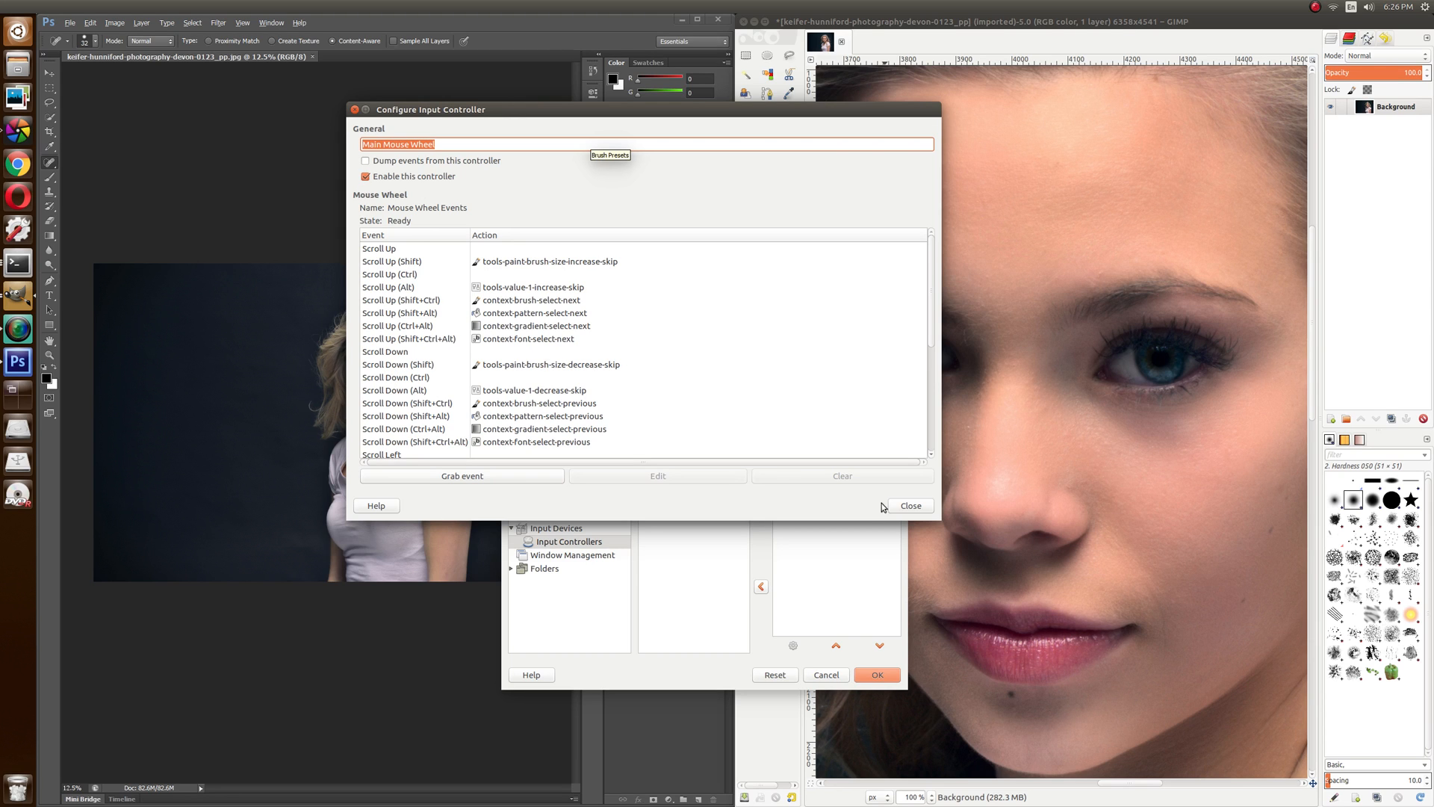
{"action": "left_click", "coordinate": [909, 506]}
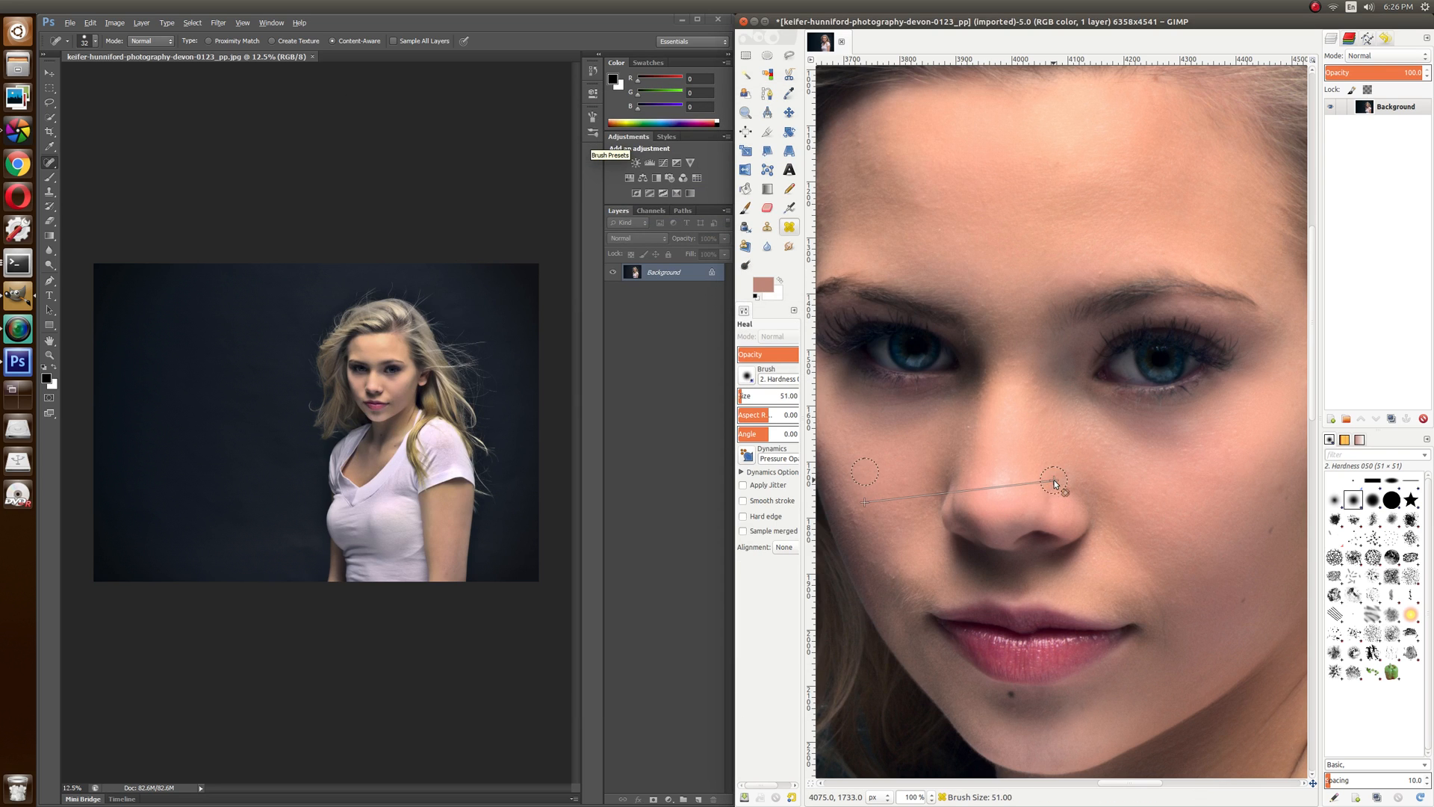
{"action": "mouse_move", "coordinate": [1002, 302]}
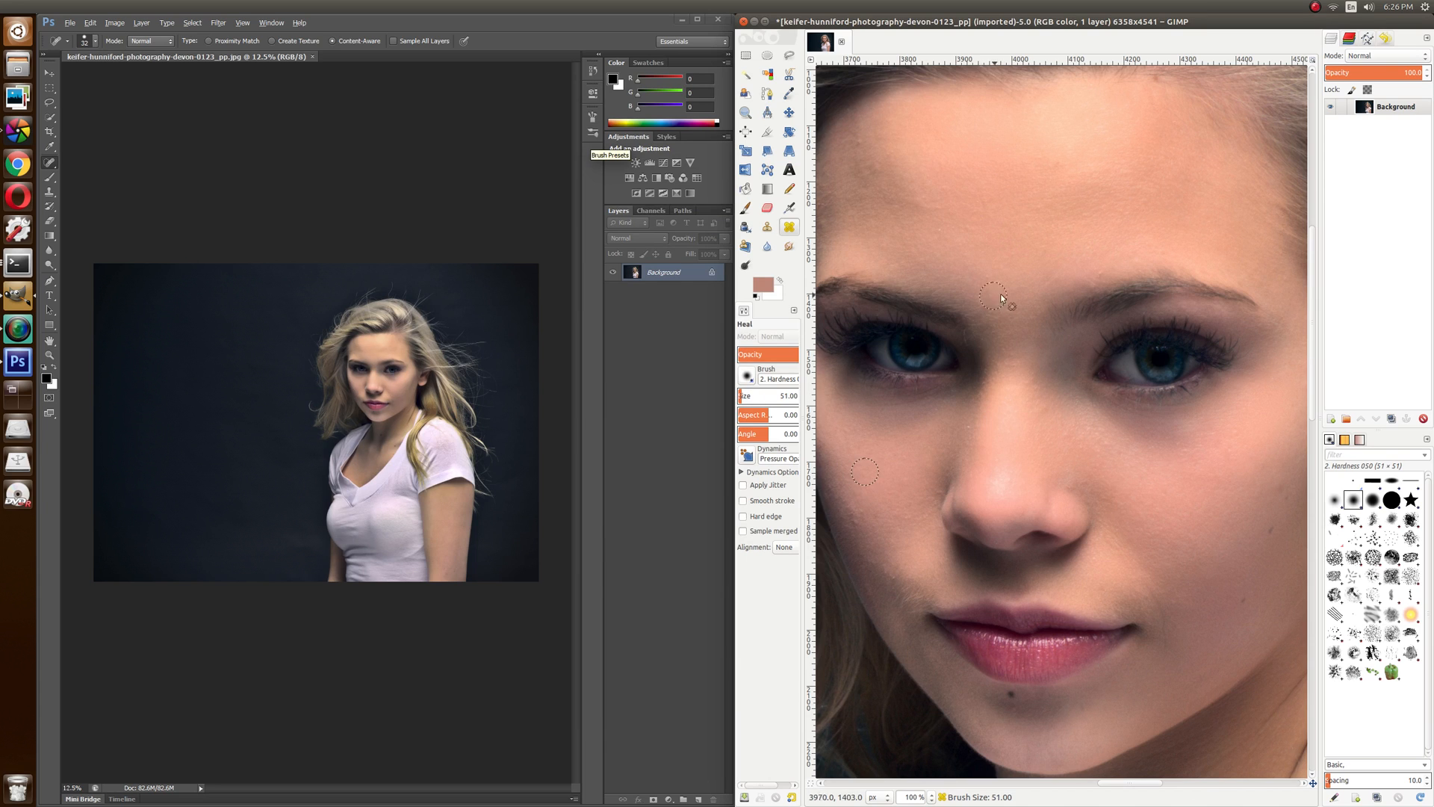
{"action": "mouse_move", "coordinate": [1104, 277]}
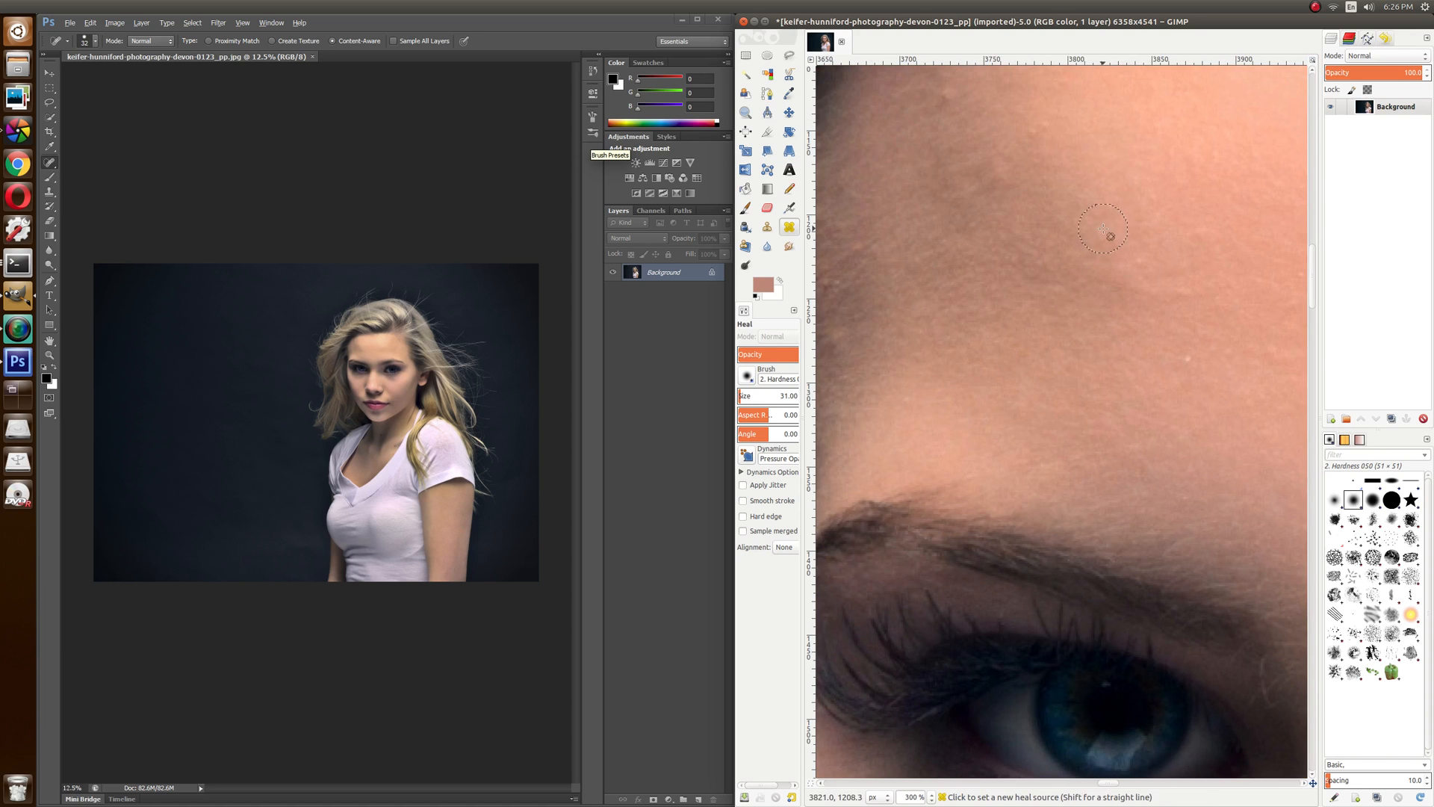
{"action": "mouse_move", "coordinate": [1063, 180]}
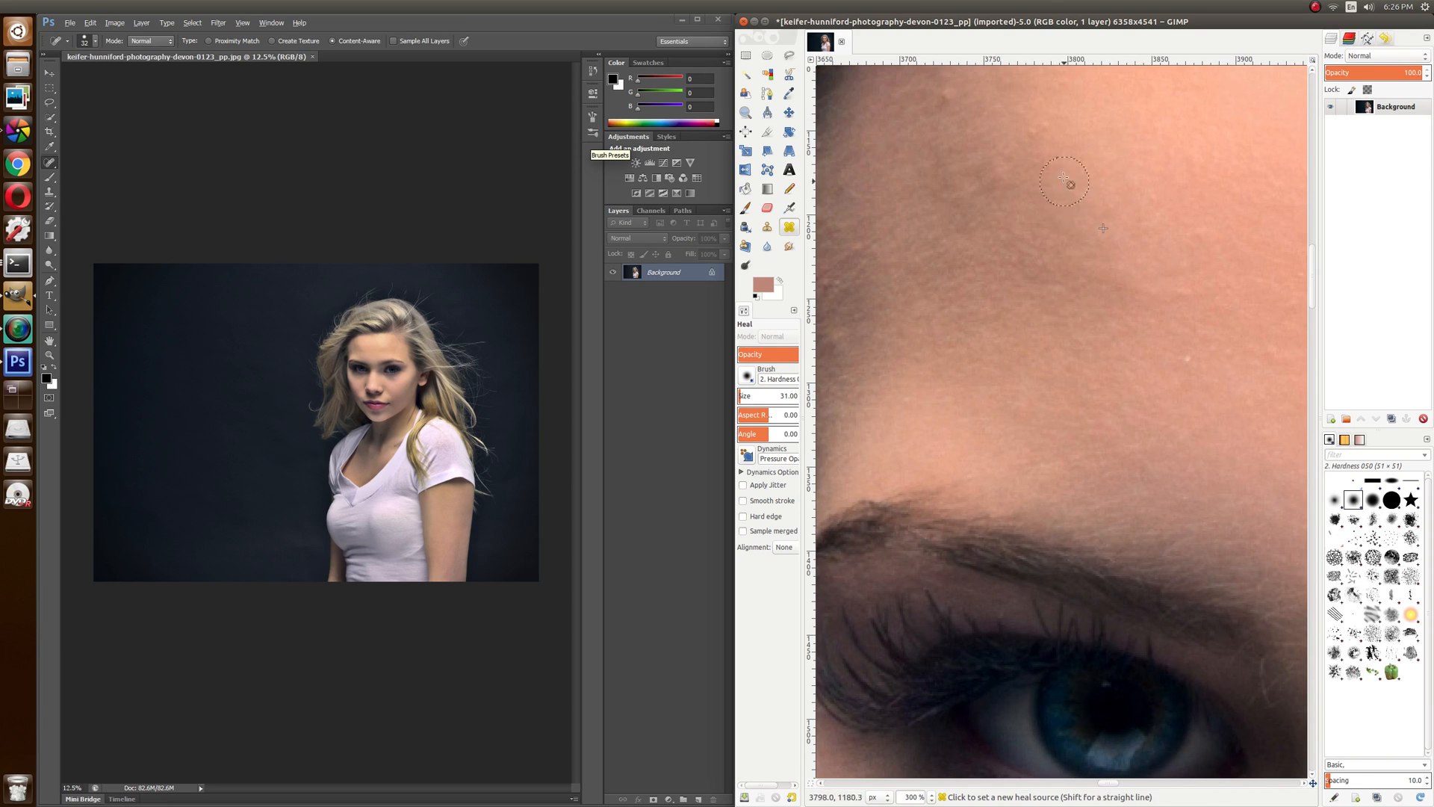
{"action": "mouse_move", "coordinate": [986, 127]}
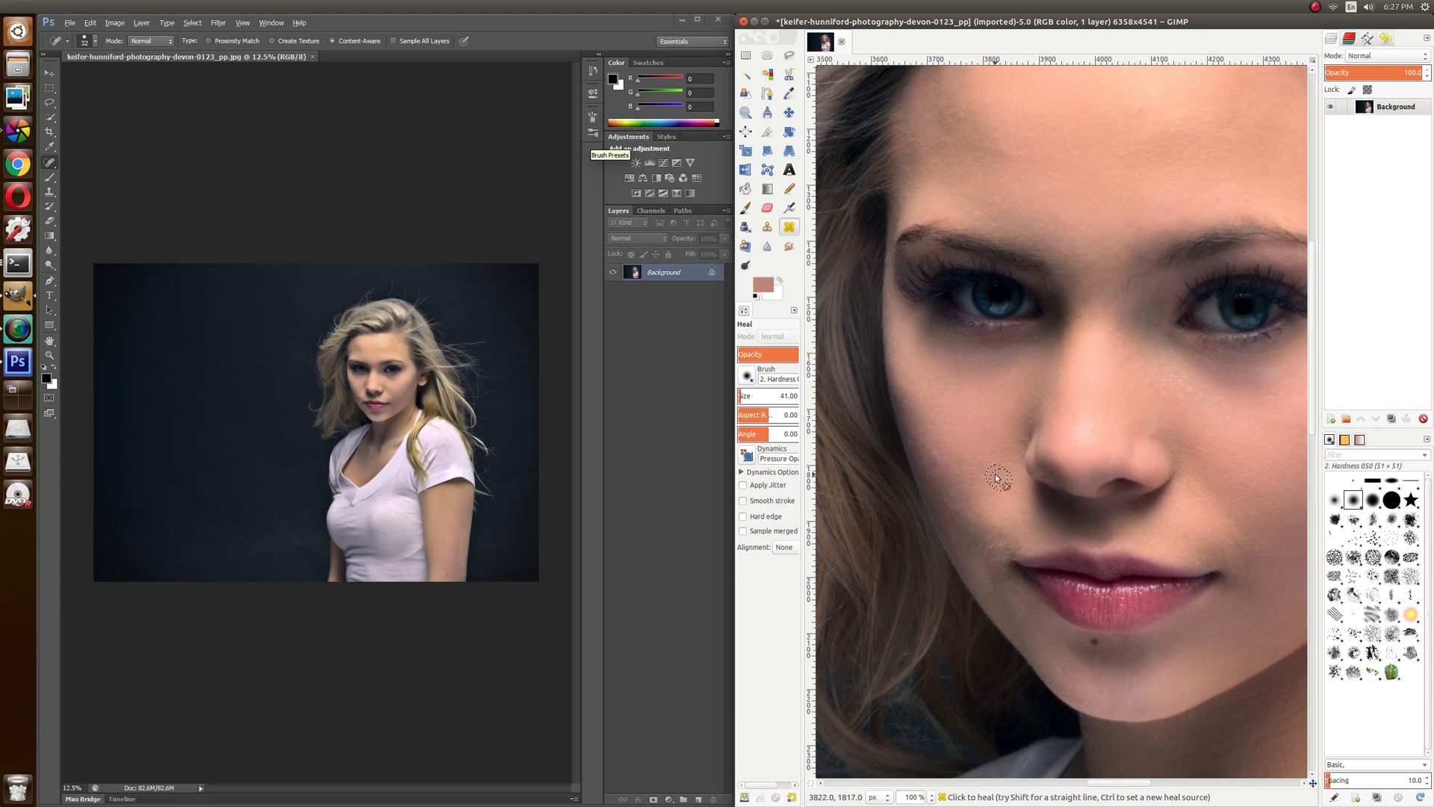
{"action": "mouse_move", "coordinate": [1174, 390]}
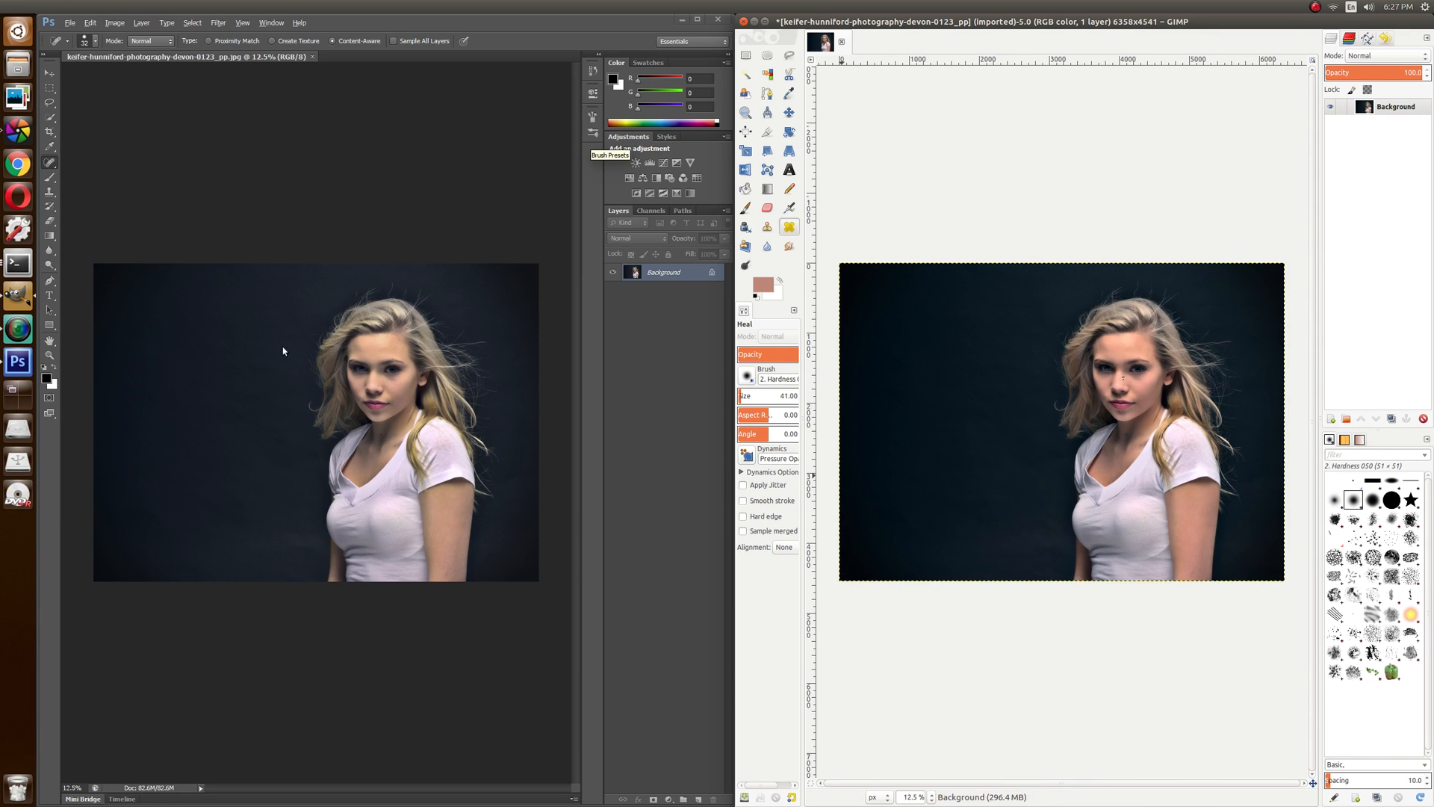
{"action": "mouse_move", "coordinate": [482, 412]}
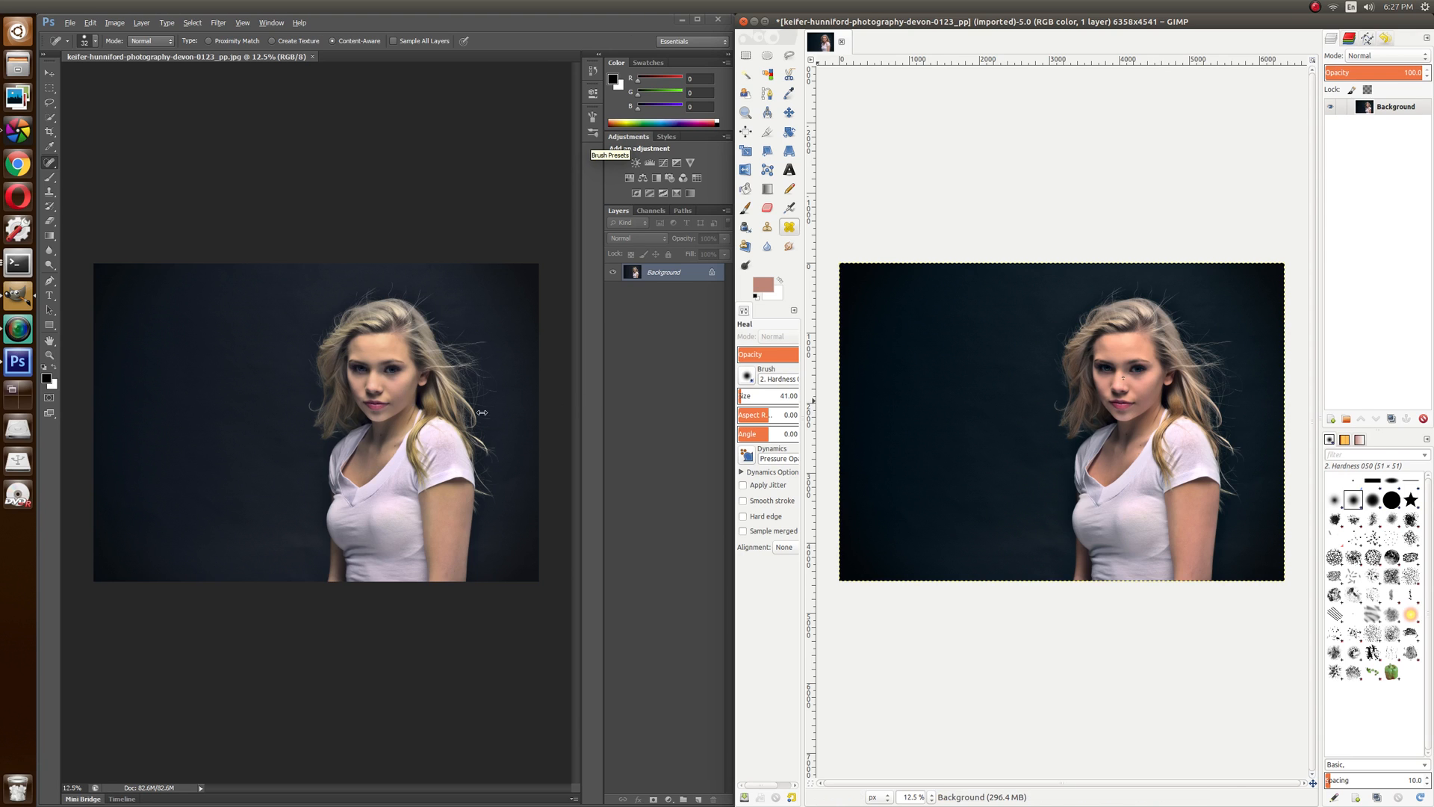
{"action": "mouse_move", "coordinate": [860, 445]}
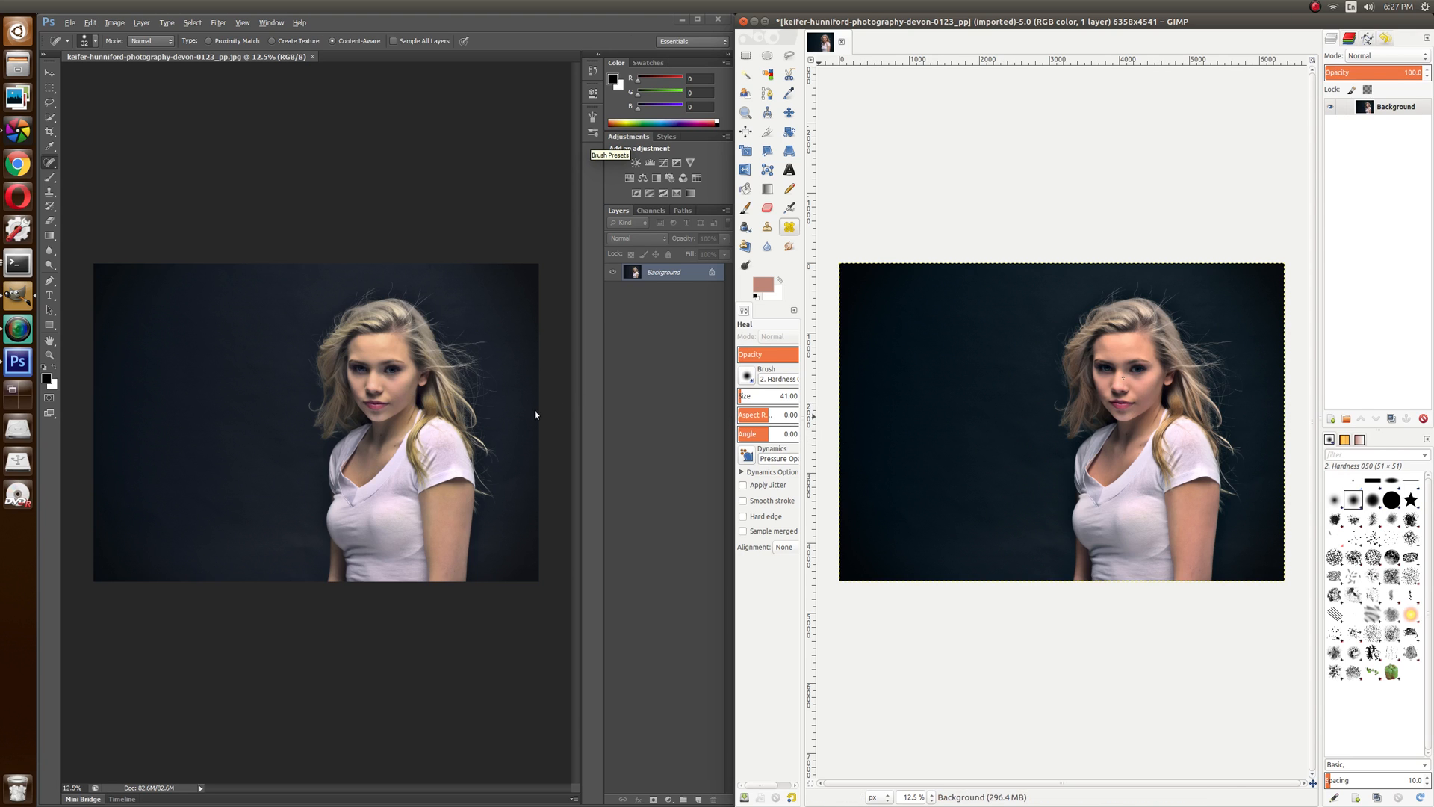
{"action": "mouse_move", "coordinate": [346, 386]}
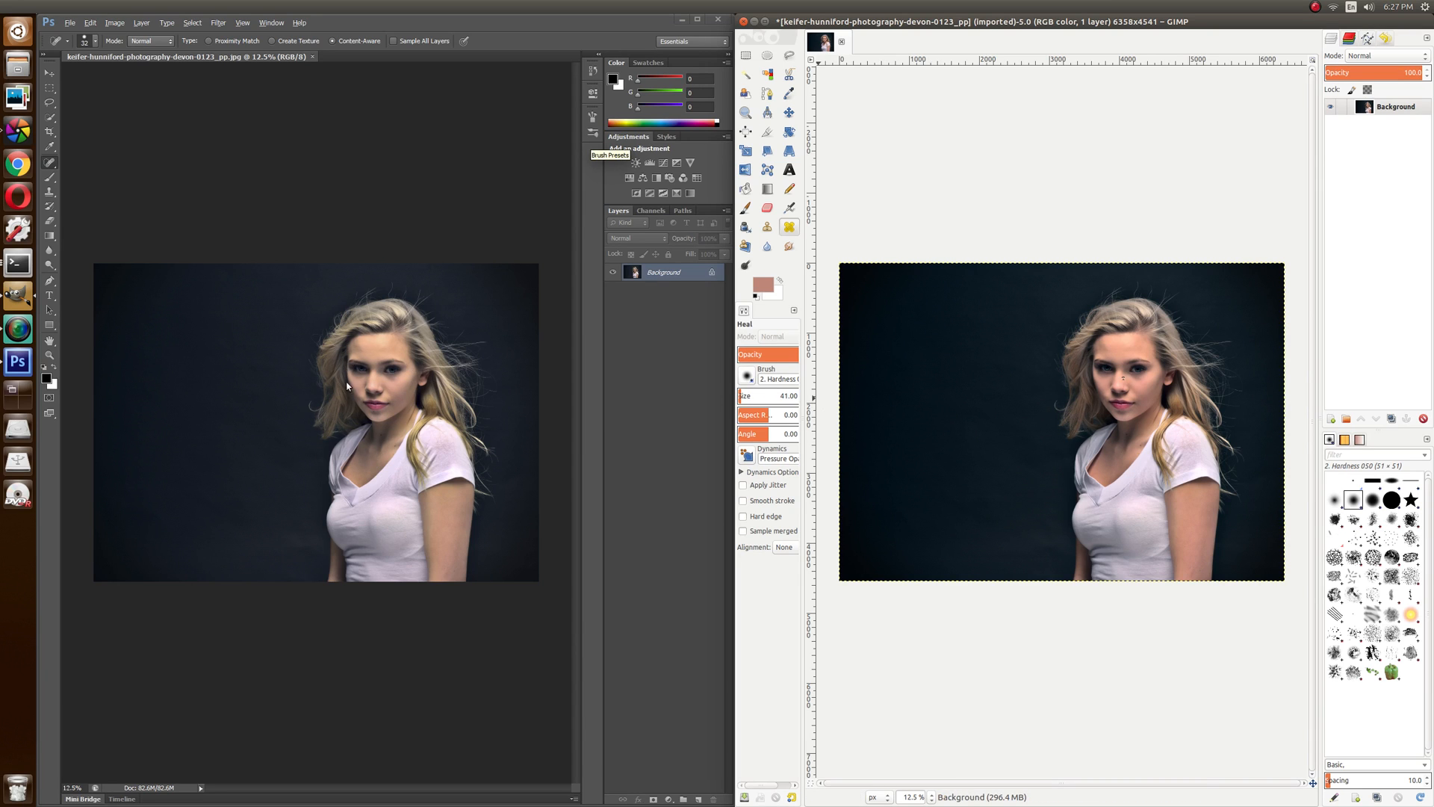
{"action": "mouse_move", "coordinate": [1031, 384]}
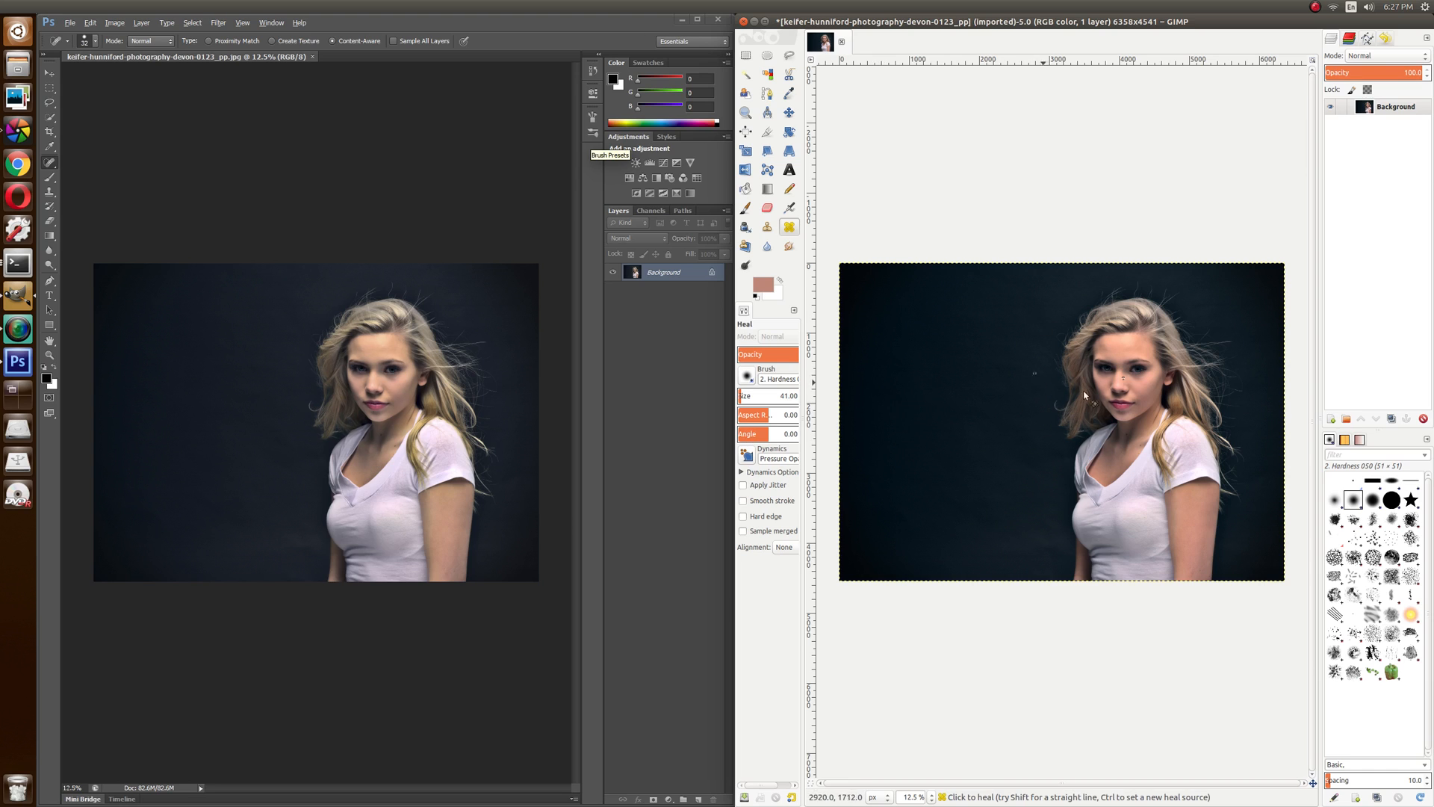
{"action": "mouse_move", "coordinate": [335, 296]}
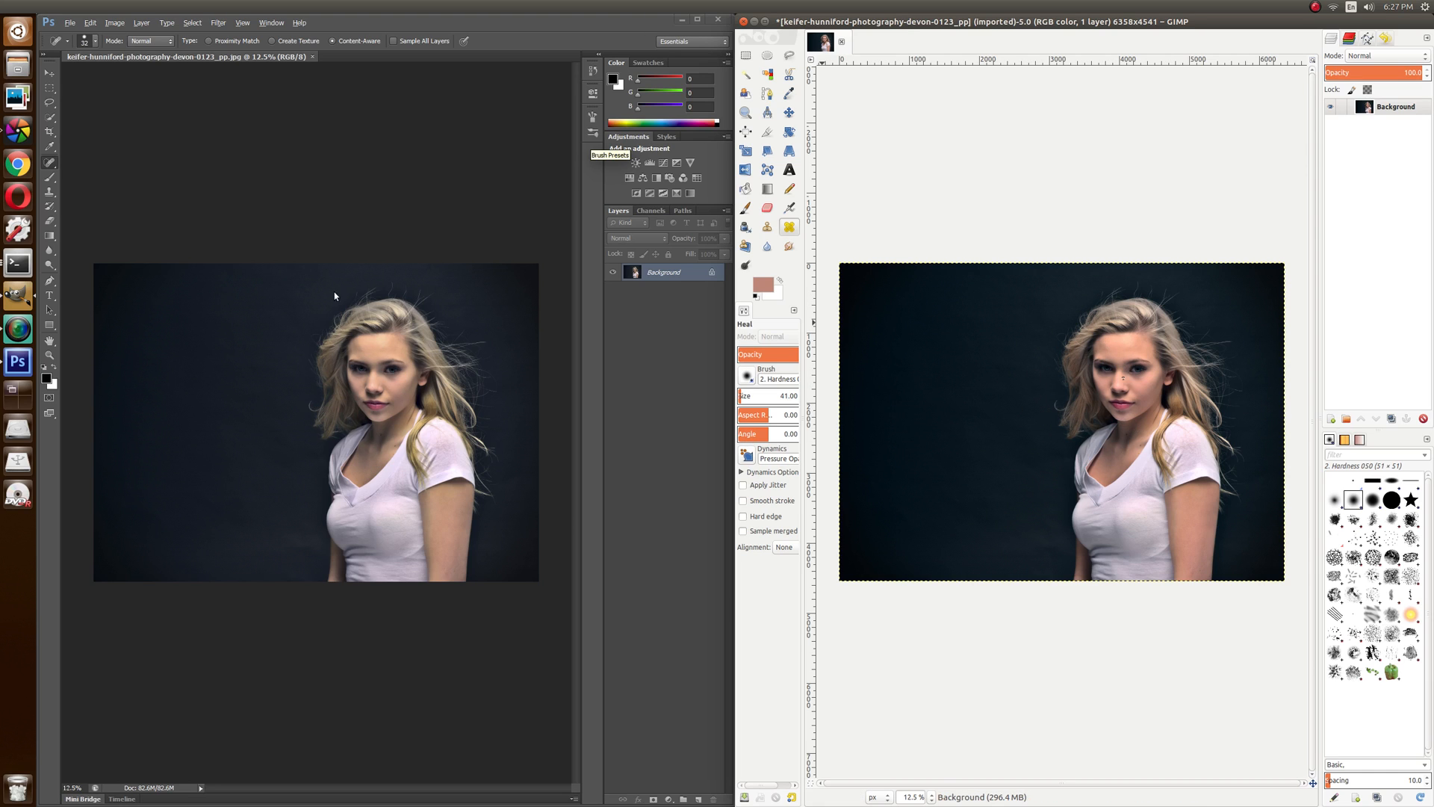
{"action": "mouse_move", "coordinate": [357, 376]}
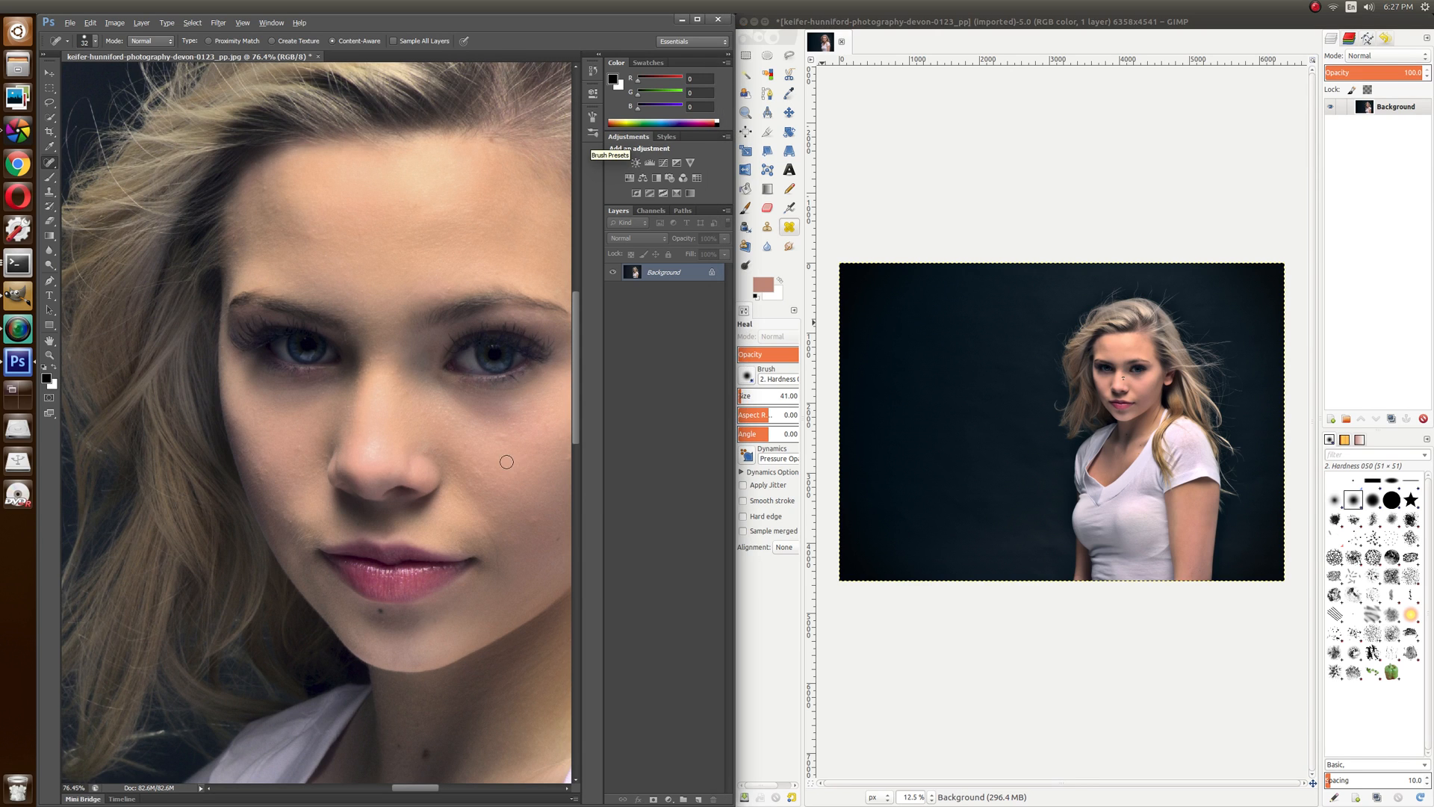
{"action": "mouse_move", "coordinate": [535, 520]}
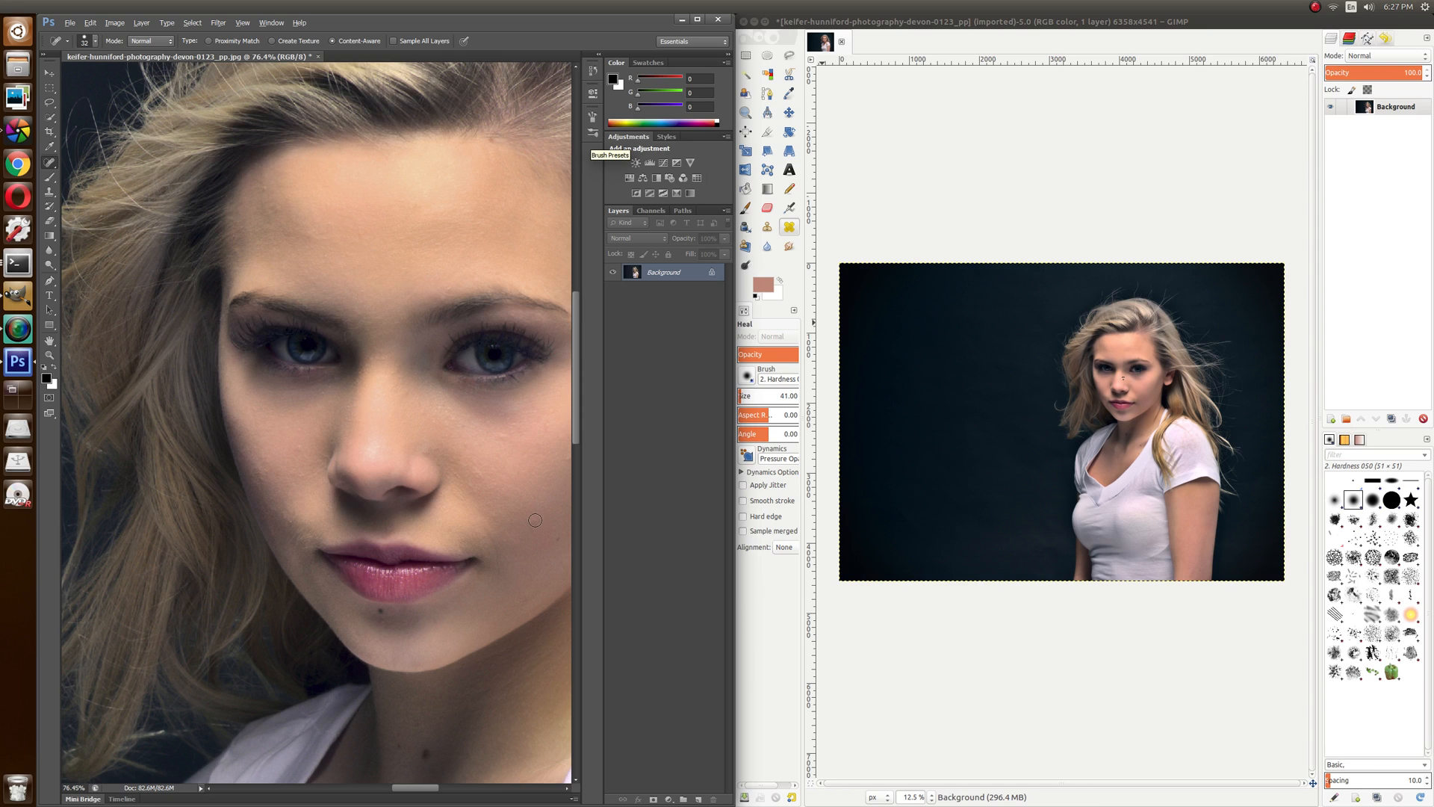
{"action": "mouse_move", "coordinate": [500, 514]}
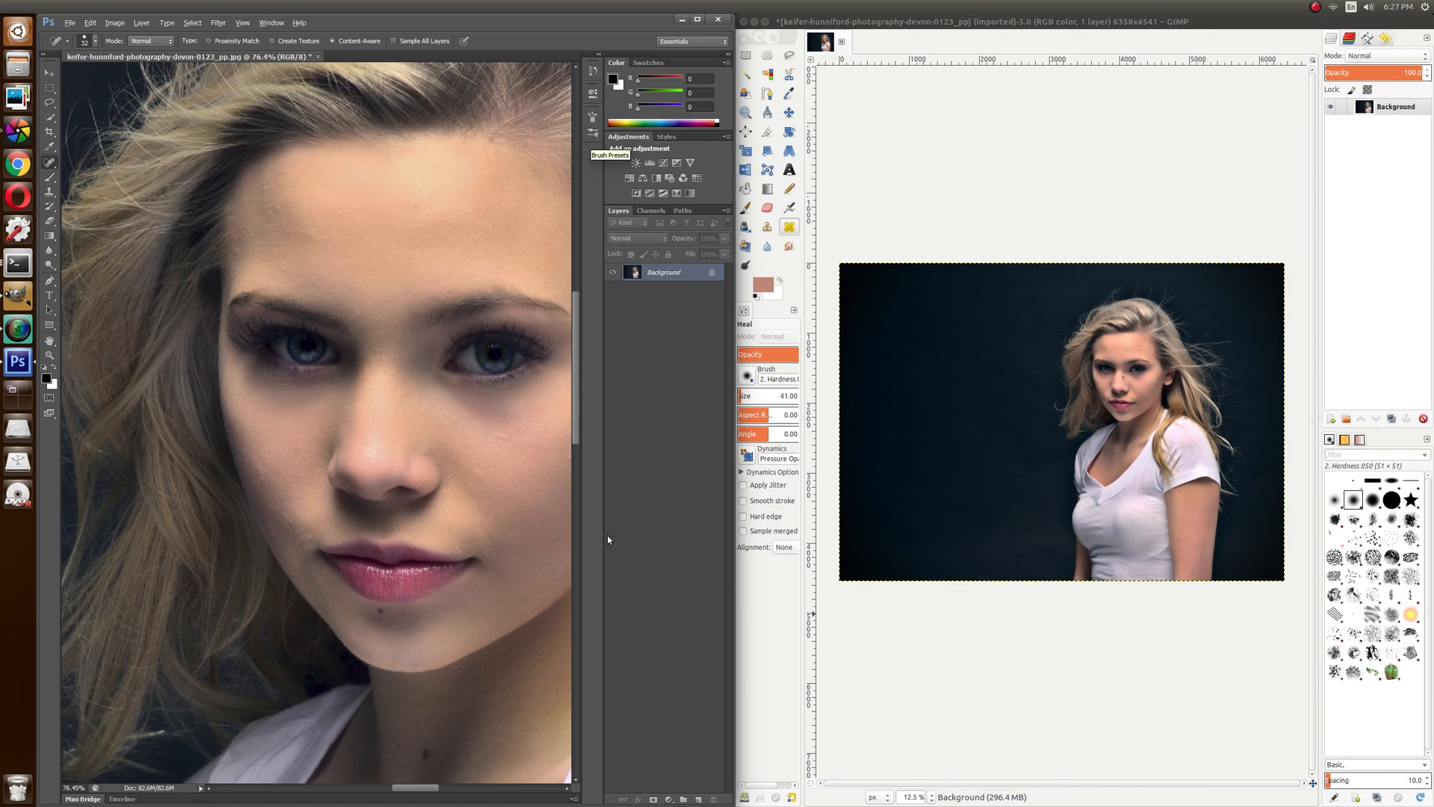
{"action": "mouse_move", "coordinate": [470, 482]}
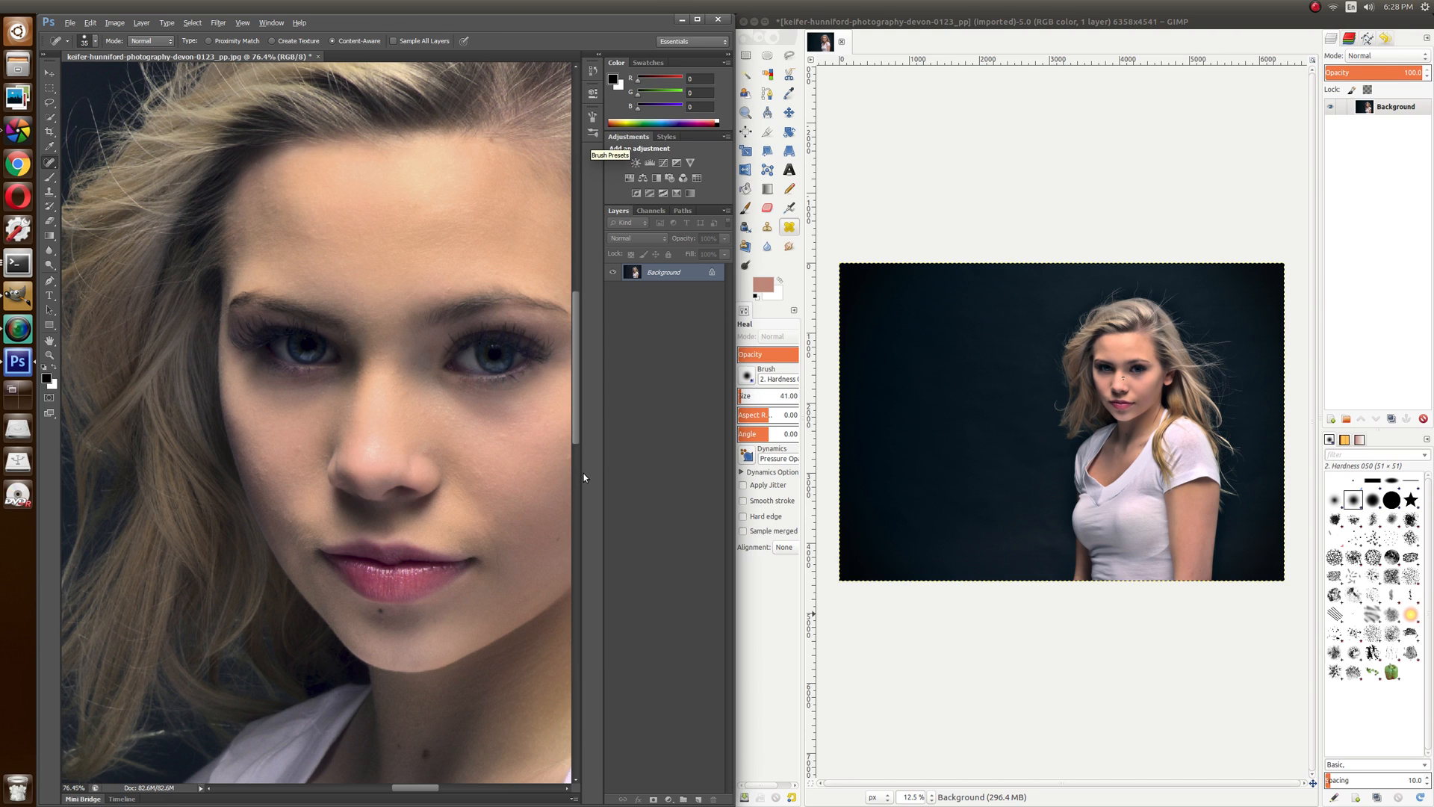
{"action": "mouse_move", "coordinate": [629, 509]}
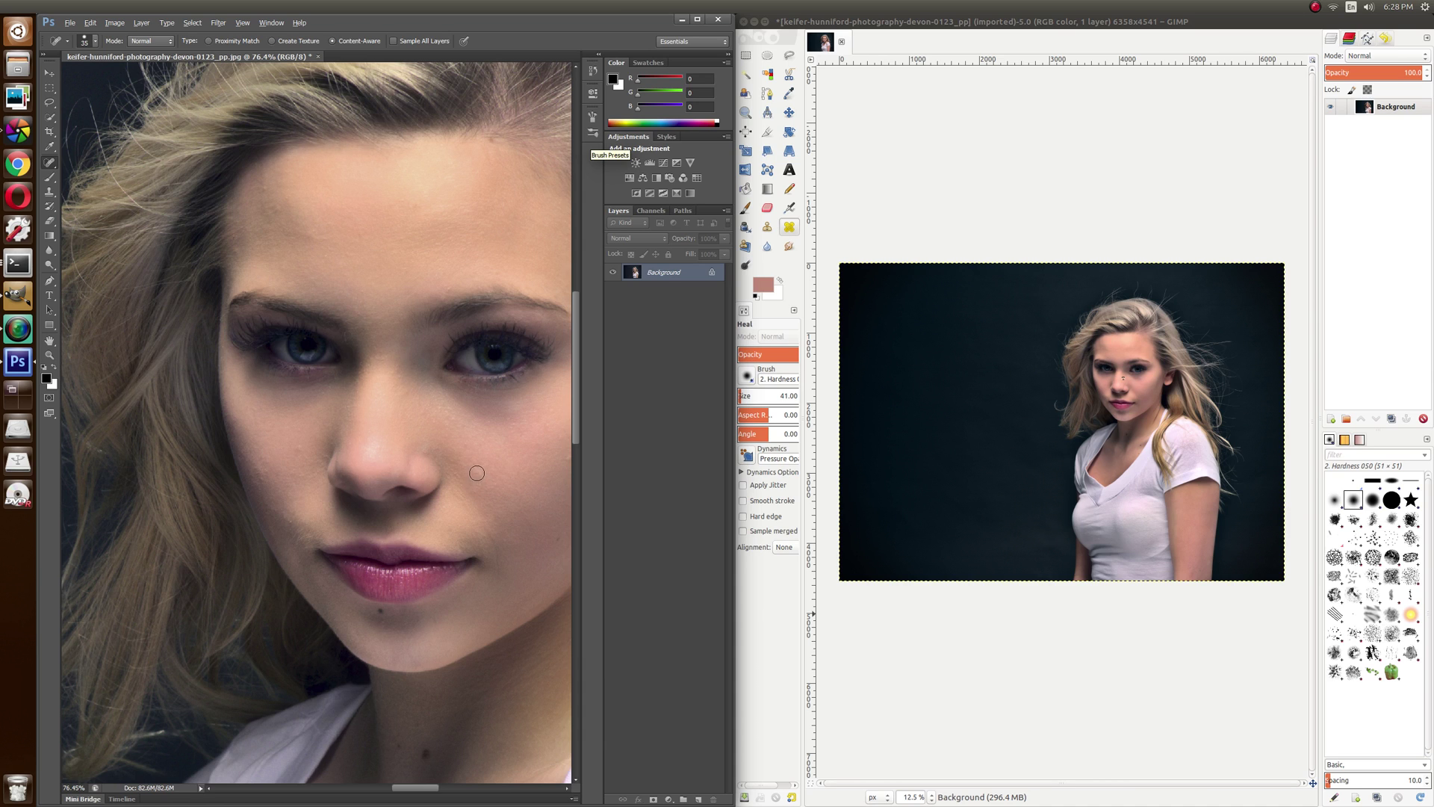
{"action": "mouse_move", "coordinate": [1180, 393]}
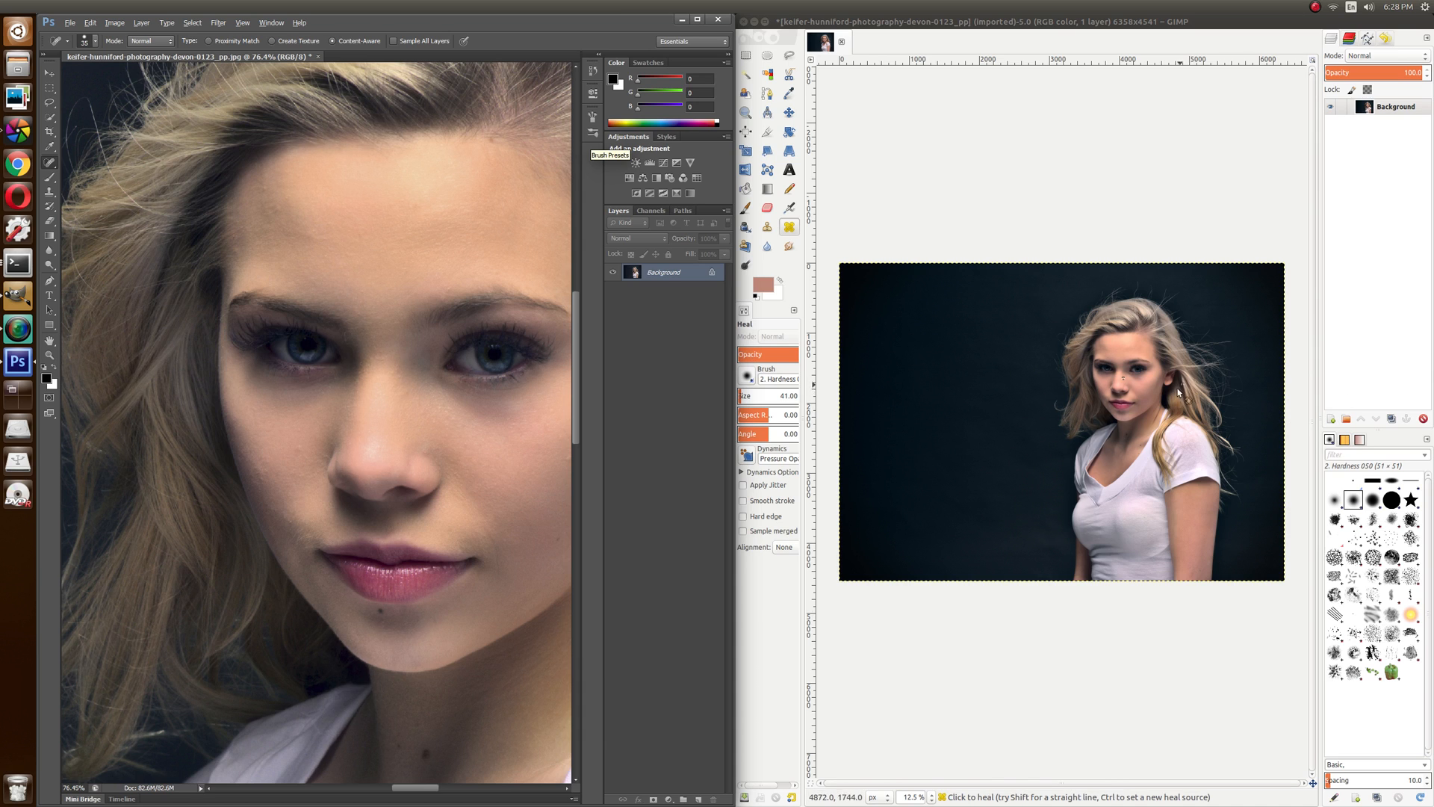
{"action": "mouse_move", "coordinate": [1175, 388]}
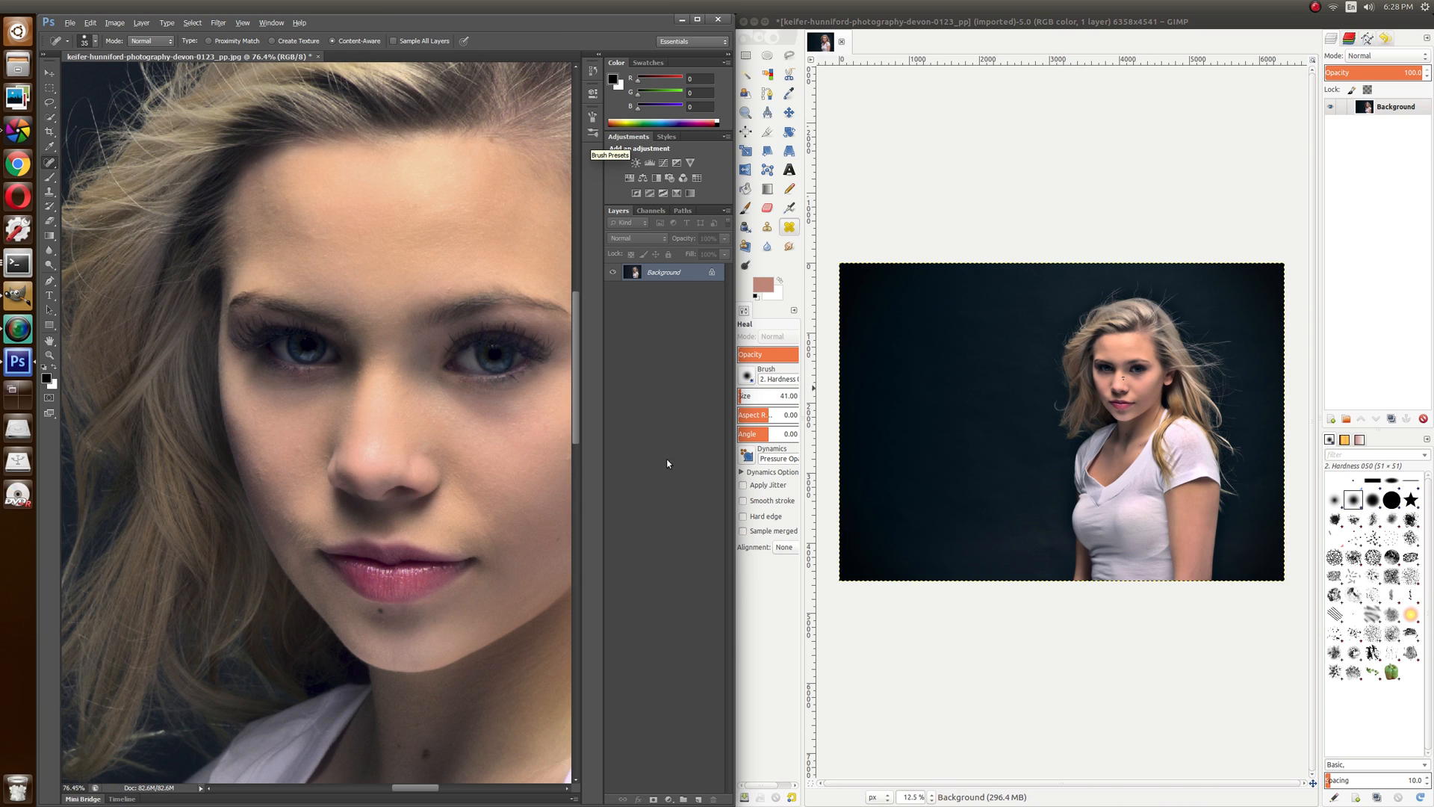
{"action": "mouse_move", "coordinate": [456, 441]}
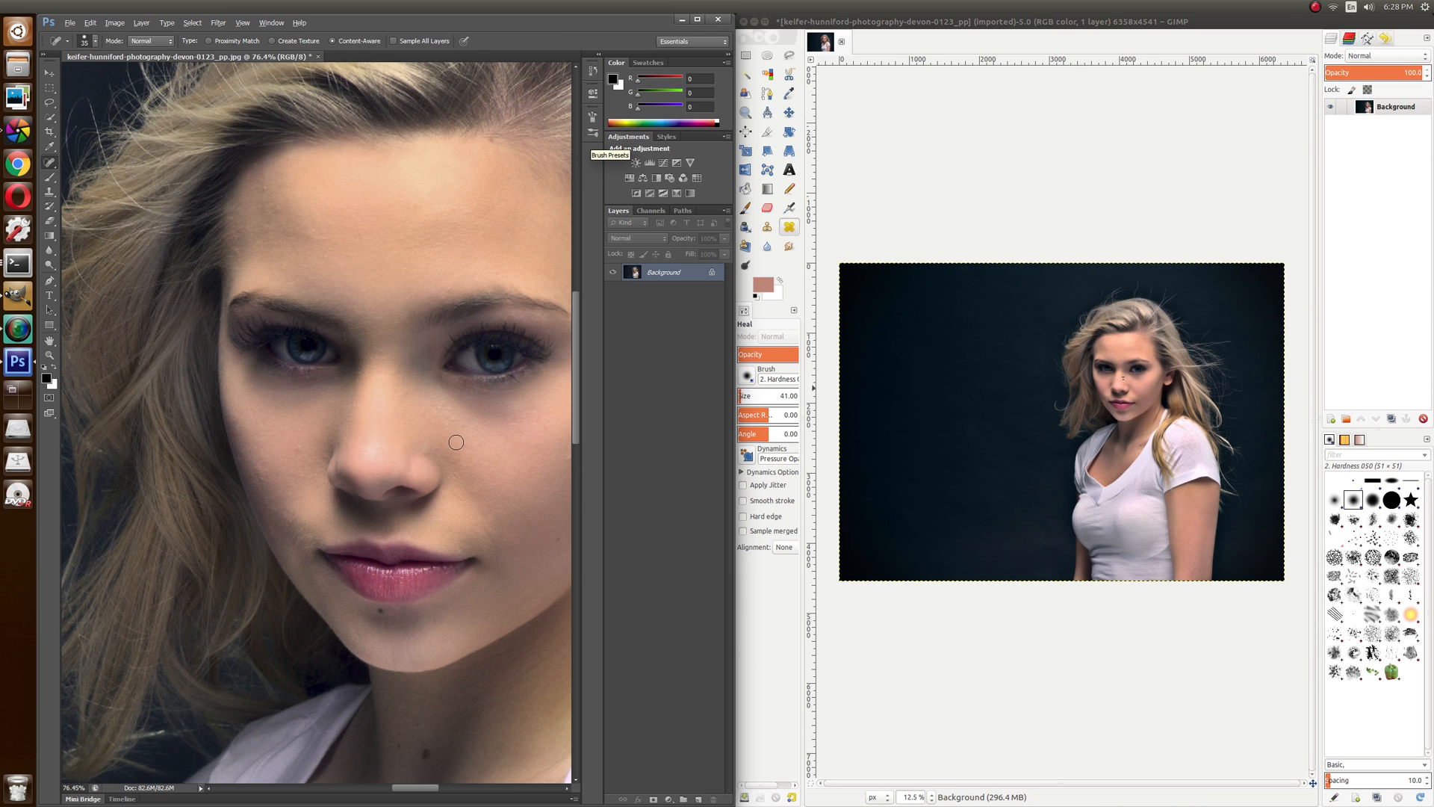
{"action": "mouse_move", "coordinate": [464, 443]}
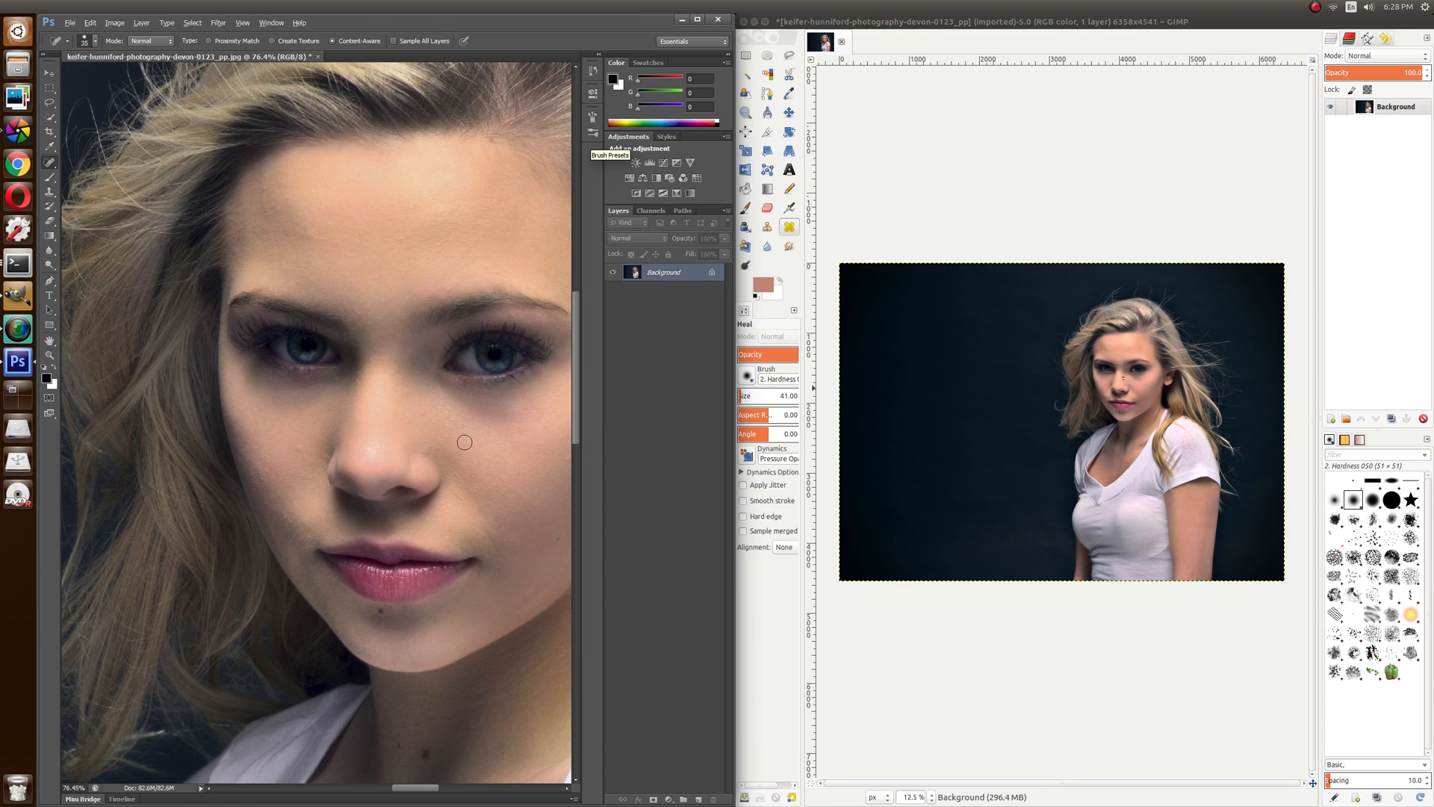
{"action": "mouse_move", "coordinate": [473, 456]}
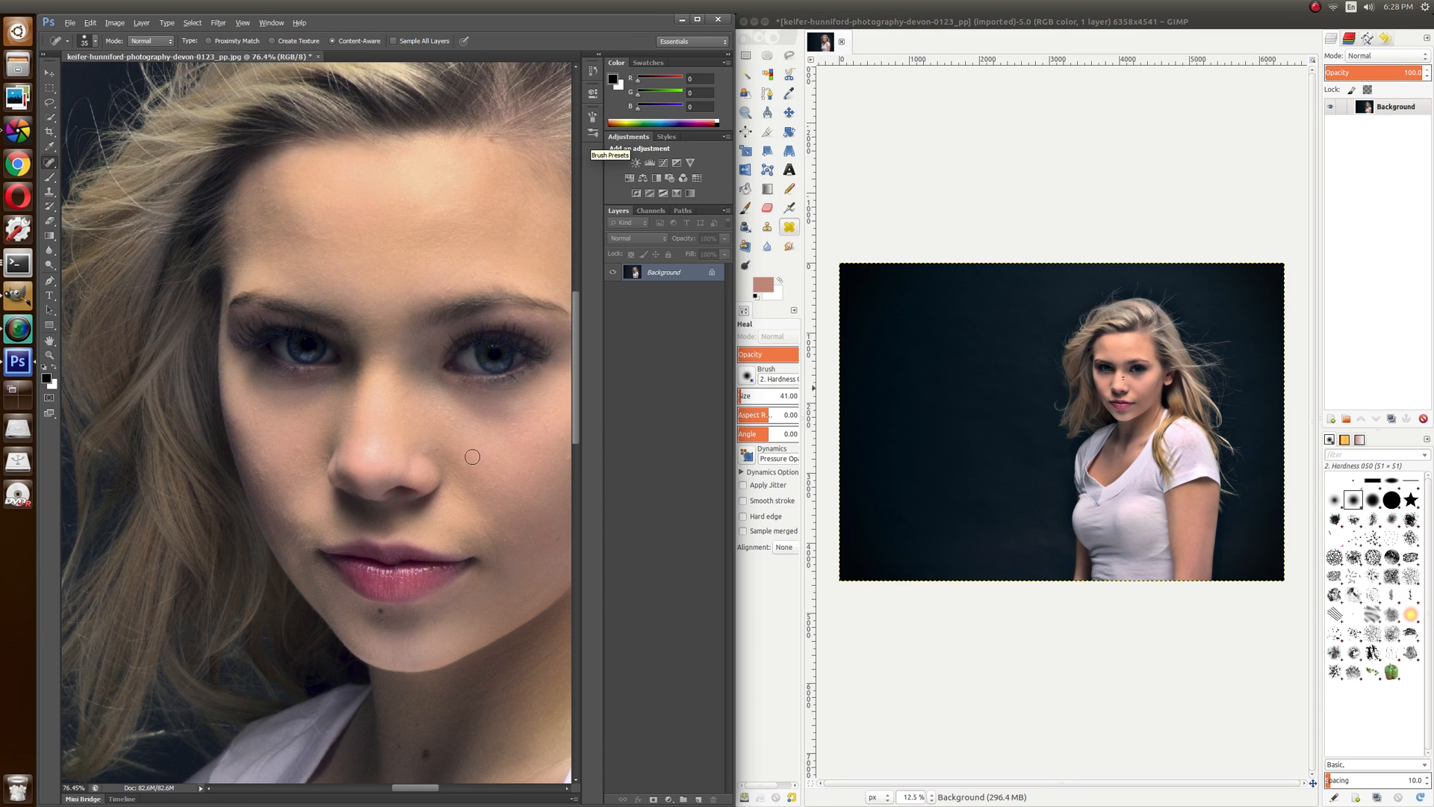
{"action": "mouse_move", "coordinate": [441, 411]}
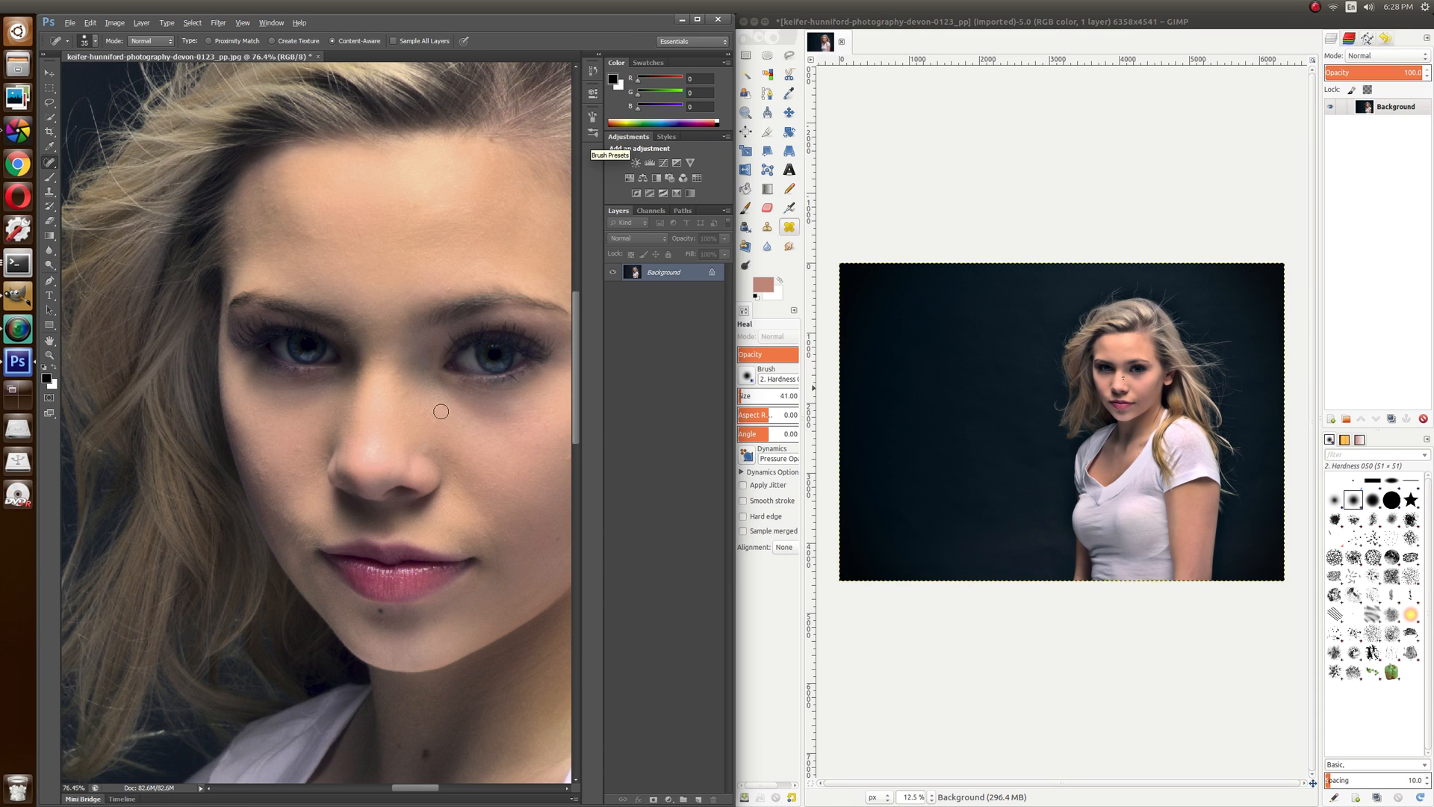
{"action": "mouse_move", "coordinate": [552, 550]}
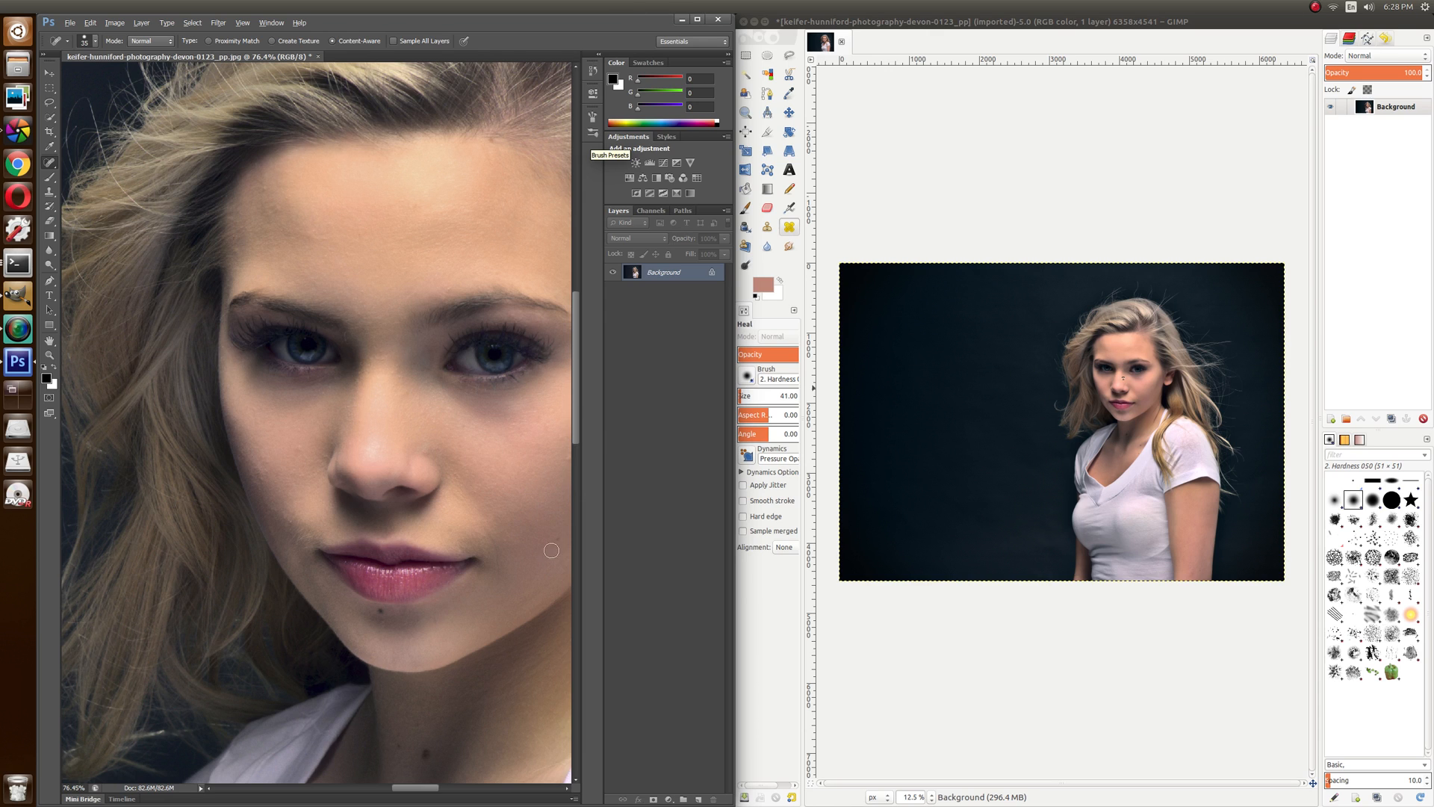
{"action": "mouse_move", "coordinate": [352, 466]}
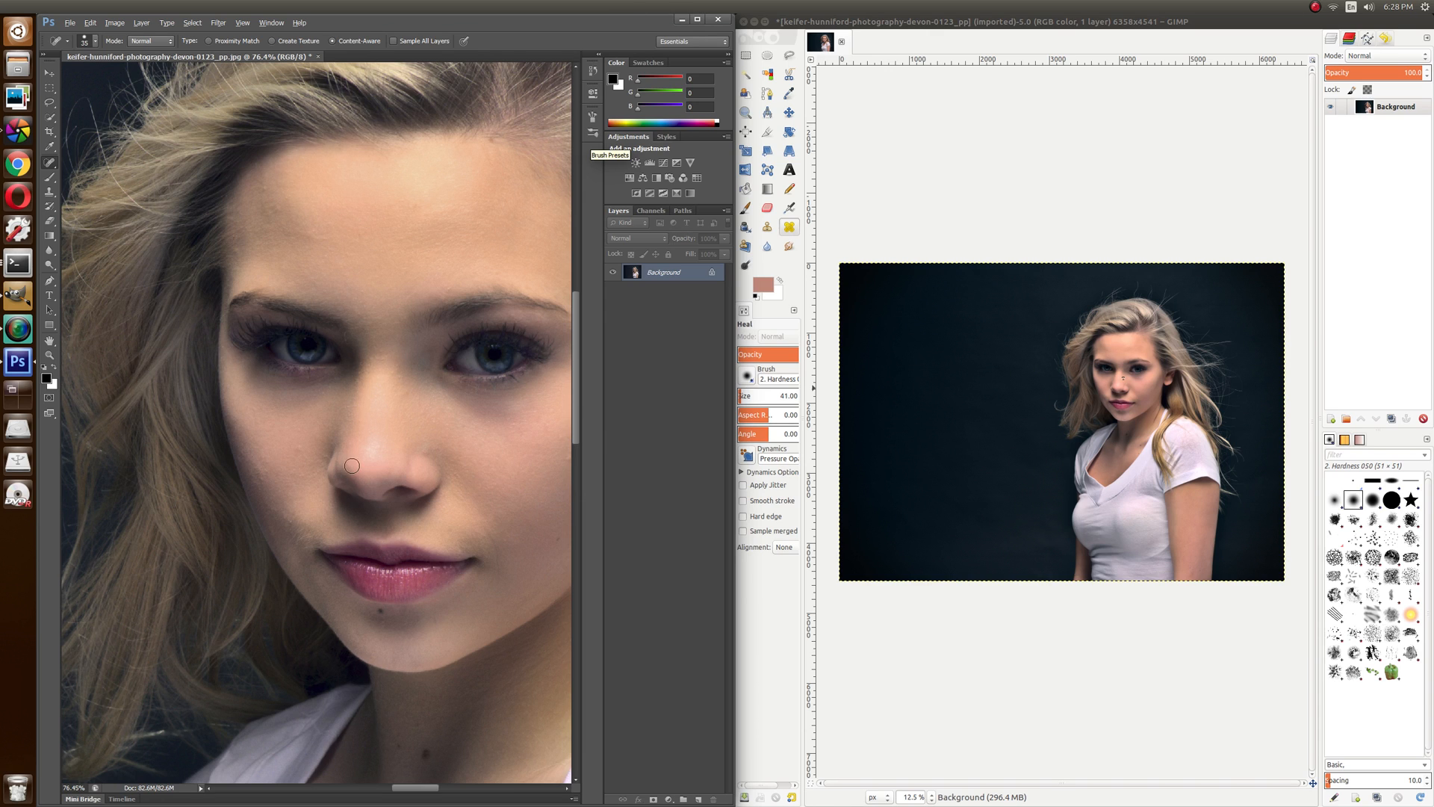
{"action": "mouse_move", "coordinate": [368, 472]}
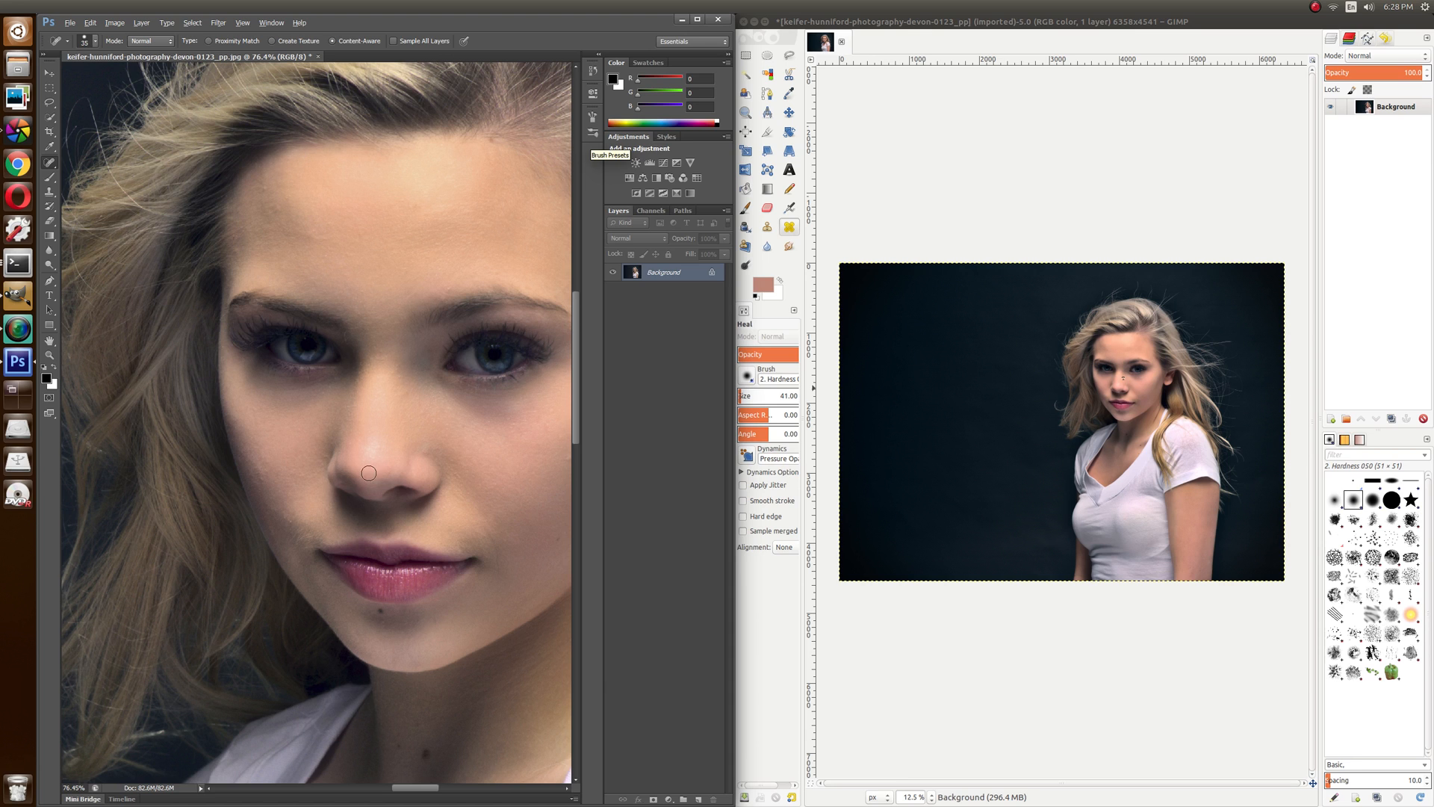
{"action": "mouse_move", "coordinate": [380, 349]}
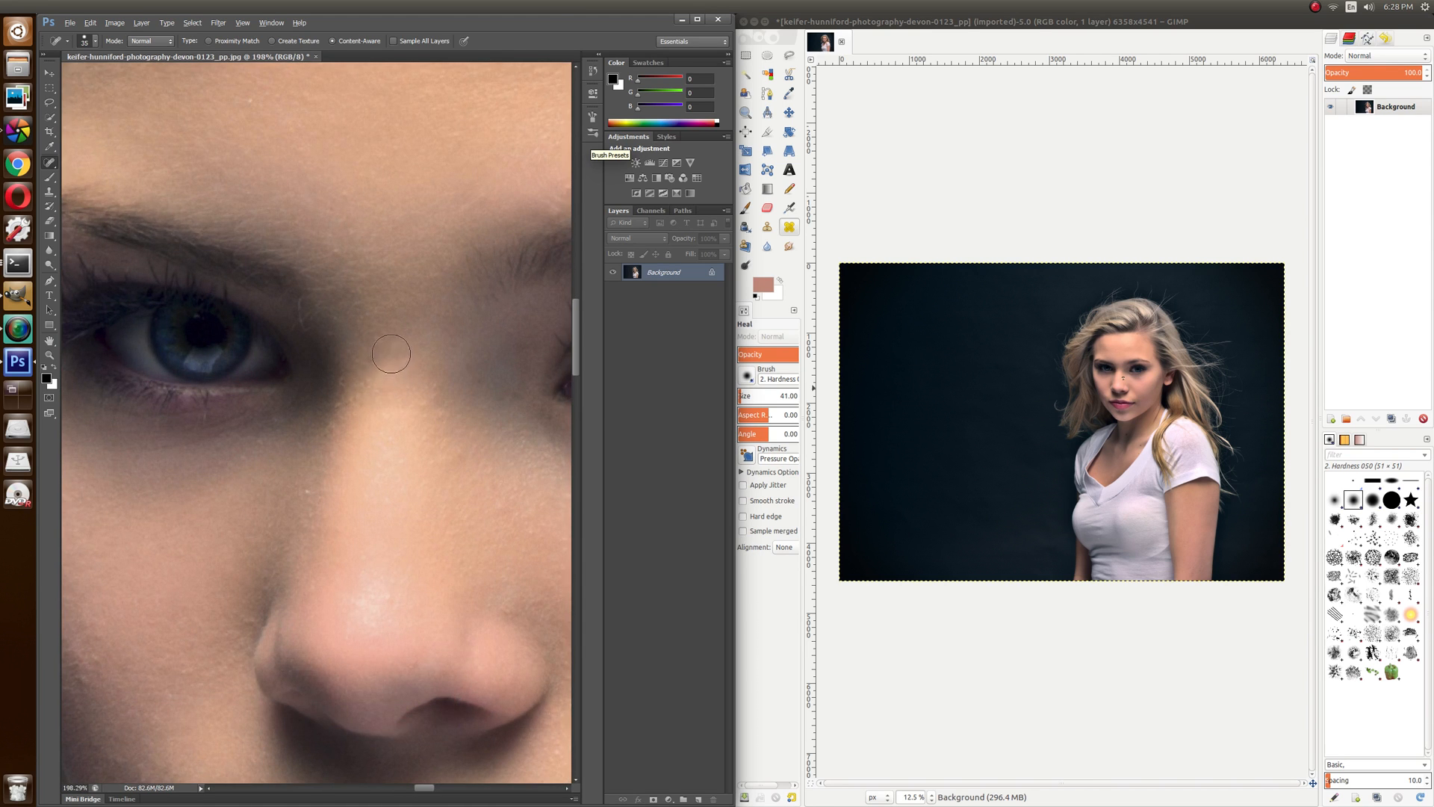
{"action": "mouse_move", "coordinate": [413, 444]}
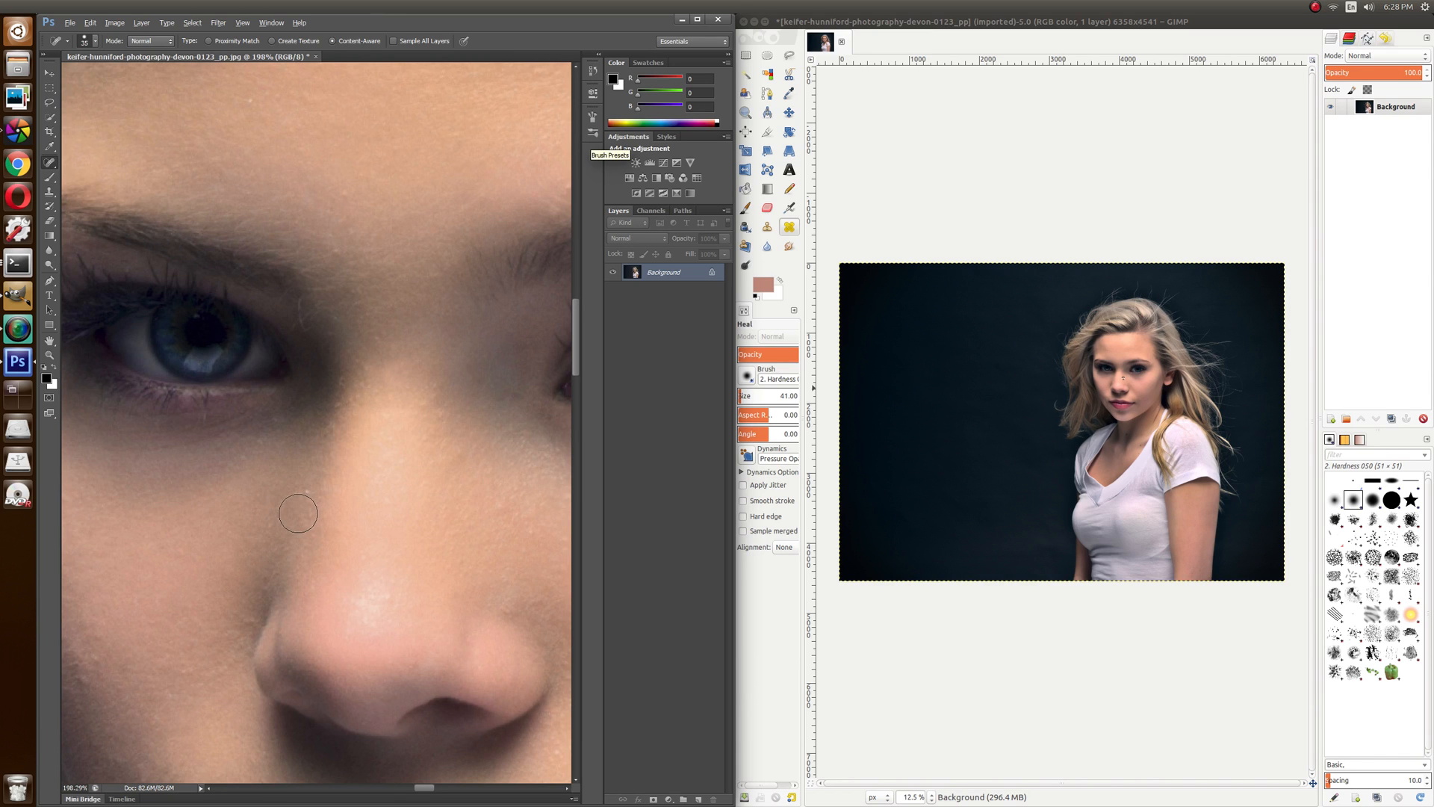
Step: Heal the nose-bridge spots, resize the Spot Healing Brush, and start on the cheek blemishes
{"action": "left_click", "coordinate": [310, 493]}
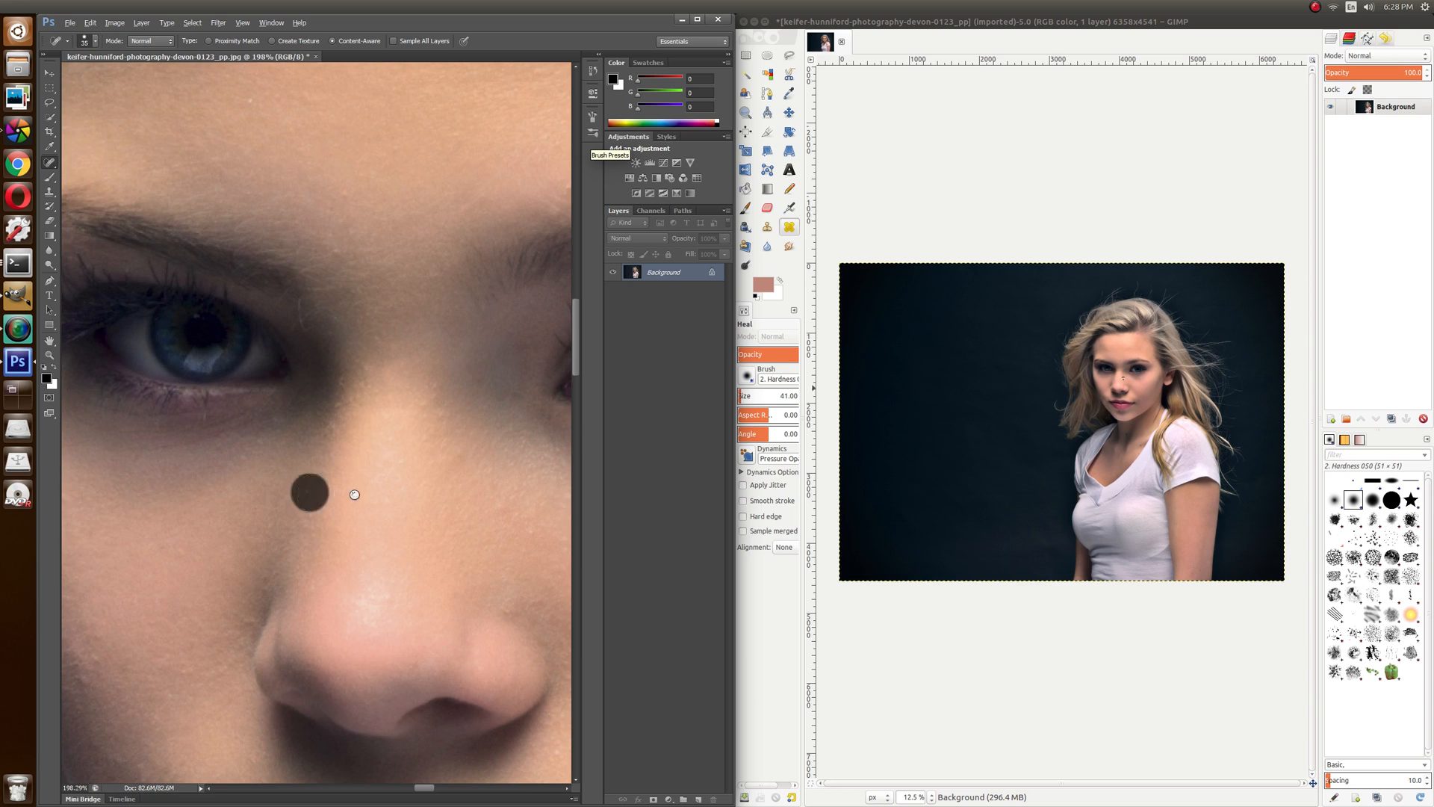
{"action": "left_click", "coordinate": [310, 494]}
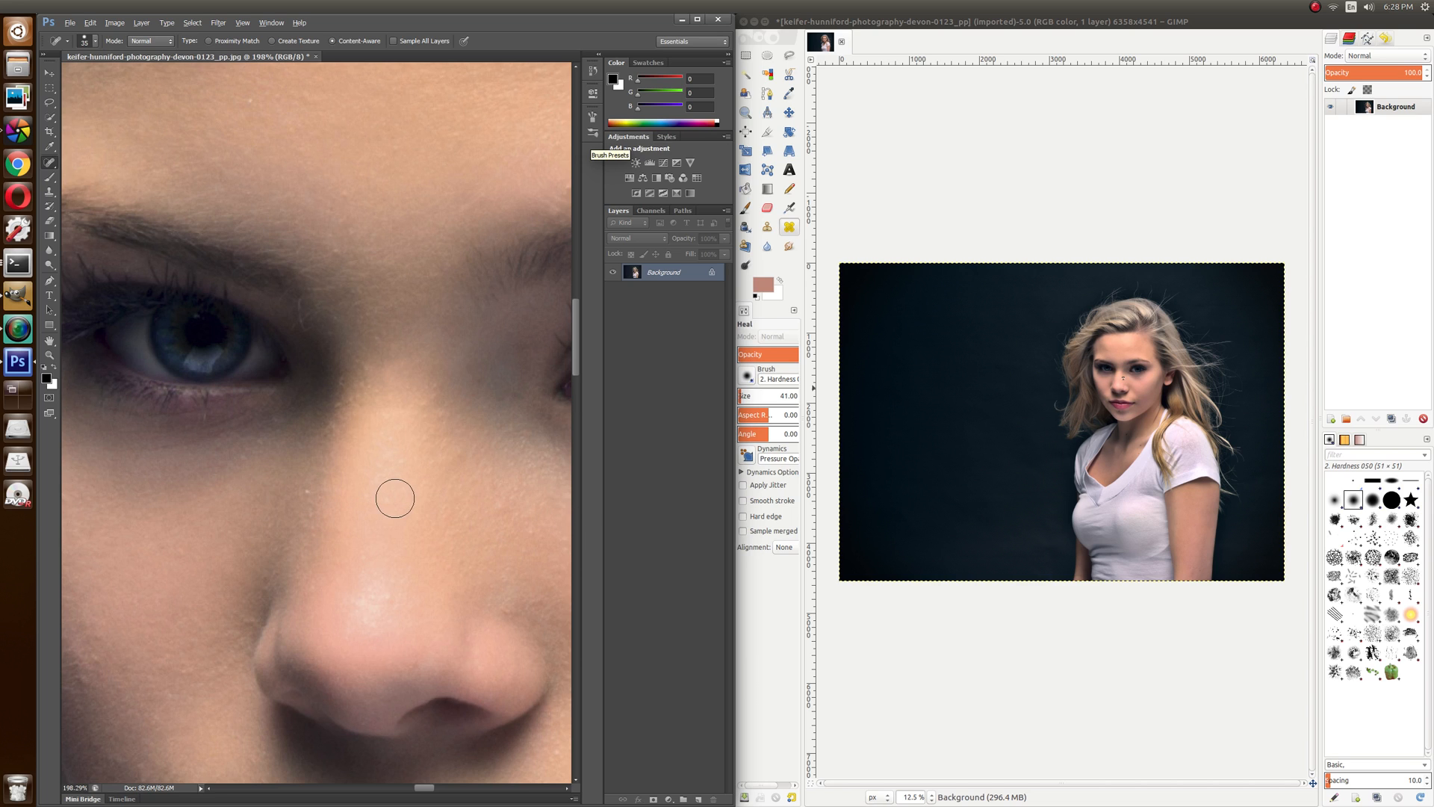
{"action": "right_click", "coordinate": [395, 498]}
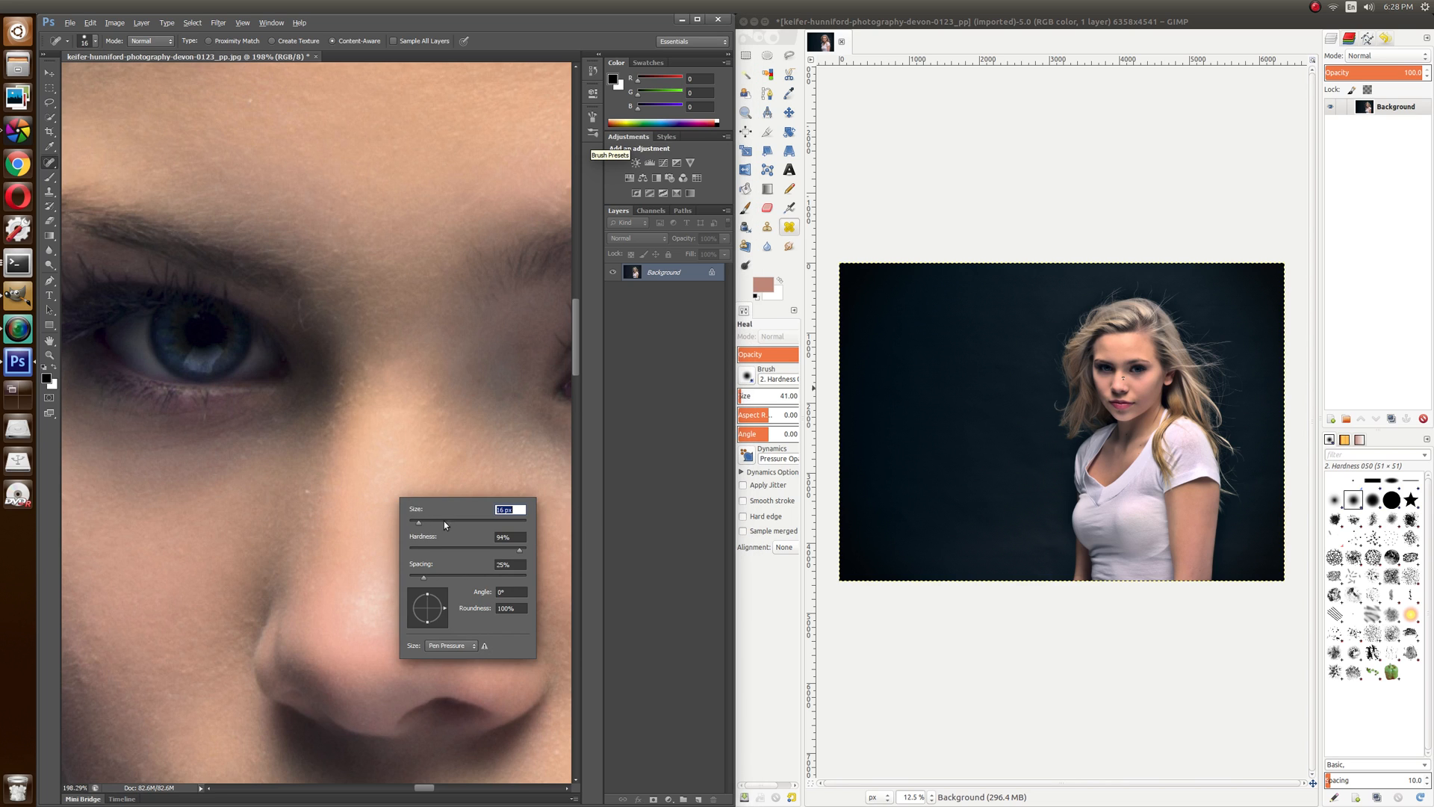
{"action": "left_click", "coordinate": [319, 455]}
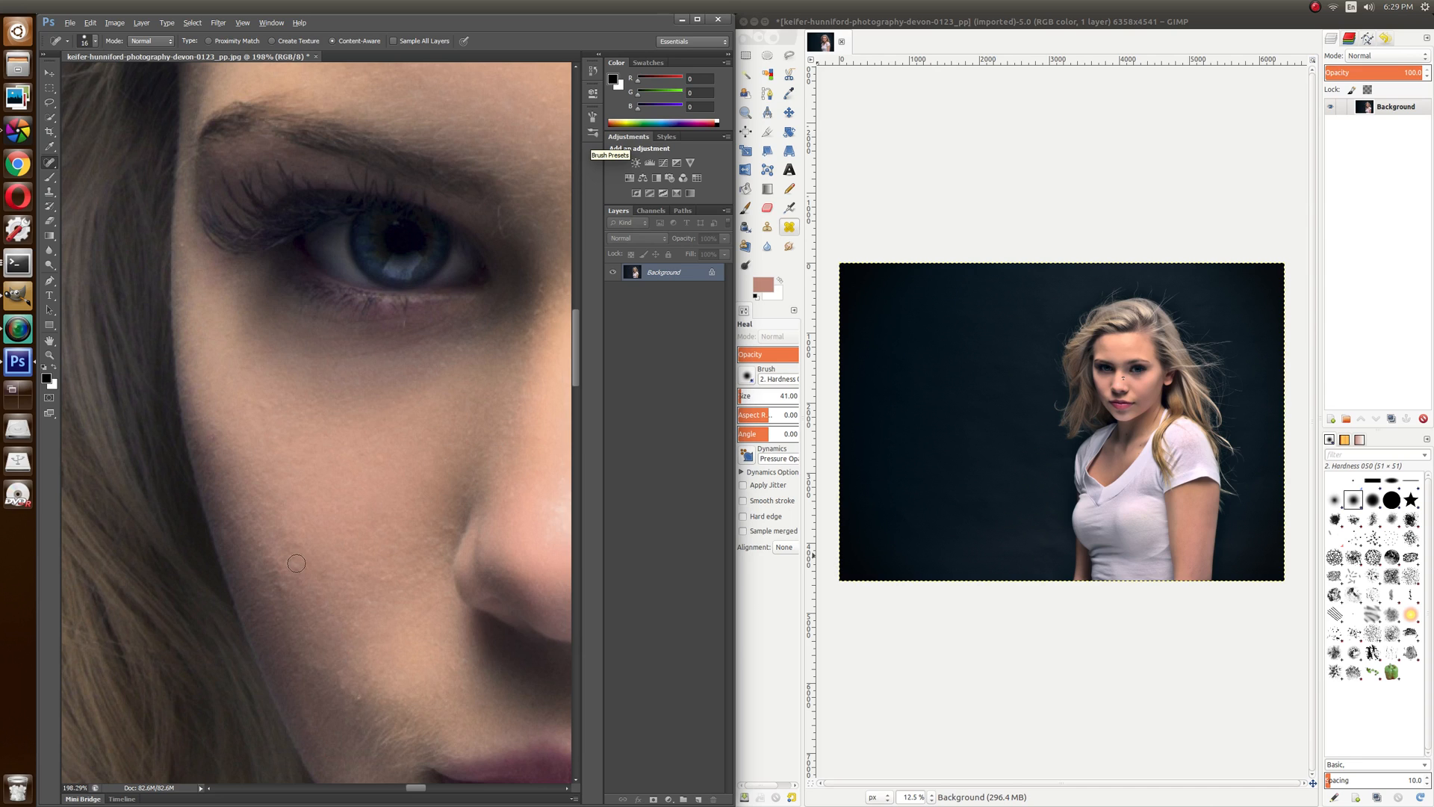
{"action": "mouse_move", "coordinate": [337, 531]}
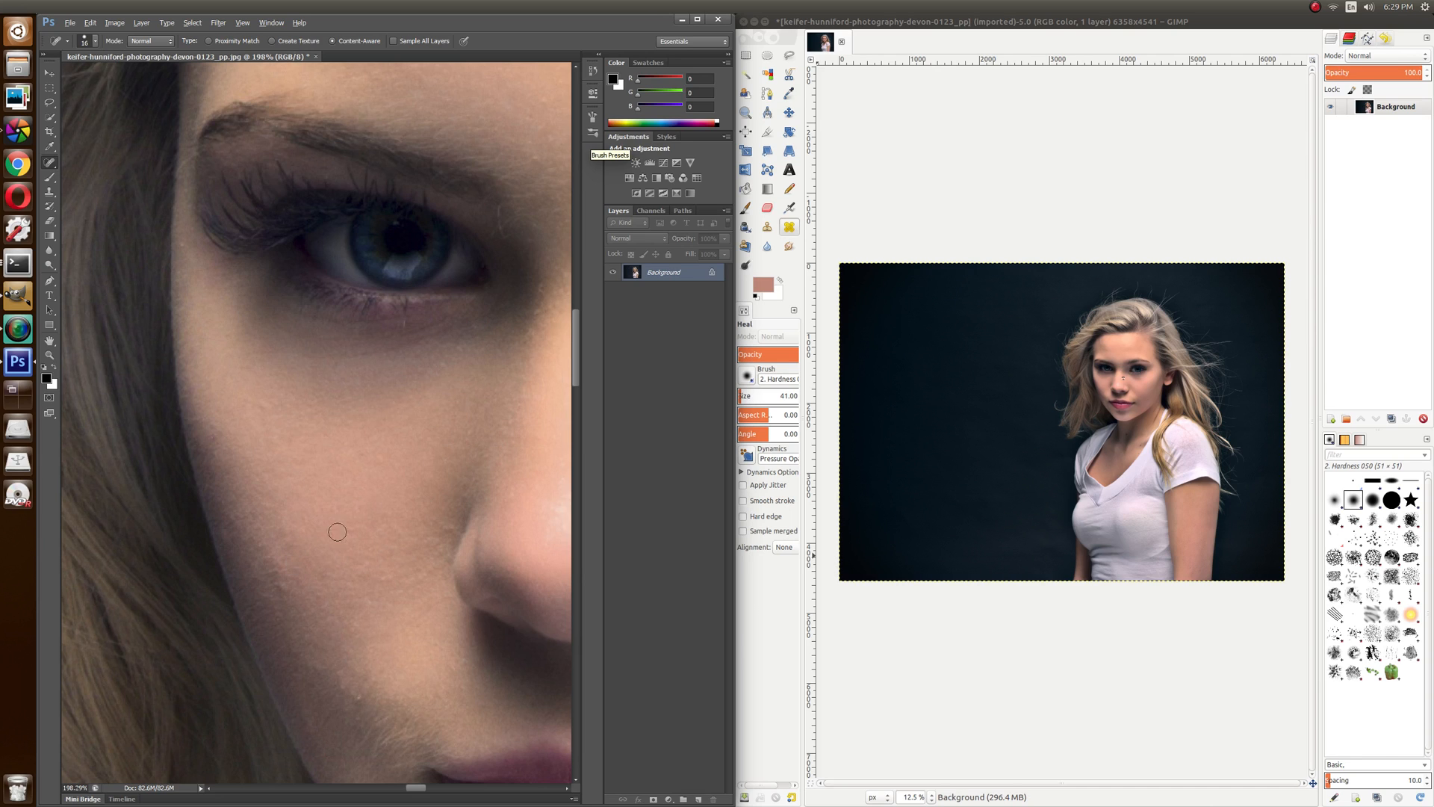
{"action": "mouse_move", "coordinate": [332, 586]}
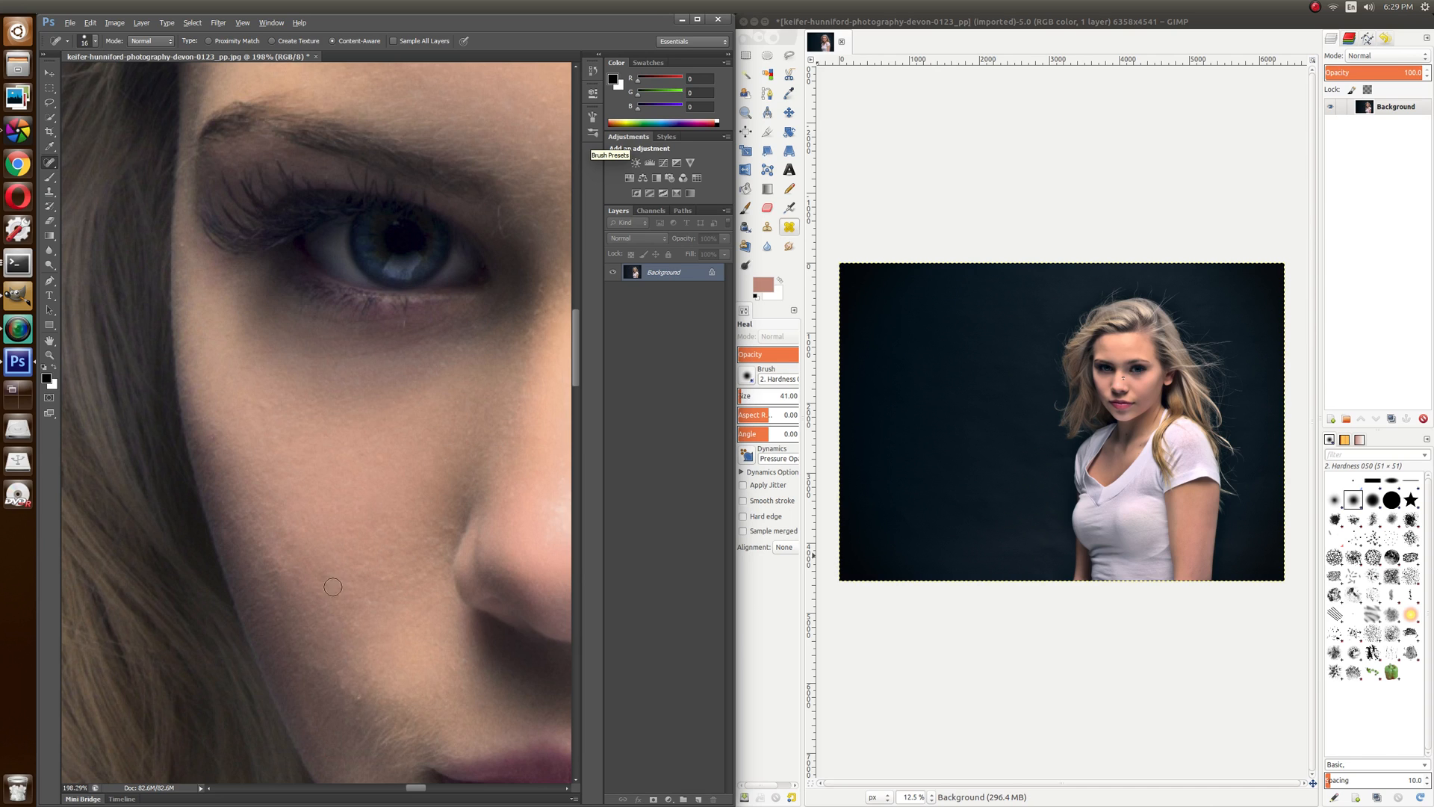
{"action": "right_click", "coordinate": [332, 586]}
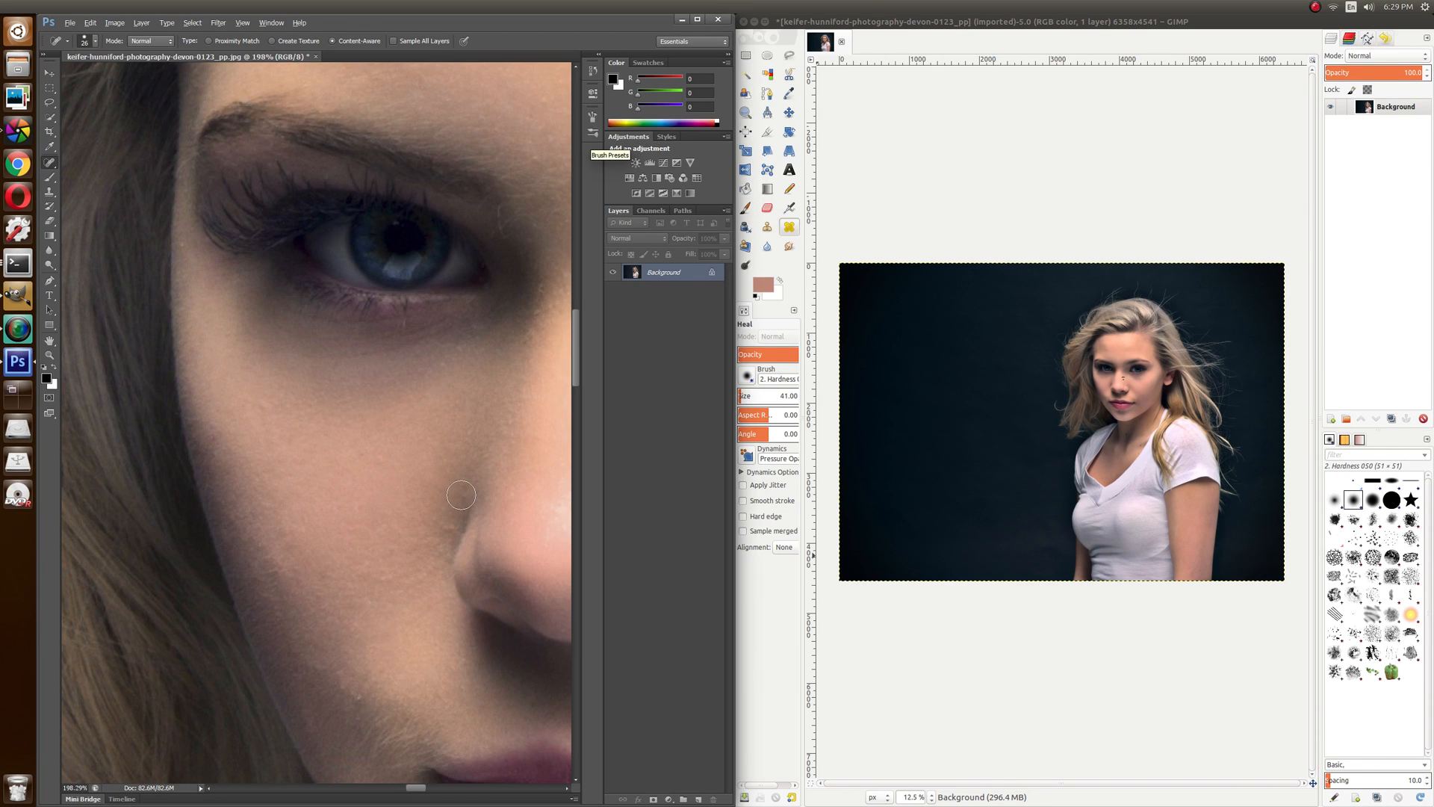
{"action": "mouse_move", "coordinate": [426, 635]}
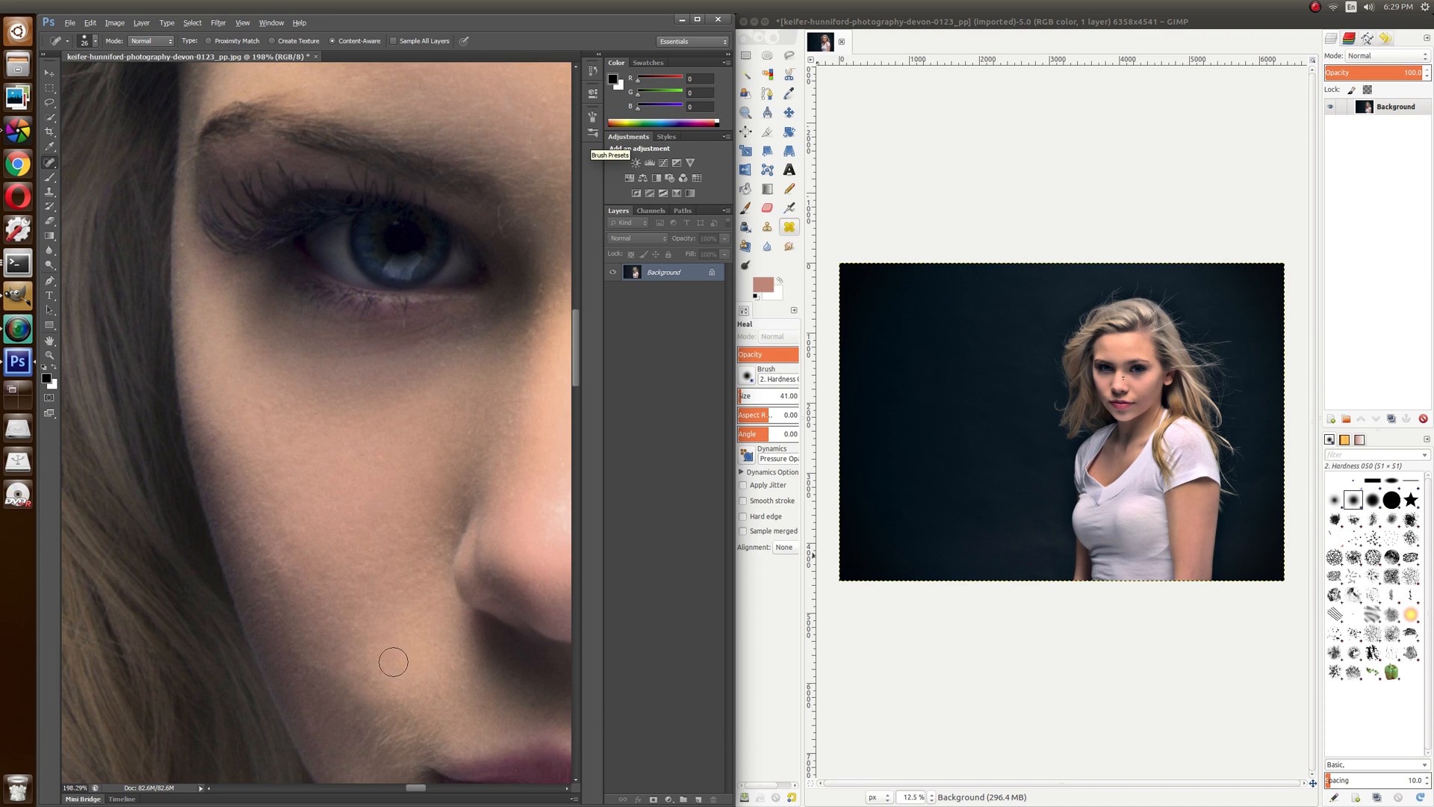
{"action": "mouse_move", "coordinate": [281, 566]}
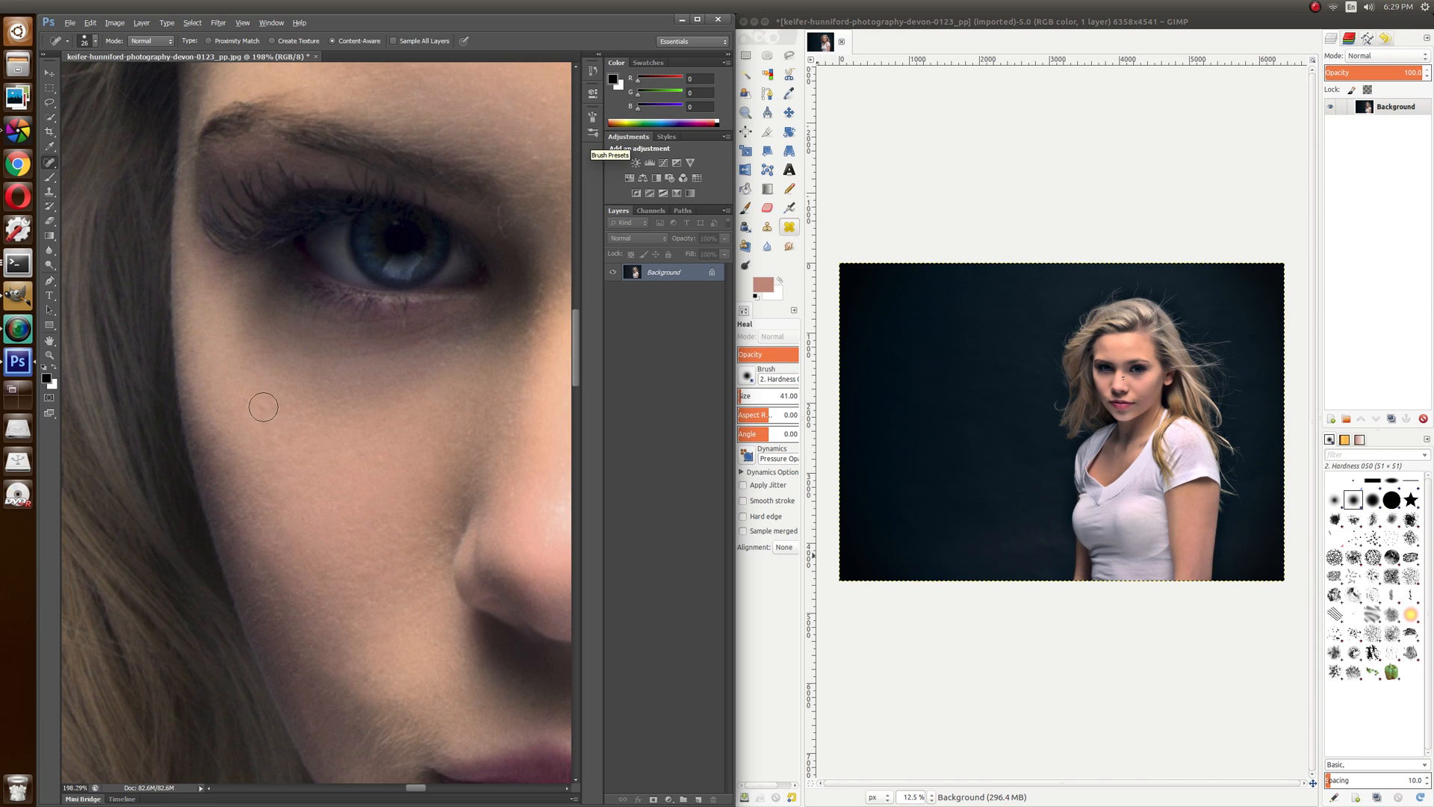
{"action": "mouse_move", "coordinate": [448, 525]}
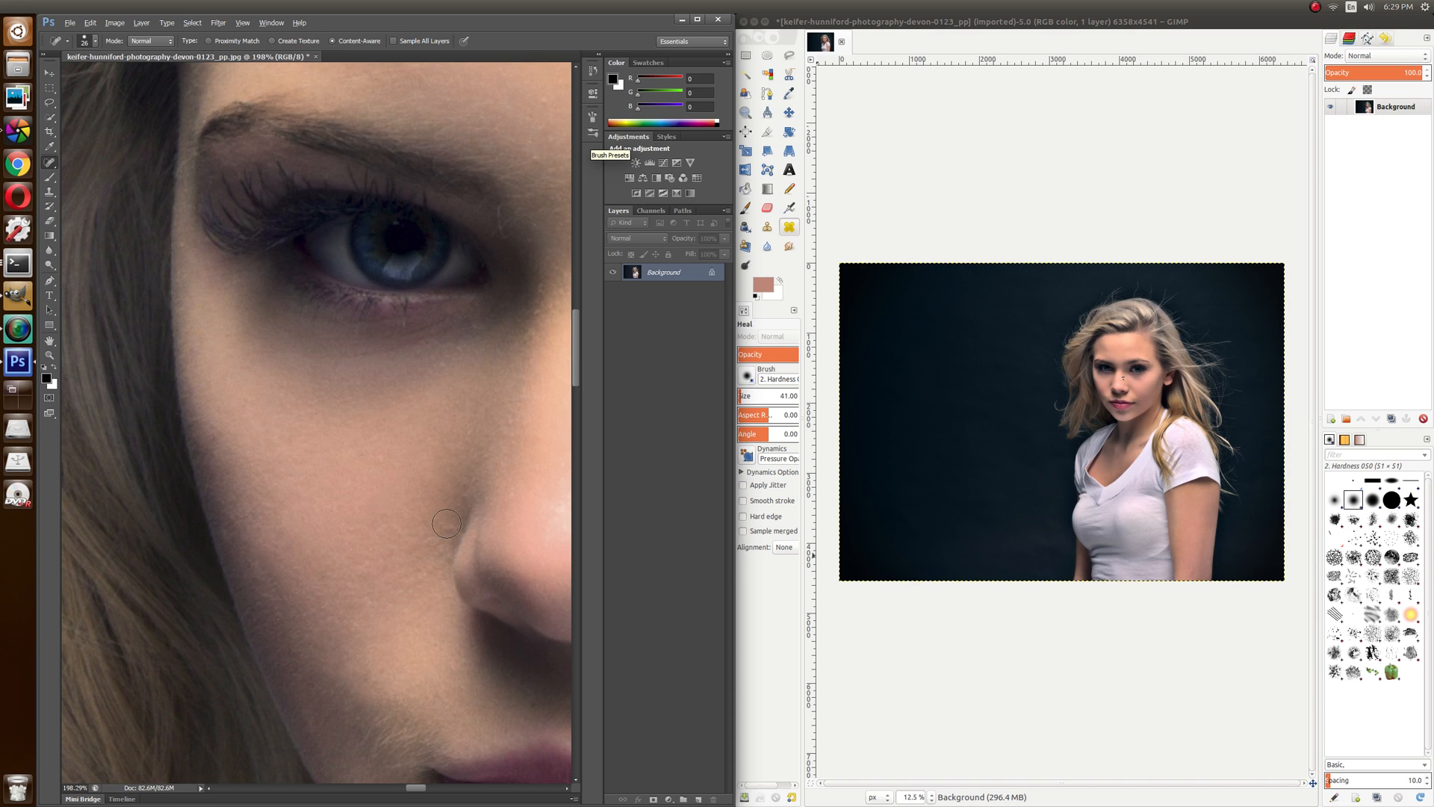
{"action": "mouse_move", "coordinate": [386, 668]}
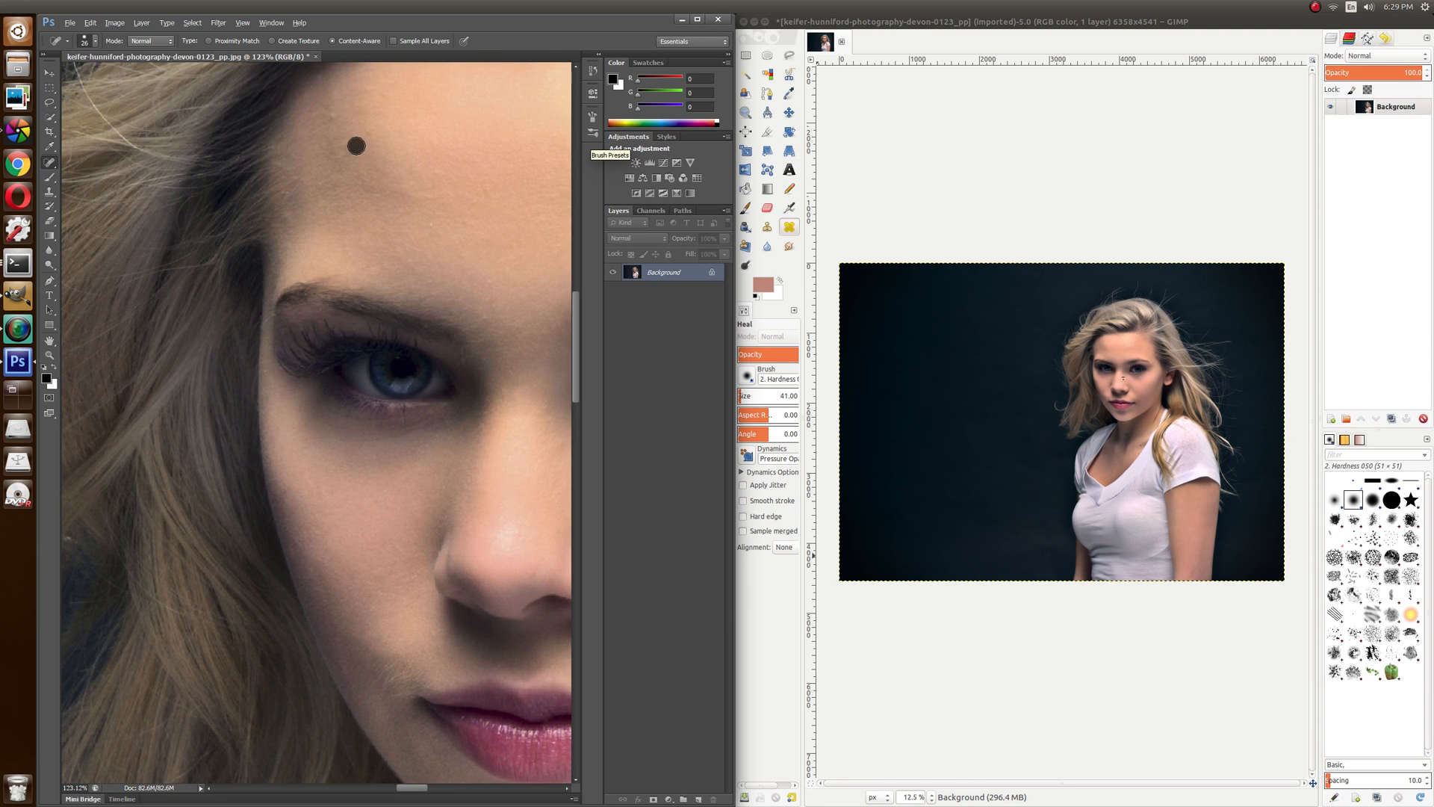
{"action": "mouse_move", "coordinate": [461, 220]}
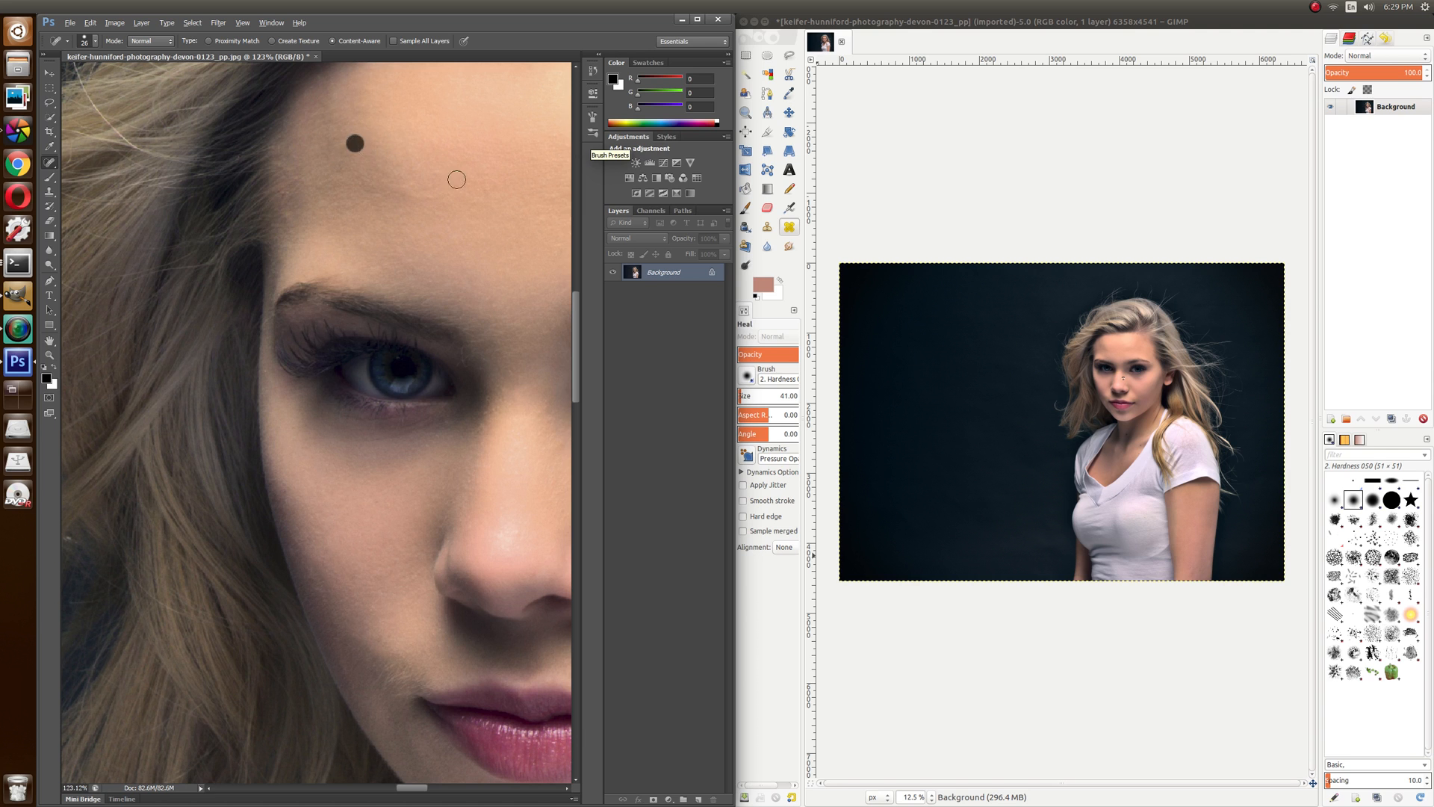
Step: Heal the dark forehead spot with the Spot Healing Brush, then zoom out
{"action": "left_click", "coordinate": [355, 144]}
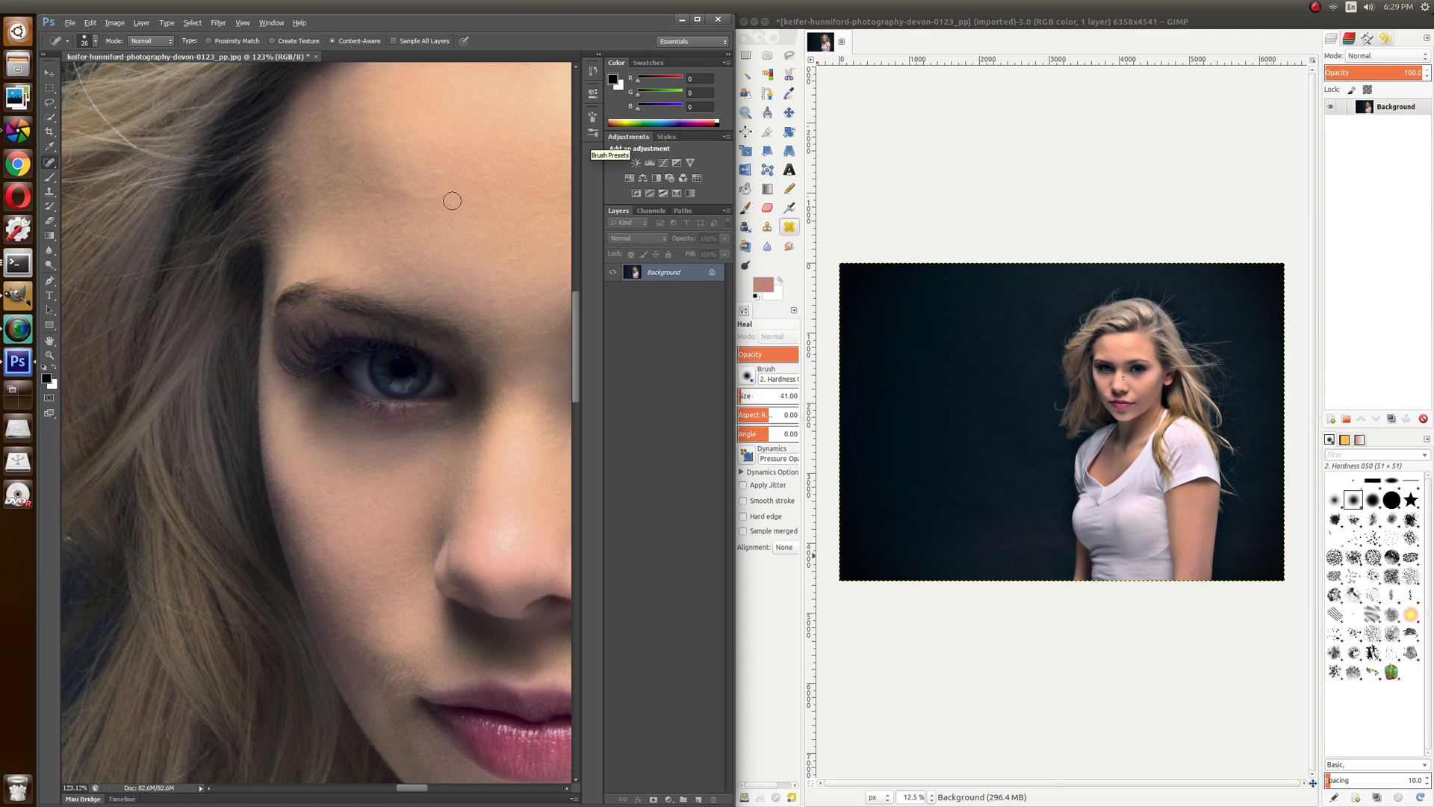
{"action": "key", "text": "ctrl+minus"}
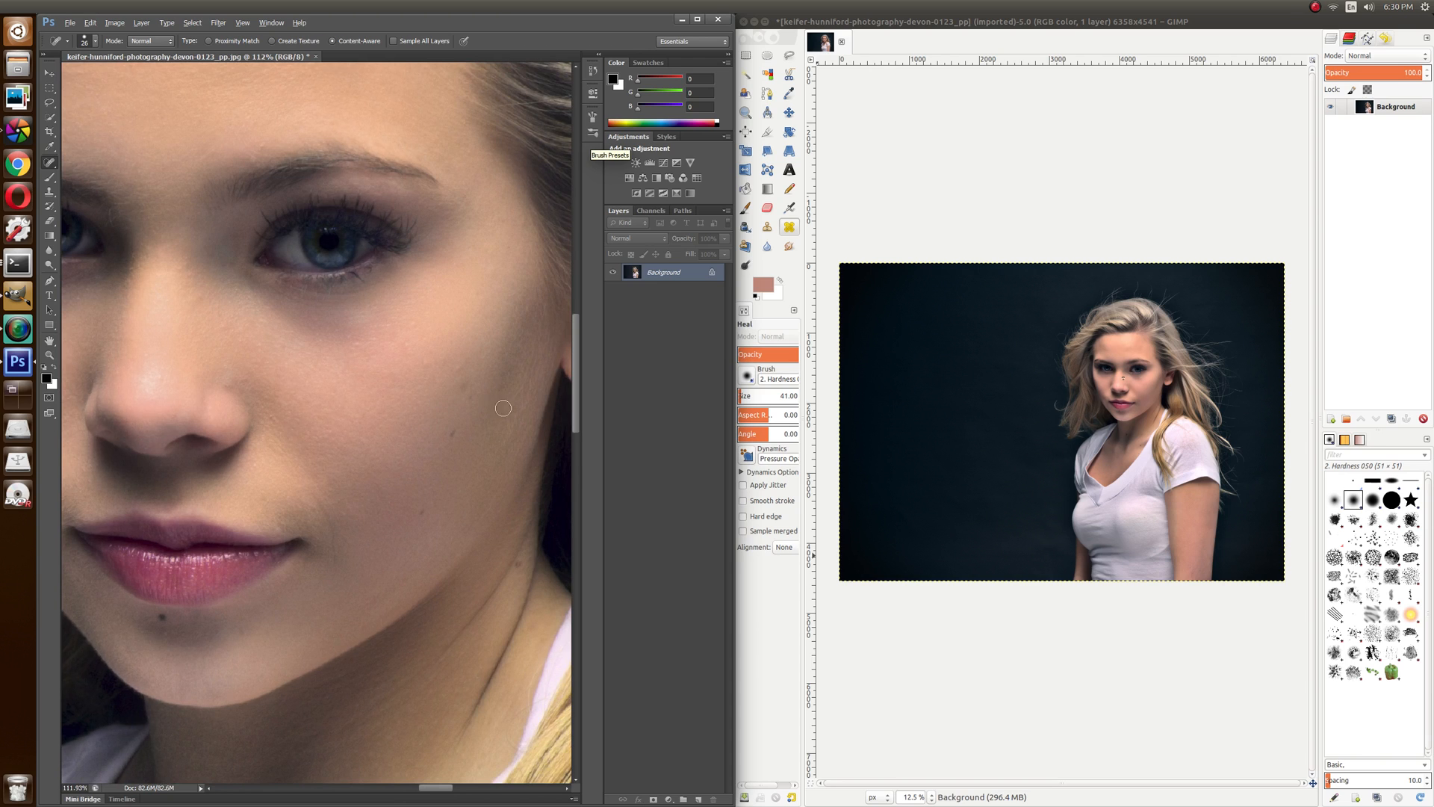
{"action": "mouse_move", "coordinate": [475, 374]}
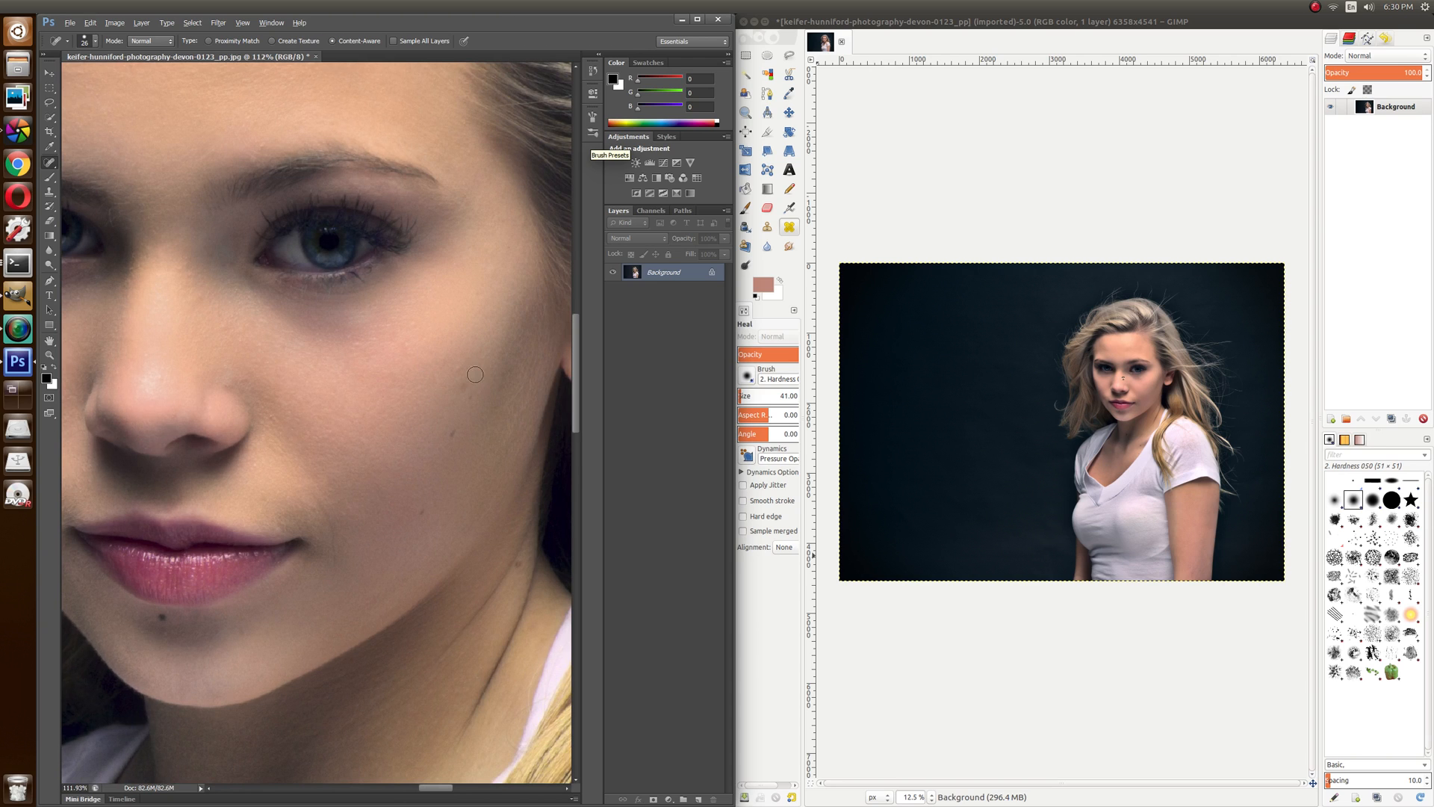
{"action": "mouse_move", "coordinate": [414, 359]}
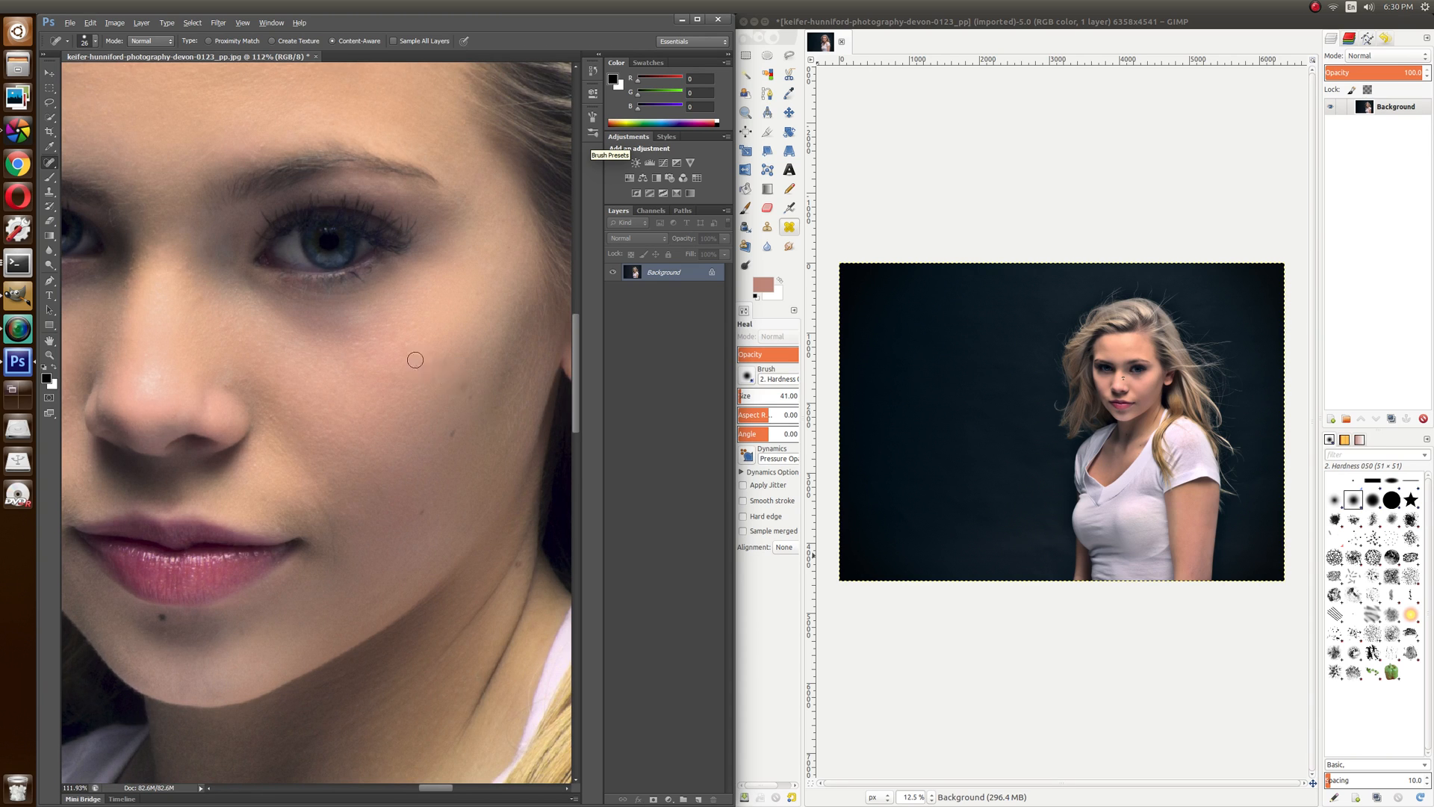
{"action": "mouse_move", "coordinate": [358, 345]}
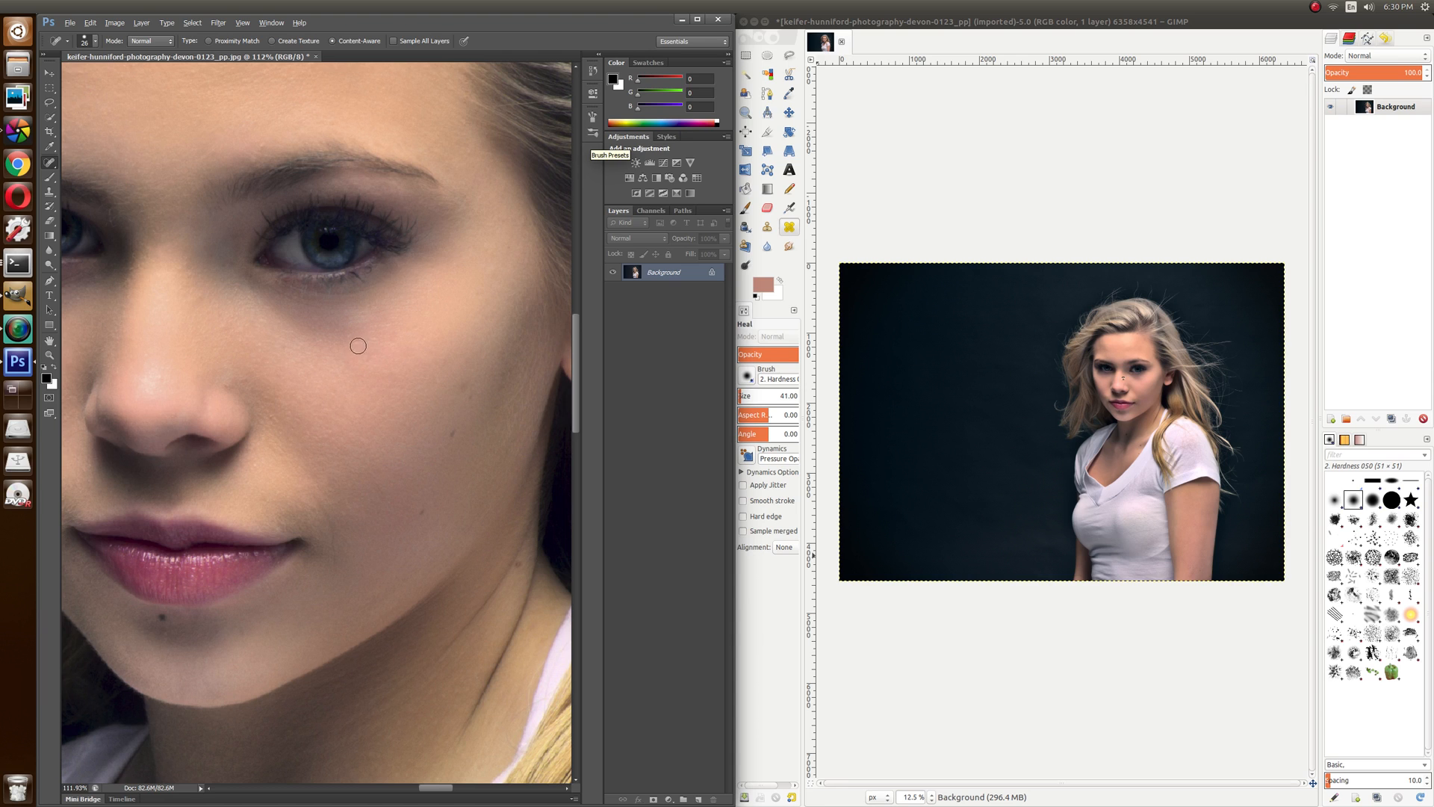
{"action": "mouse_move", "coordinate": [491, 330]}
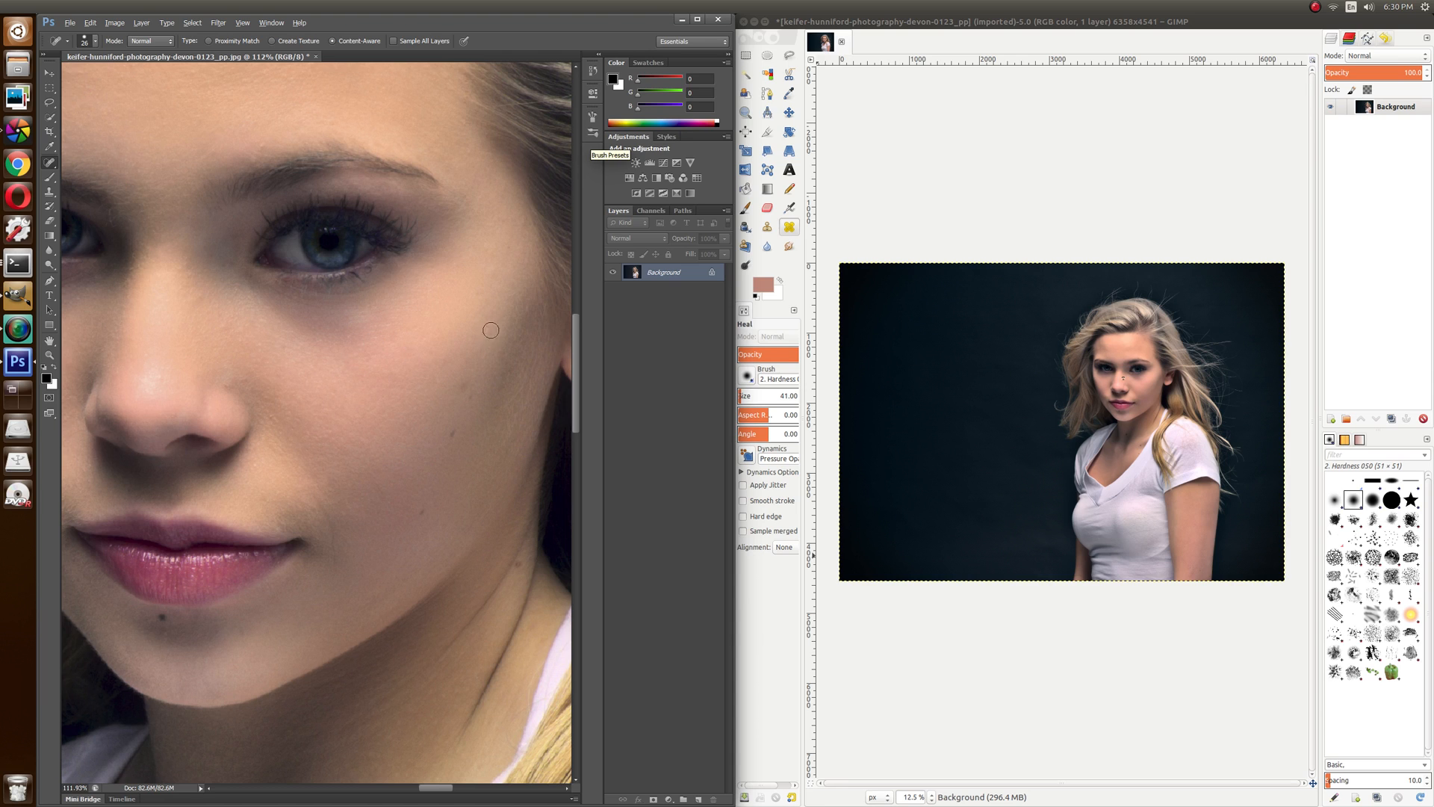
{"action": "mouse_move", "coordinate": [342, 513]}
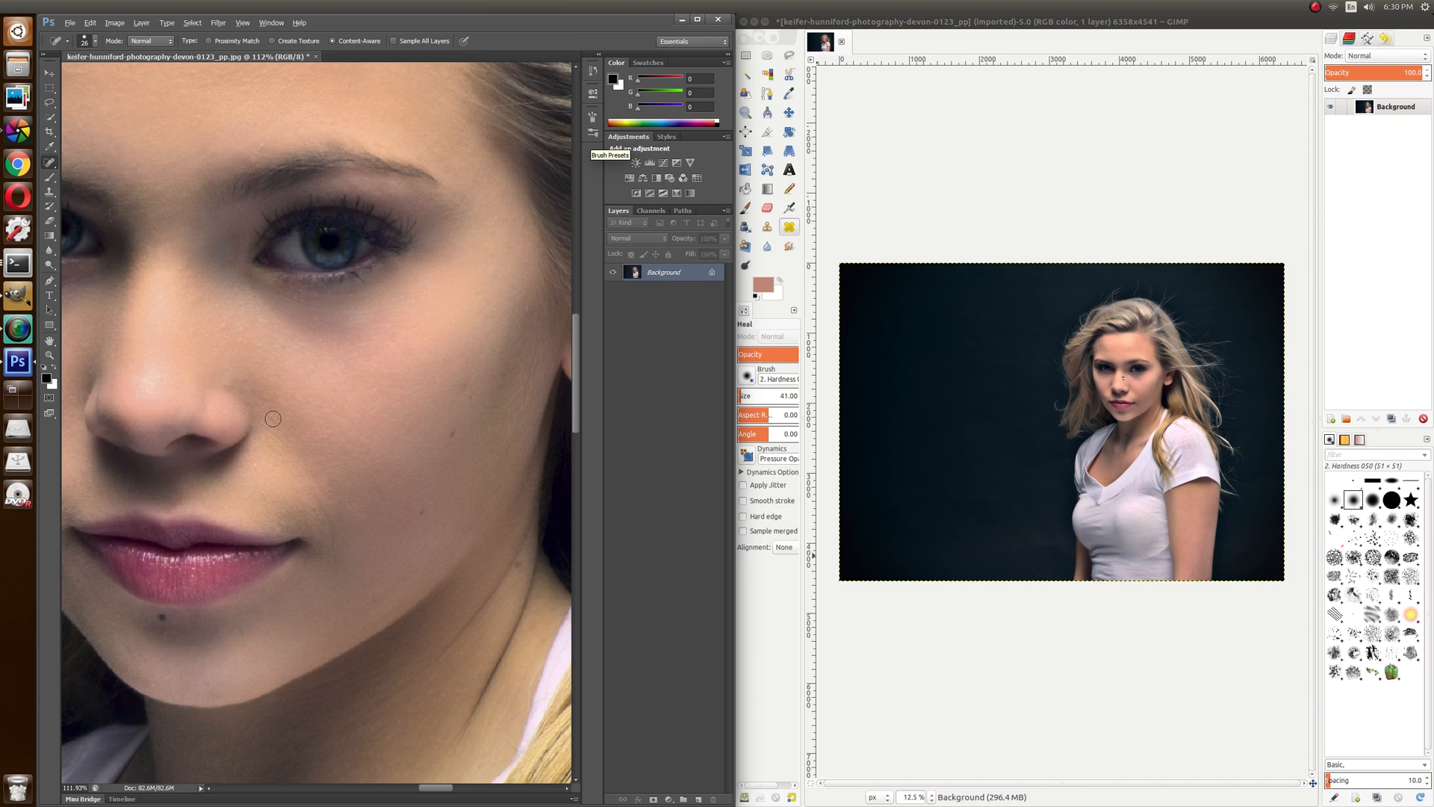
{"action": "mouse_move", "coordinate": [228, 380]}
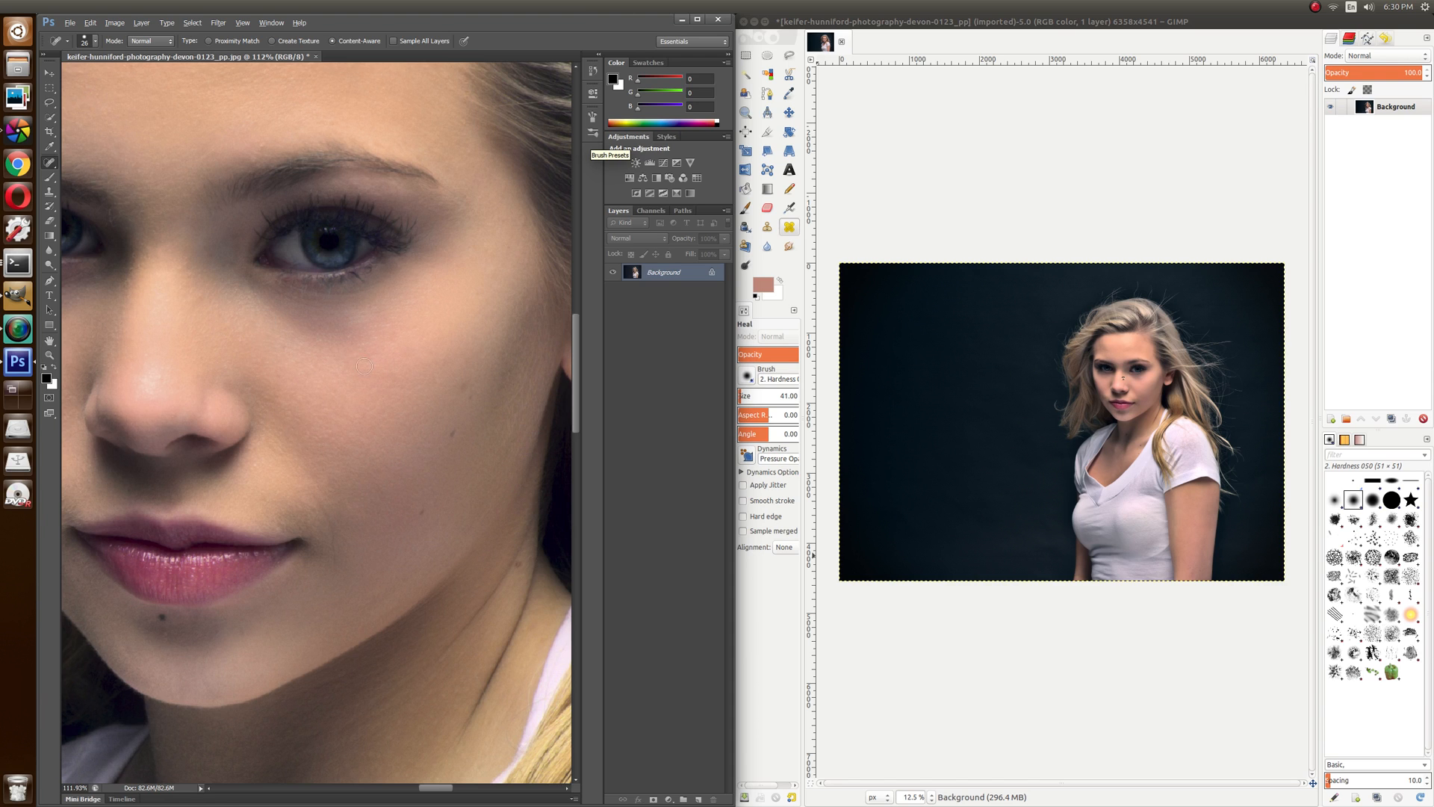
{"action": "mouse_move", "coordinate": [365, 367]}
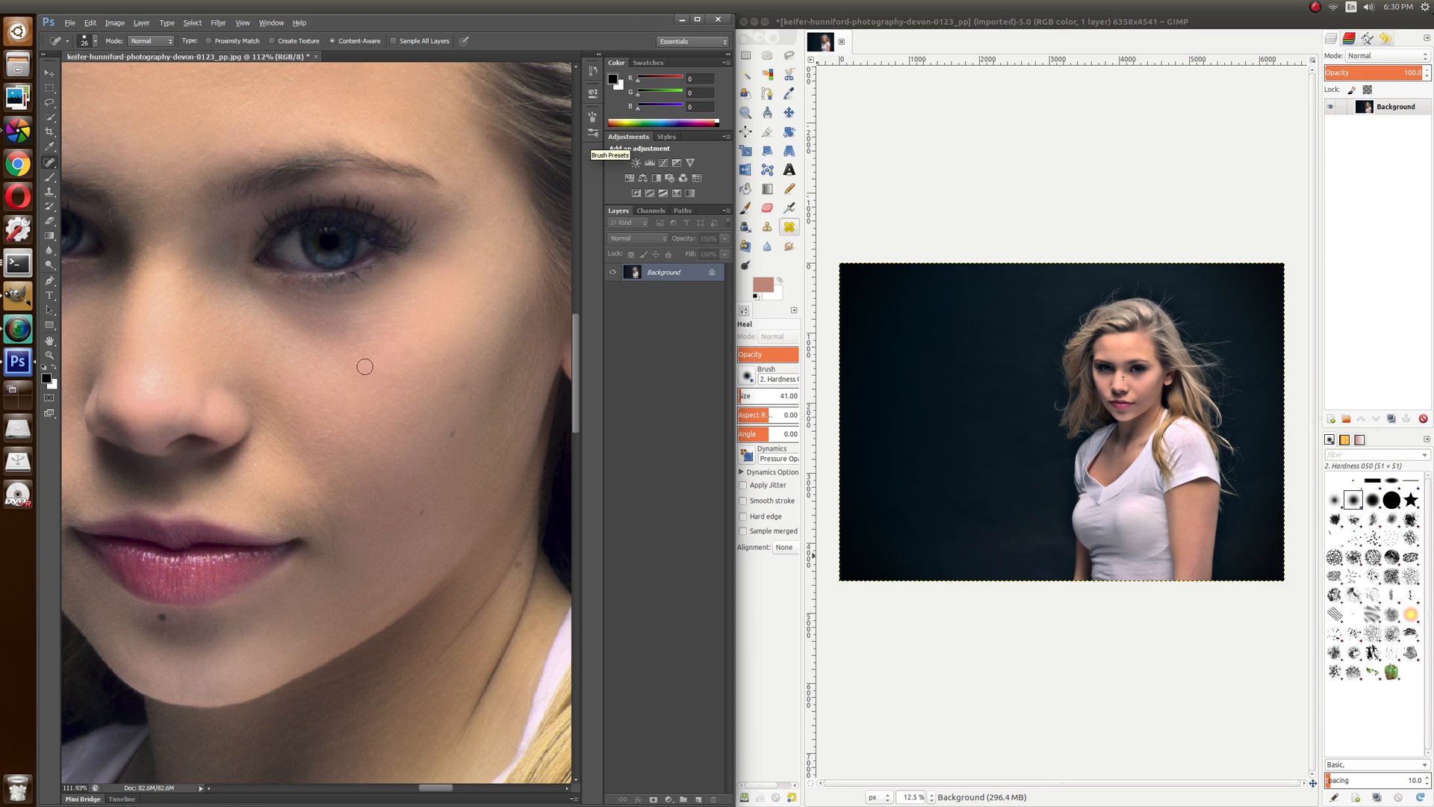
{"action": "mouse_move", "coordinate": [339, 334]}
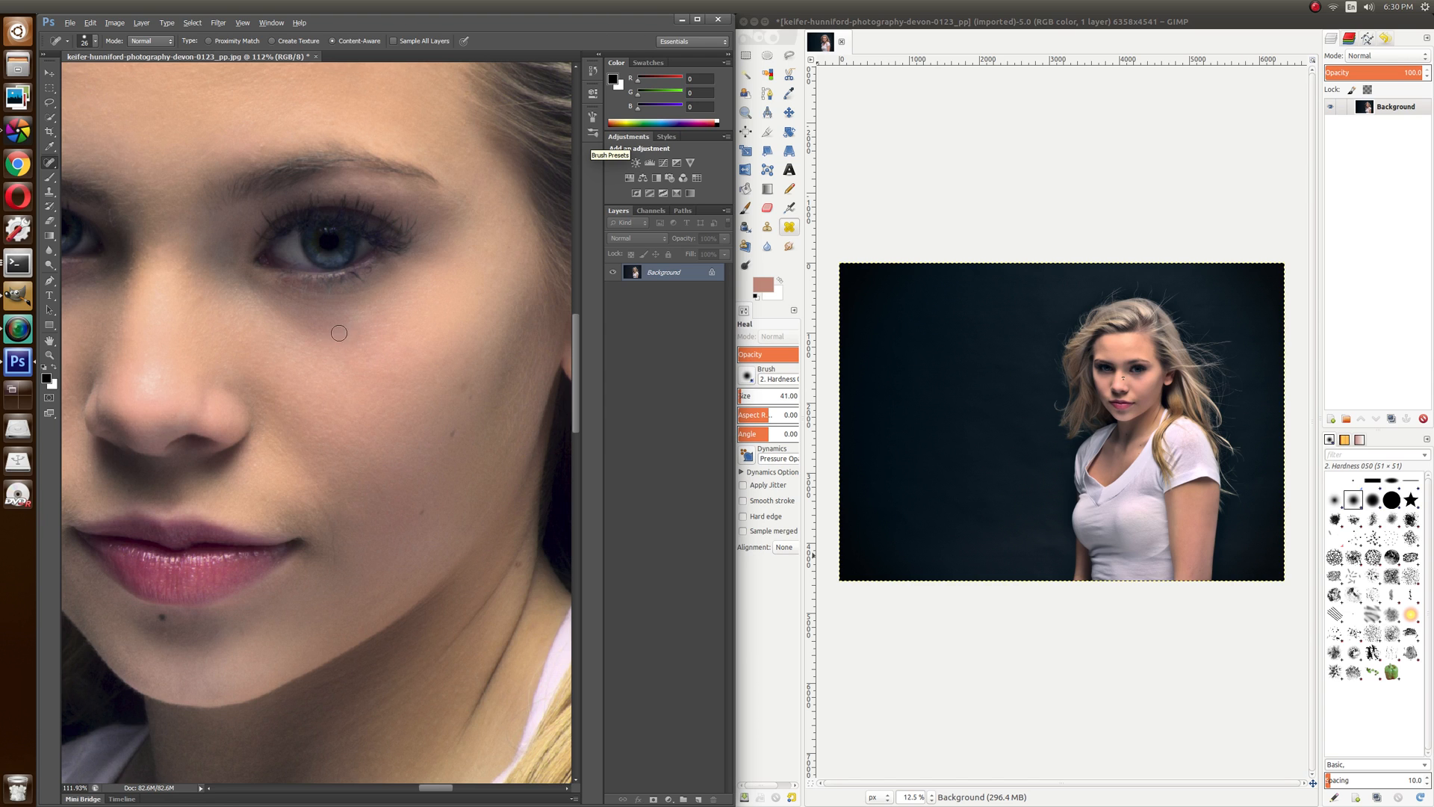
{"action": "mouse_move", "coordinate": [405, 433]}
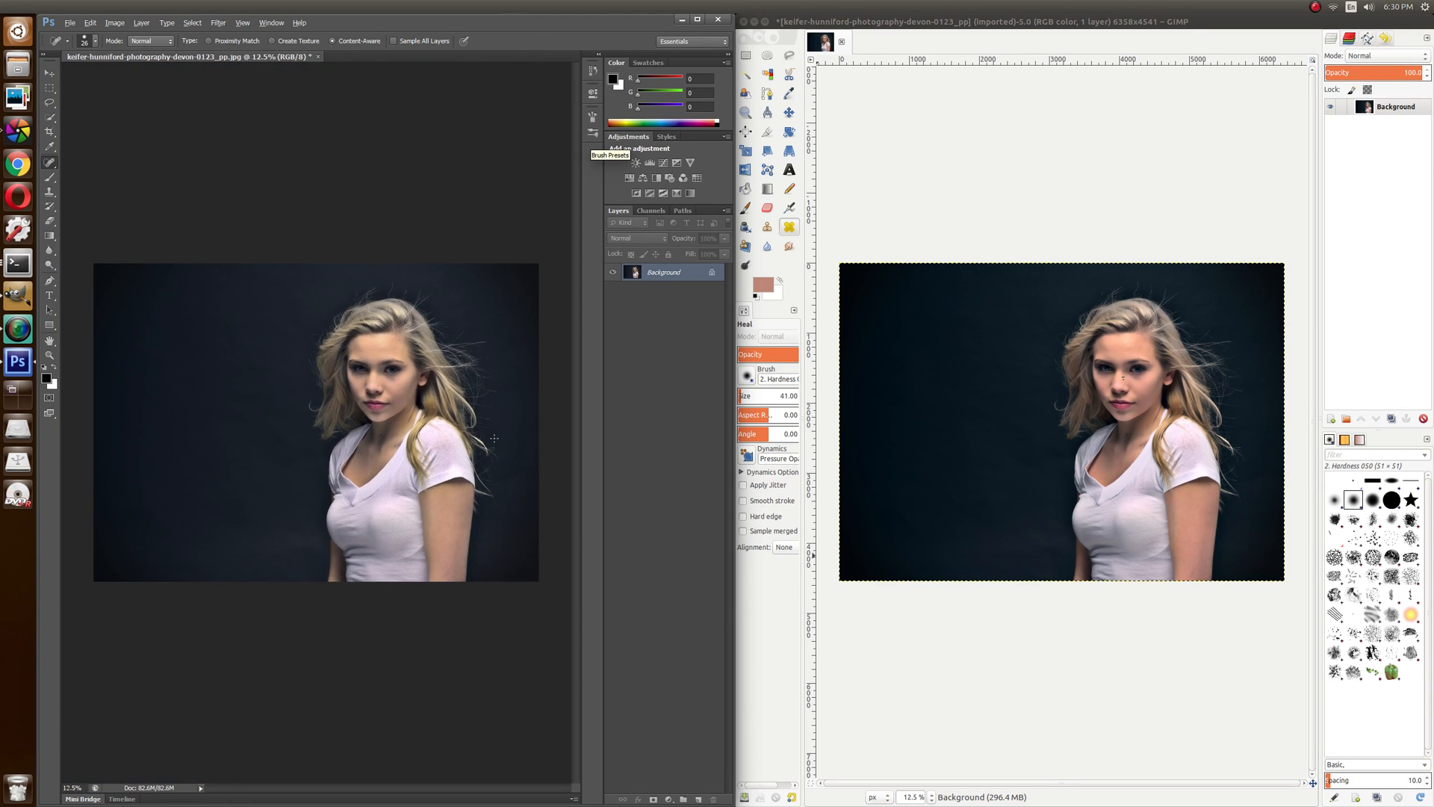
{"action": "mouse_move", "coordinate": [1083, 384]}
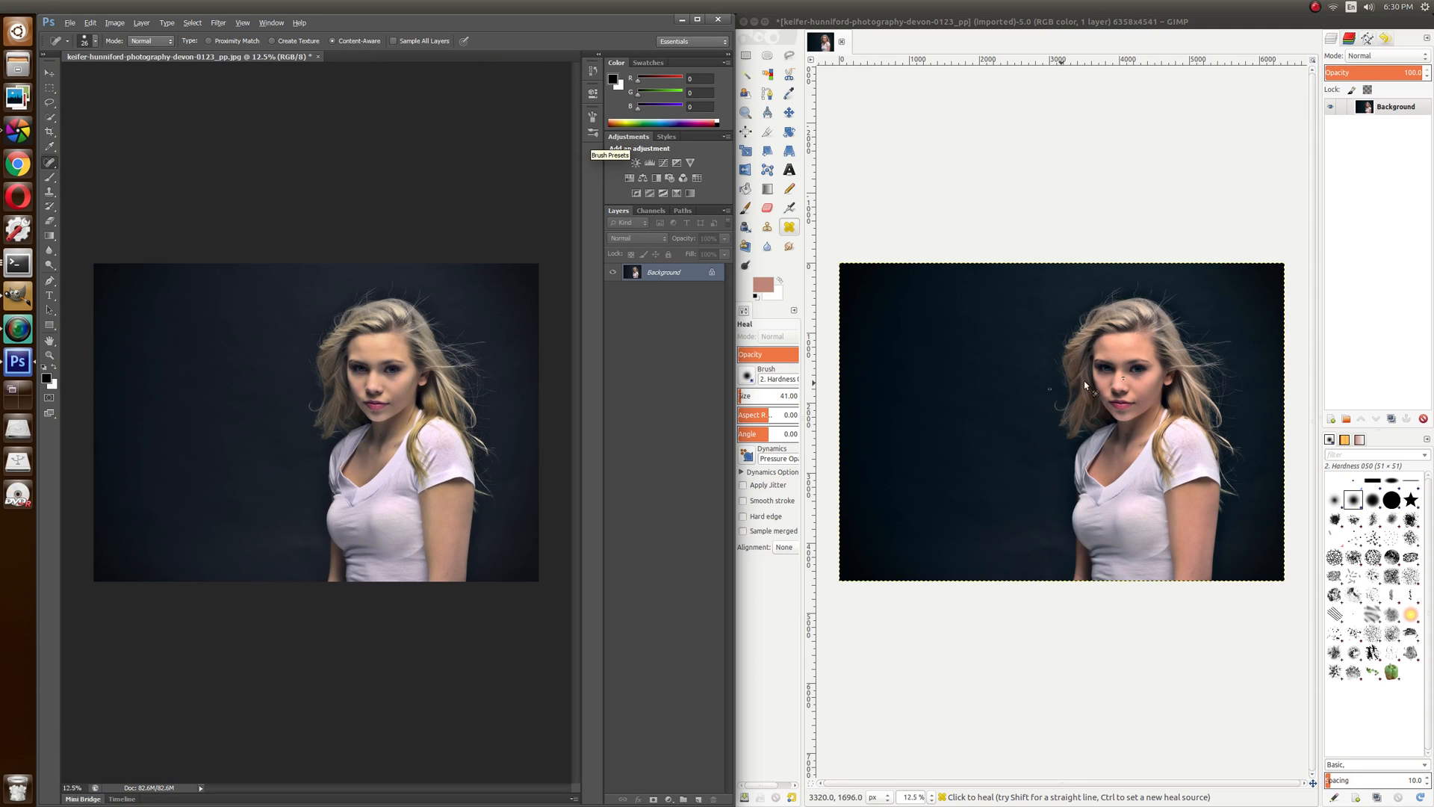
{"action": "mouse_move", "coordinate": [1109, 394]}
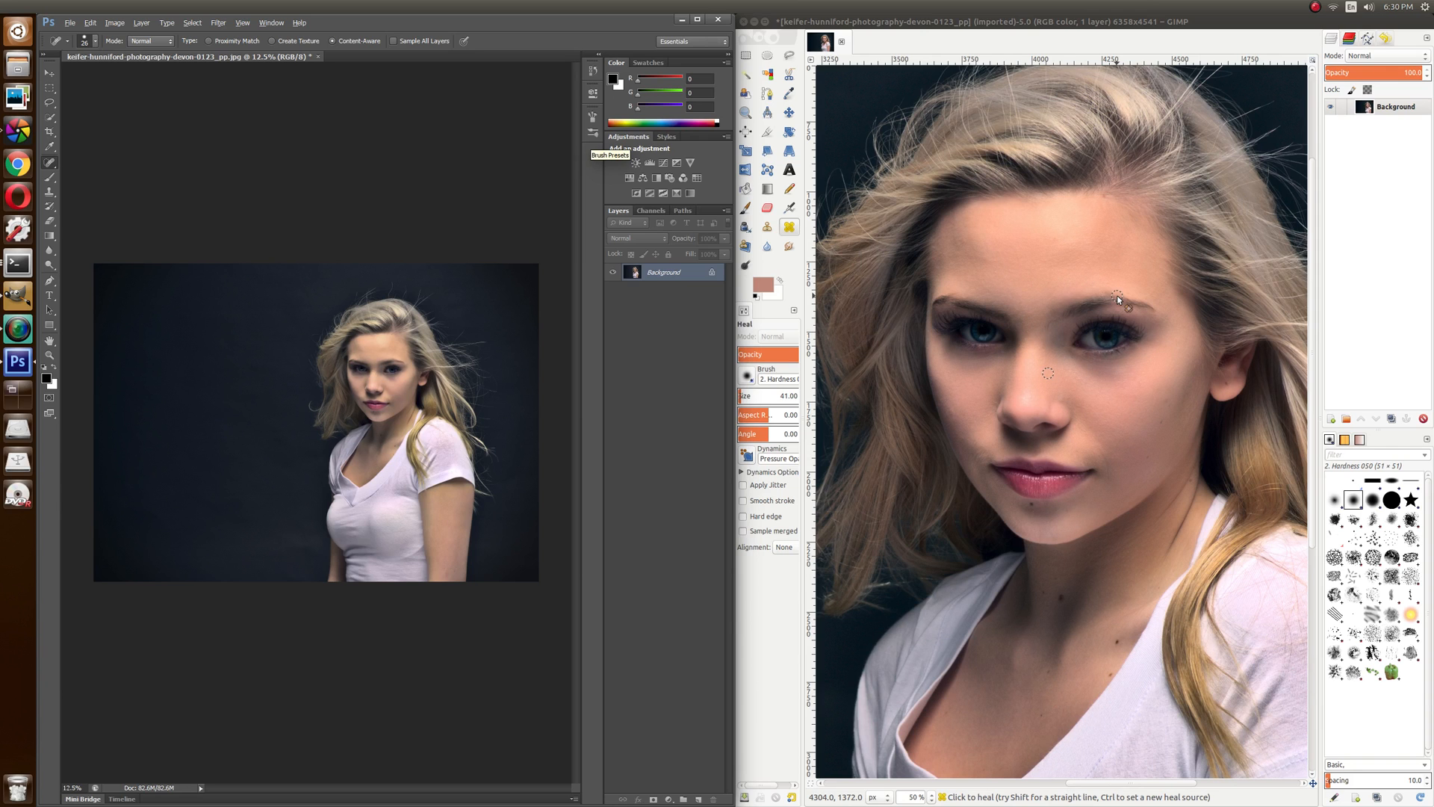
{"action": "mouse_move", "coordinate": [957, 431]}
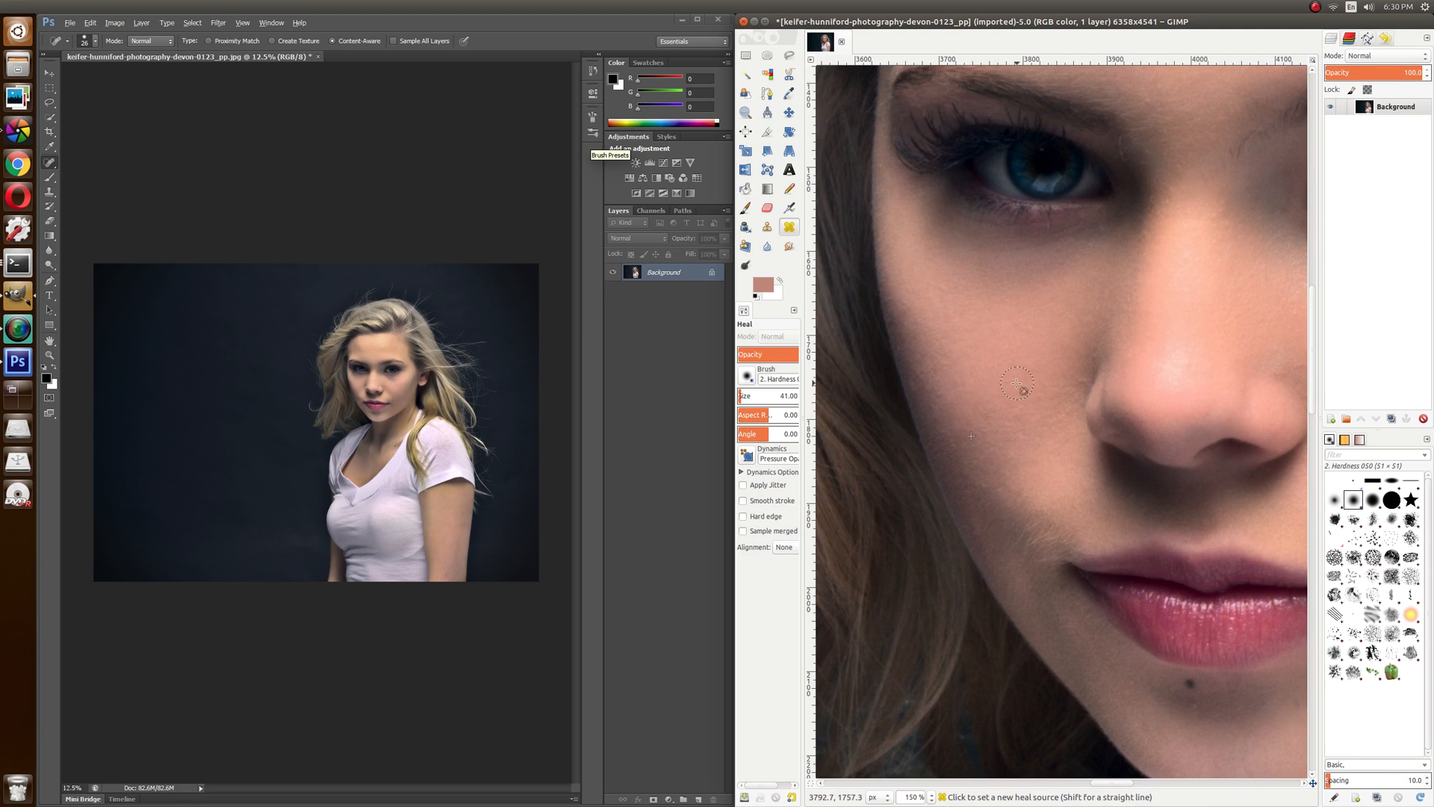
{"action": "mouse_move", "coordinate": [995, 393]}
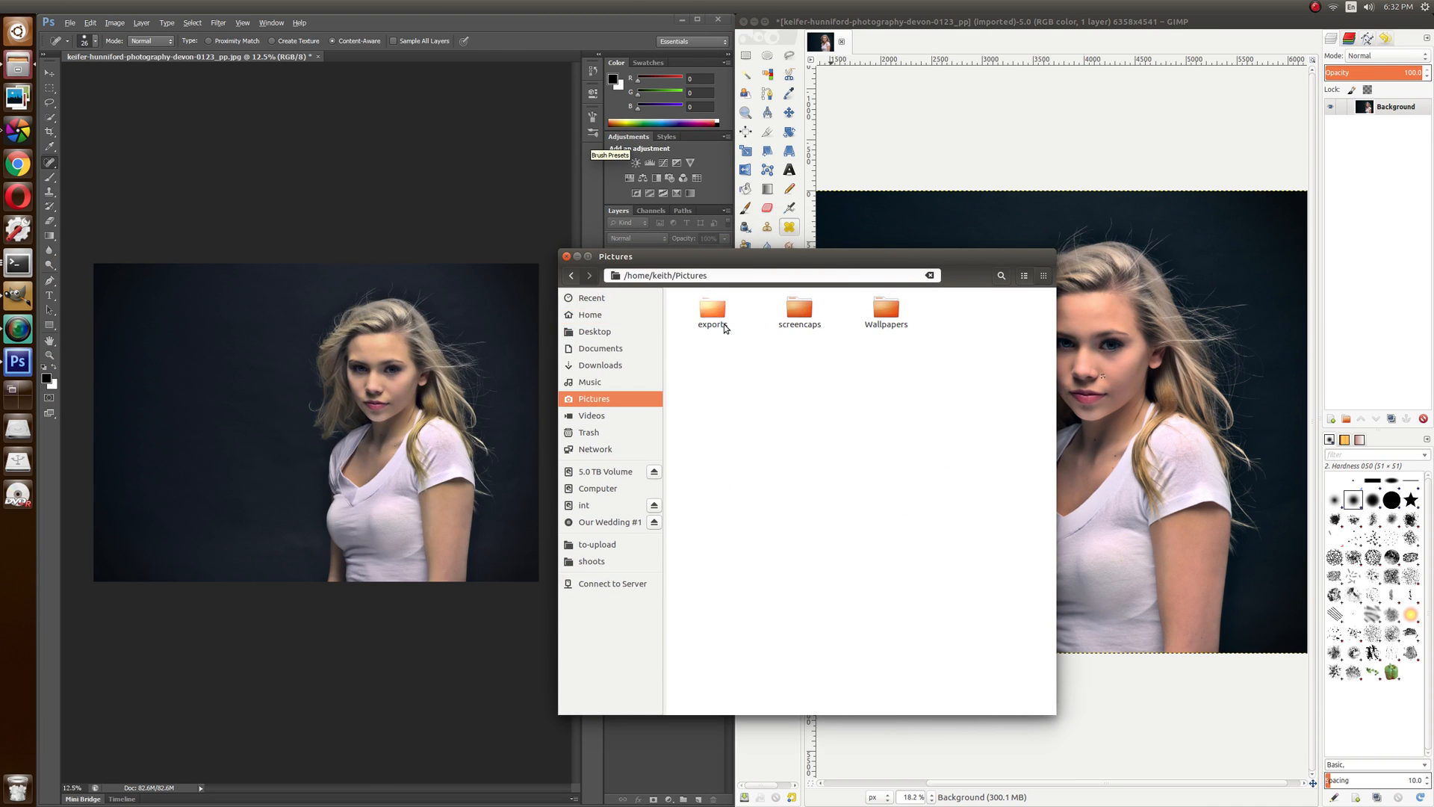
Step: Open the exports folder and show the Open With options for the three exported keifer JPGs
{"action": "double_click", "coordinate": [712, 309]}
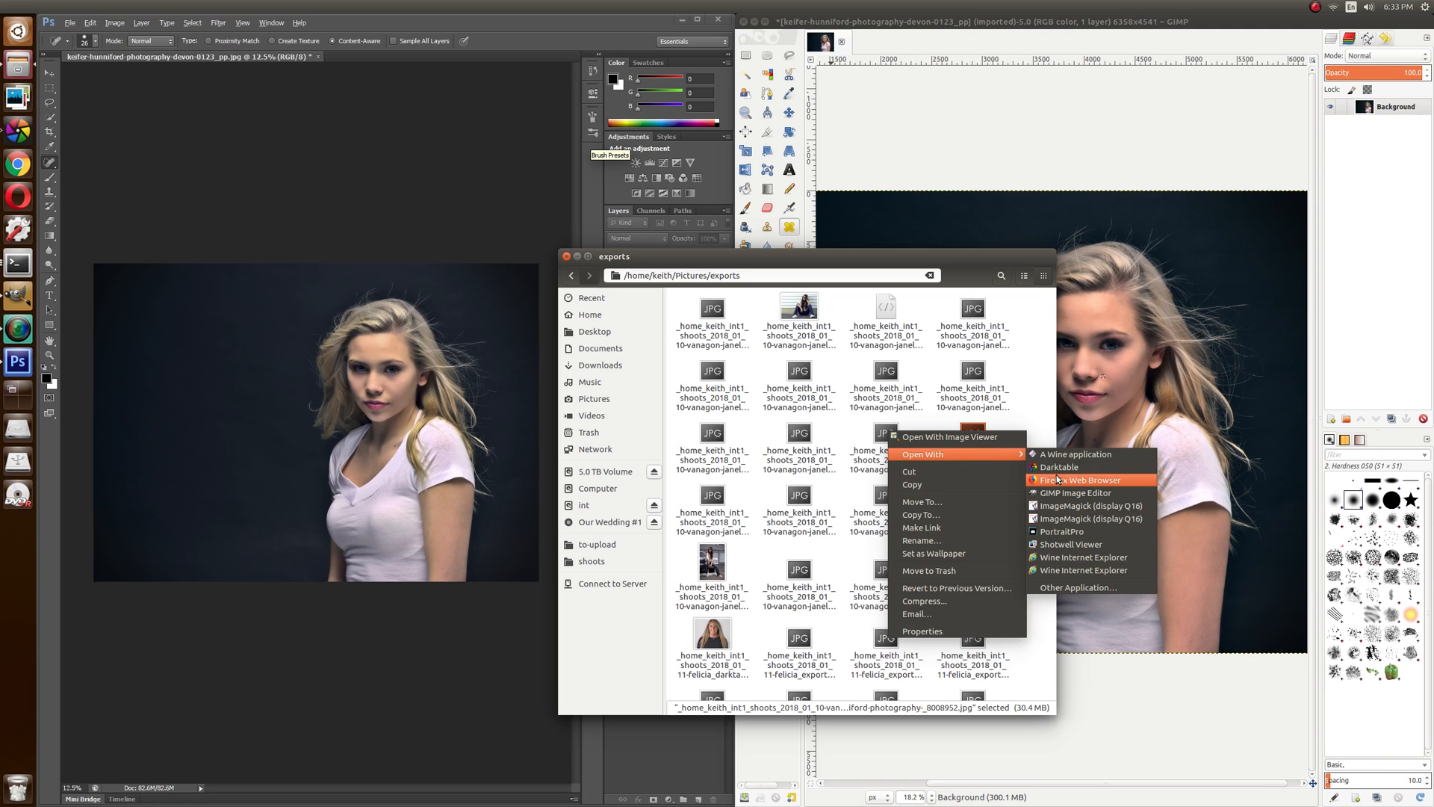
{"action": "mouse_move", "coordinate": [958, 461]}
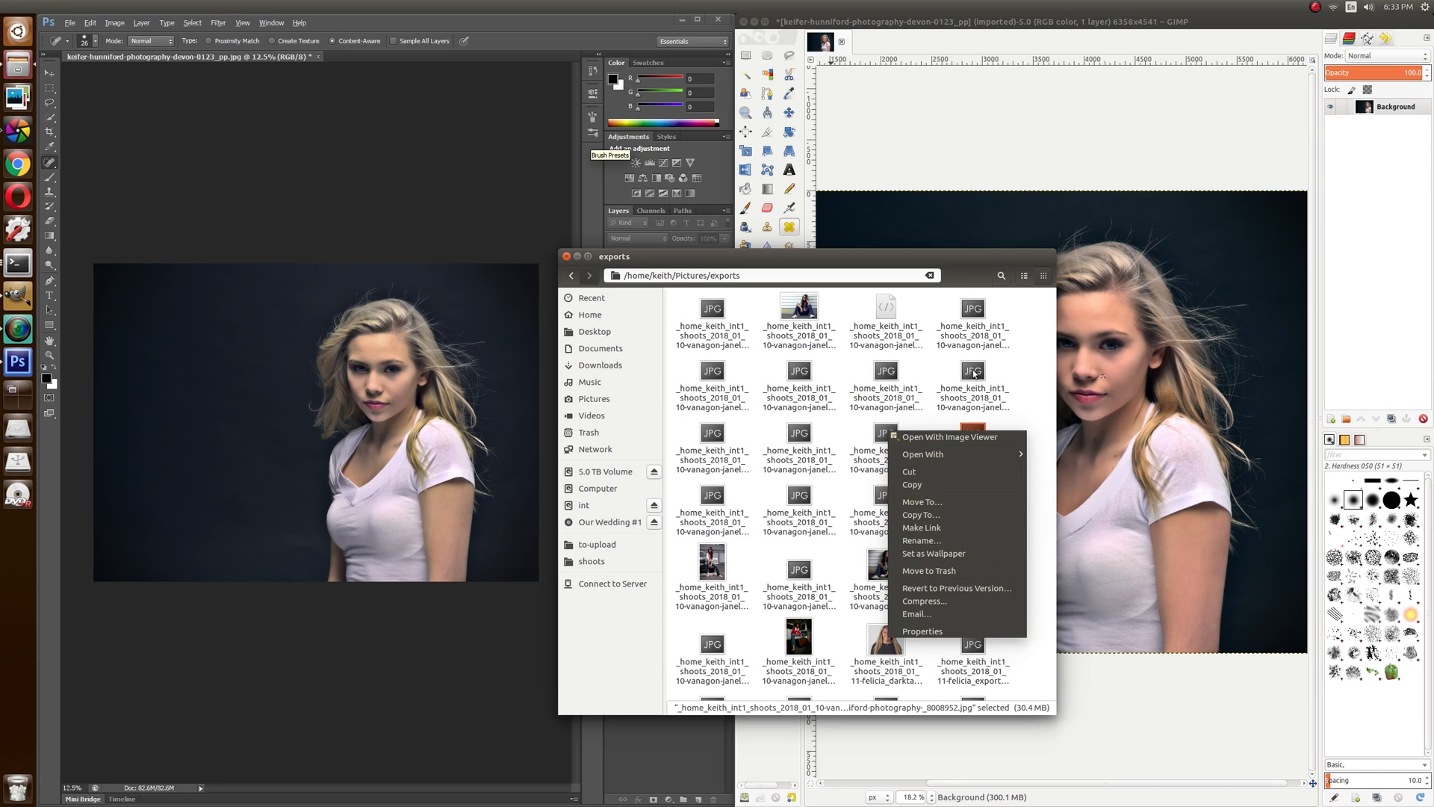
{"action": "right_click", "coordinate": [973, 378]}
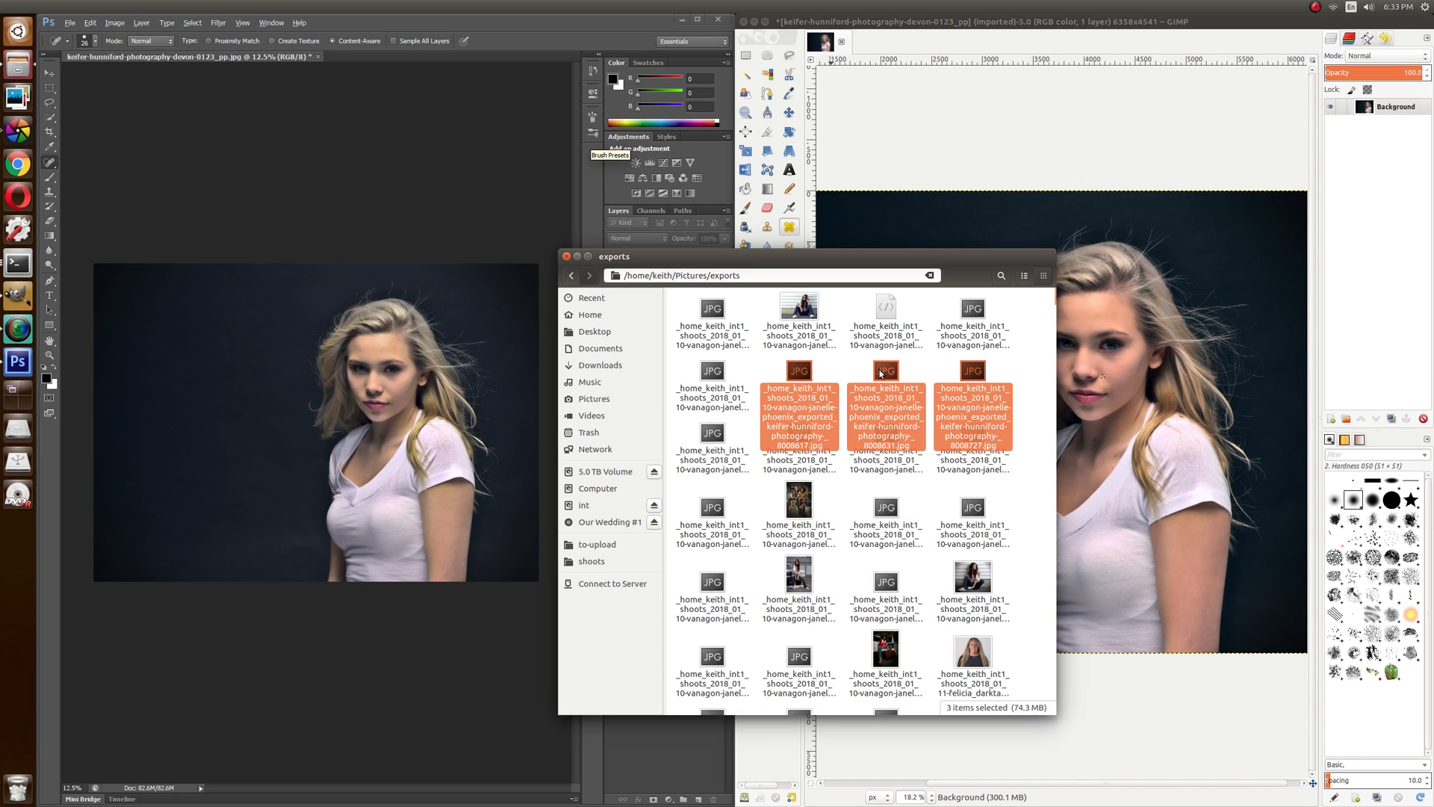
{"action": "right_click", "coordinate": [883, 411]}
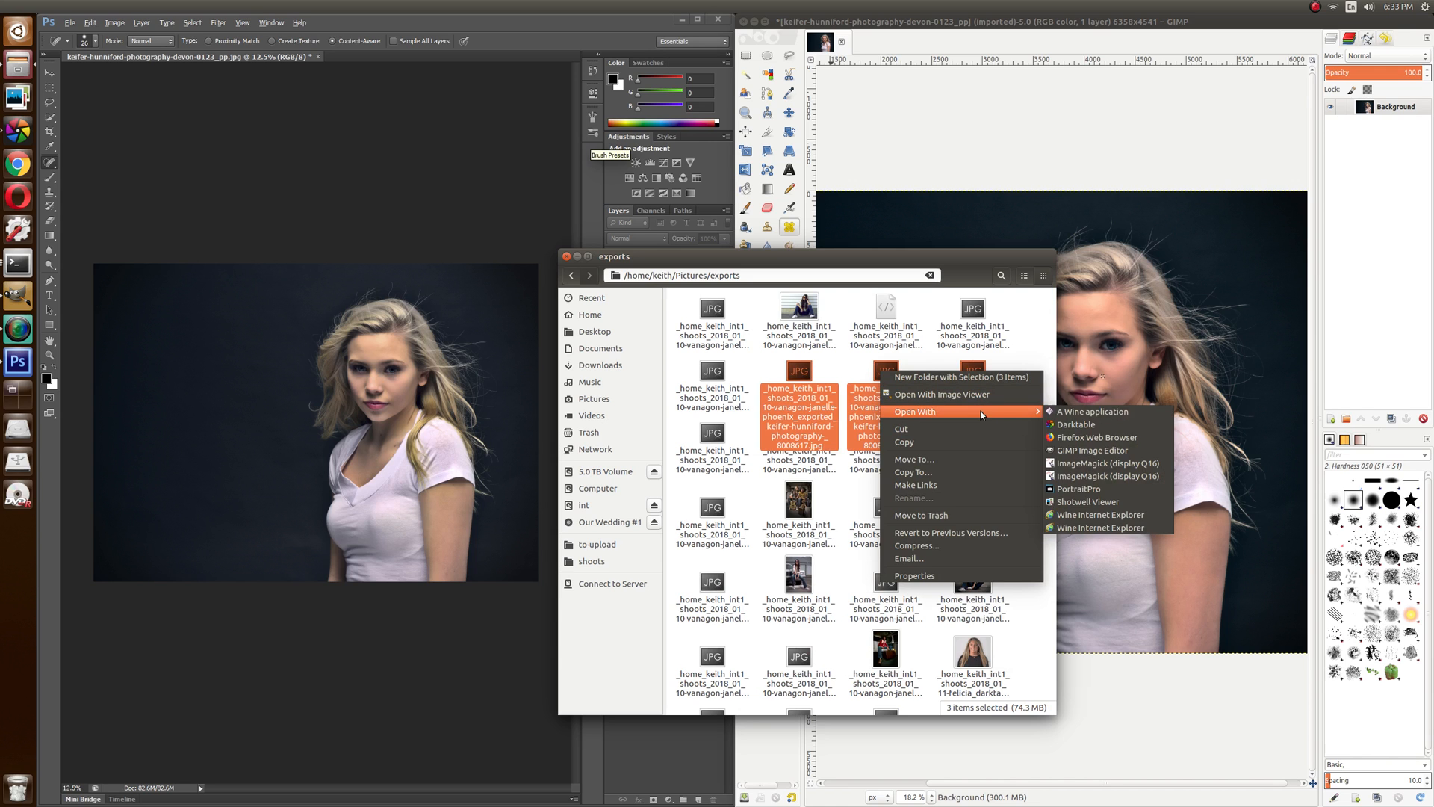
{"action": "mouse_move", "coordinate": [1091, 449]}
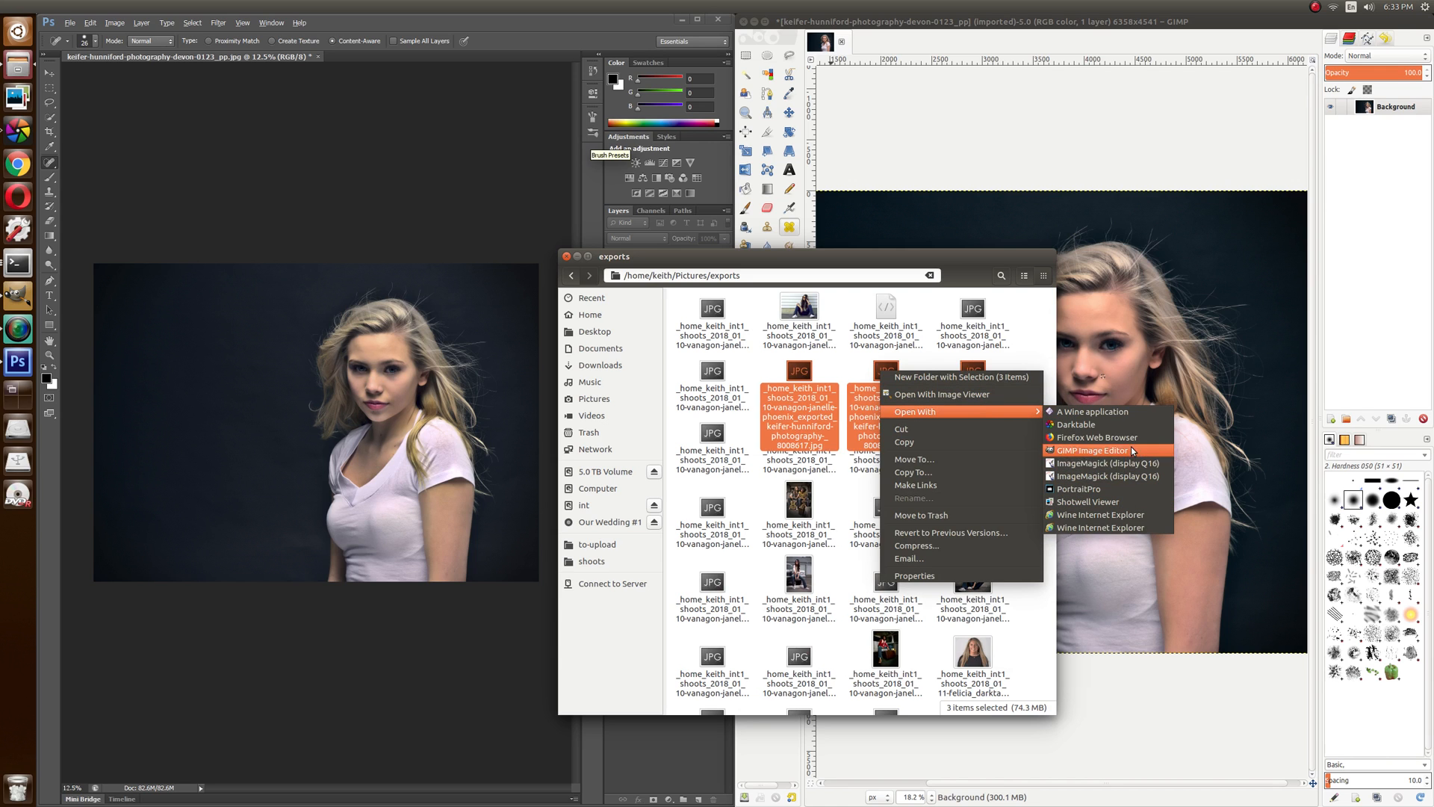
{"action": "mouse_move", "coordinate": [969, 260]}
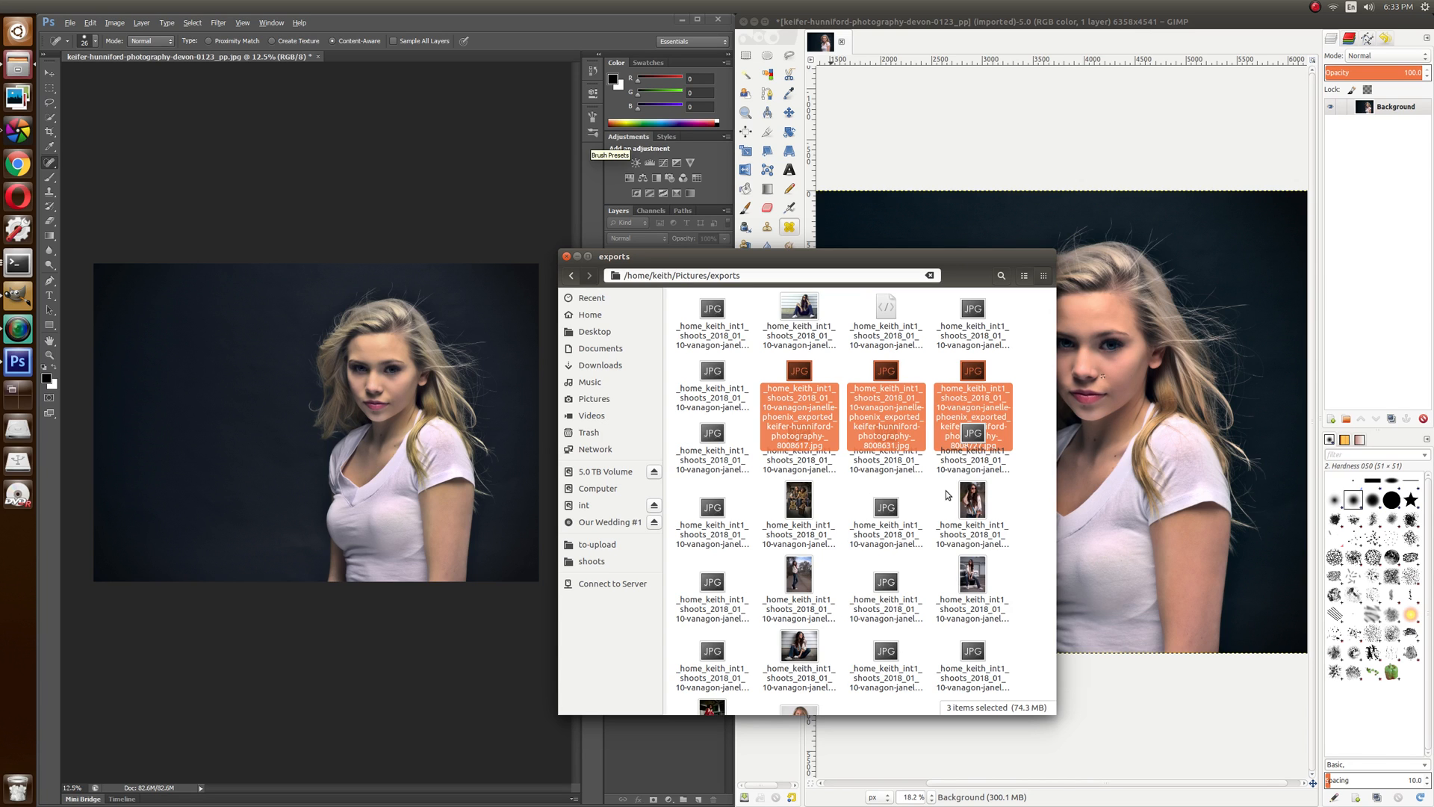
{"action": "mouse_move", "coordinate": [455, 195]}
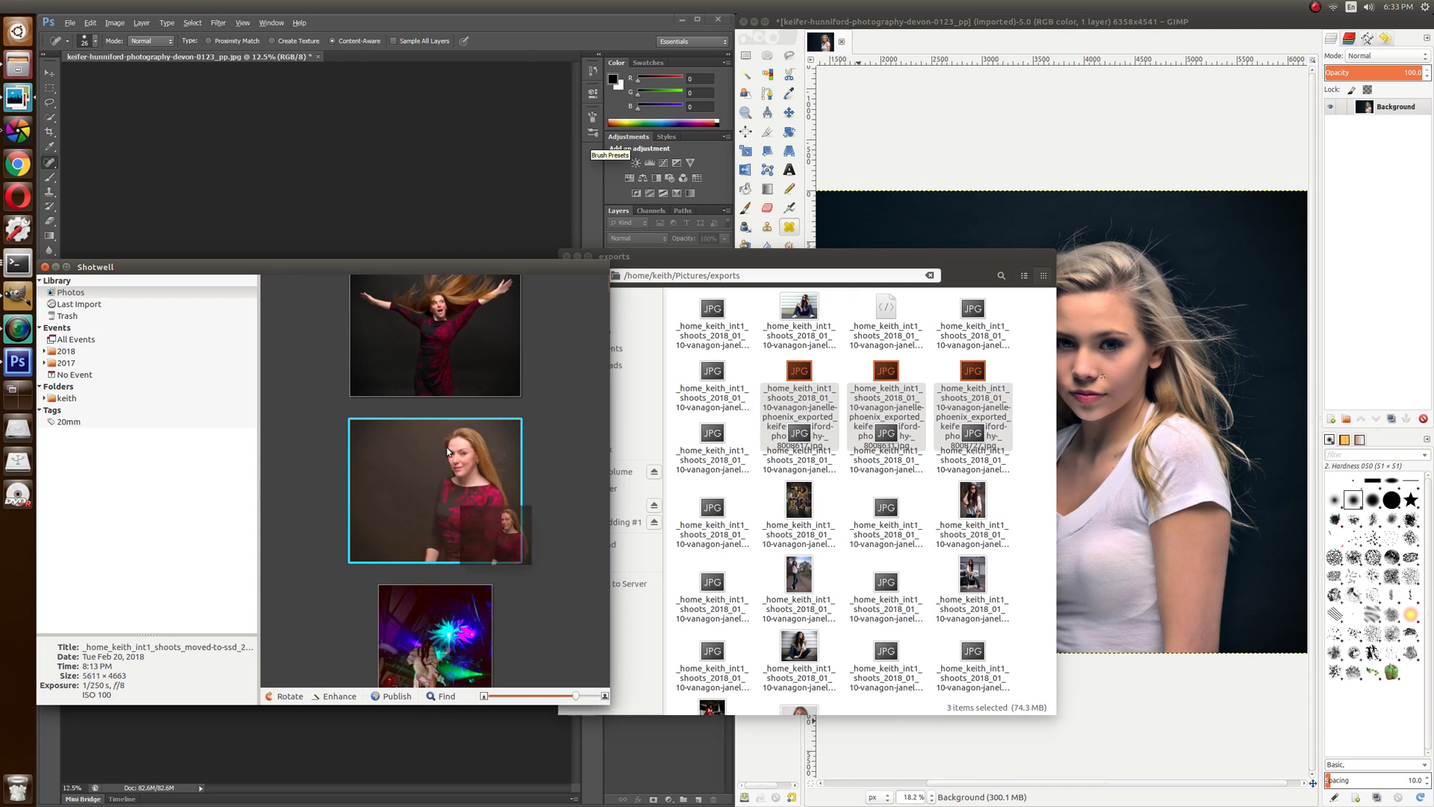
Step: Select the green-lit club photo and scroll Shotwell's library toward the red-lit costume photo
{"action": "scroll", "scroll_direction": "down", "scroll_amount": 3}
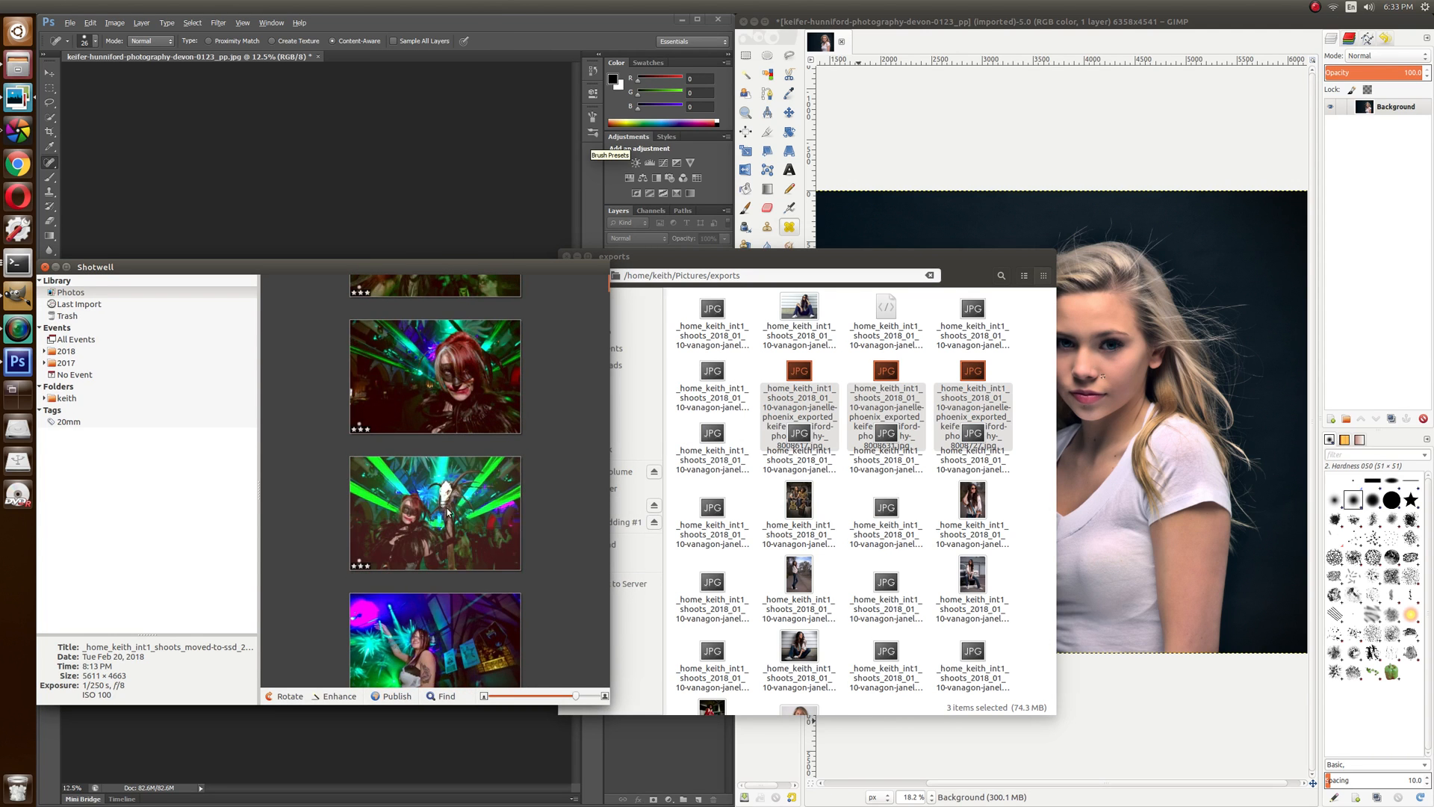
{"action": "left_click", "coordinate": [435, 513]}
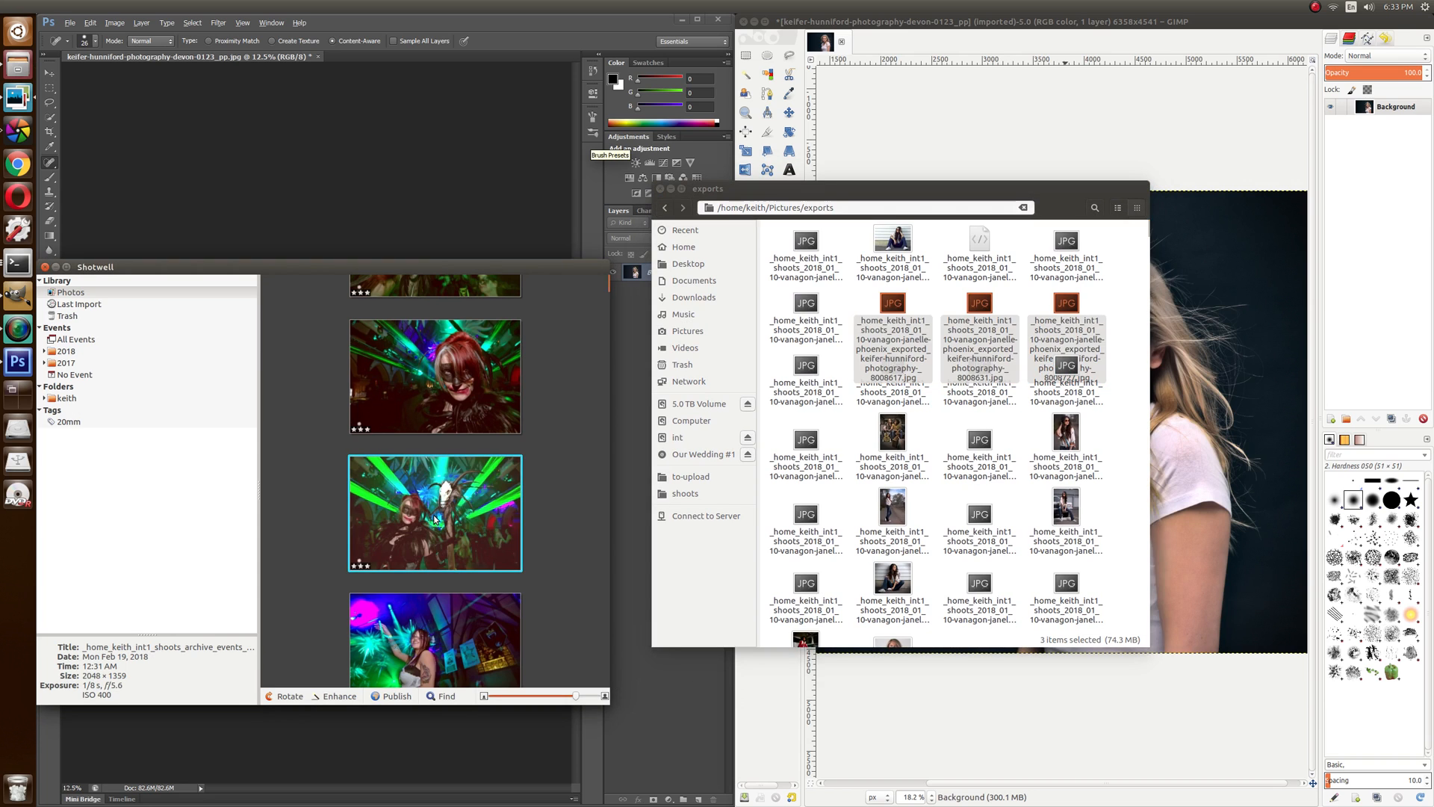
{"action": "mouse_move", "coordinate": [576, 494]}
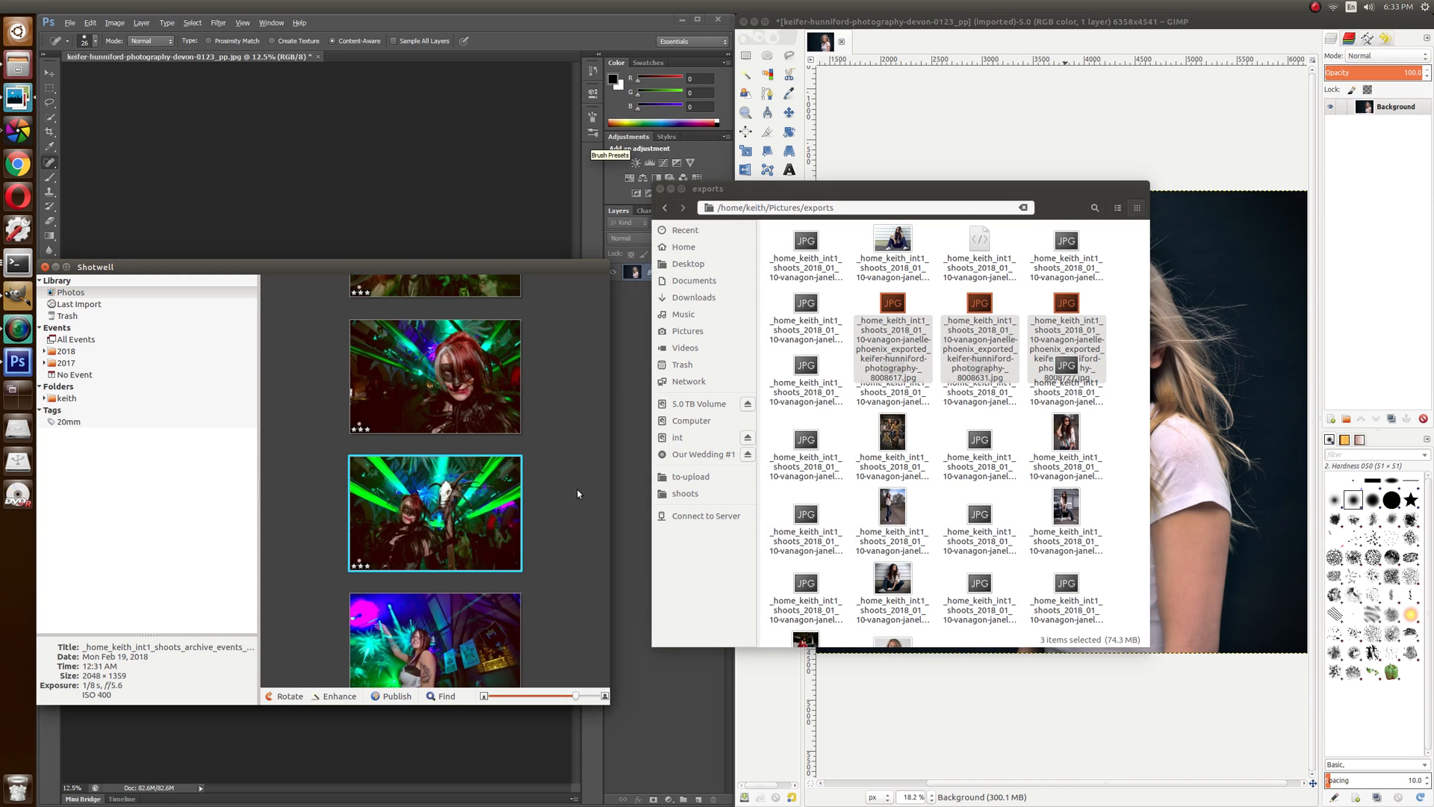
{"action": "scroll", "scroll_direction": "down", "scroll_amount": 3}
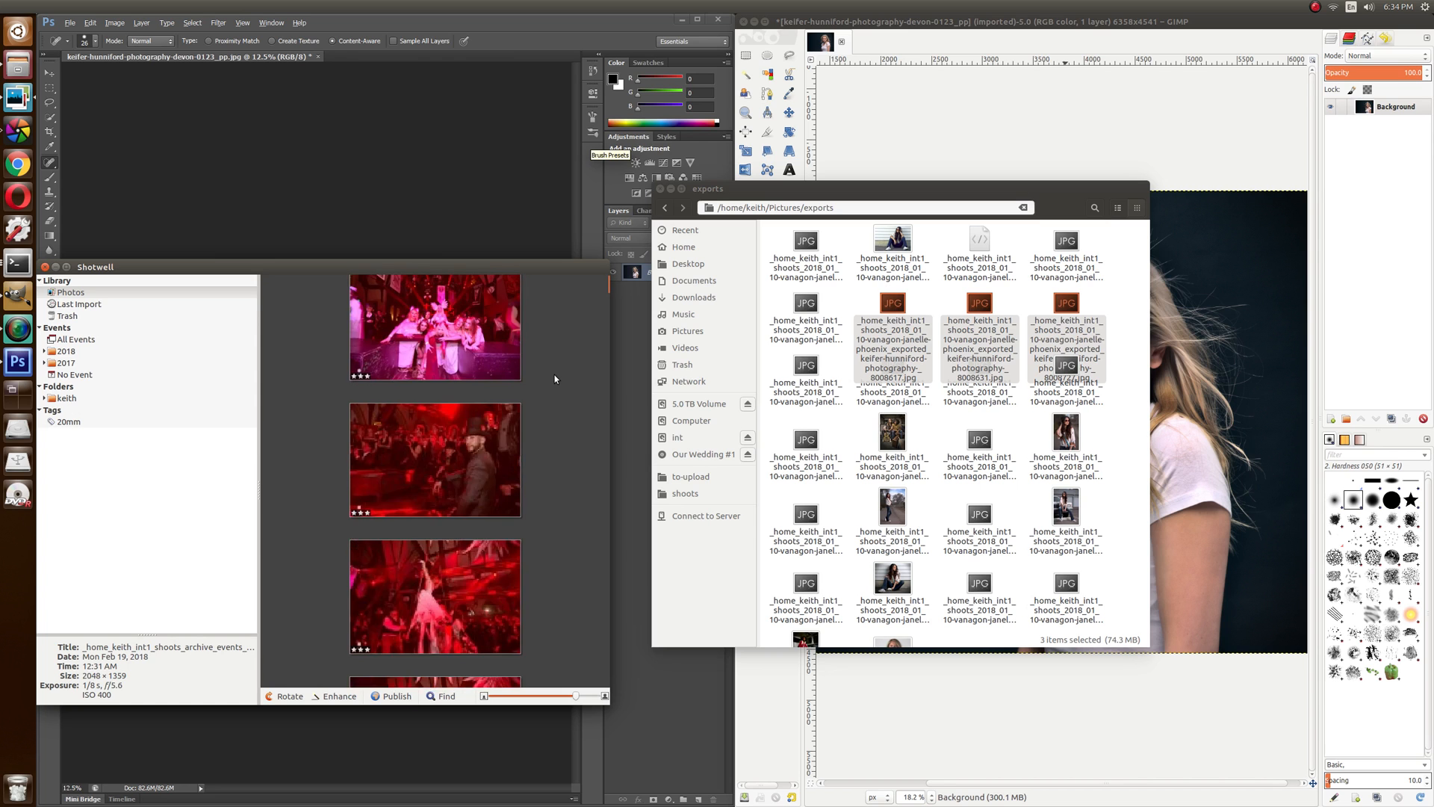
{"action": "scroll", "scroll_direction": "down", "scroll_amount": 3}
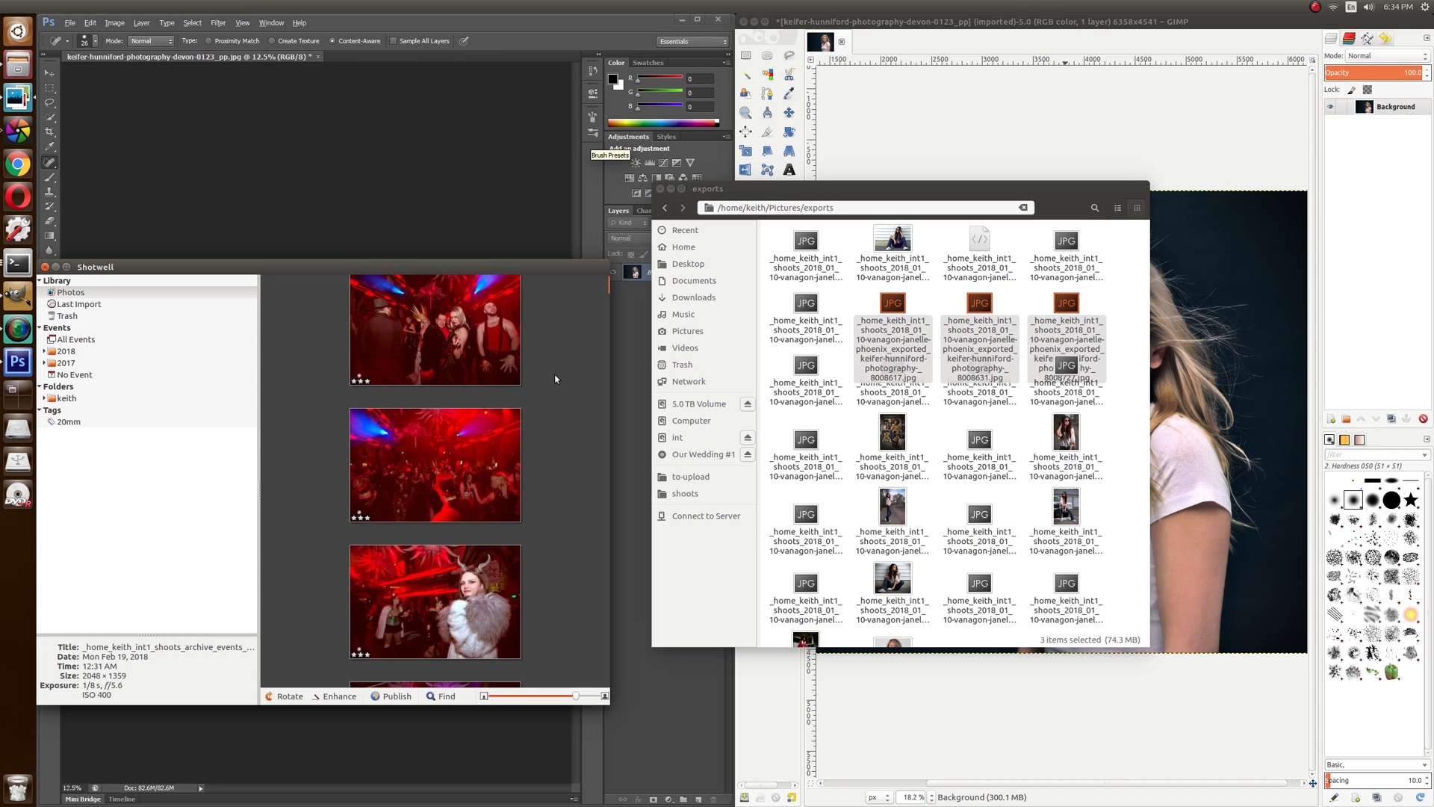
{"action": "scroll", "scroll_direction": "down", "scroll_amount": 3}
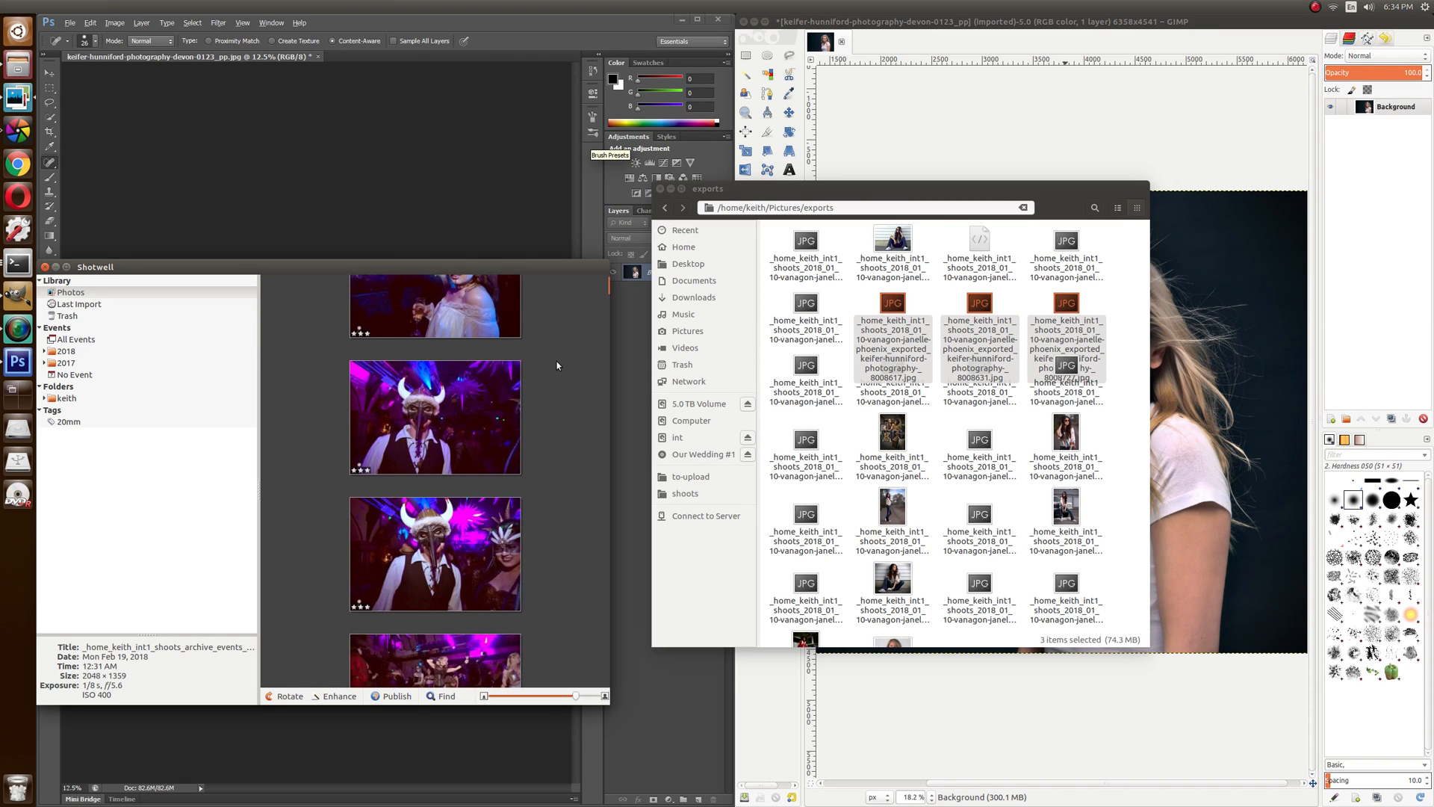
{"action": "scroll", "scroll_direction": "down", "scroll_amount": 3}
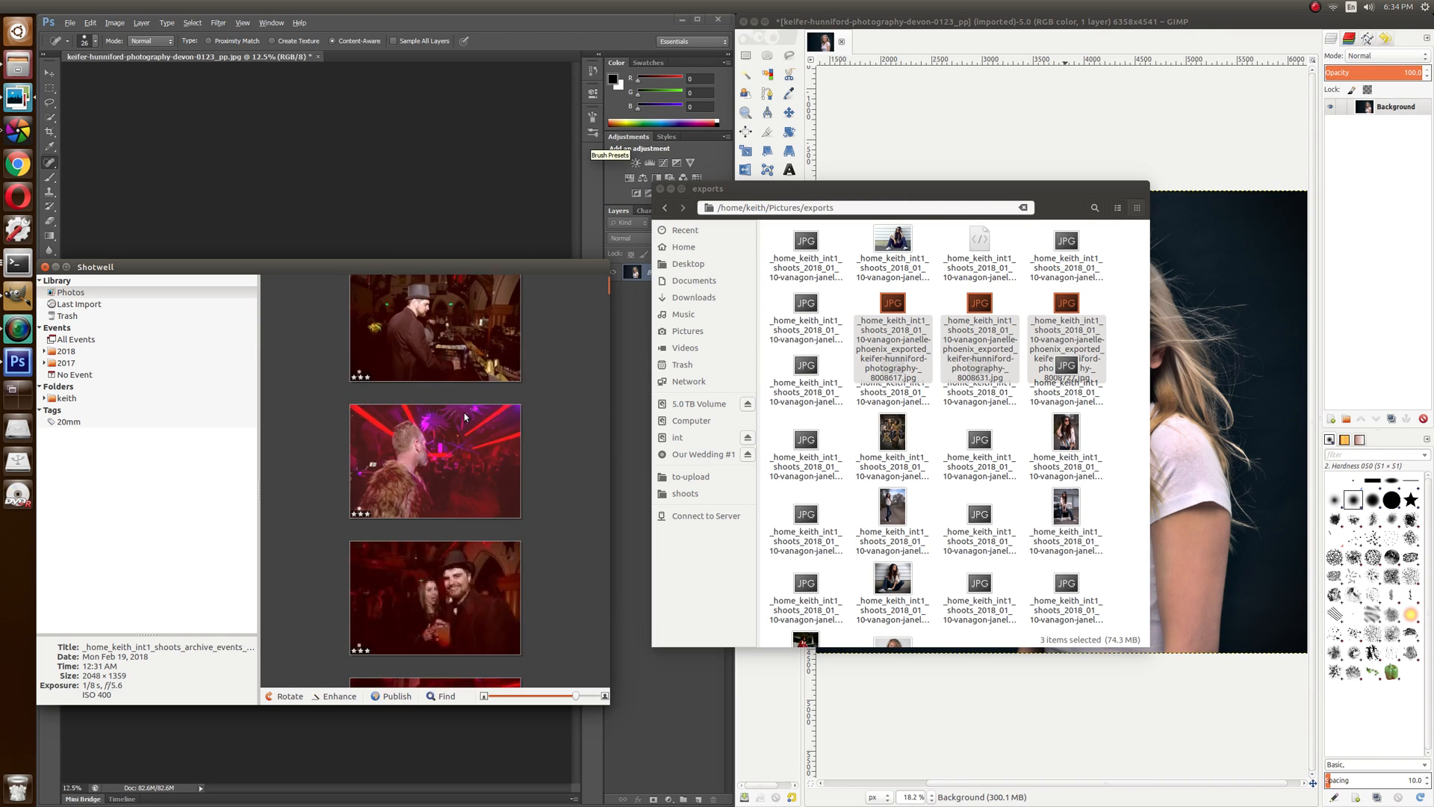
{"action": "scroll", "scroll_direction": "down", "scroll_amount": 3}
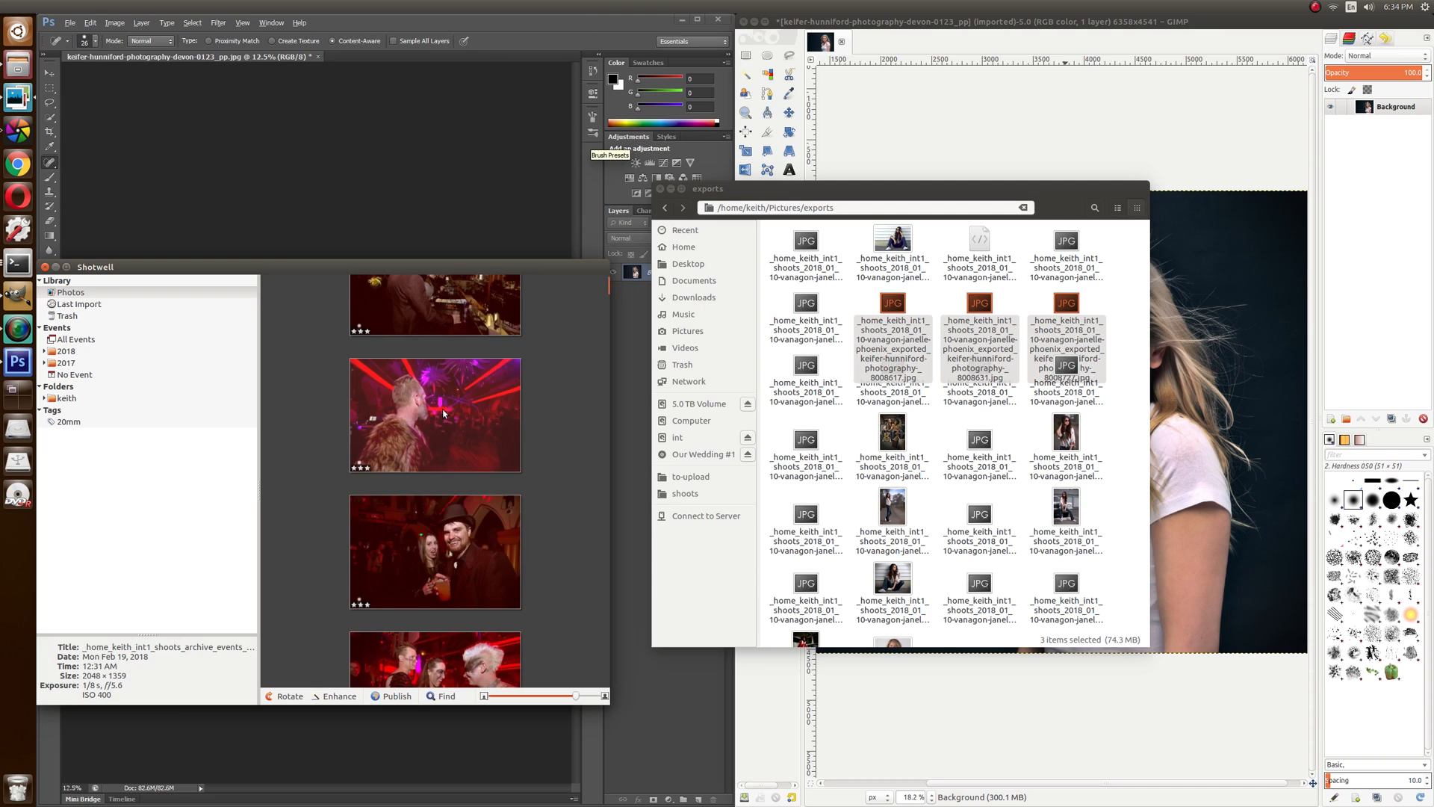
{"action": "mouse_move", "coordinate": [441, 418]}
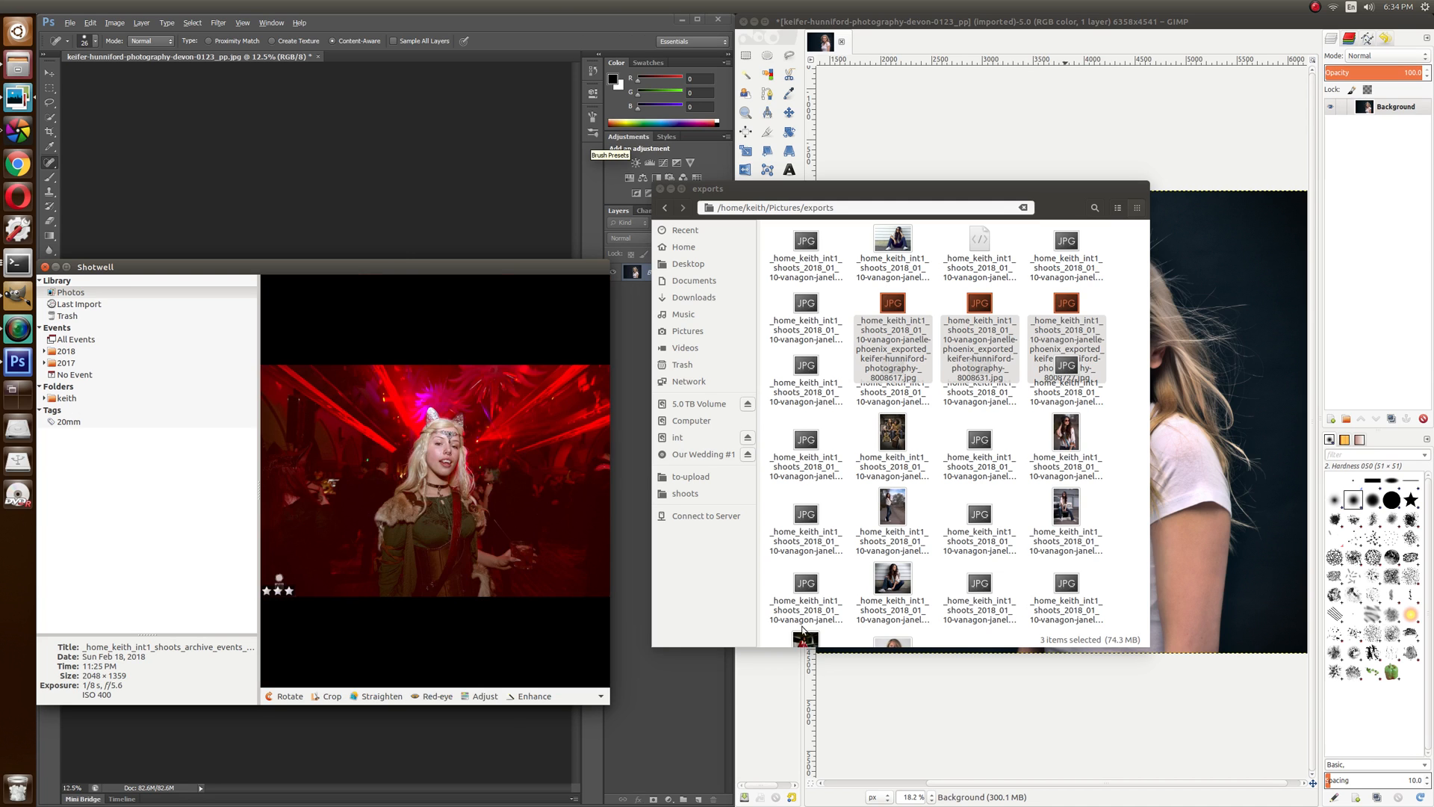
{"action": "mouse_move", "coordinate": [474, 485]}
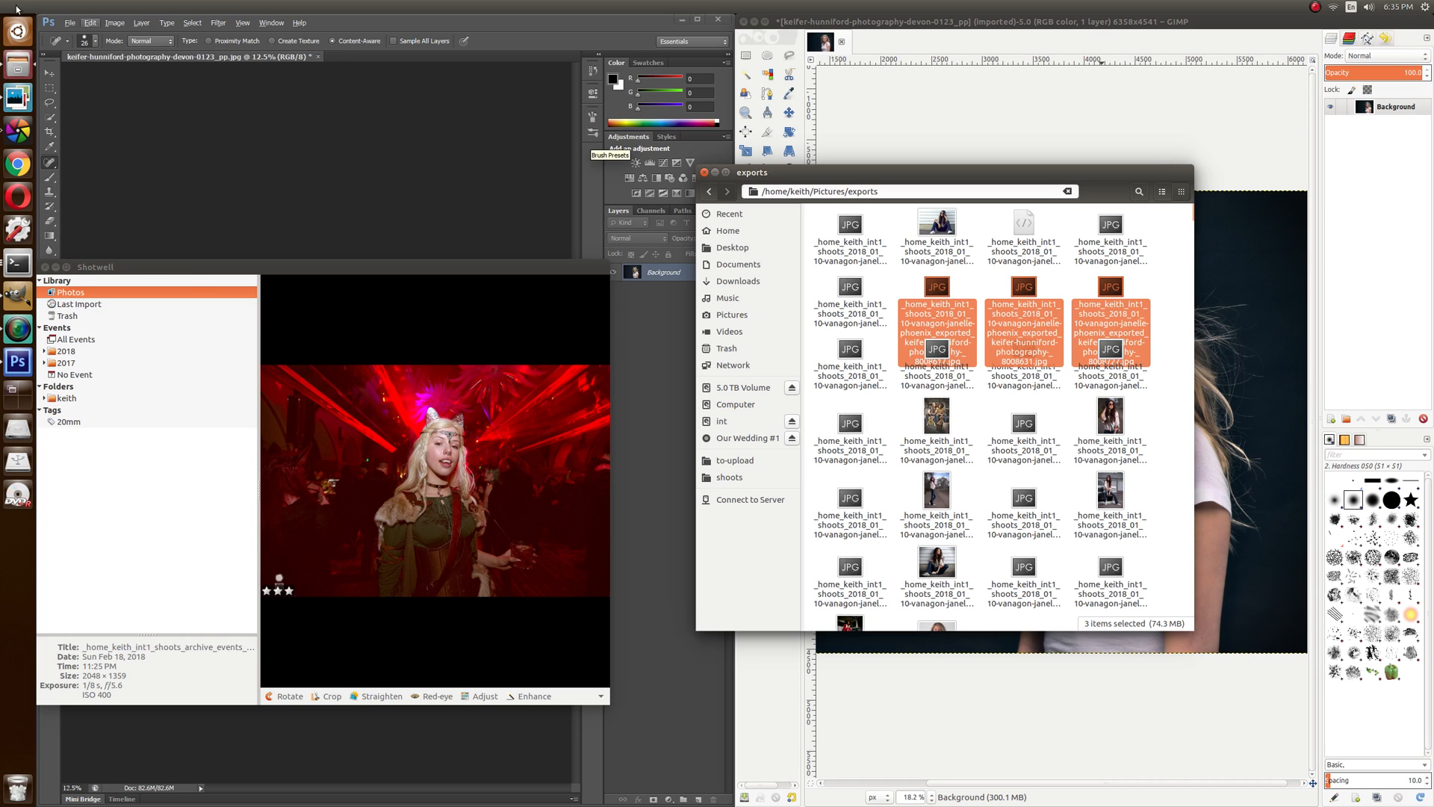
Step: Launch CompizConfig Settings Manager via ccsm and open the Enhanced Zoom Desktop plugin
{"action": "type", "text": "ccsm"}
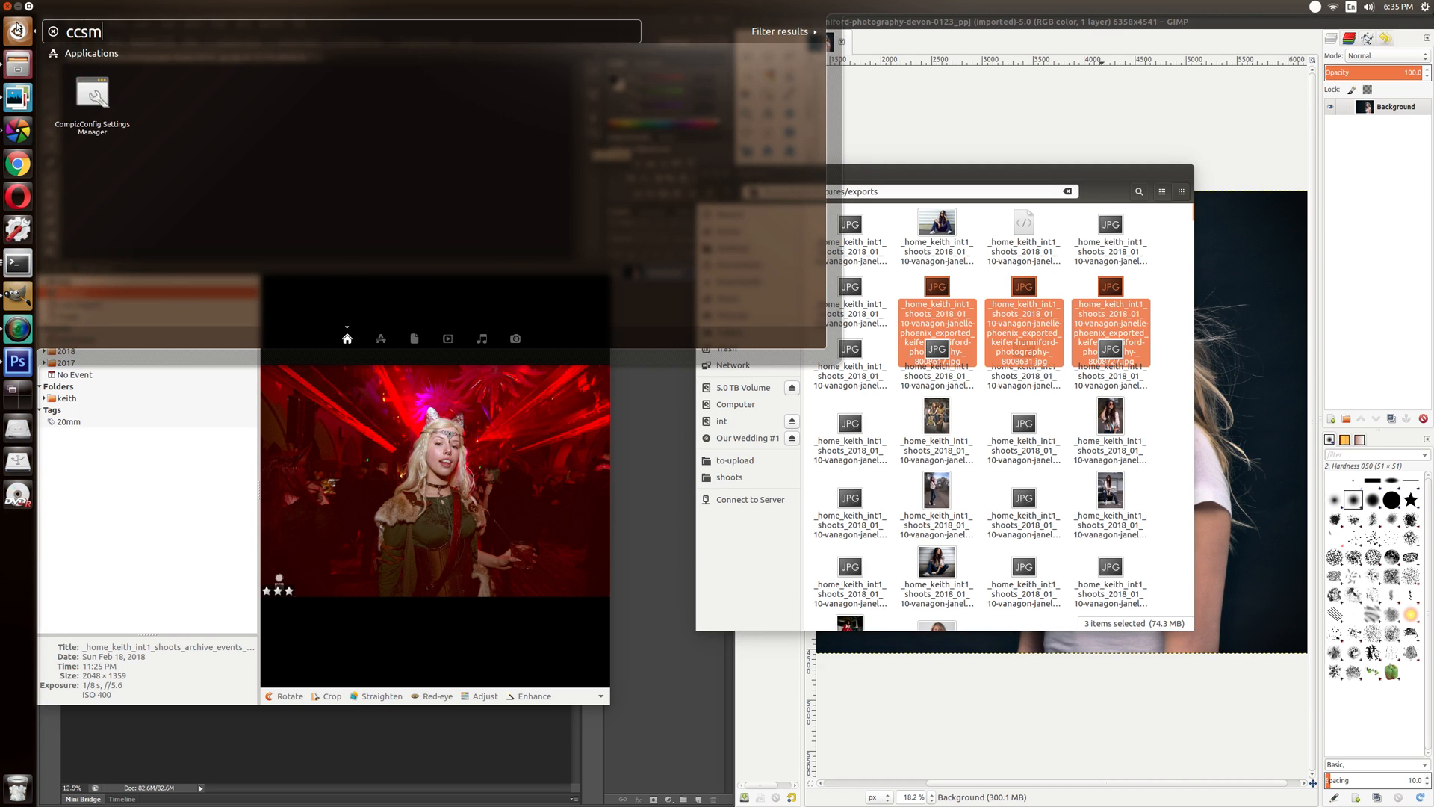
{"action": "left_click", "coordinate": [93, 93]}
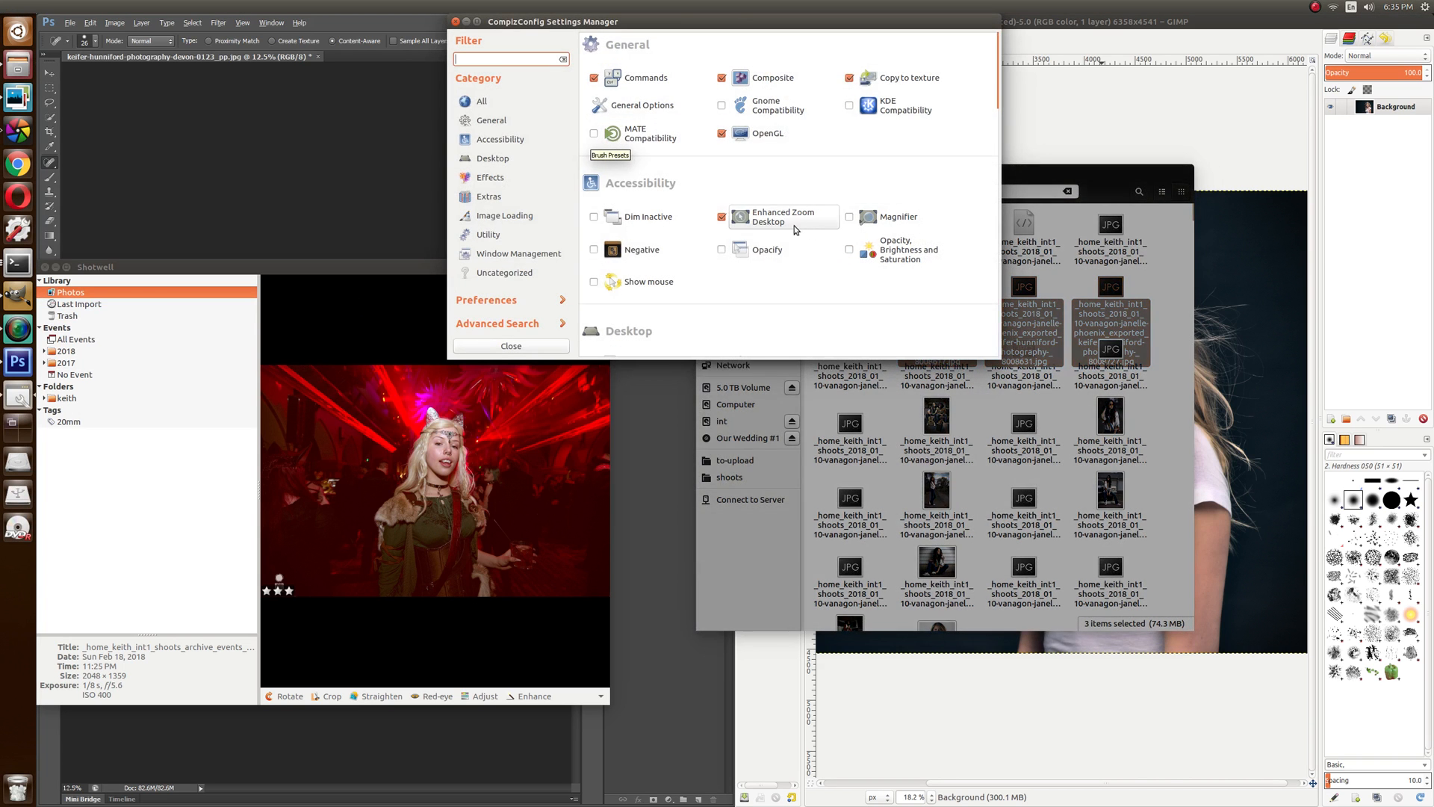
{"action": "left_click", "coordinate": [782, 216]}
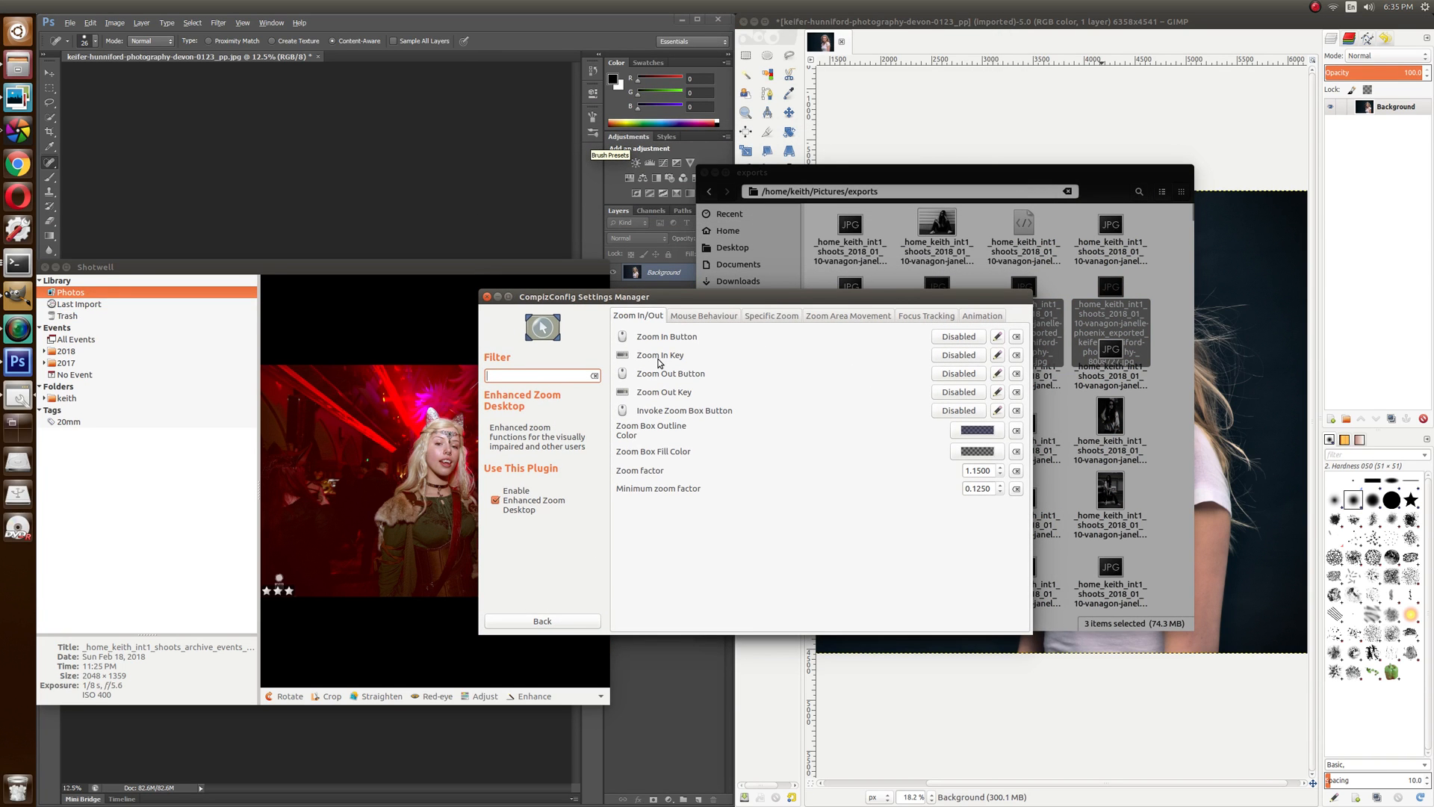
{"action": "mouse_move", "coordinate": [889, 325]}
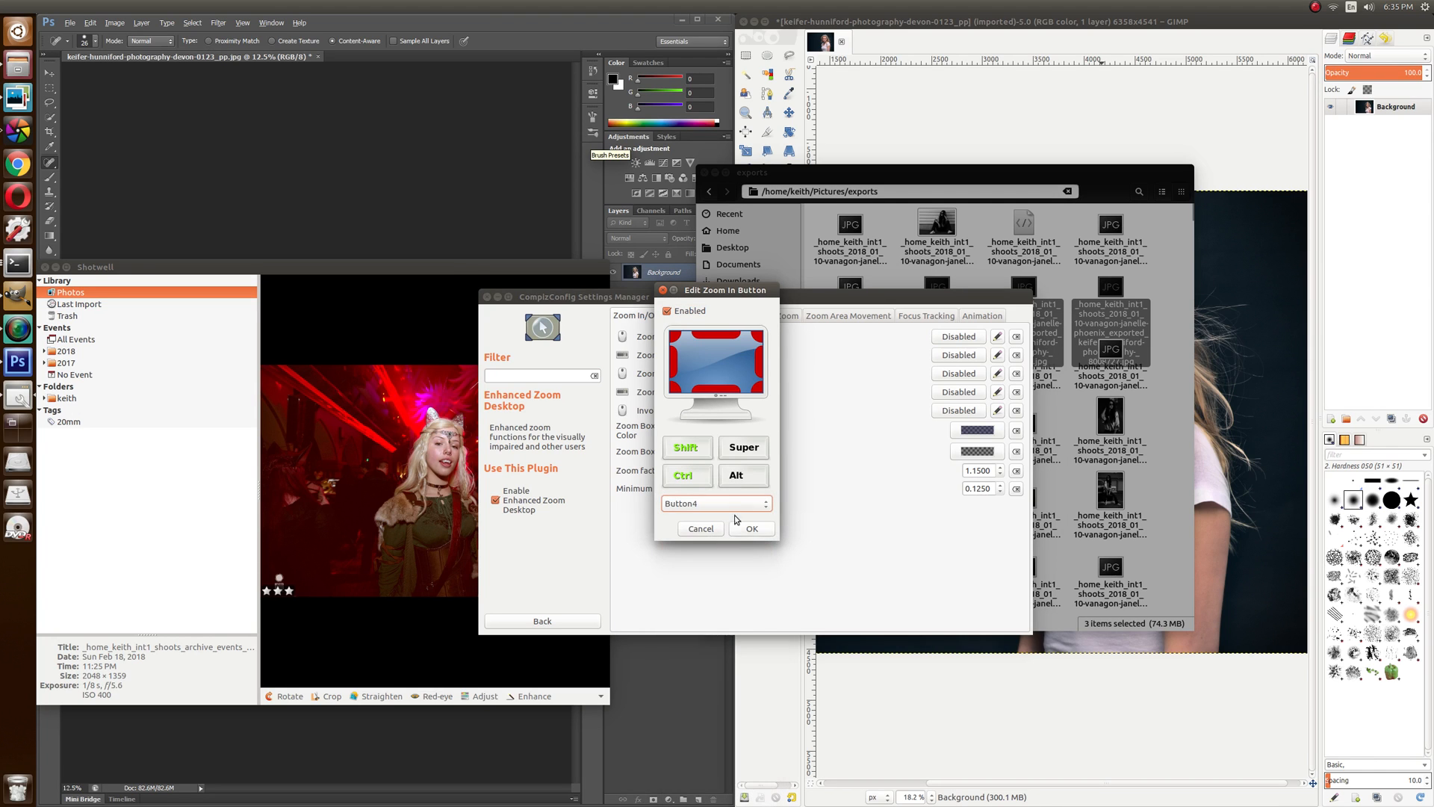
Step: Bind Zoom In to Shift+Ctrl+Button4 and Zoom Out to Shift+Ctrl+Button5, then close
{"action": "left_click", "coordinate": [751, 528]}
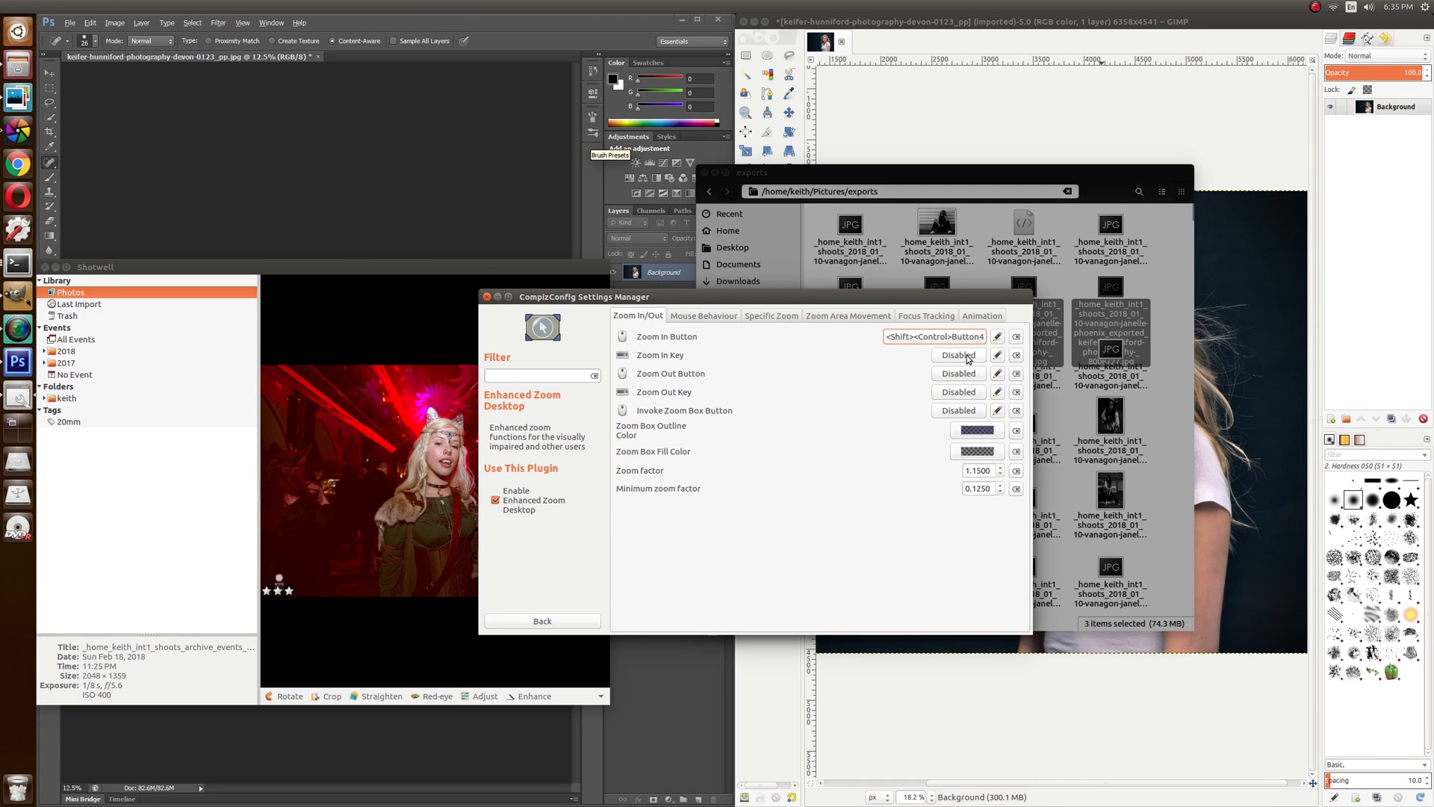
{"action": "left_click", "coordinate": [958, 373]}
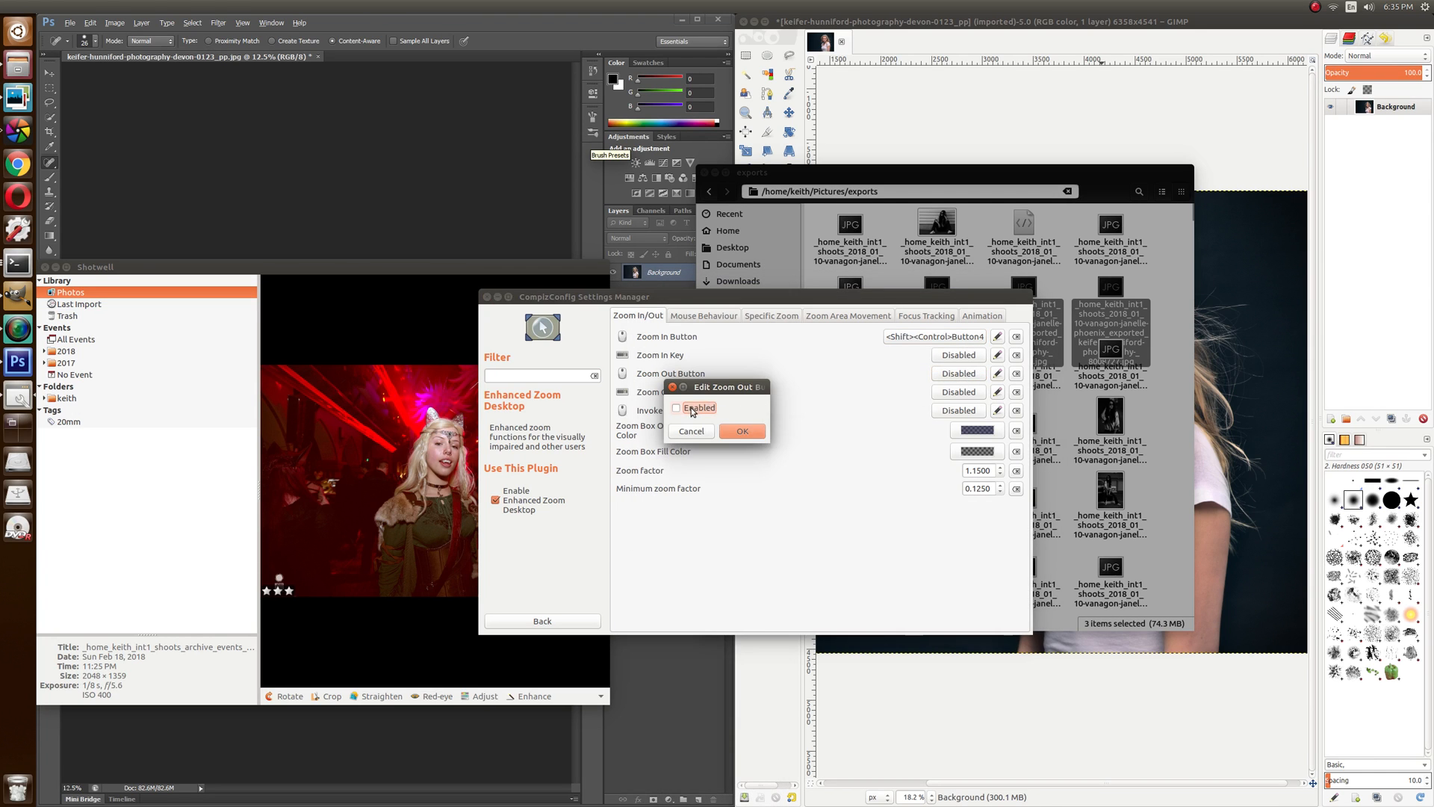
{"action": "left_click", "coordinate": [676, 407]}
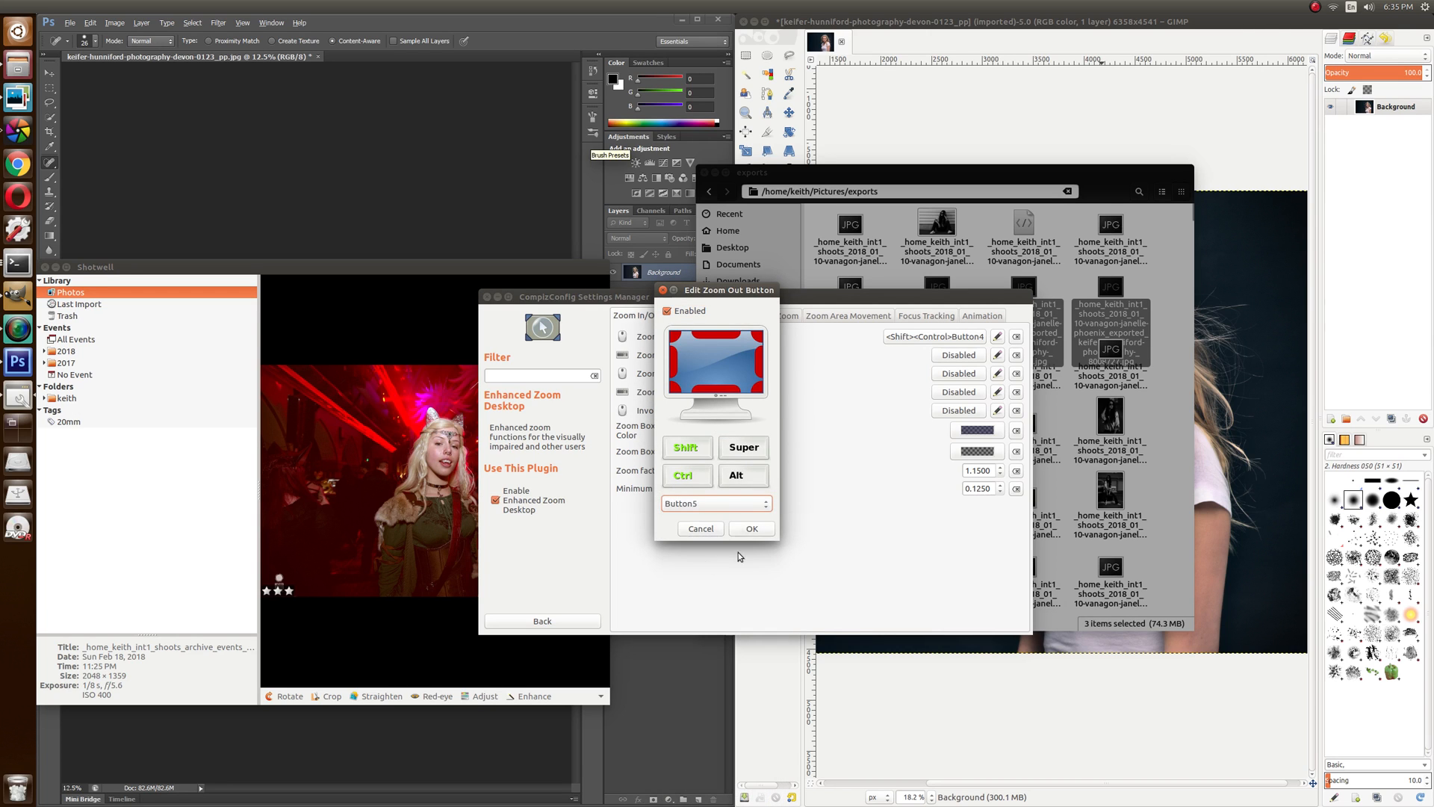
{"action": "left_click", "coordinate": [750, 528]}
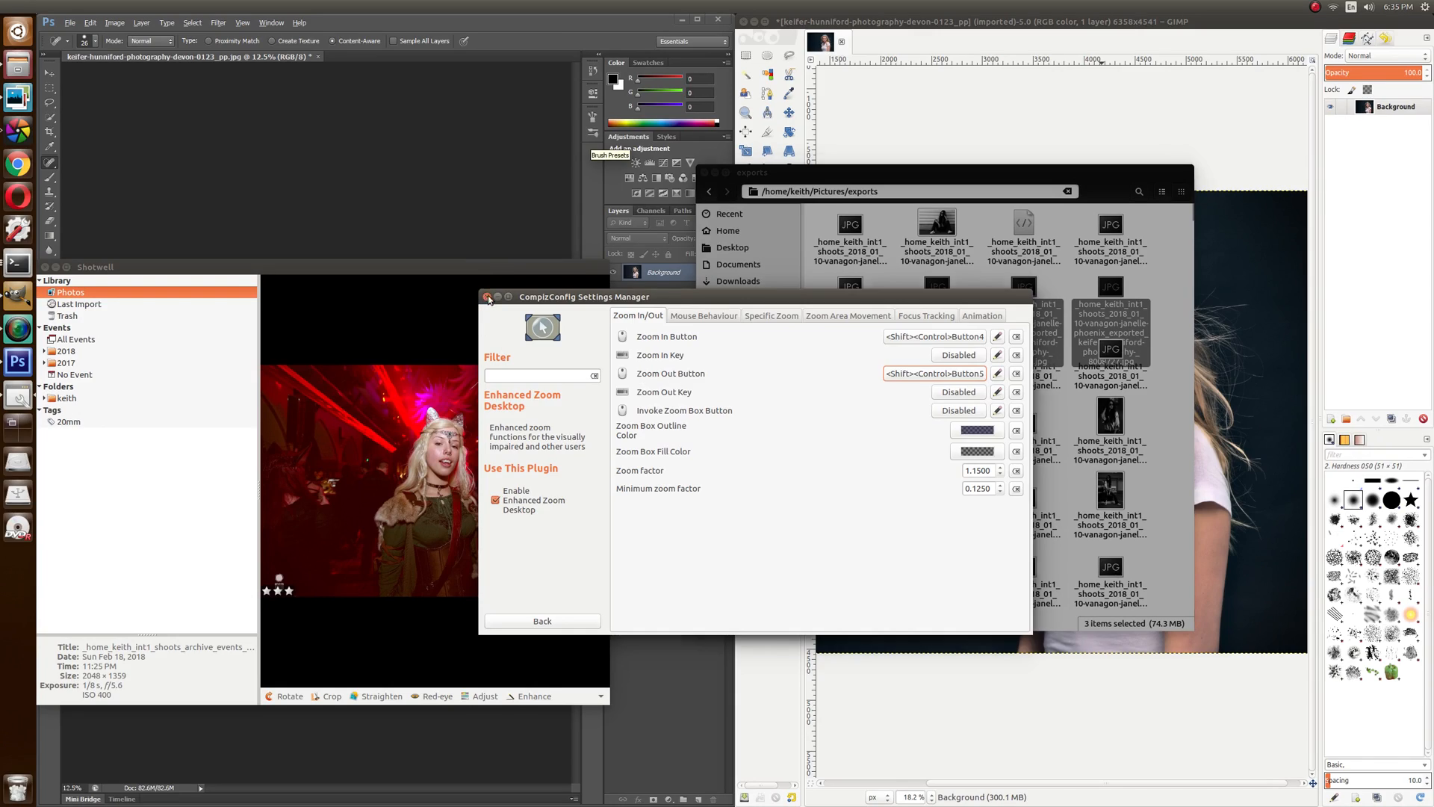
{"action": "left_click", "coordinate": [487, 300]}
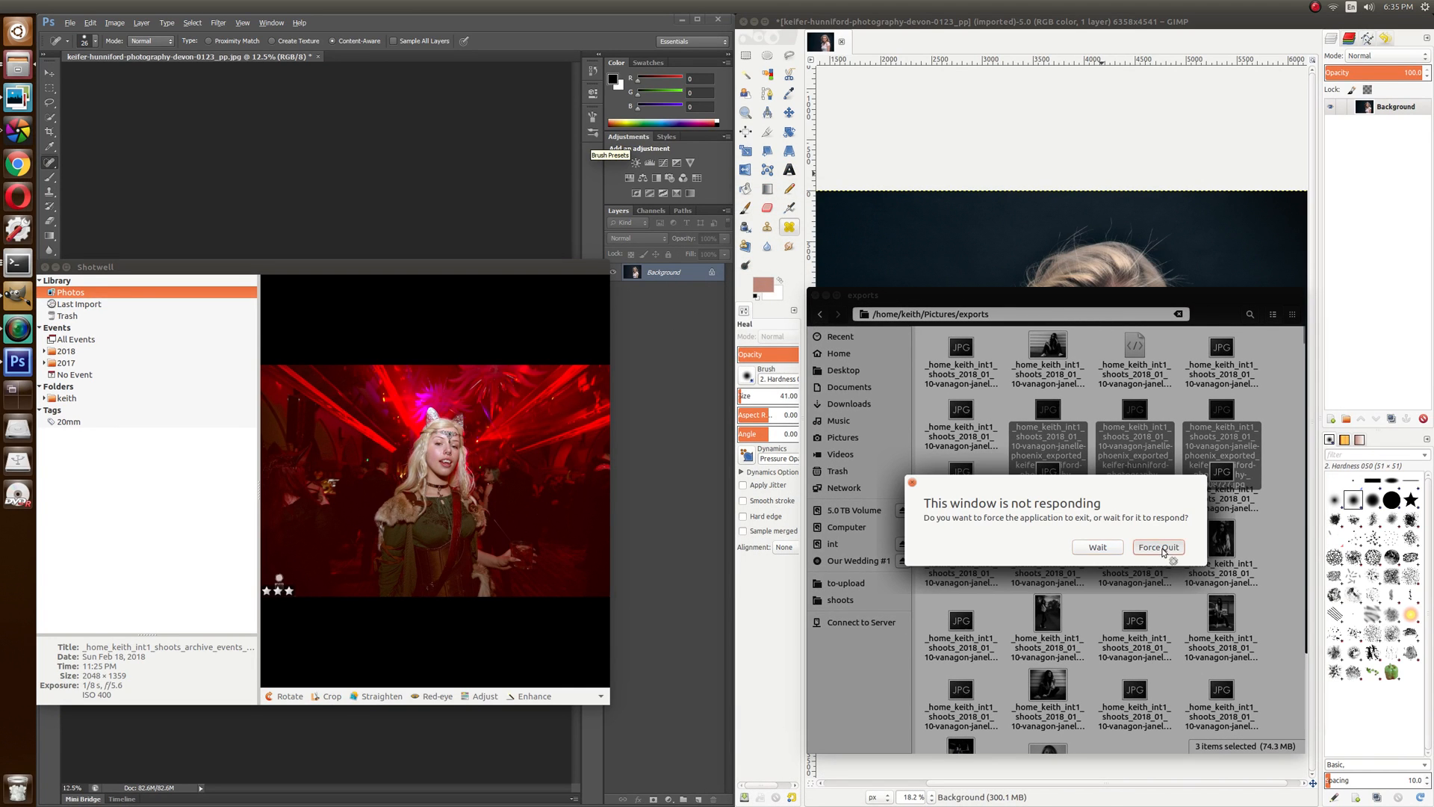
Step: Force Quit the unresponsive Files window from the not-responding dialog
{"action": "left_click", "coordinate": [1157, 547]}
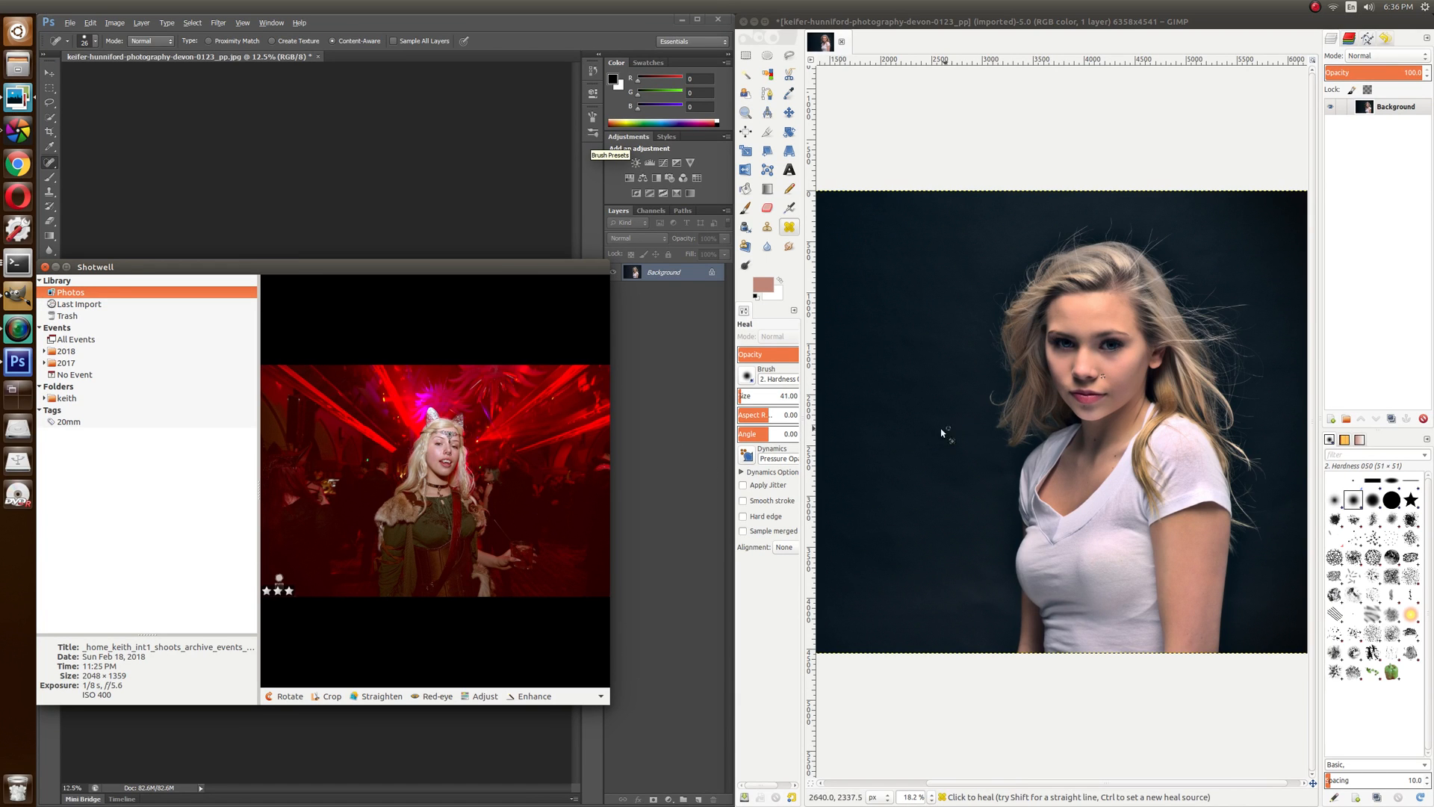
{"action": "mouse_move", "coordinate": [880, 383]}
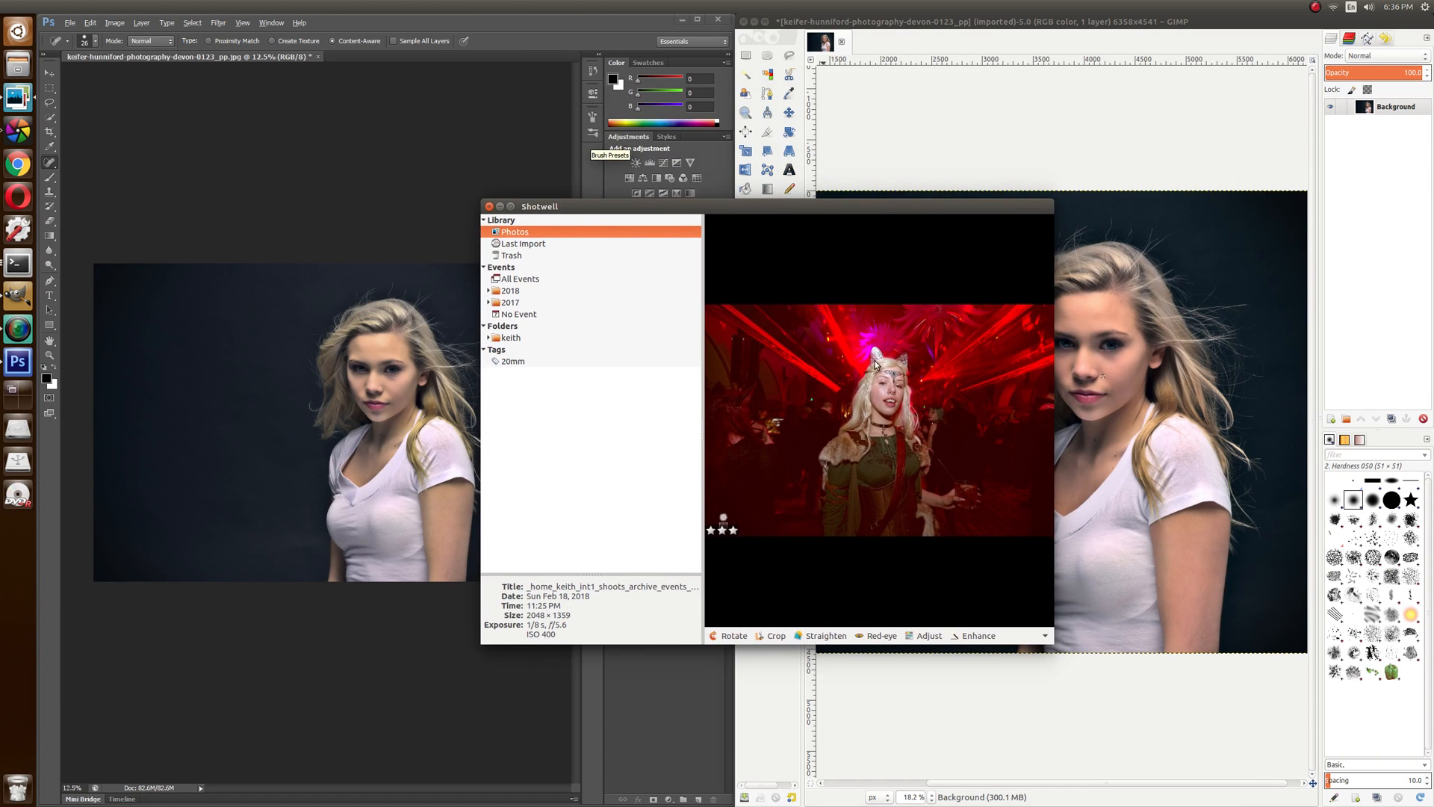
{"action": "mouse_move", "coordinate": [796, 351]}
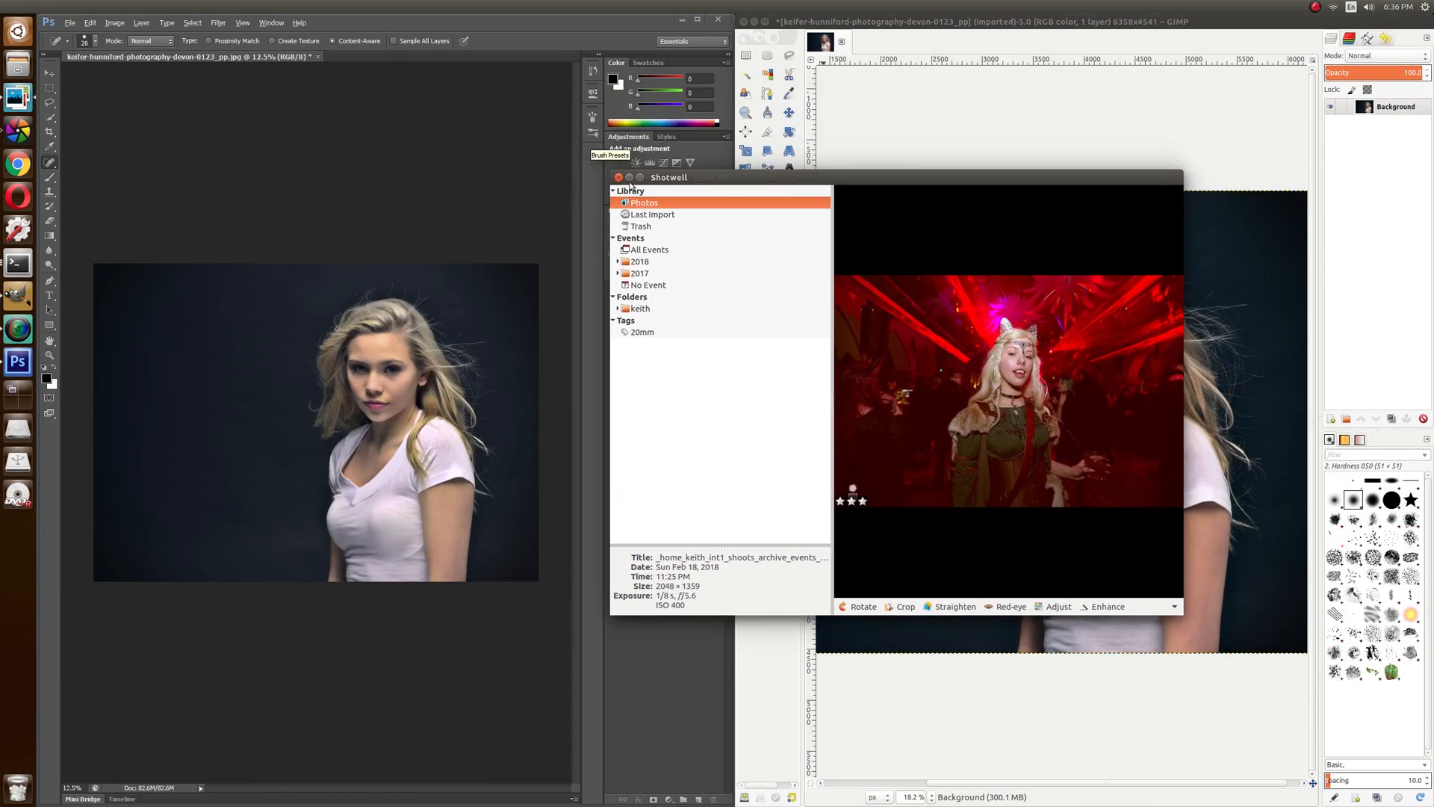
Step: Close the Shotwell window to leave GIMP and Photoshop side by side
{"action": "left_click", "coordinate": [619, 176]}
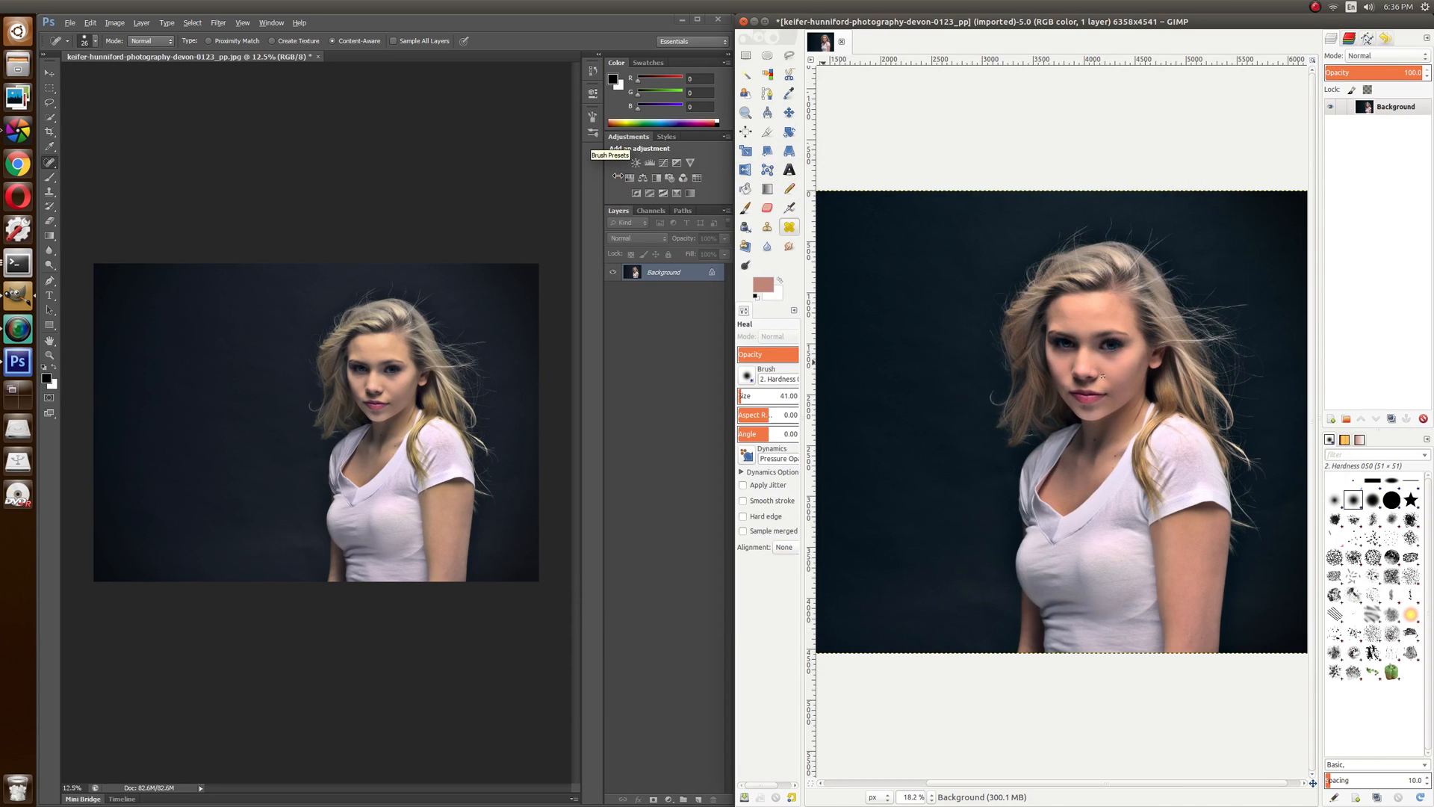
{"action": "mouse_move", "coordinate": [1031, 195]}
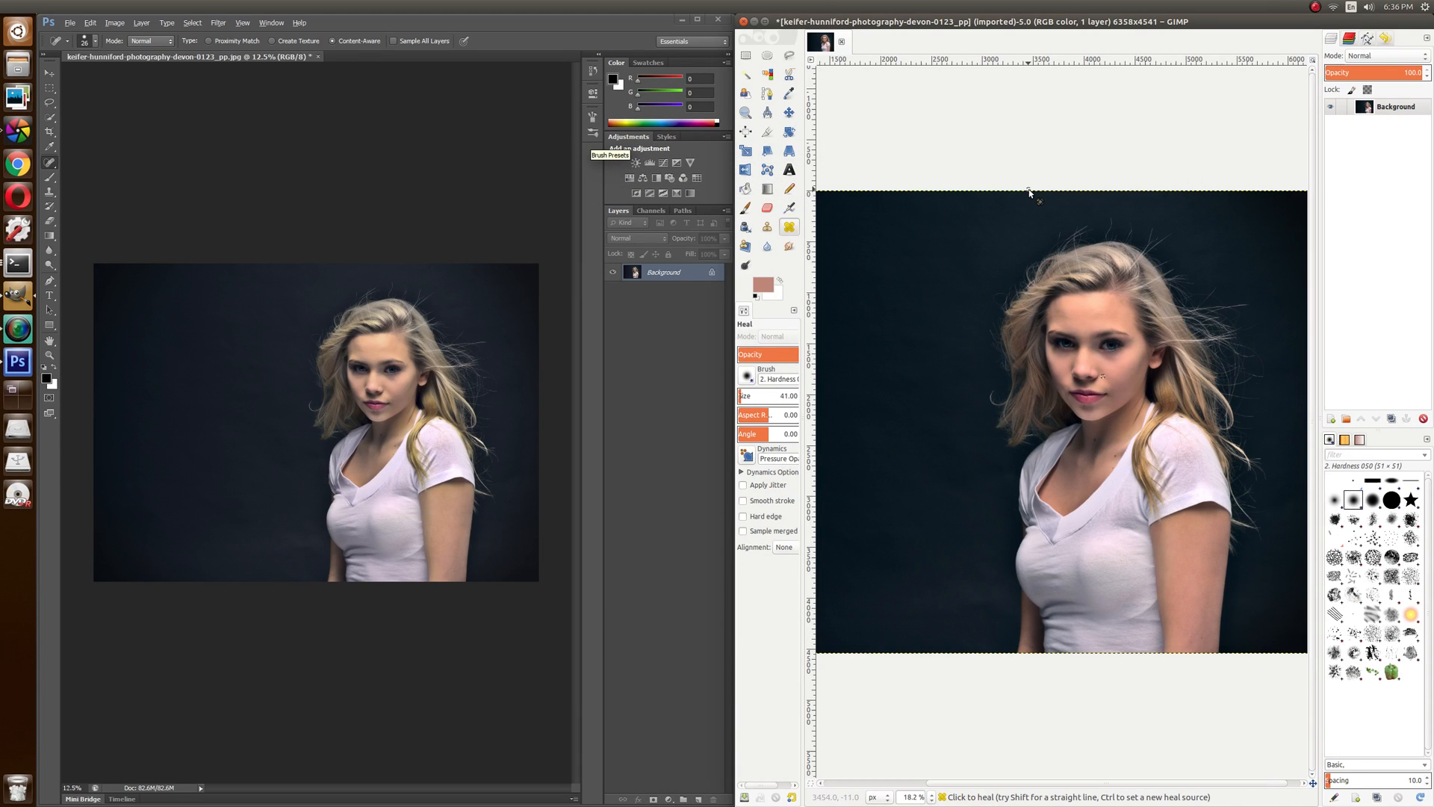
{"action": "mouse_move", "coordinate": [1226, 193]}
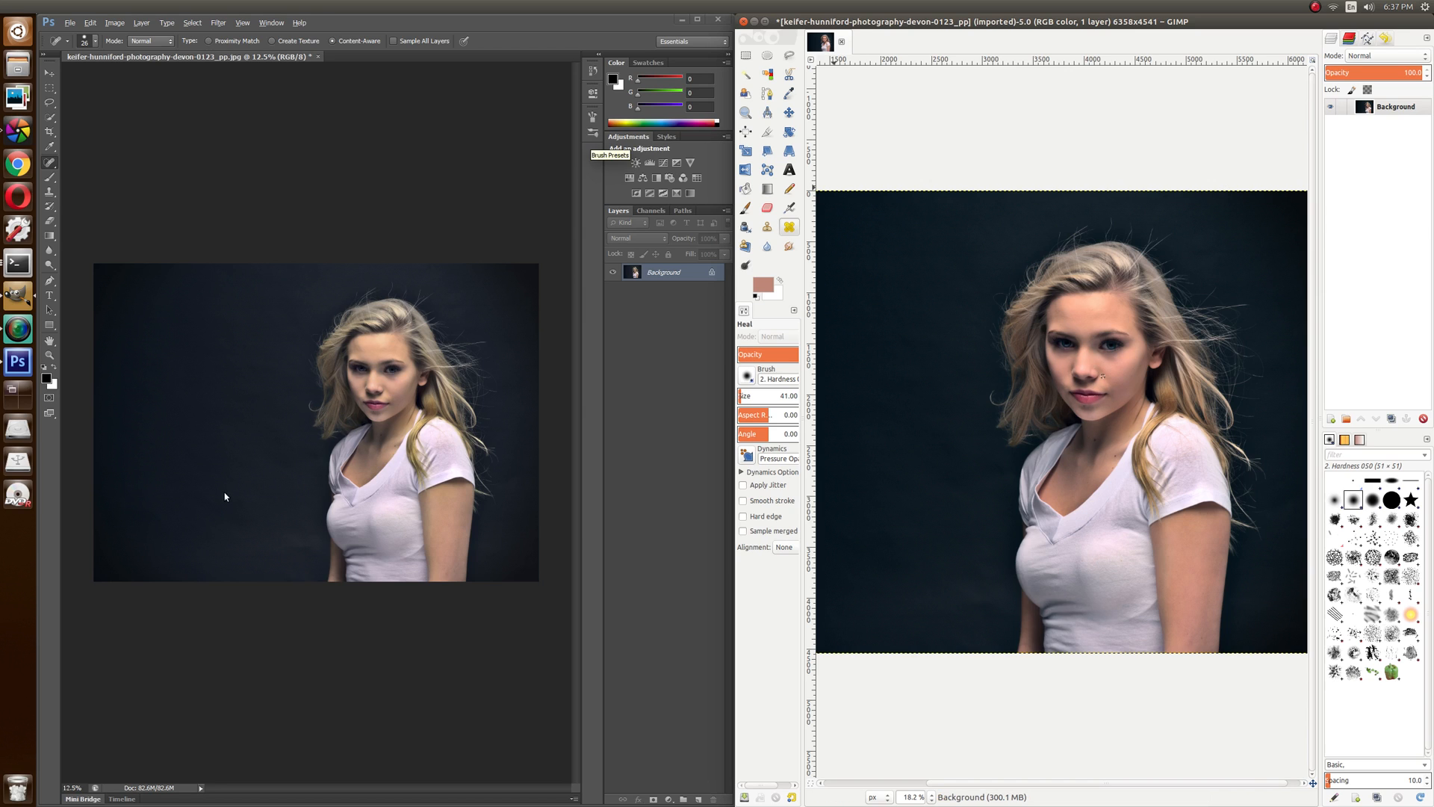
{"action": "mouse_move", "coordinate": [194, 473]}
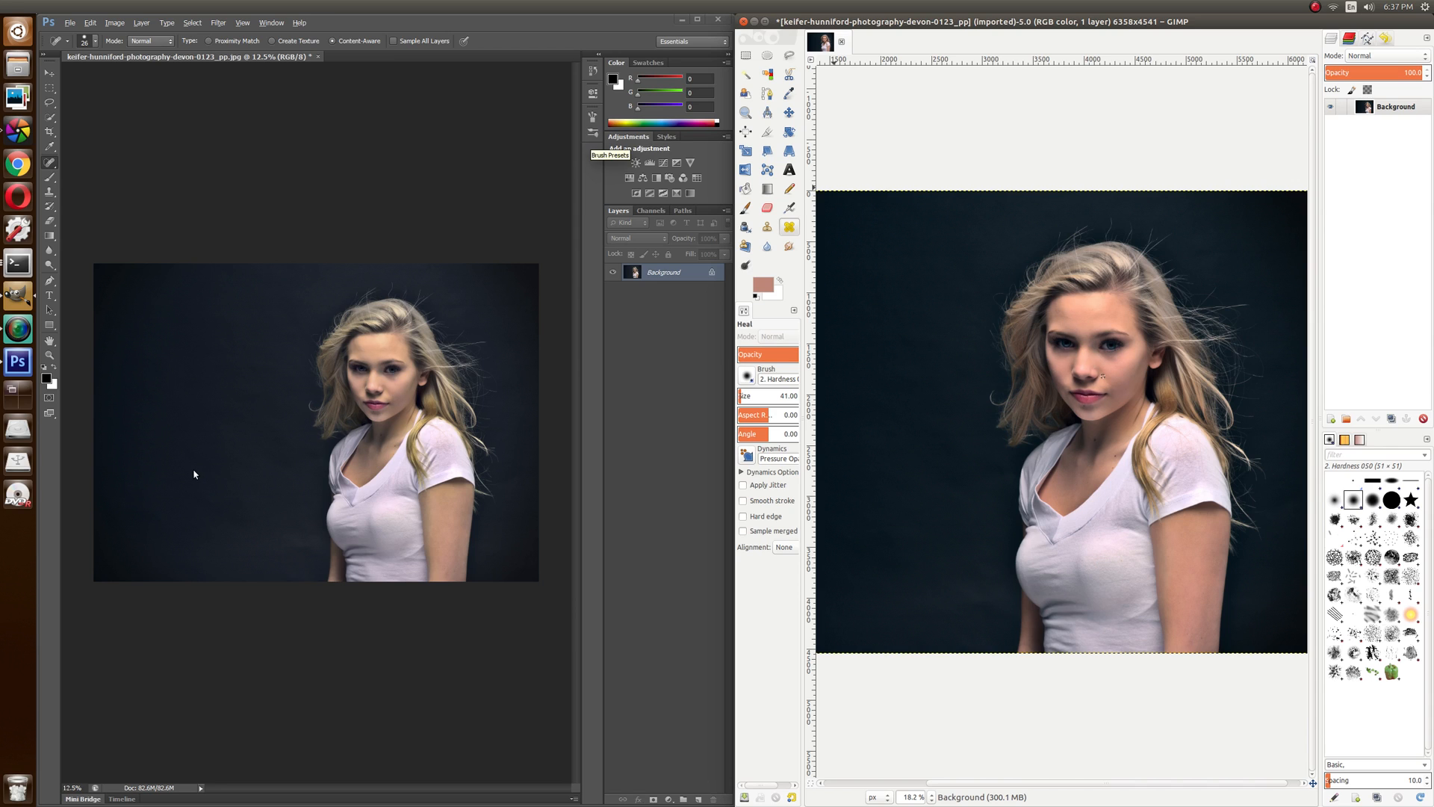
{"action": "mouse_move", "coordinate": [179, 473]}
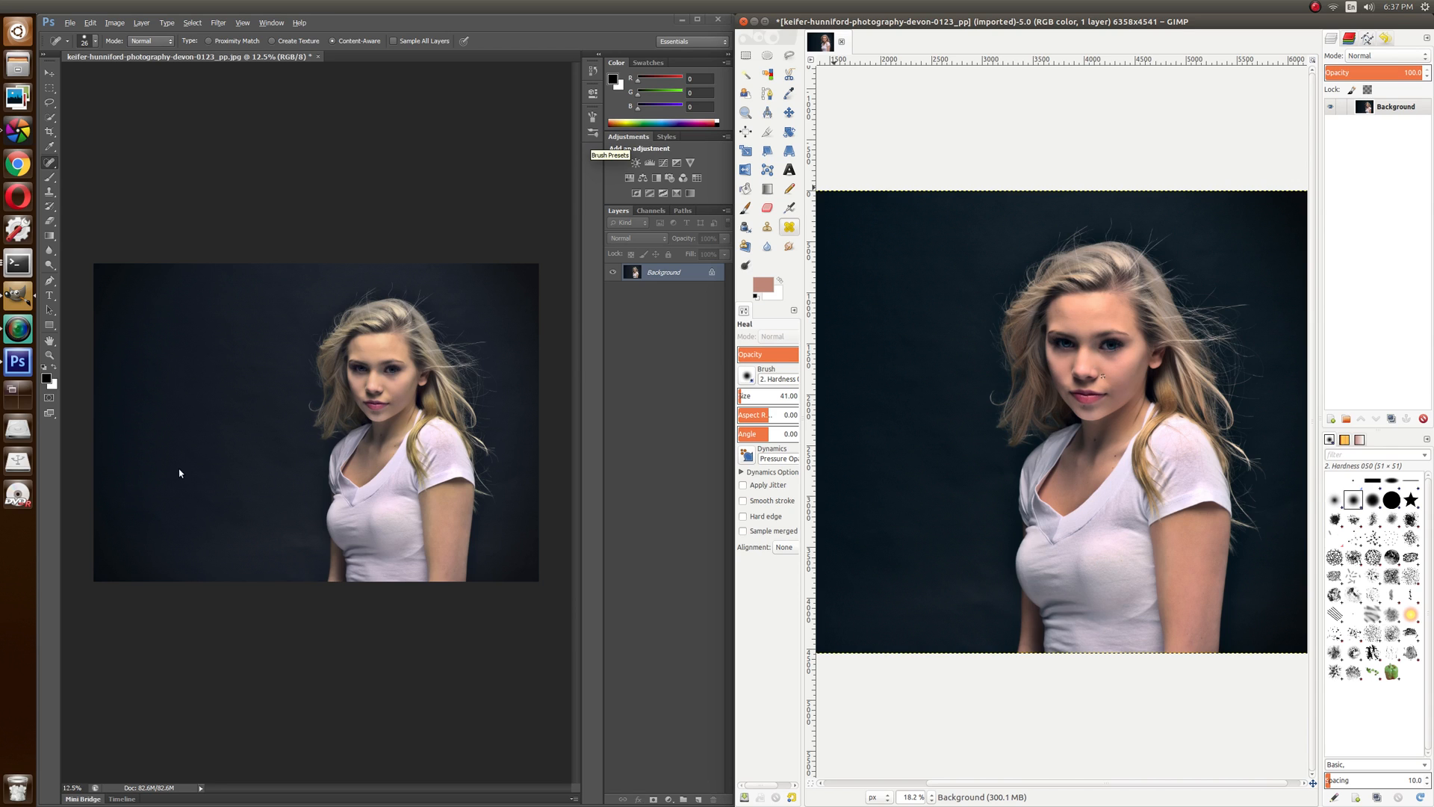
{"action": "mouse_move", "coordinate": [83, 454]}
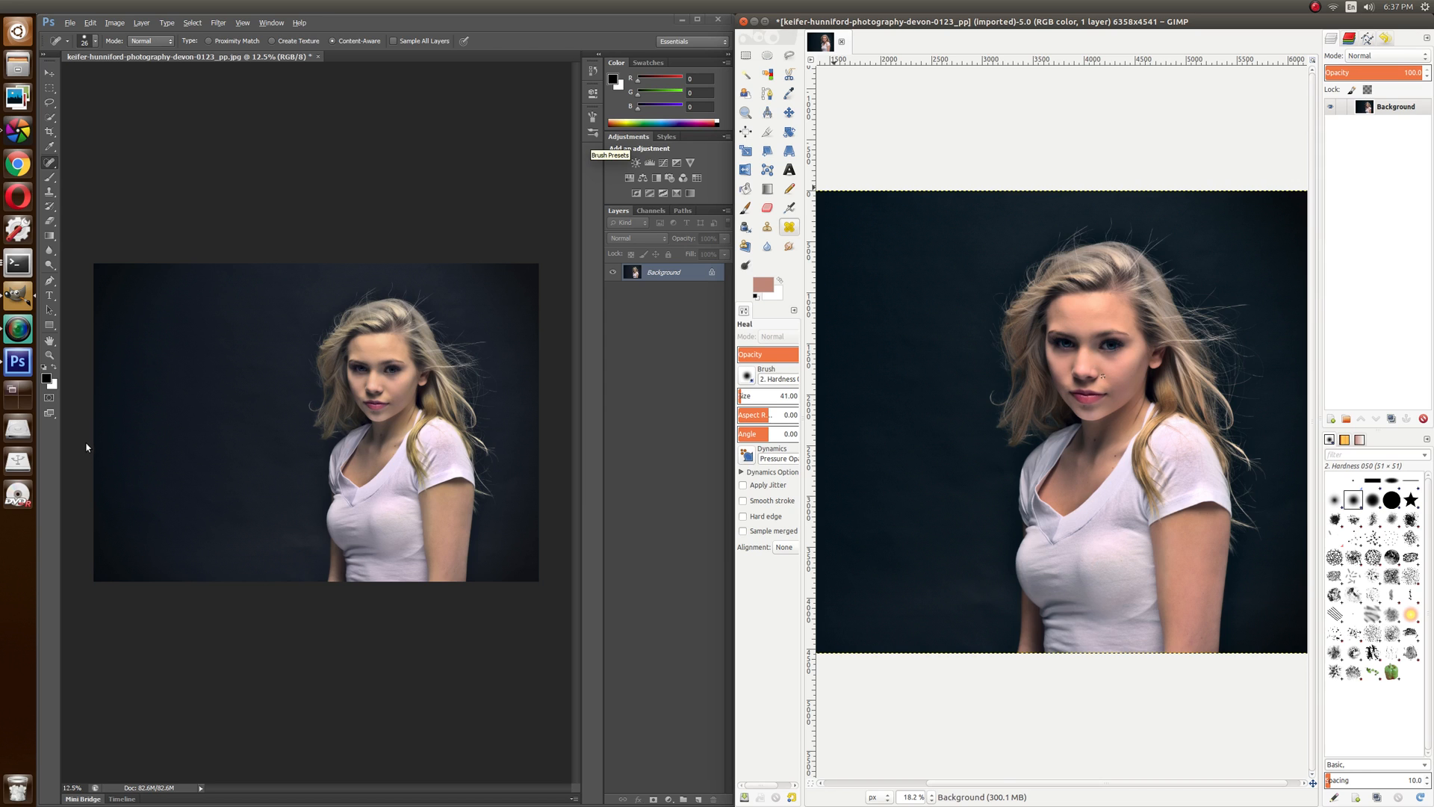
{"action": "mouse_move", "coordinate": [934, 405]}
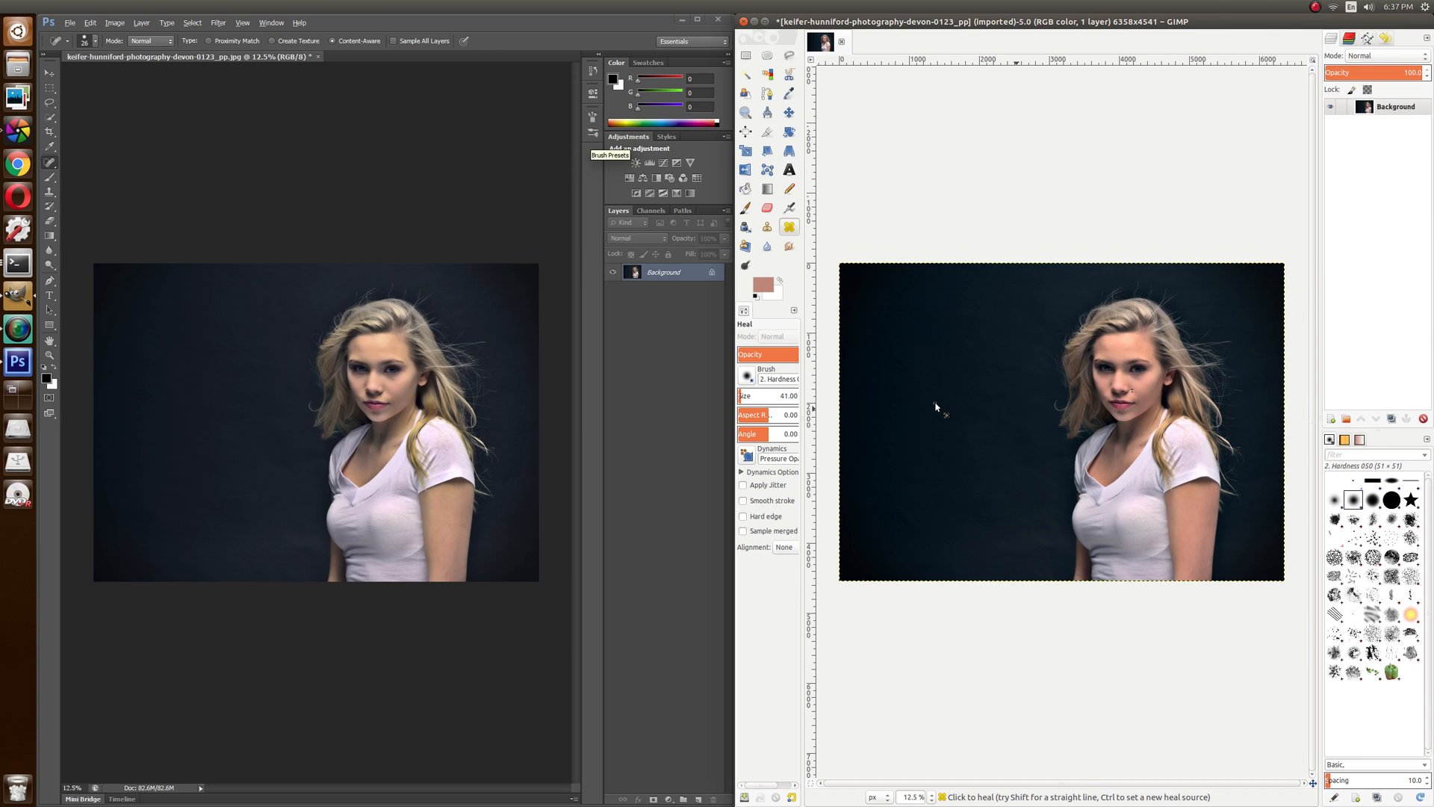
{"action": "mouse_move", "coordinate": [965, 338]}
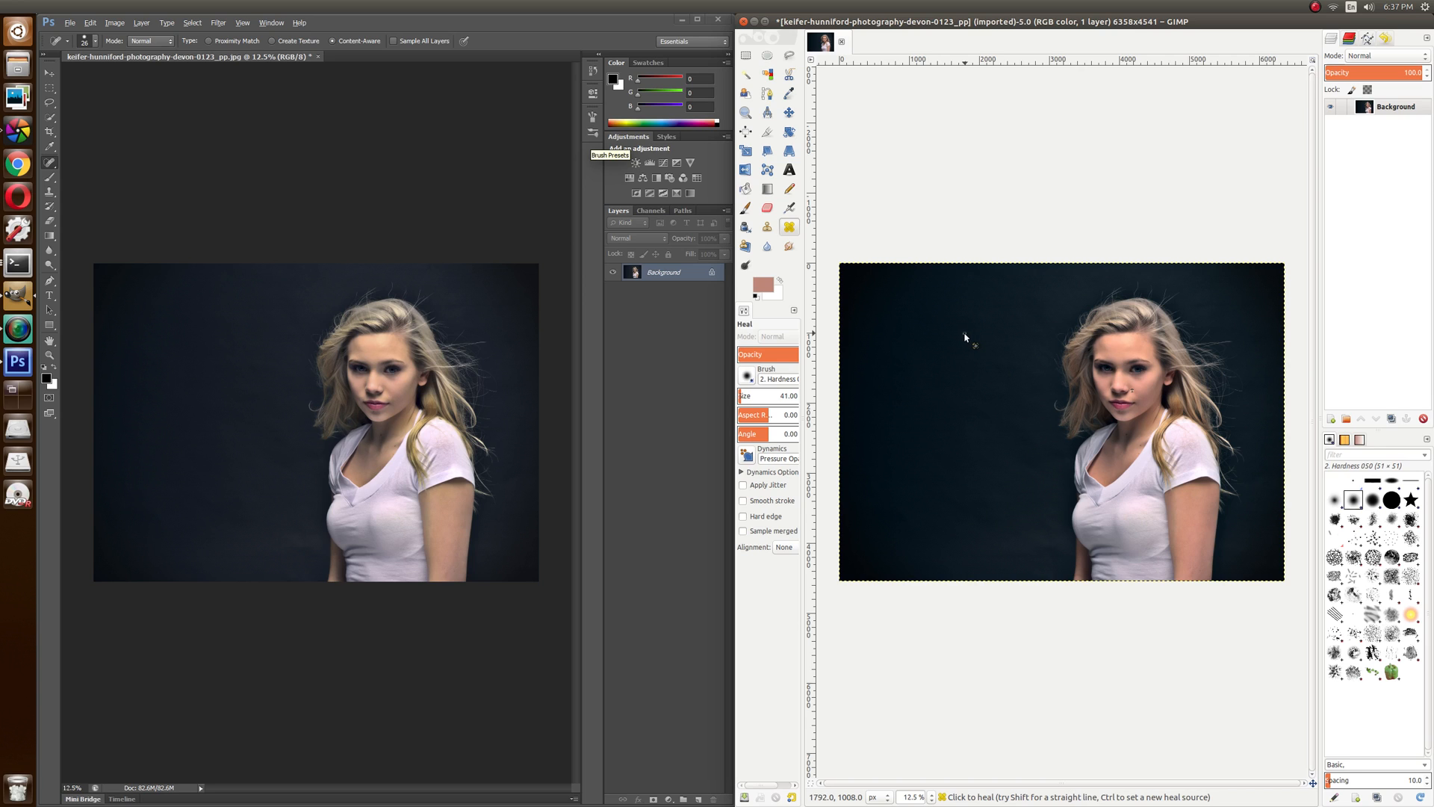
{"action": "mouse_move", "coordinate": [981, 317]}
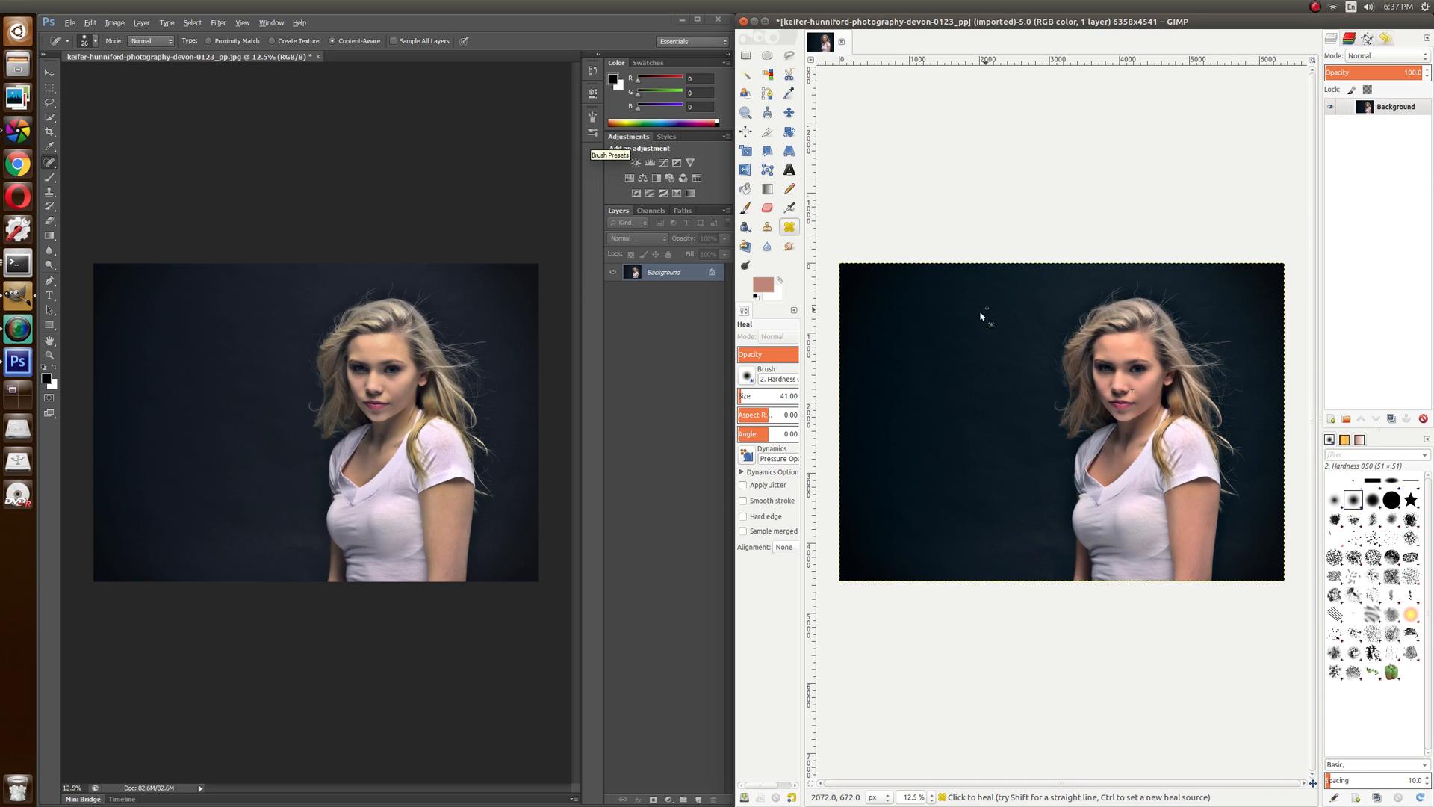
{"action": "mouse_move", "coordinate": [1163, 103]}
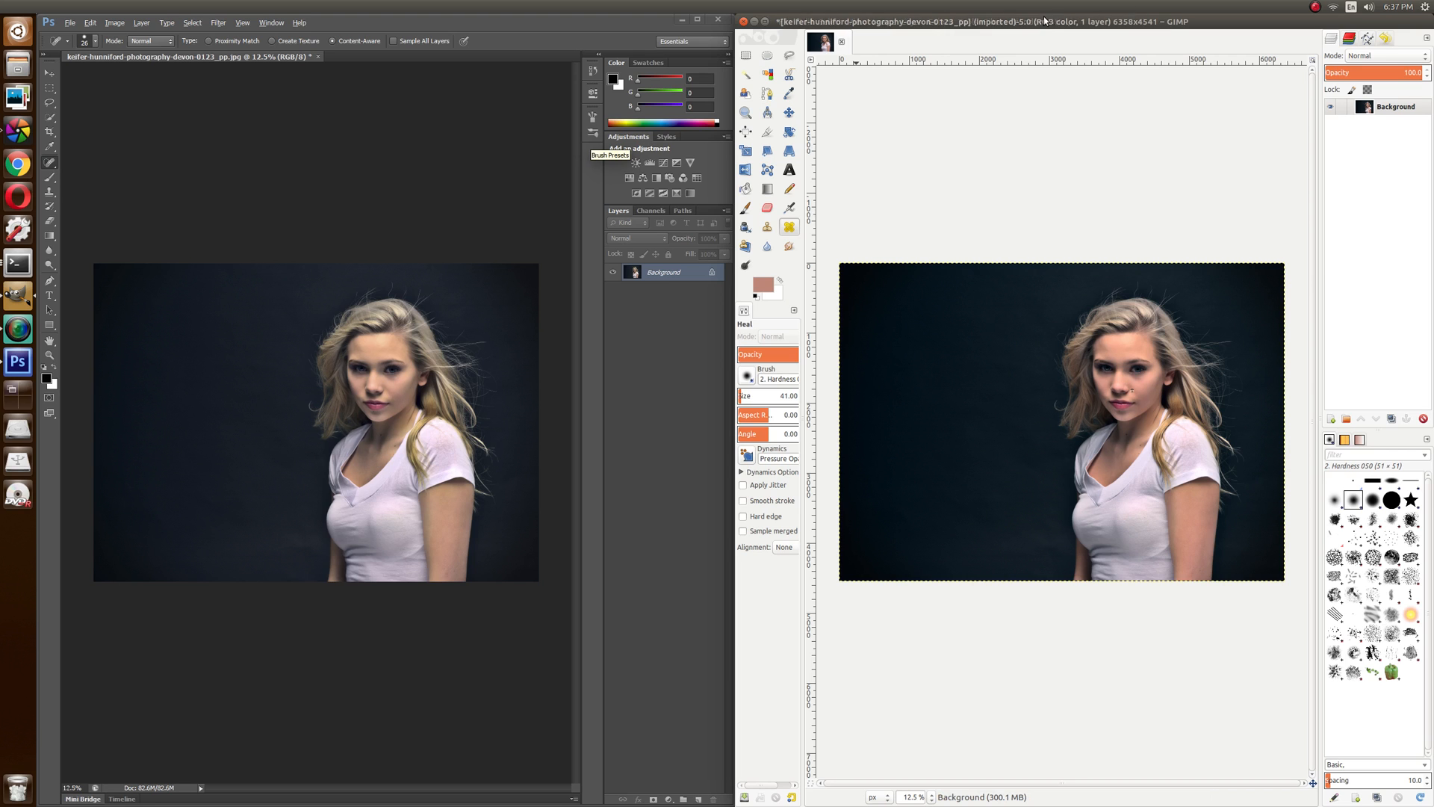
{"action": "left_click", "coordinate": [1061, 20]}
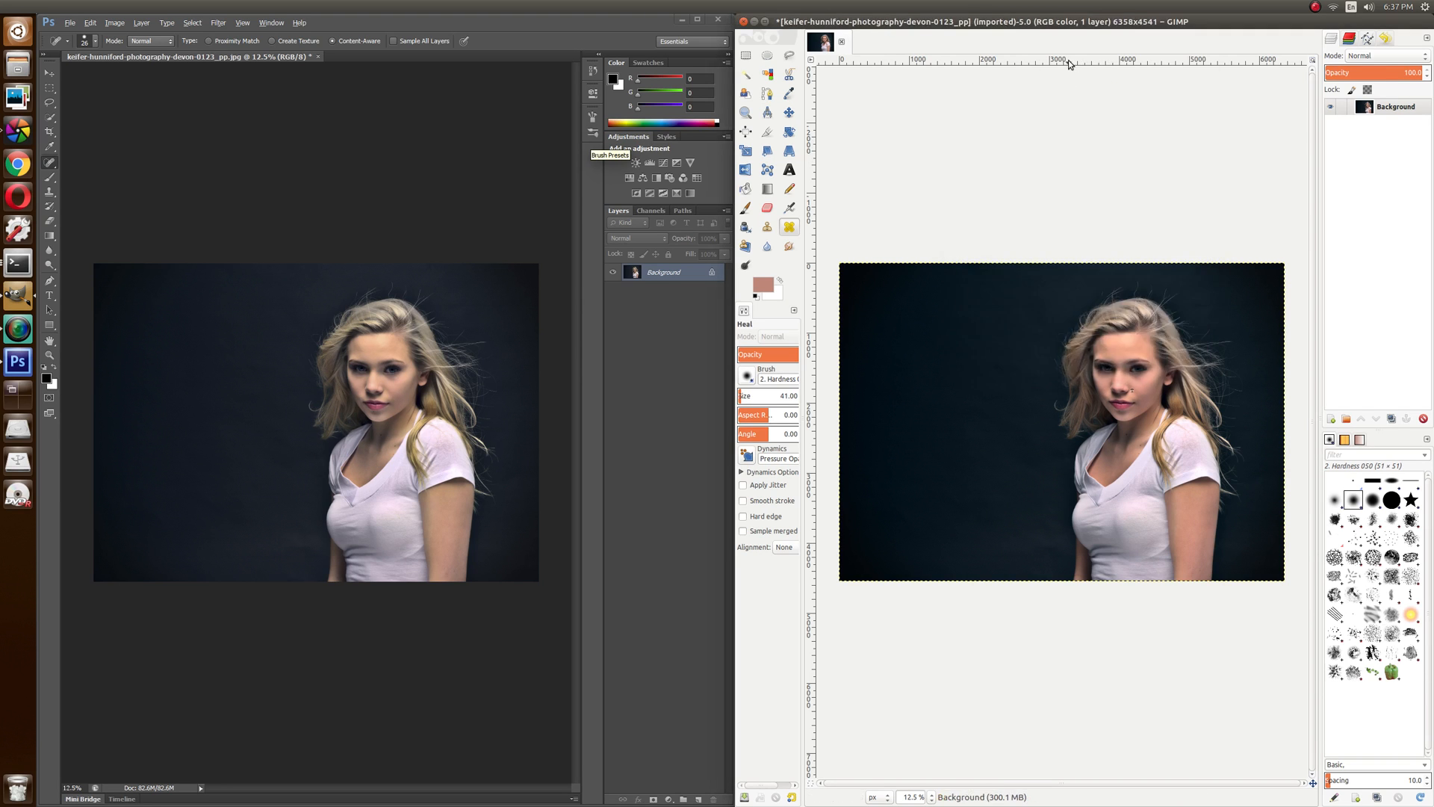
{"action": "left_click", "coordinate": [1062, 22]}
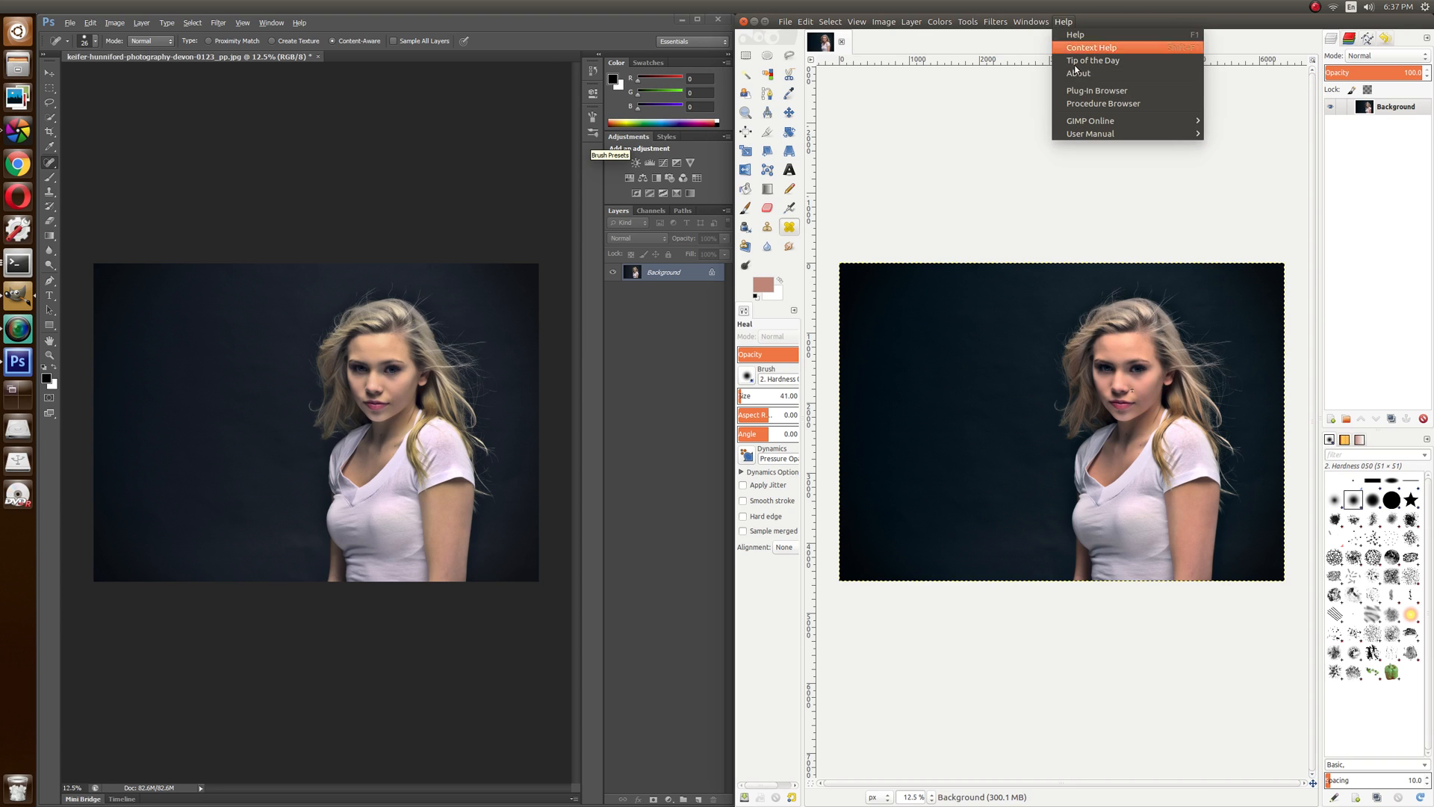
{"action": "left_click", "coordinate": [1077, 73]}
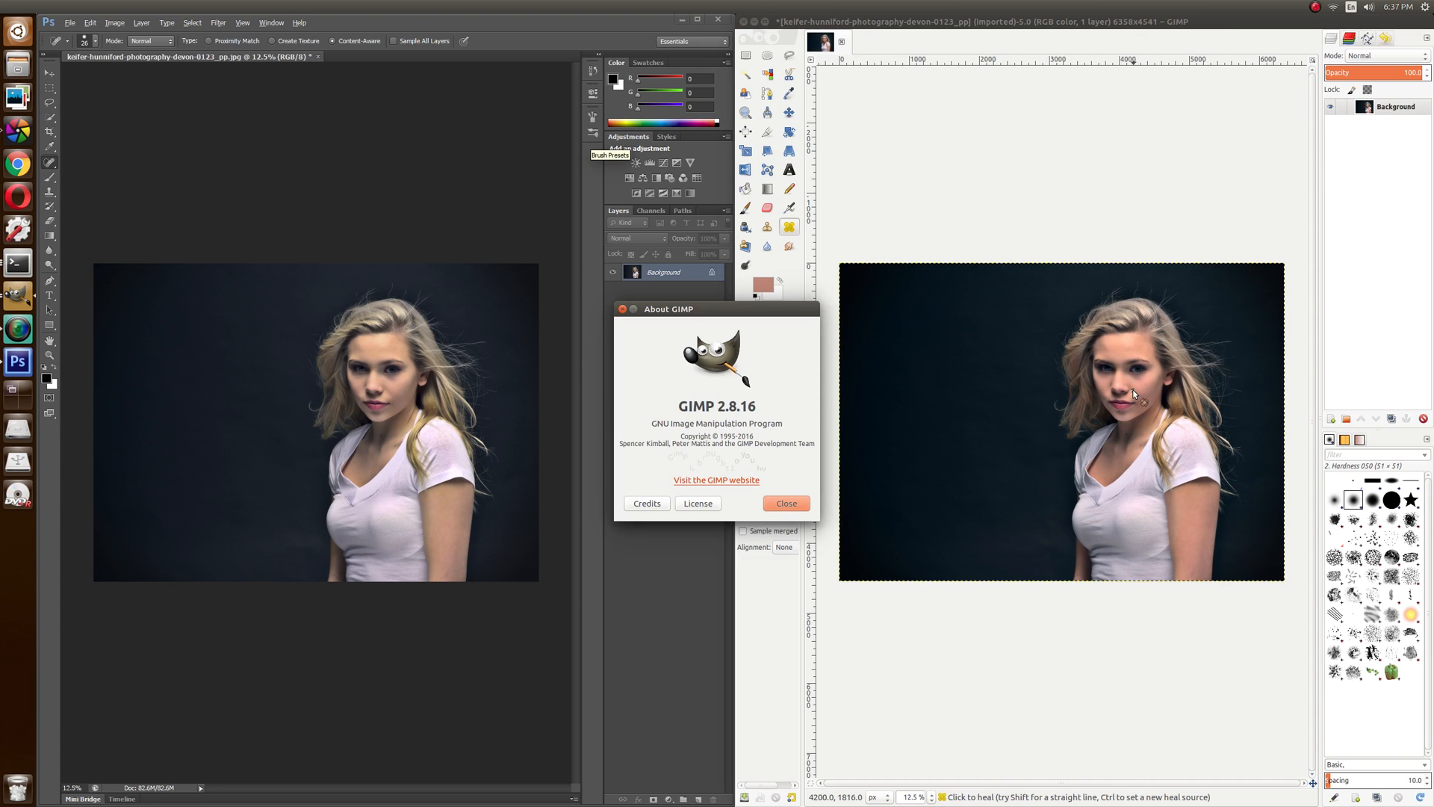
{"action": "mouse_move", "coordinate": [717, 480]}
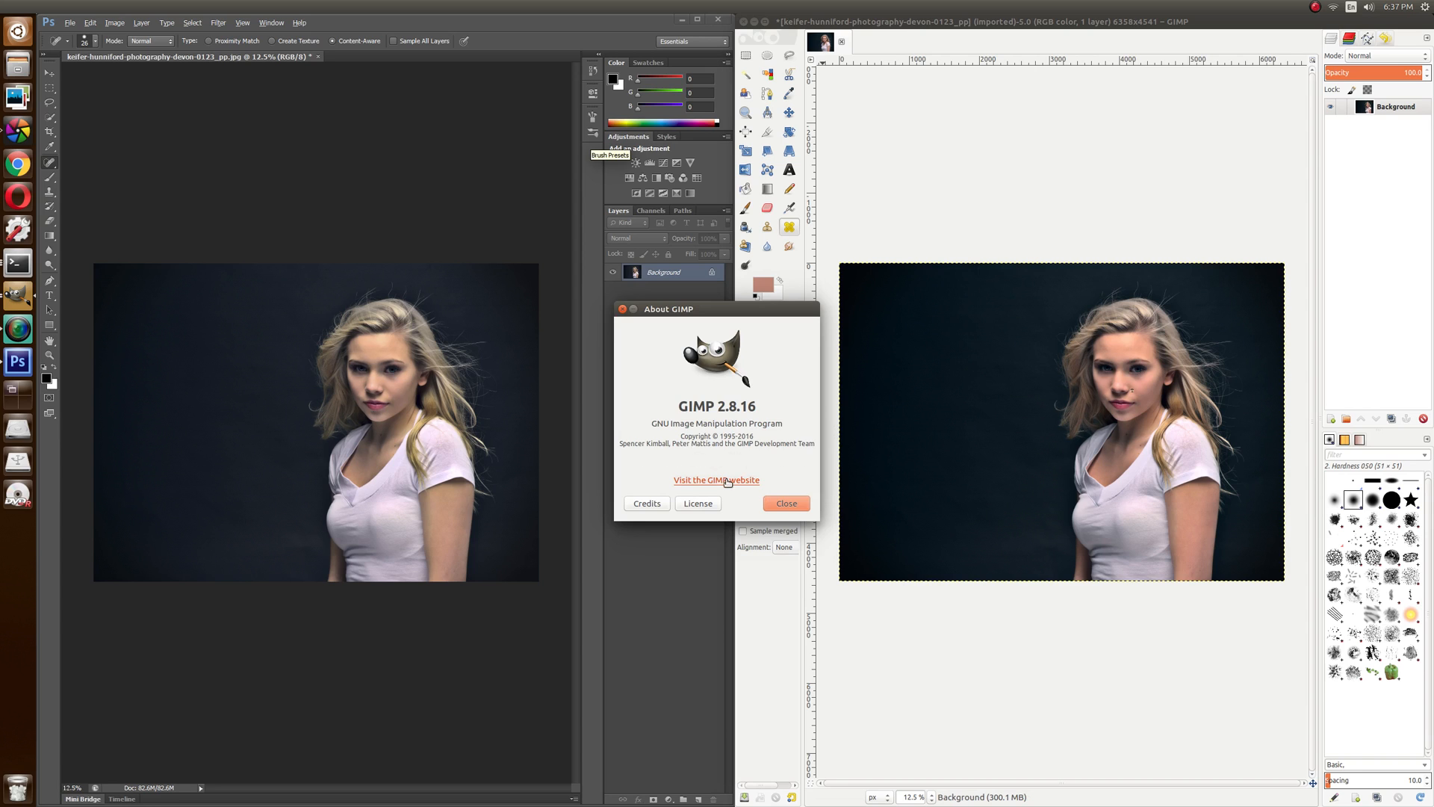
{"action": "mouse_move", "coordinate": [778, 523]}
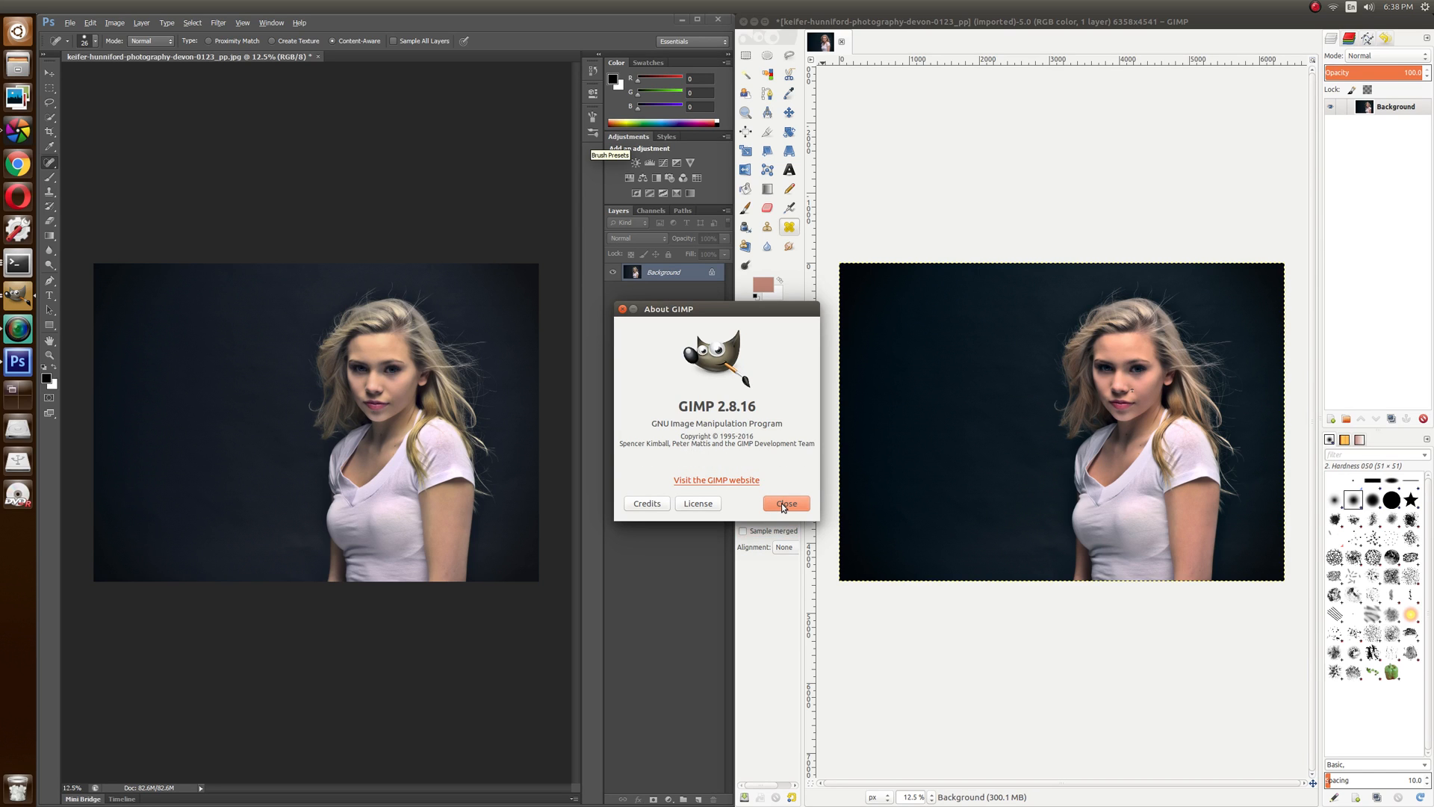
{"action": "left_click", "coordinate": [784, 503]}
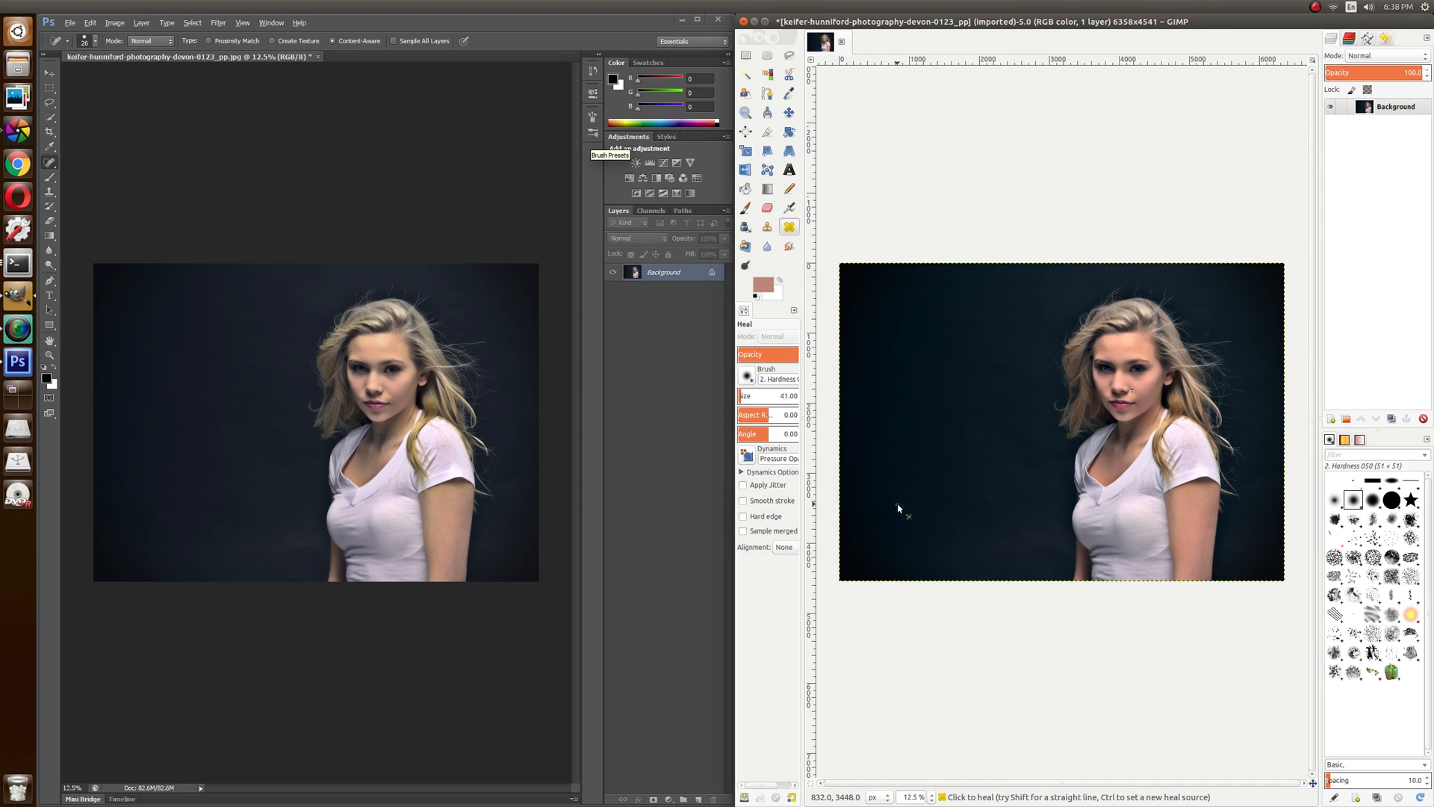